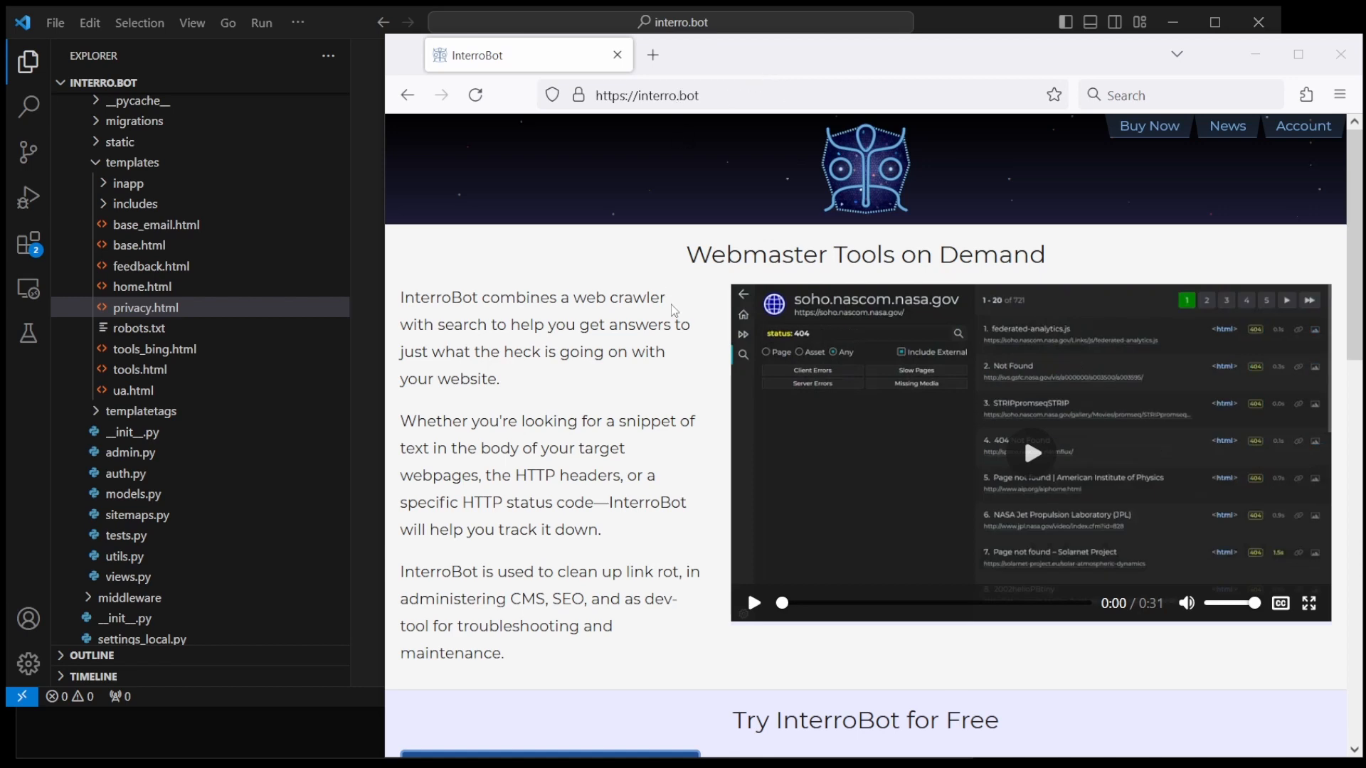
# Step: Download the free InterroBot Personal Edition from interro.bot and approve launching its installer
pyautogui.scroll(-3)
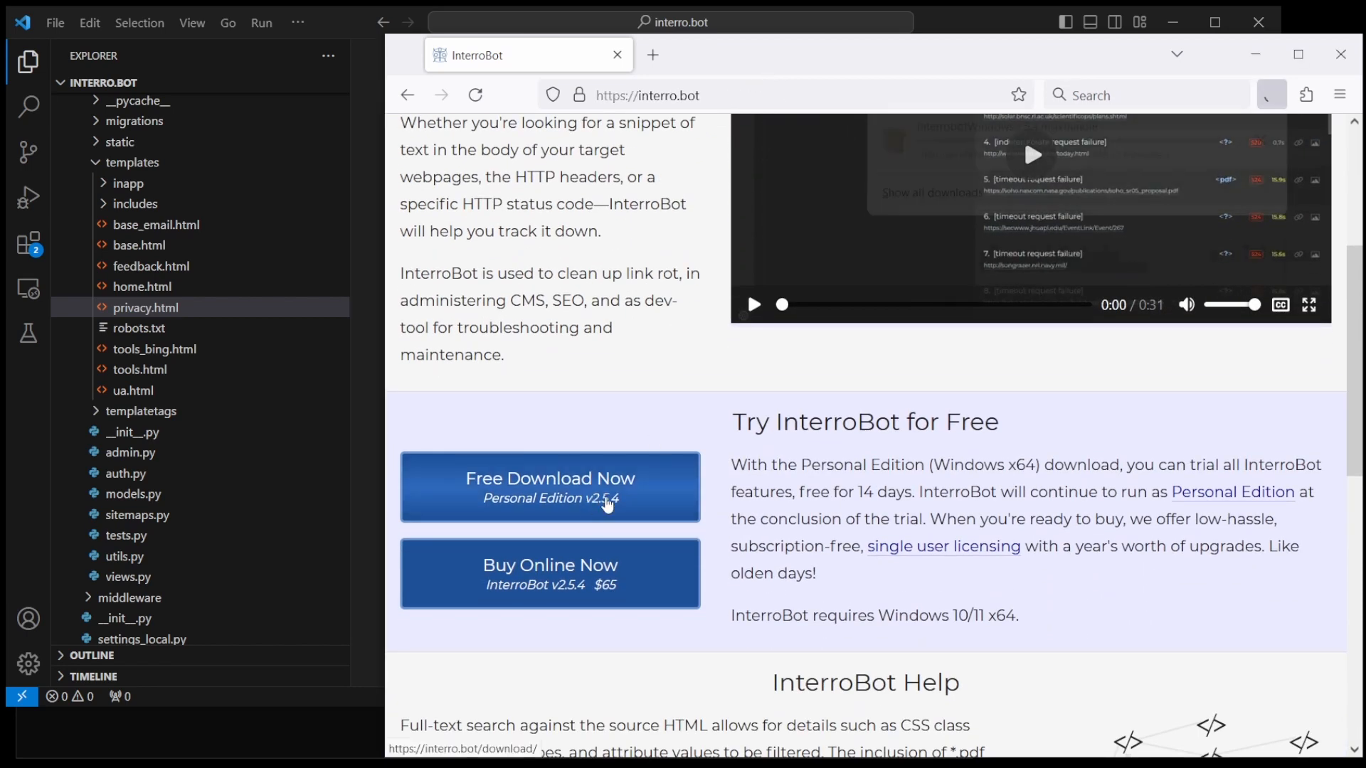
pyautogui.click(550, 486)
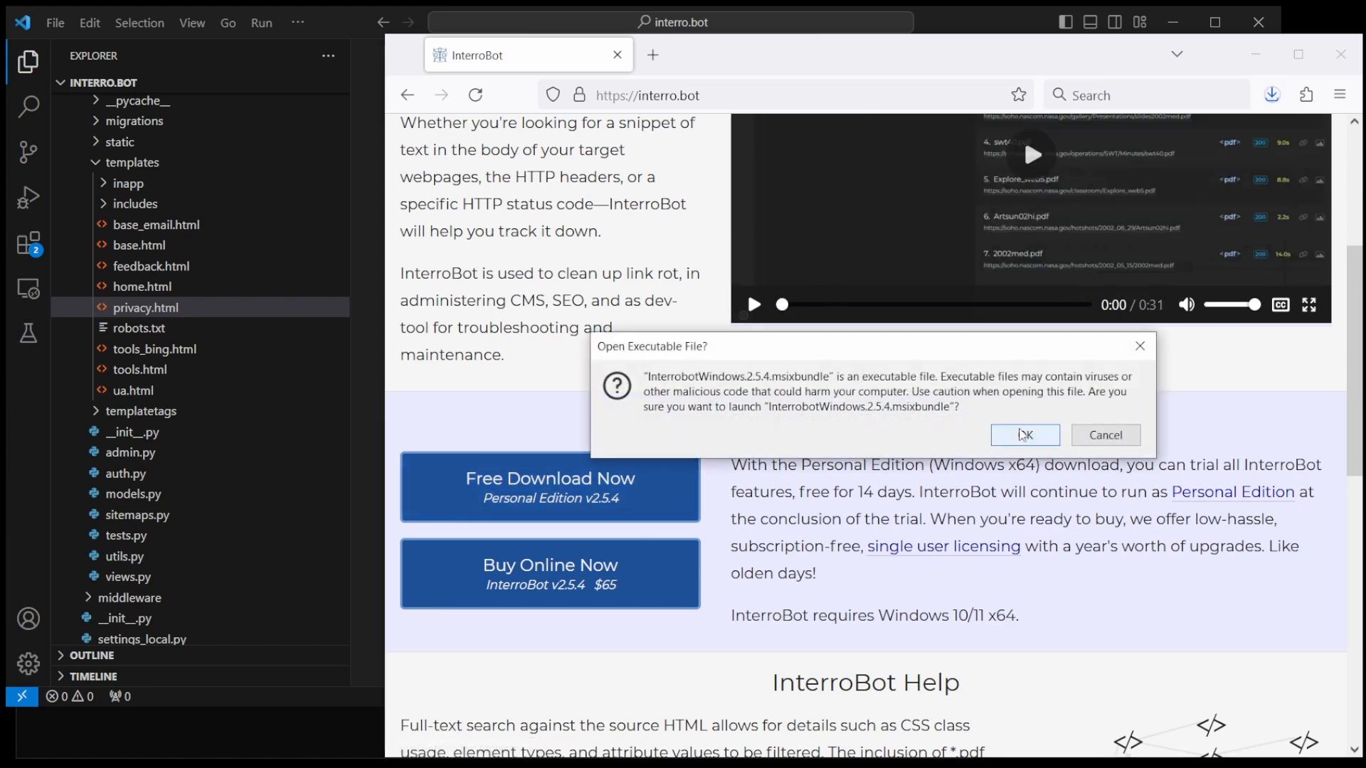
pyautogui.click(1025, 436)
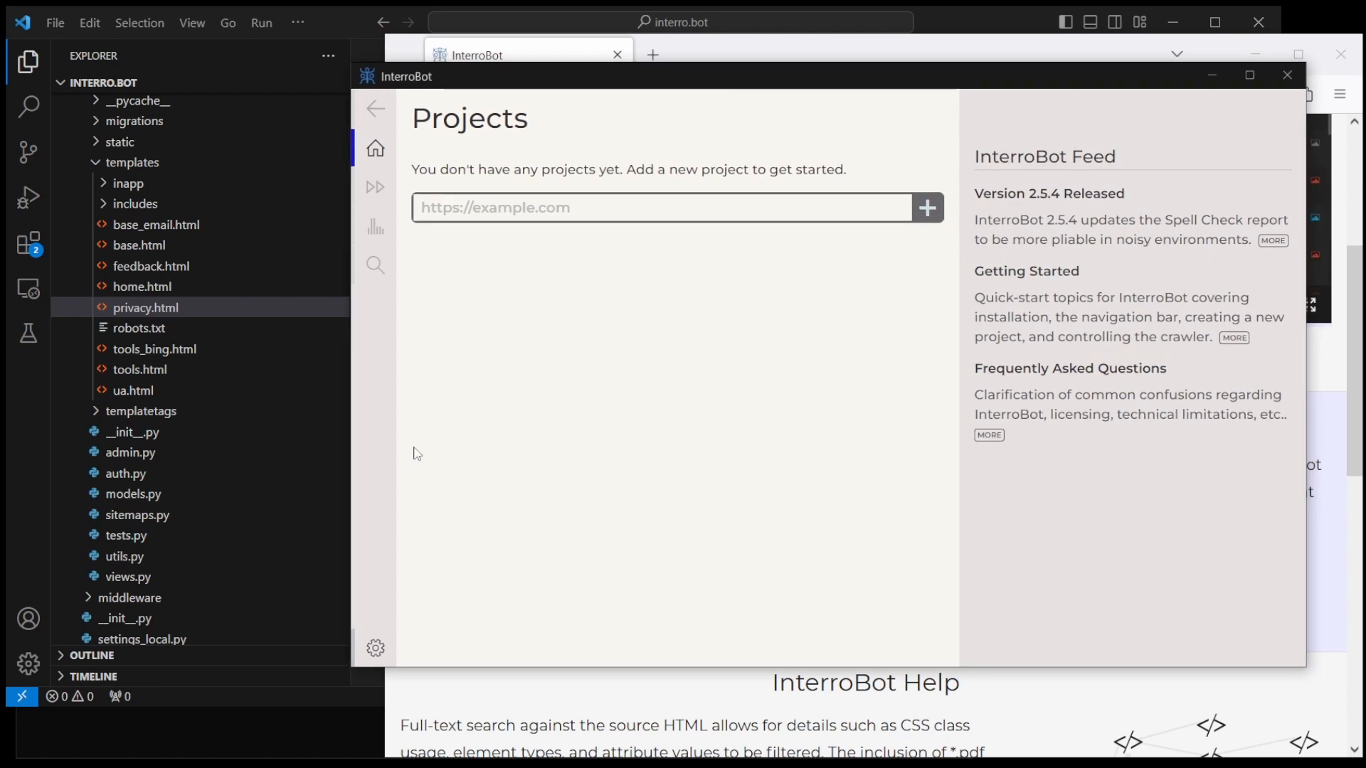
pyautogui.moveTo(383, 633)
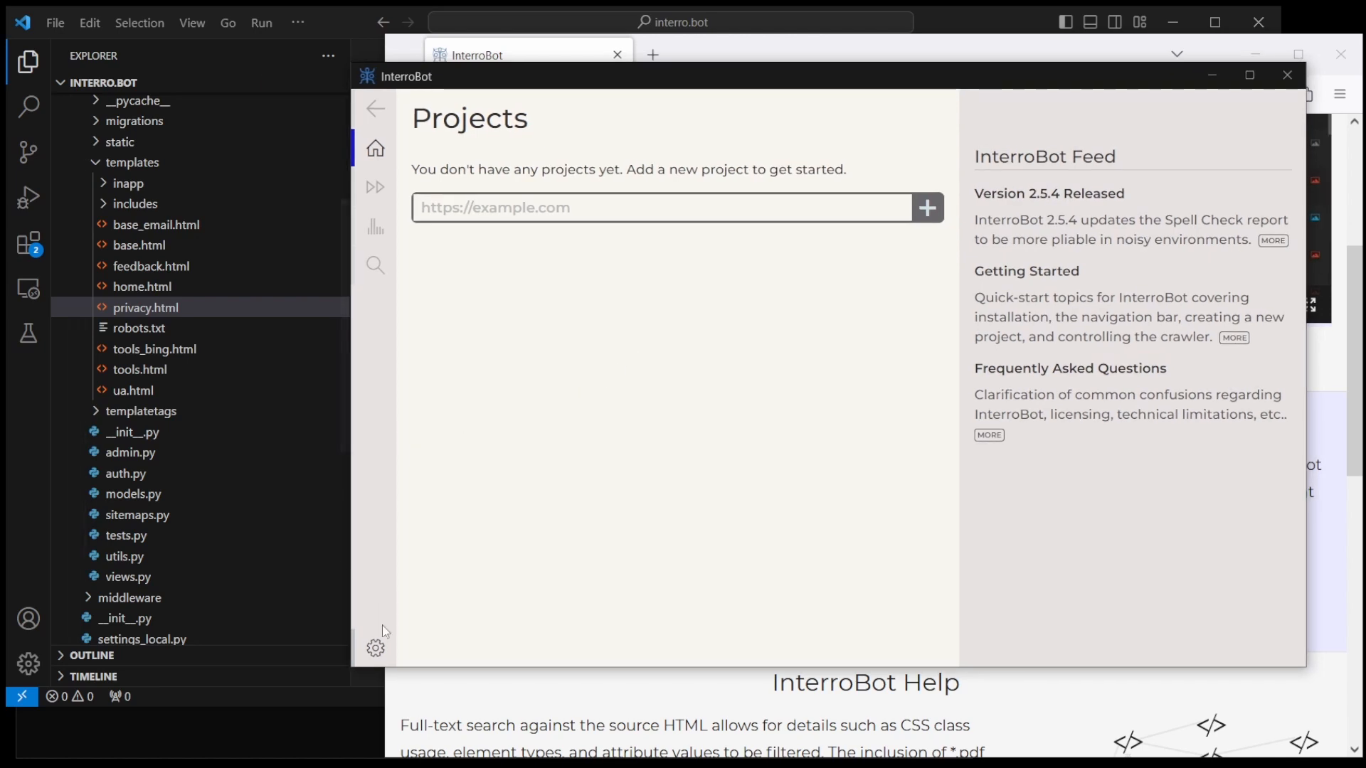
# Step: Turn on Dark Mode in InterroBot's Options
pyautogui.click(375, 649)
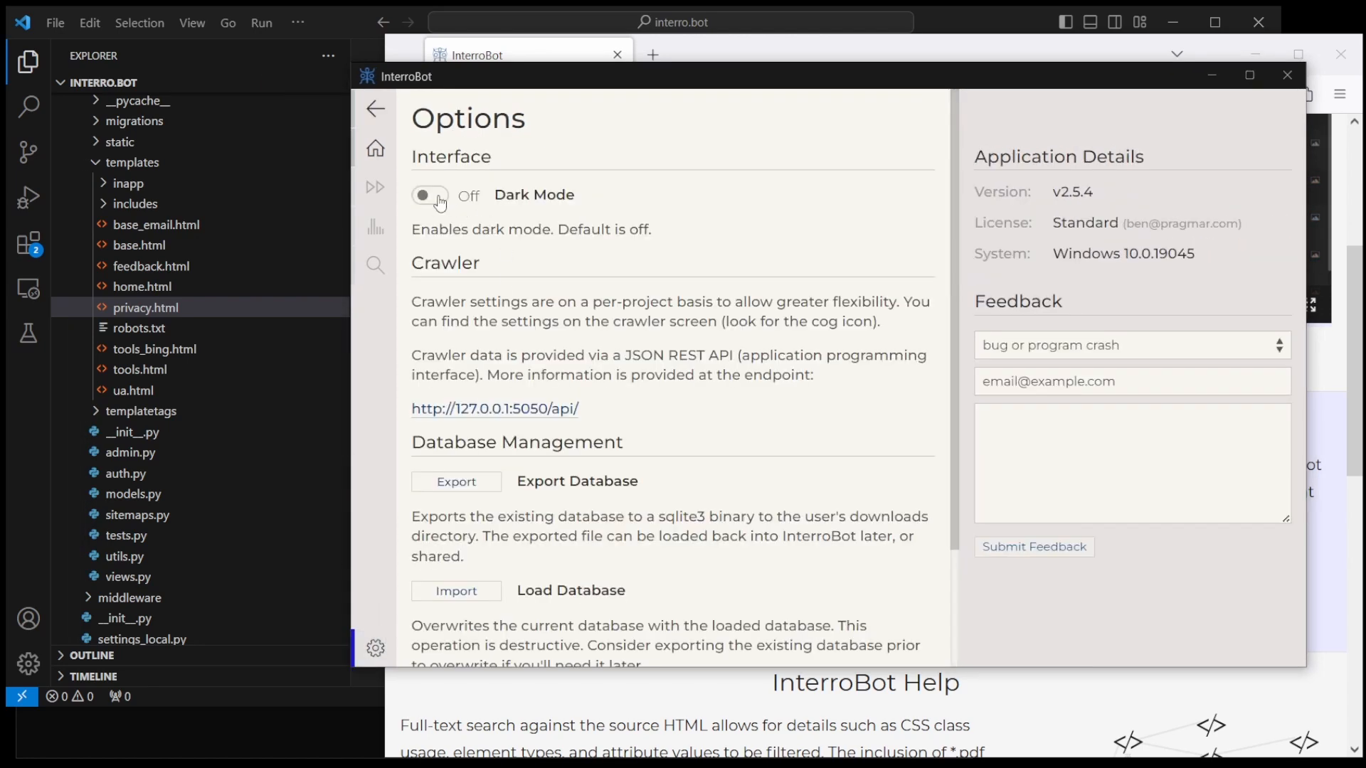
pyautogui.click(375, 148)
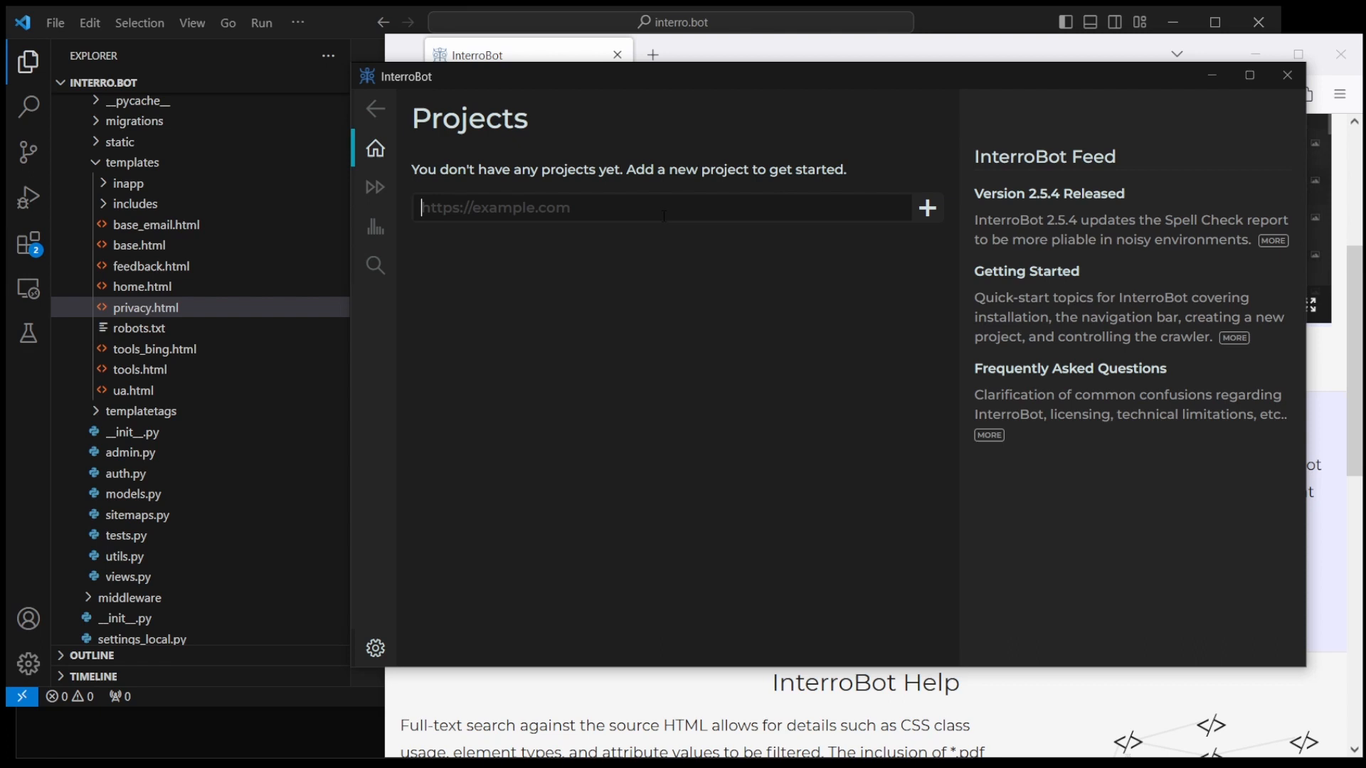
pyautogui.write('https:')
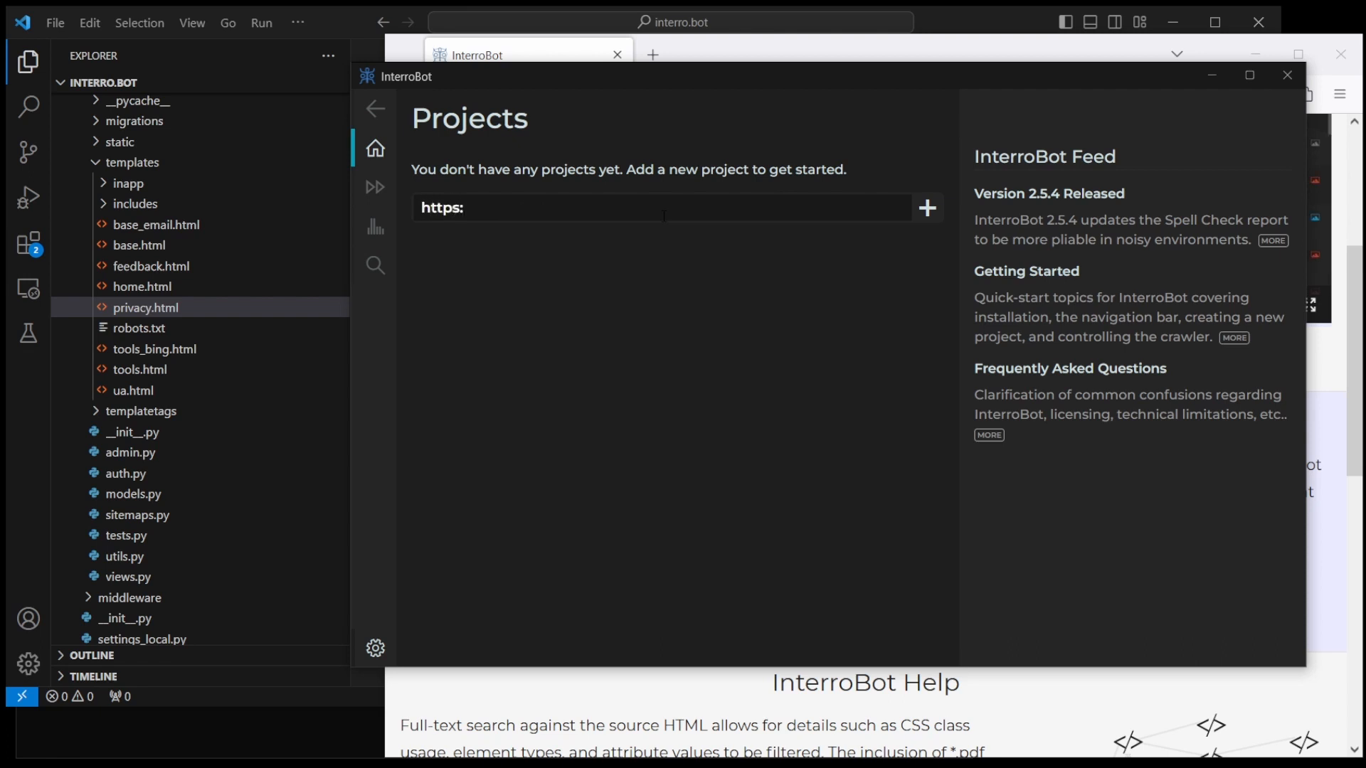
pyautogui.write('//interro.')
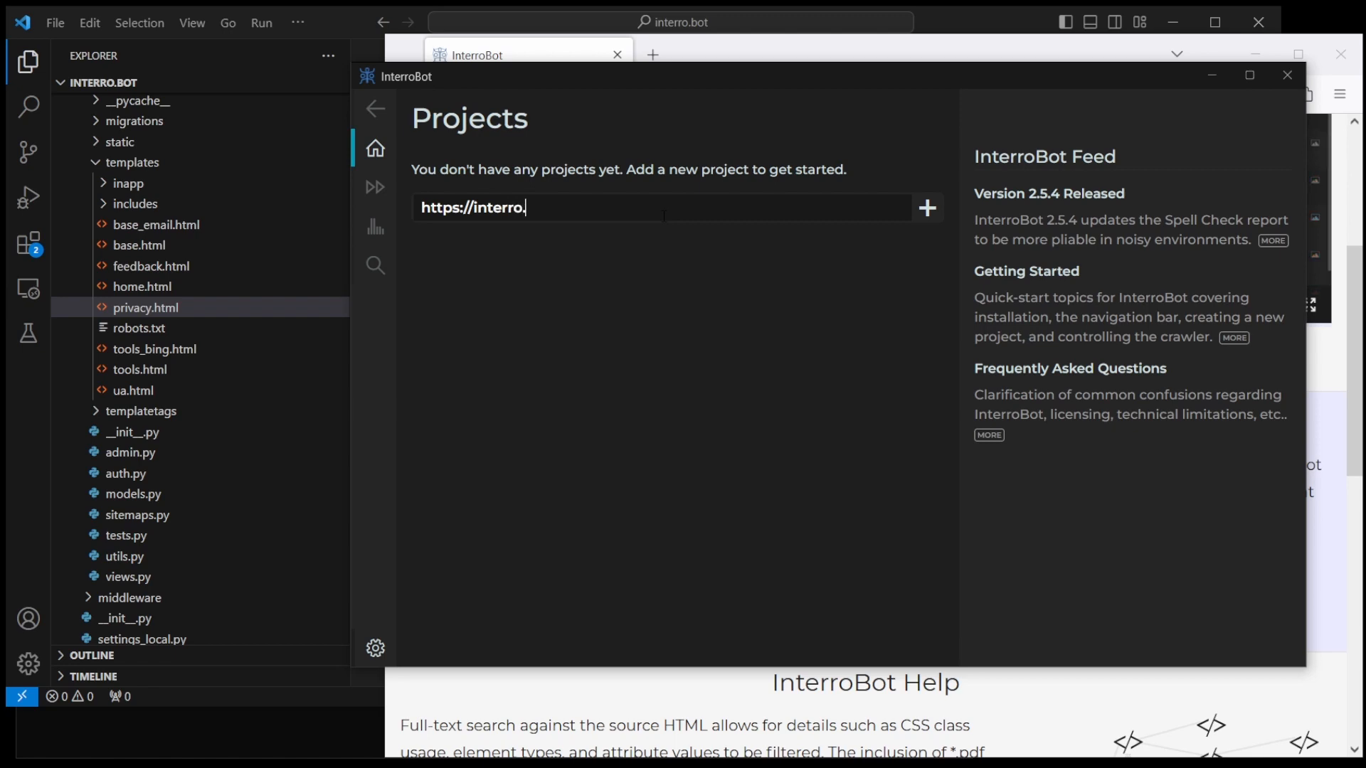
pyautogui.click(927, 208)
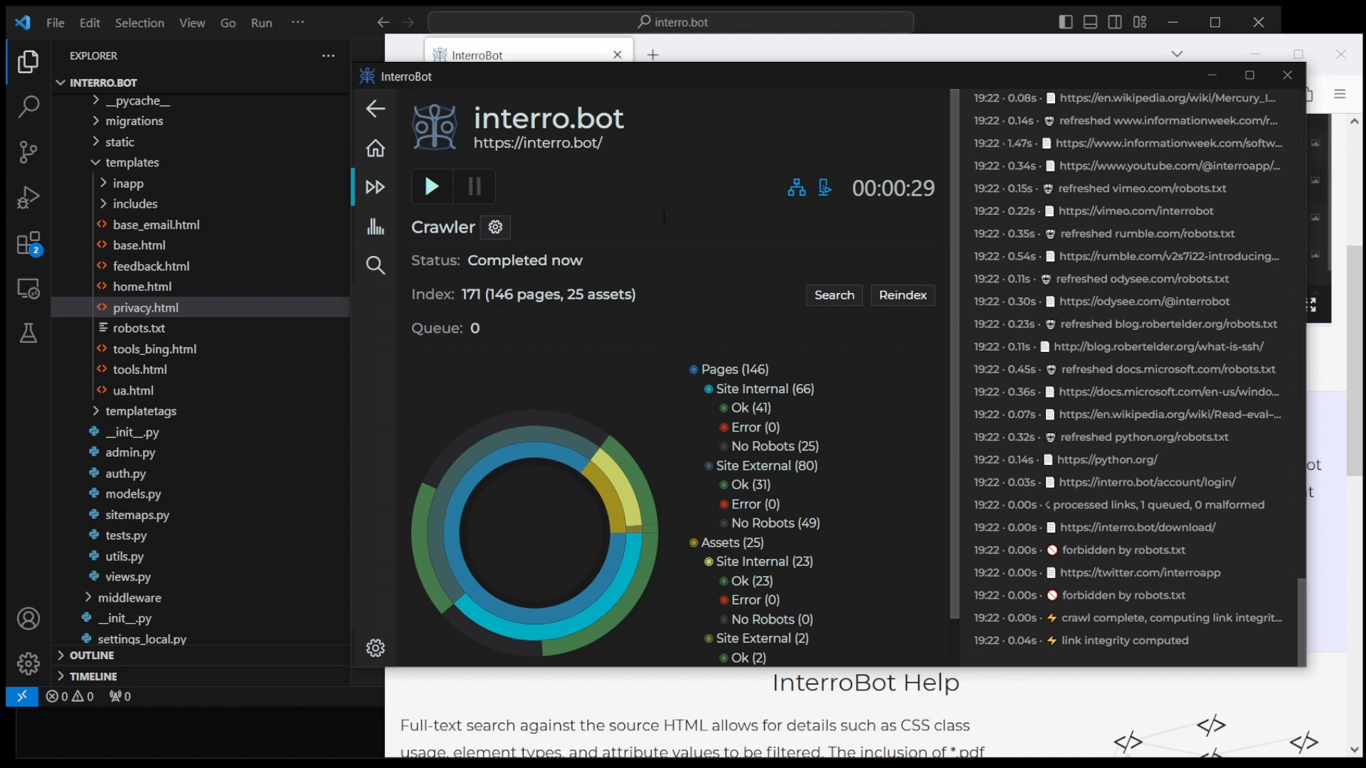
pyautogui.moveTo(674, 66)
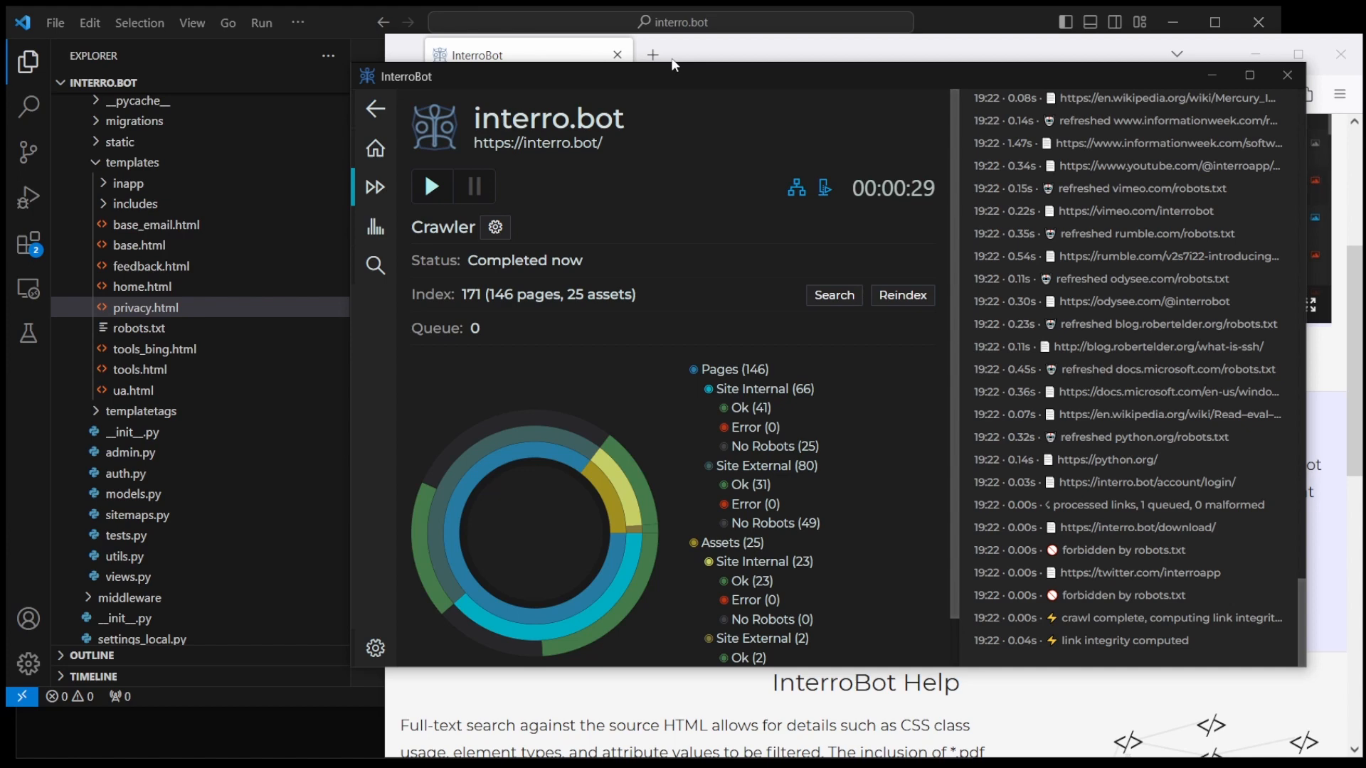
pyautogui.moveTo(859, 322)
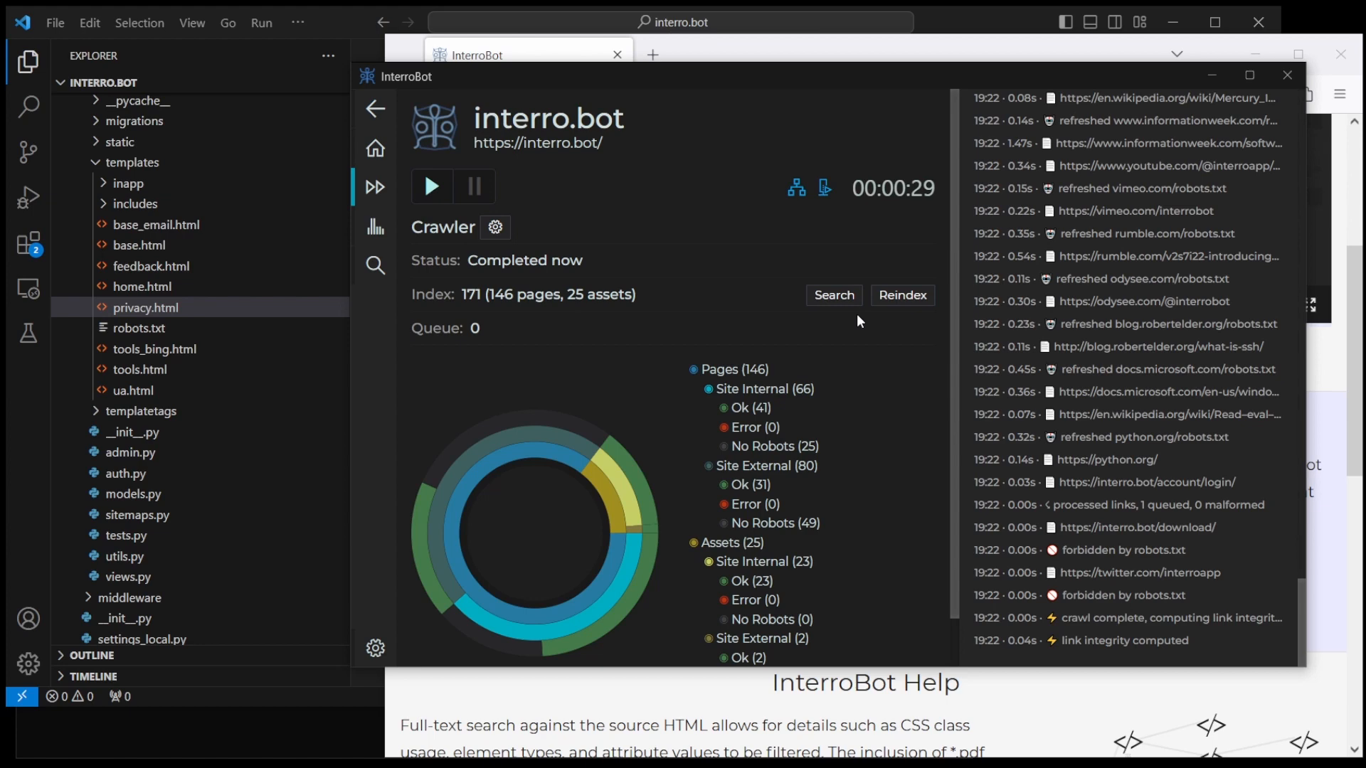
pyautogui.moveTo(904, 218)
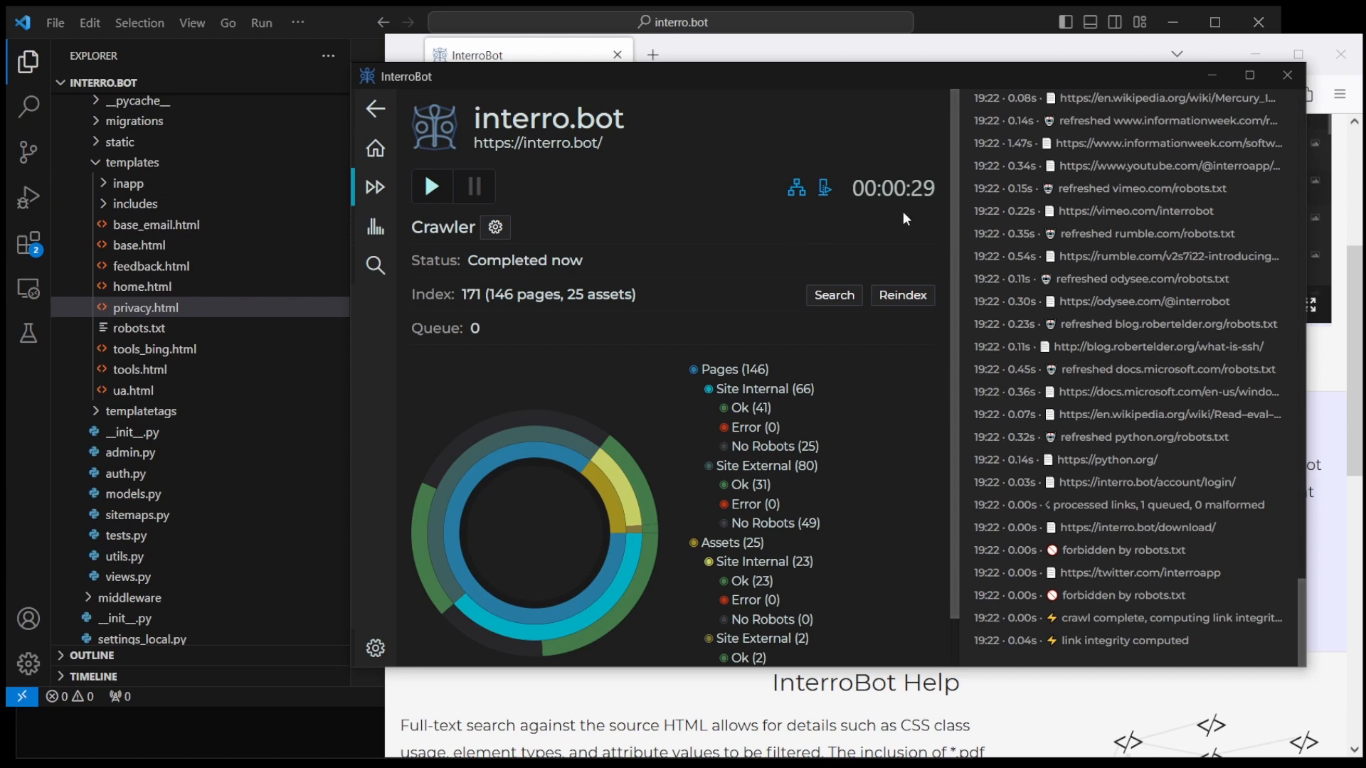
pyautogui.moveTo(376, 226)
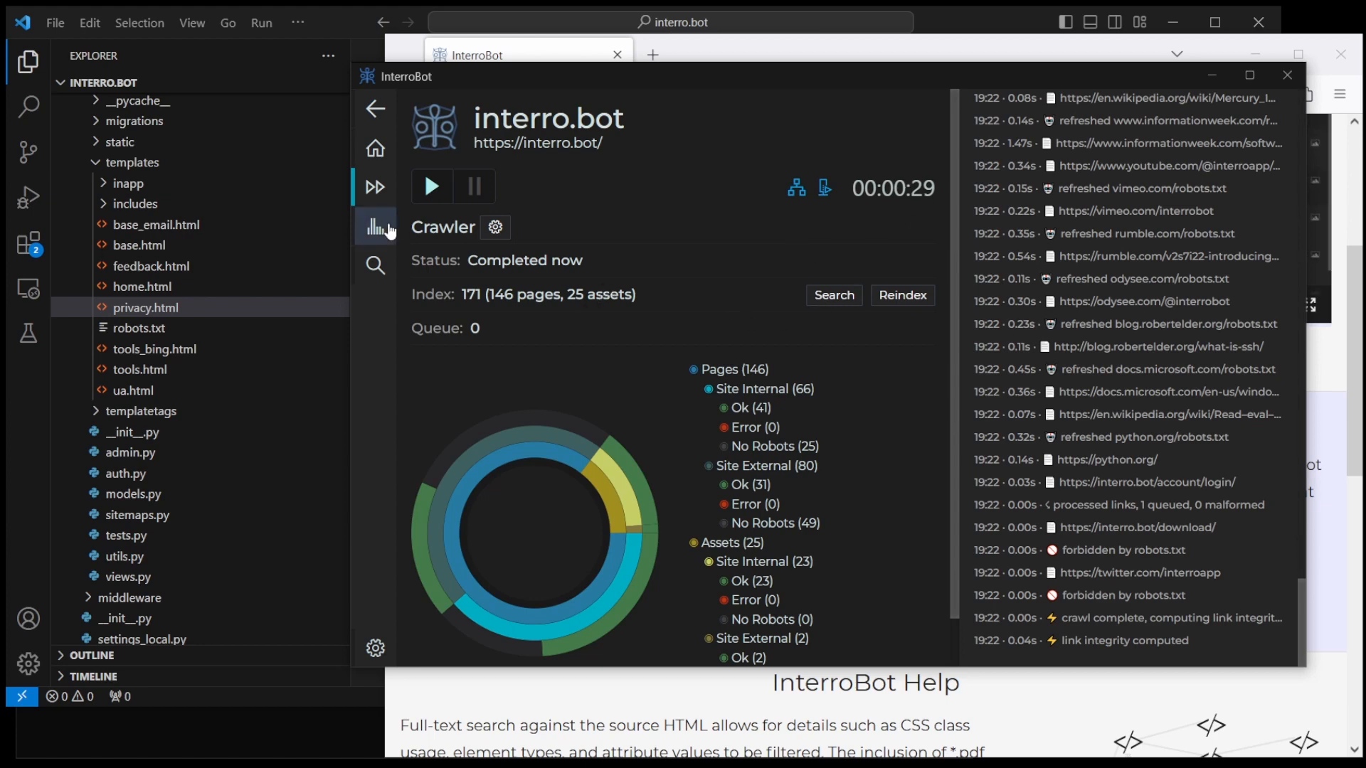
# Step: Open the Spell Check report, review its language options and open the dictionary editor
pyautogui.click(375, 226)
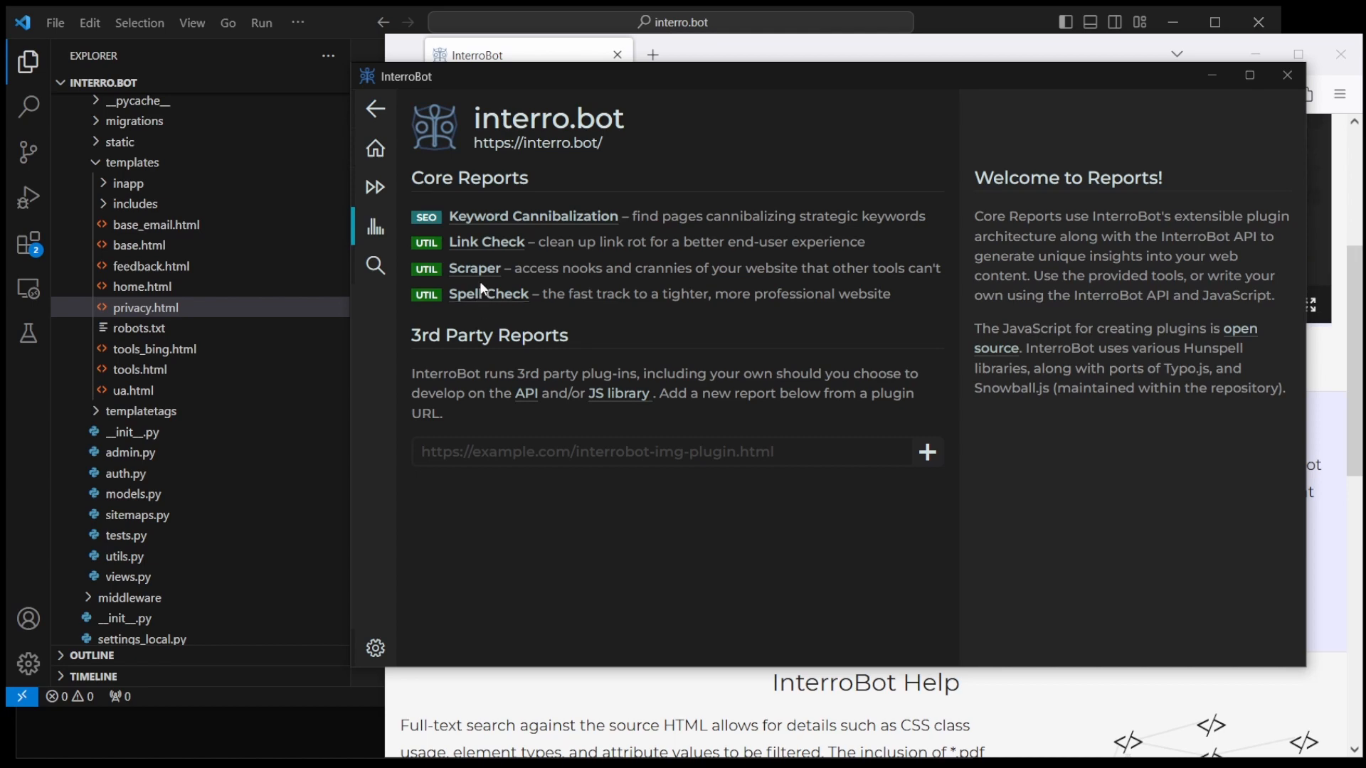
pyautogui.click(488, 294)
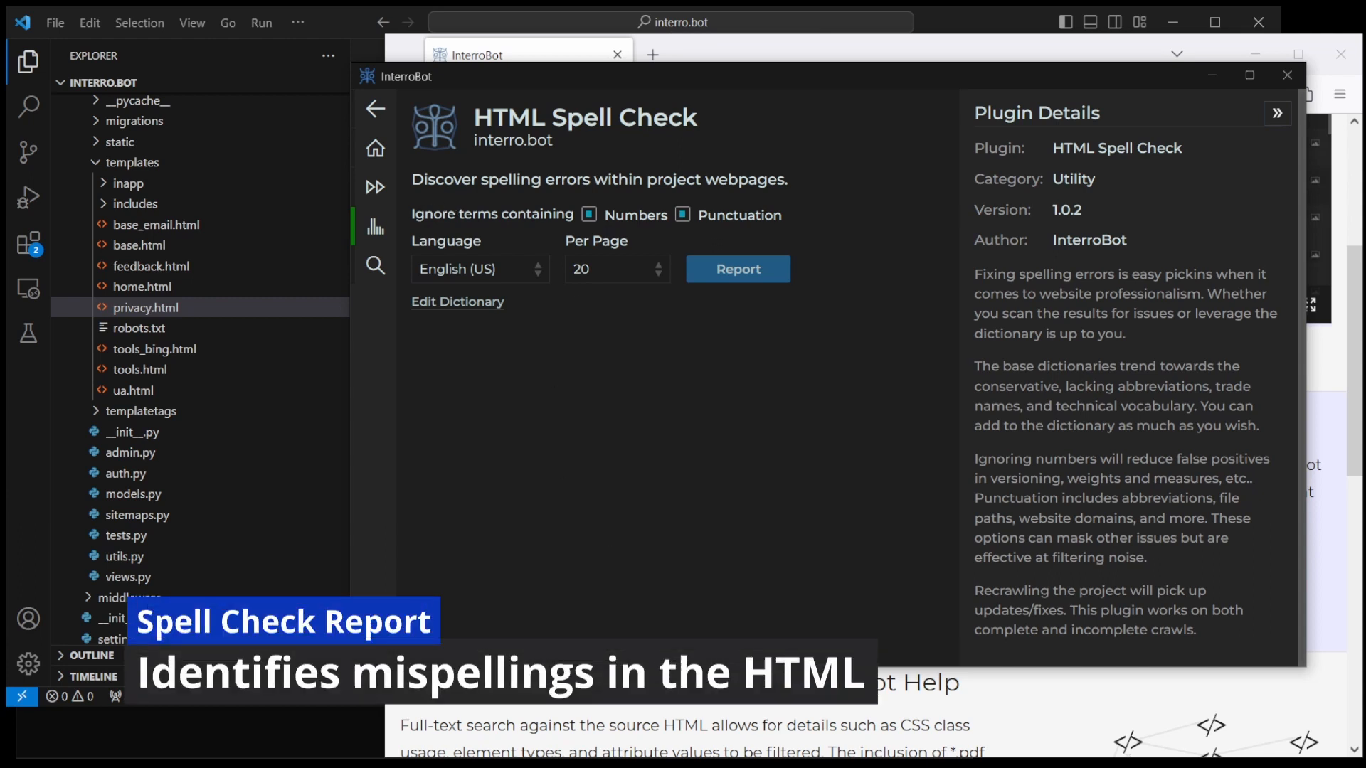
pyautogui.moveTo(622, 222)
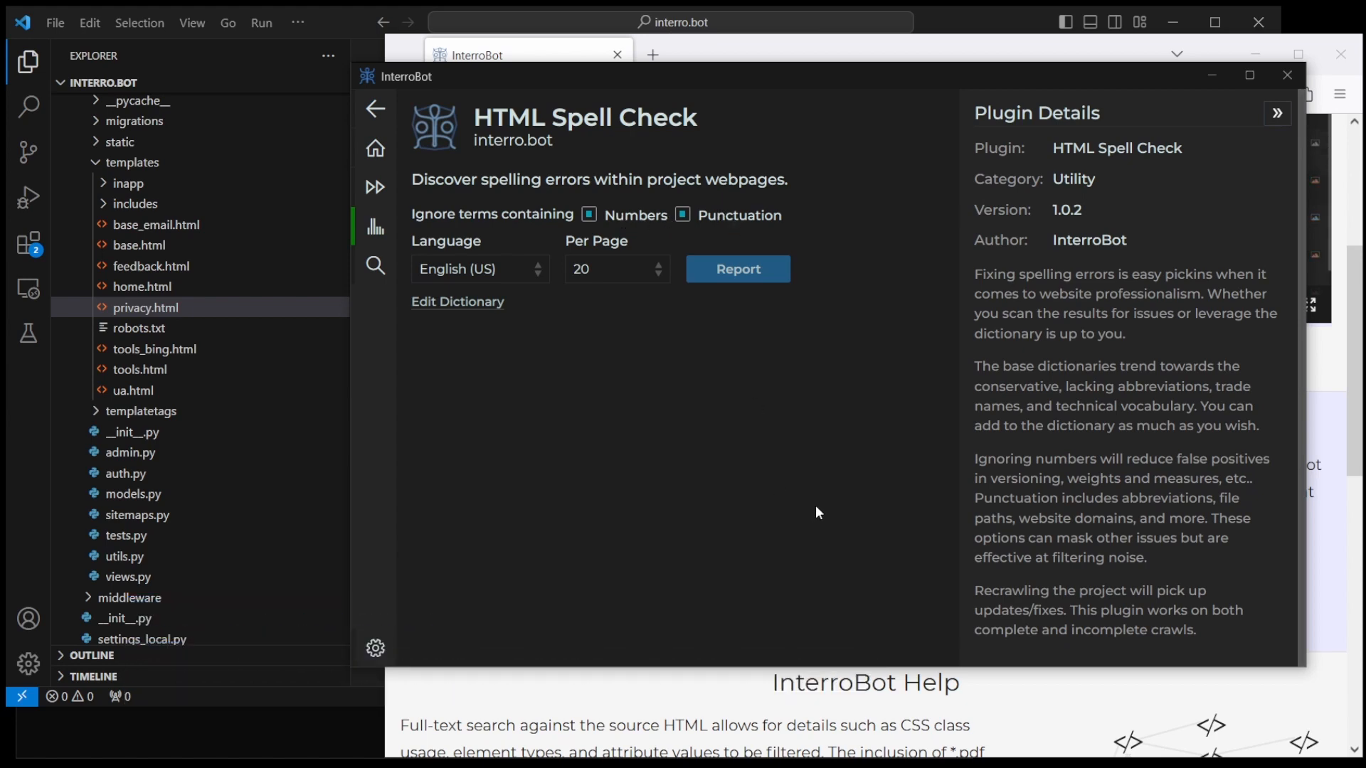
pyautogui.moveTo(863, 500)
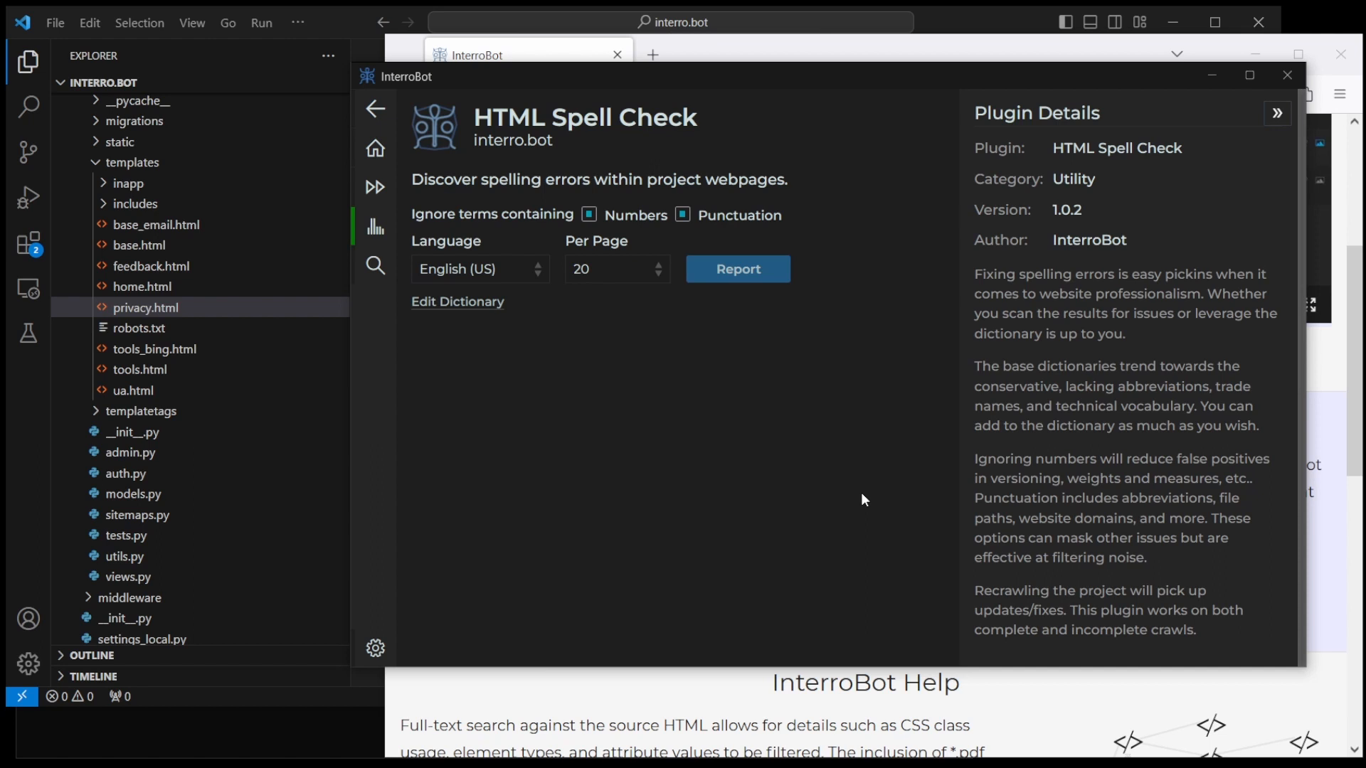
pyautogui.moveTo(850, 384)
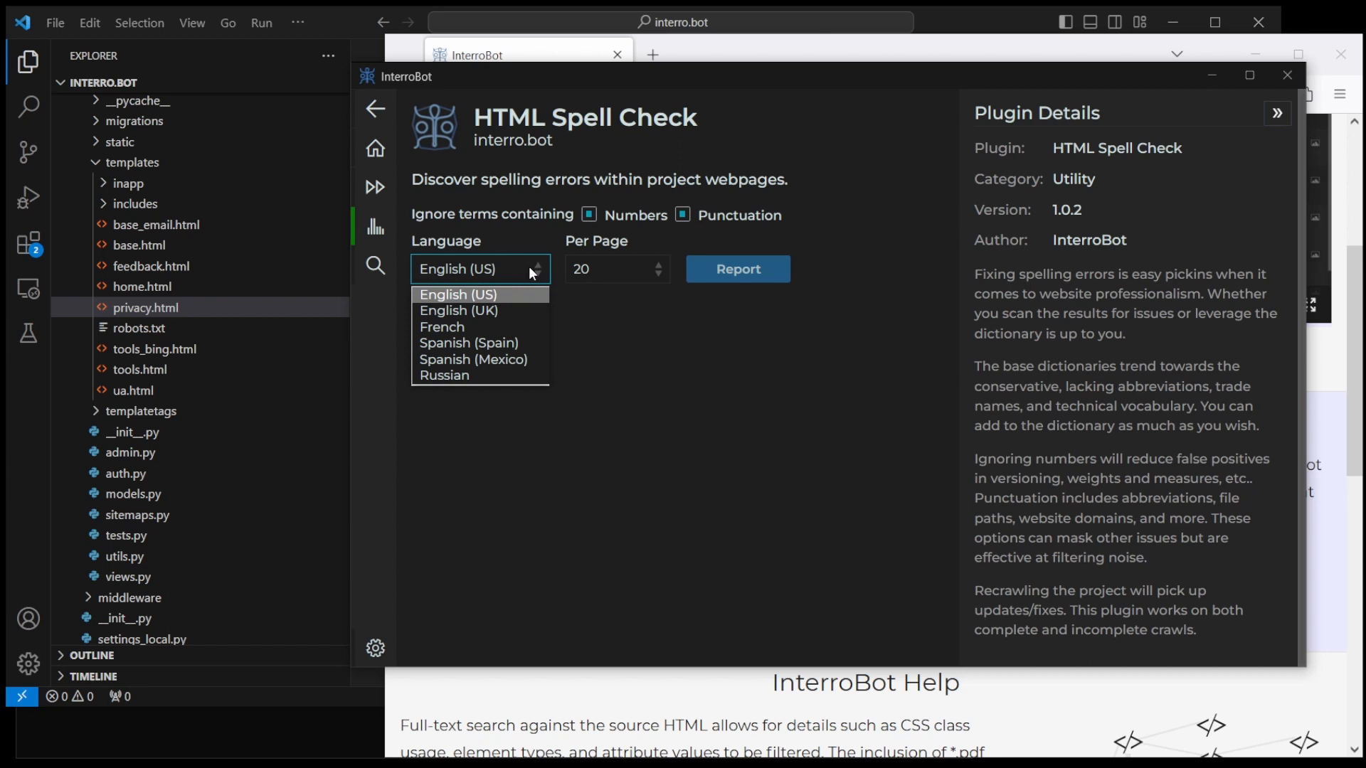
pyautogui.click(616, 269)
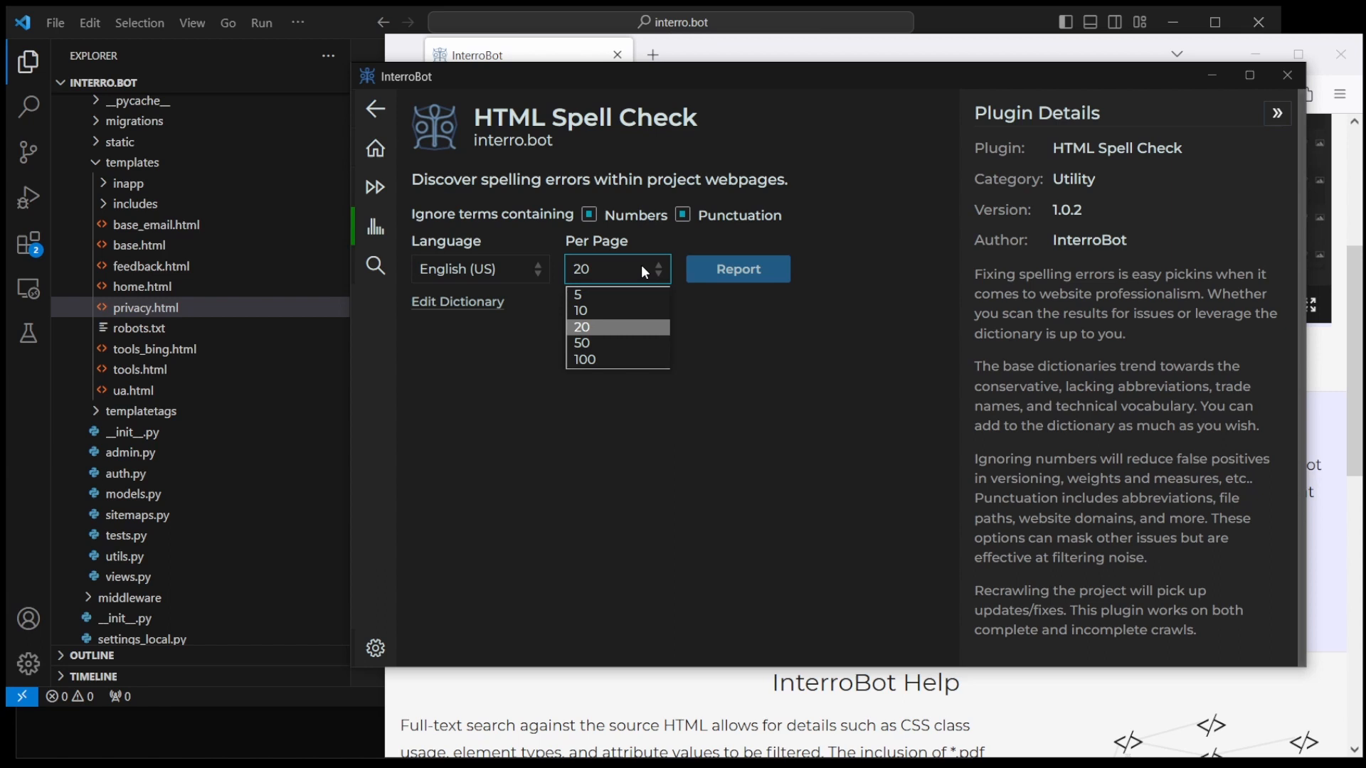
pyautogui.moveTo(653, 267)
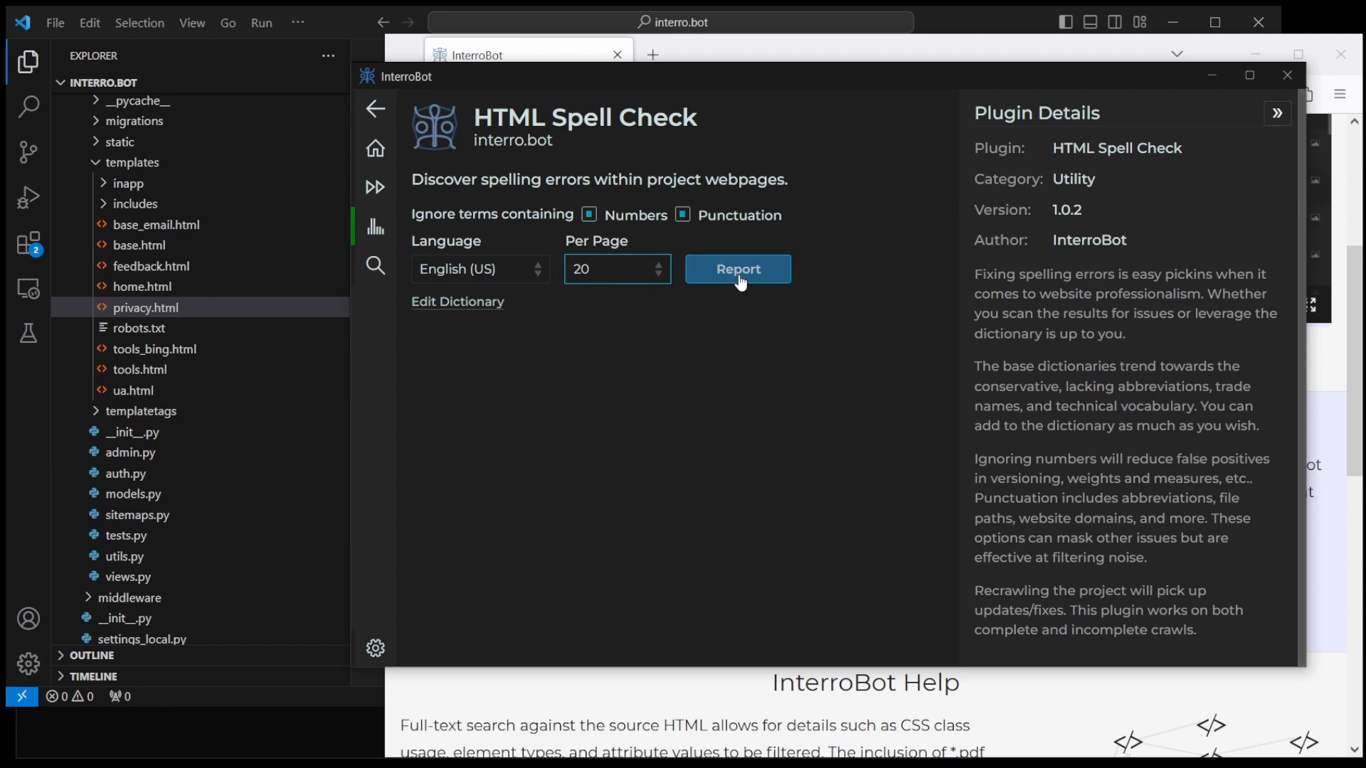
pyautogui.moveTo(483, 309)
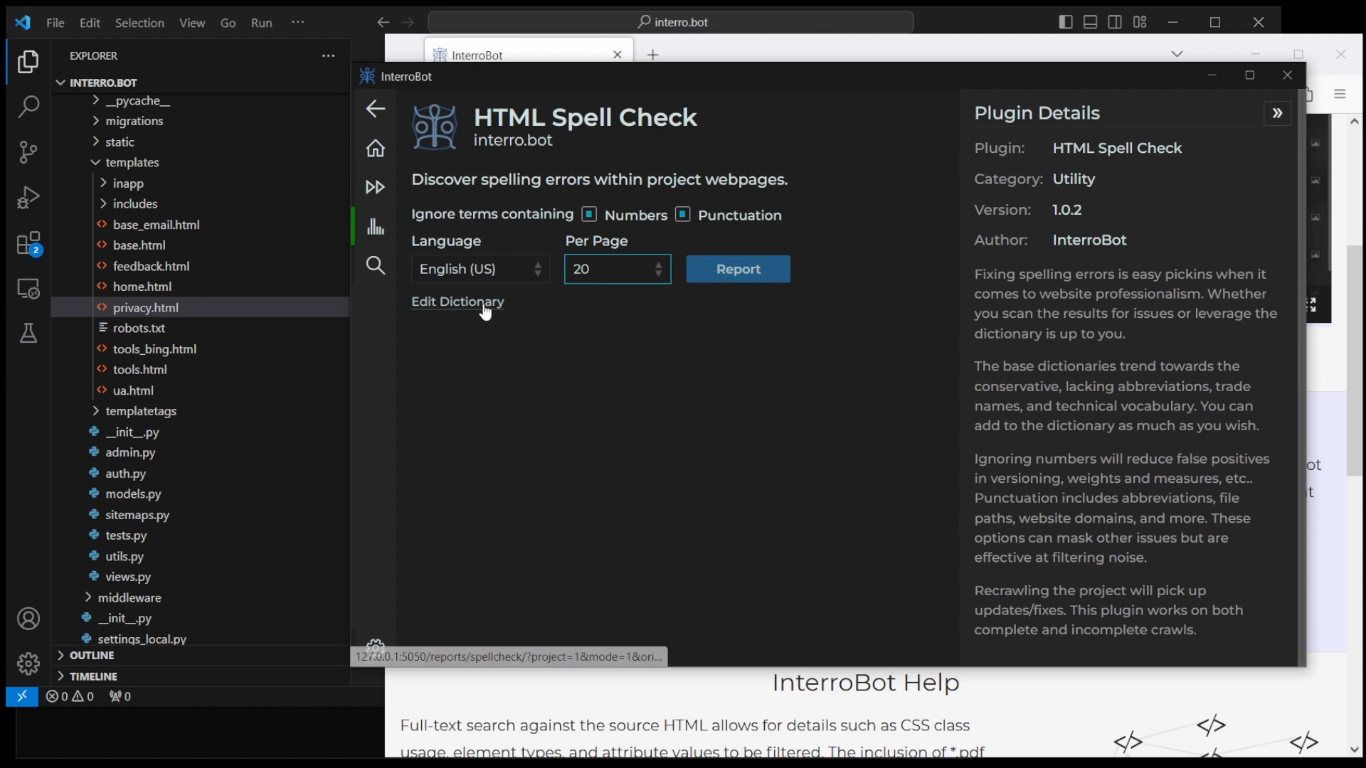
pyautogui.click(457, 301)
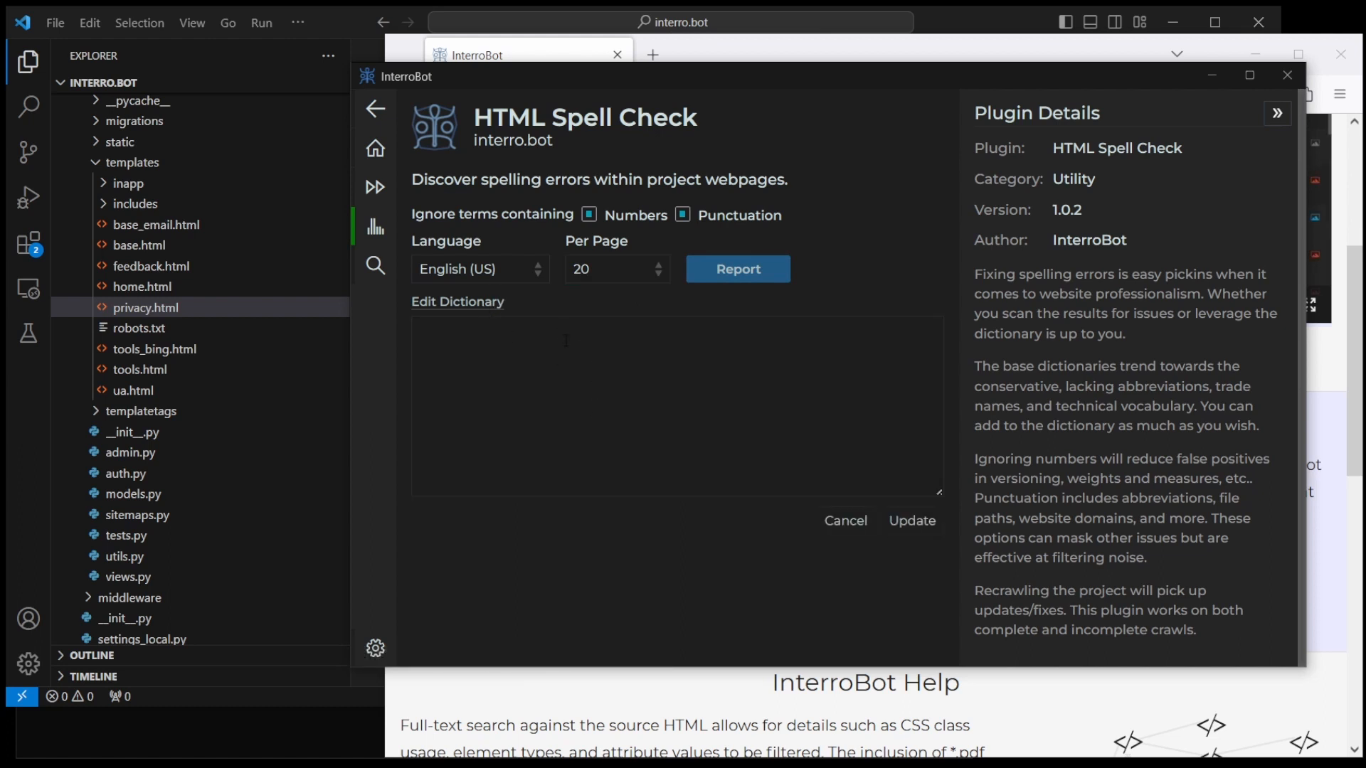
pyautogui.moveTo(523, 324)
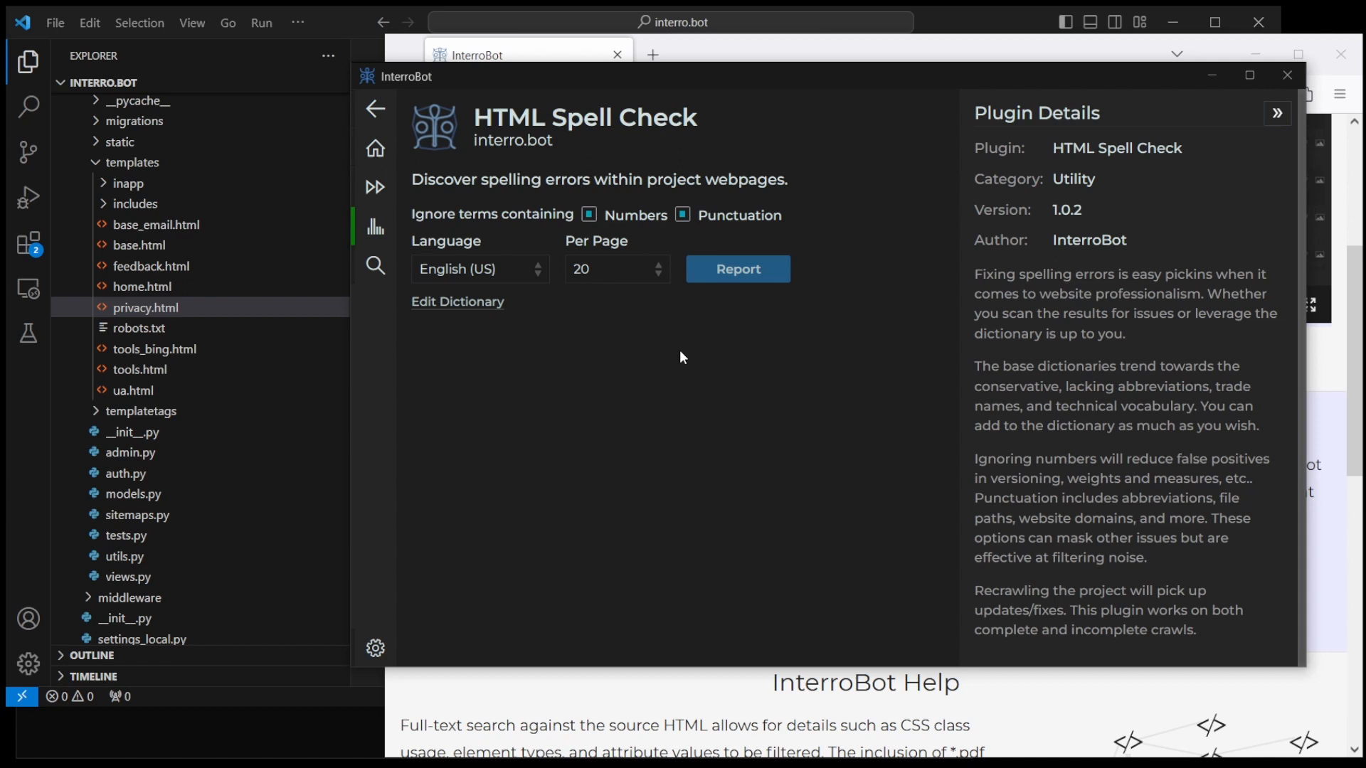
# Step: Run the spell check and collapse the plugin details to browse the flagged terms
pyautogui.click(737, 269)
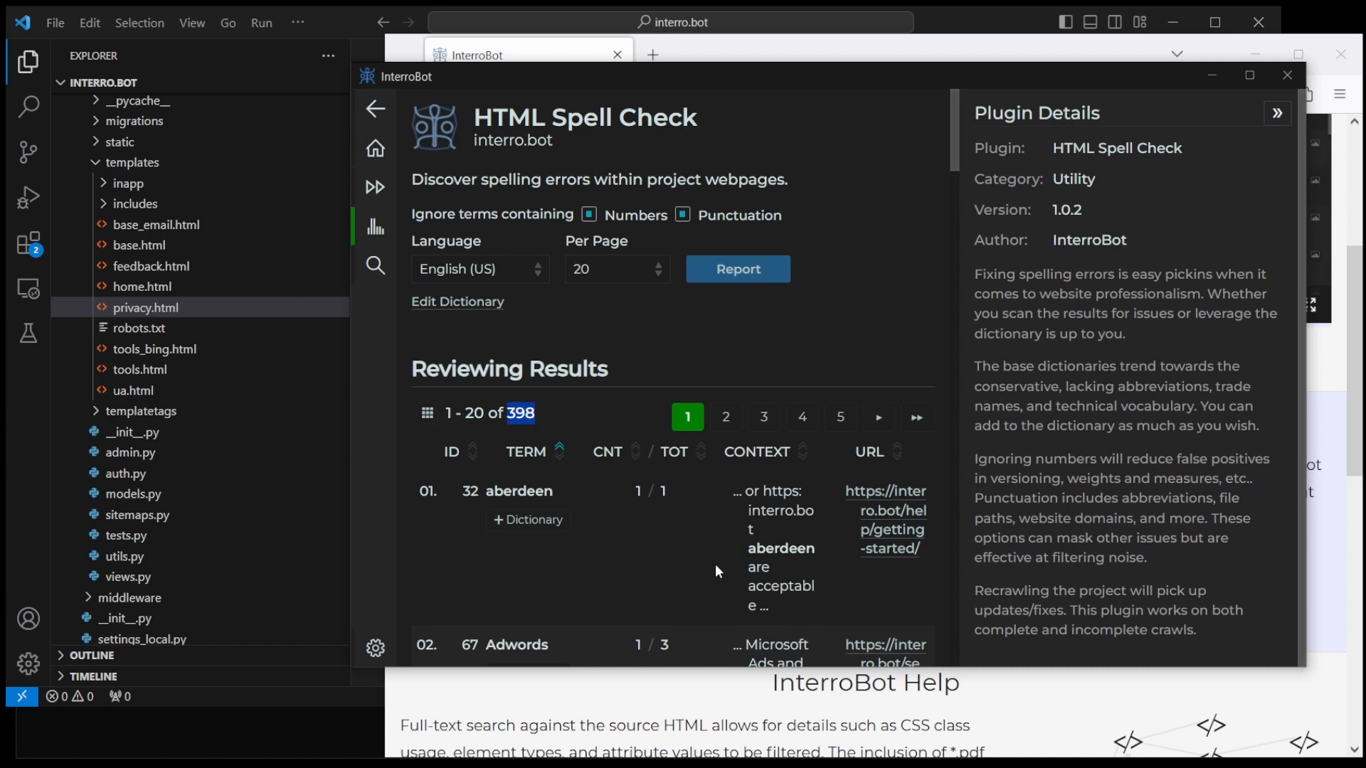
pyautogui.moveTo(748, 519)
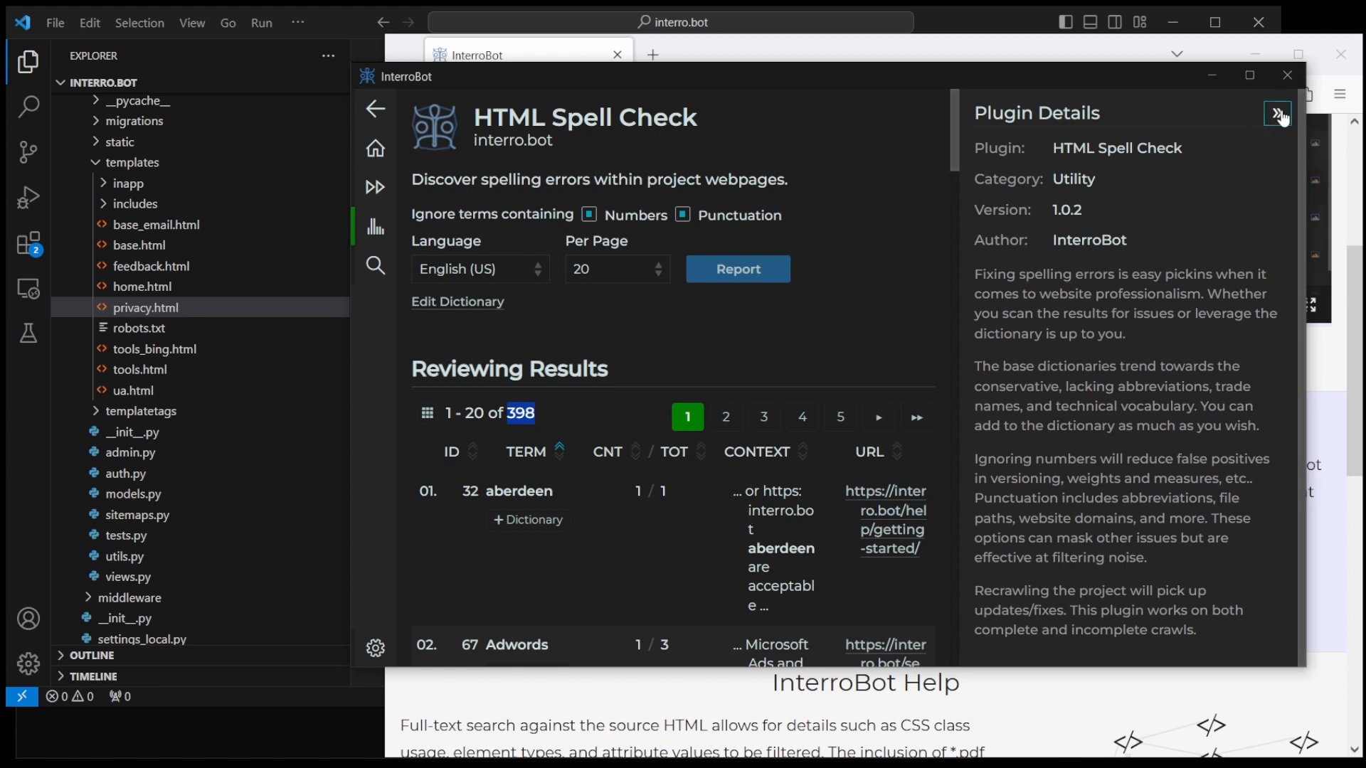
pyautogui.click(1274, 112)
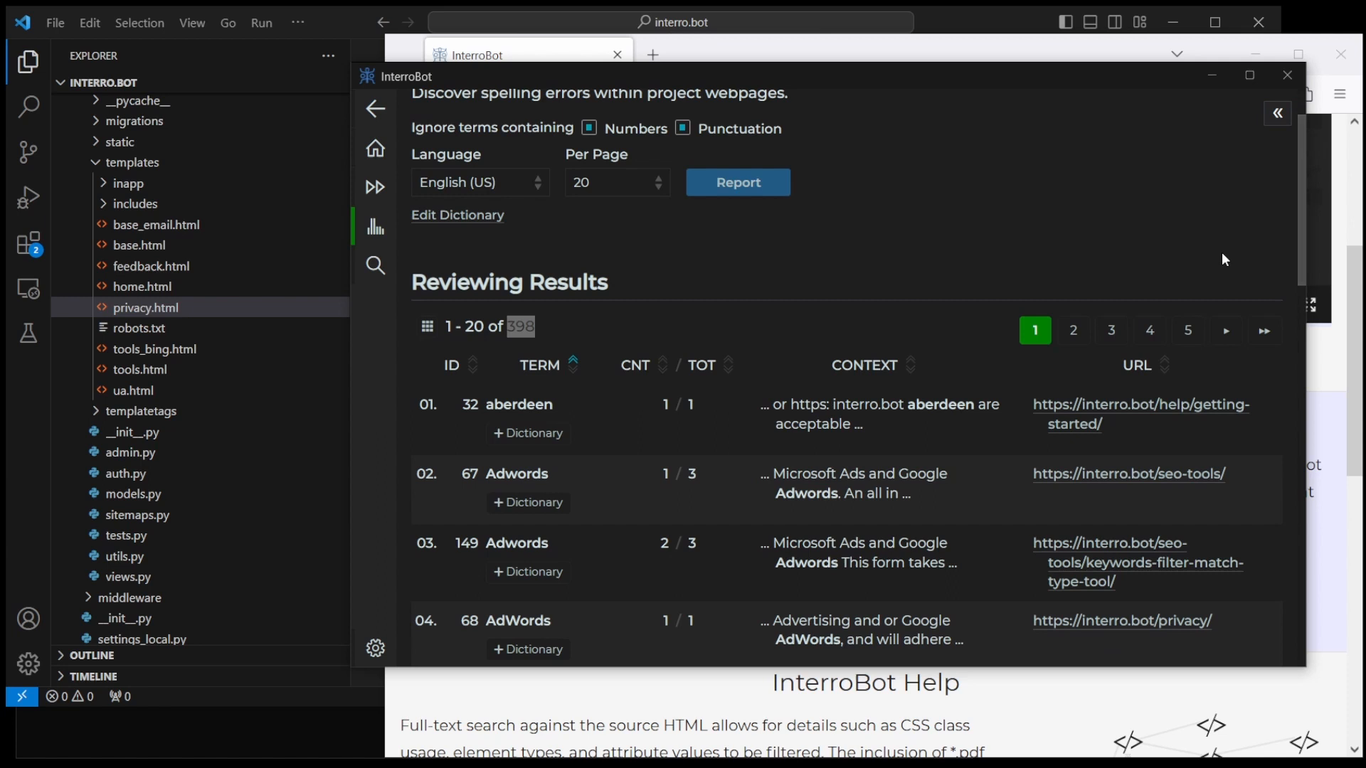
pyautogui.scroll(-3)
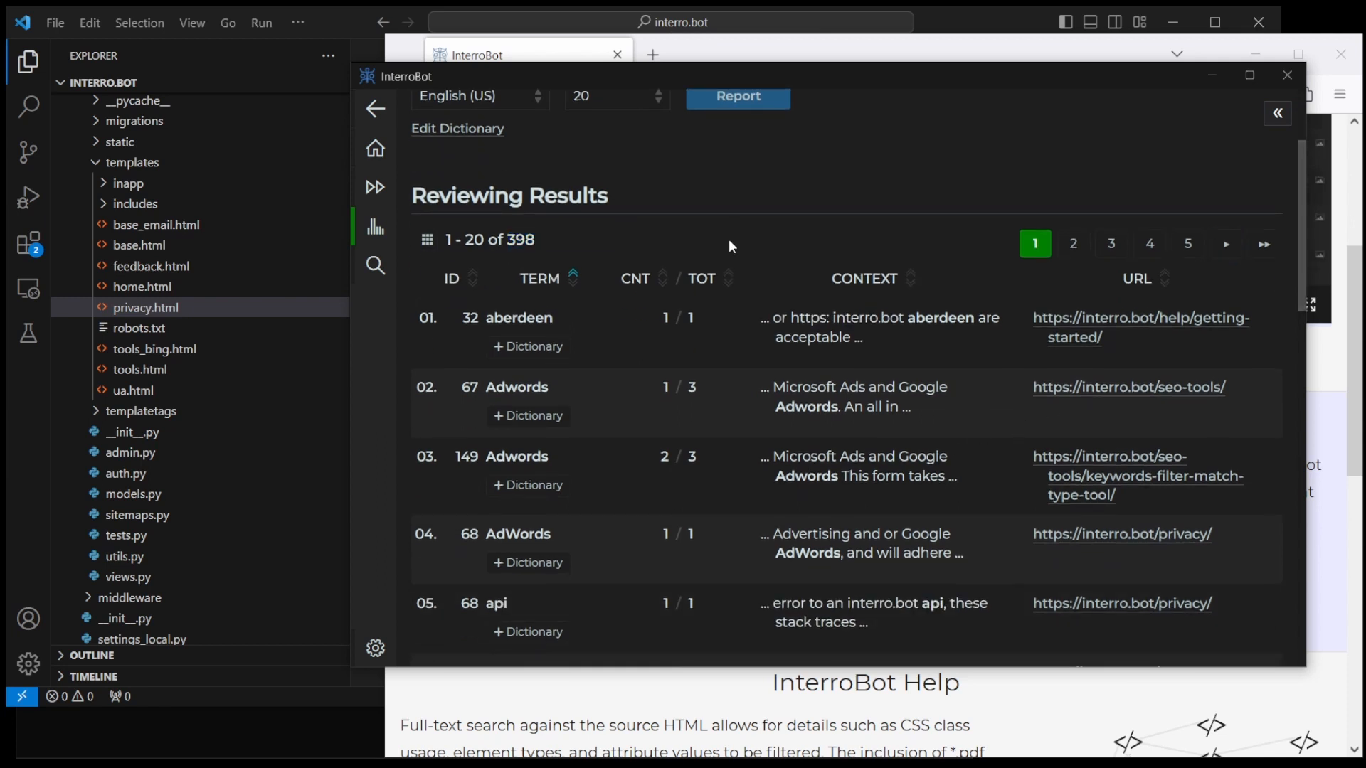
pyautogui.moveTo(887, 231)
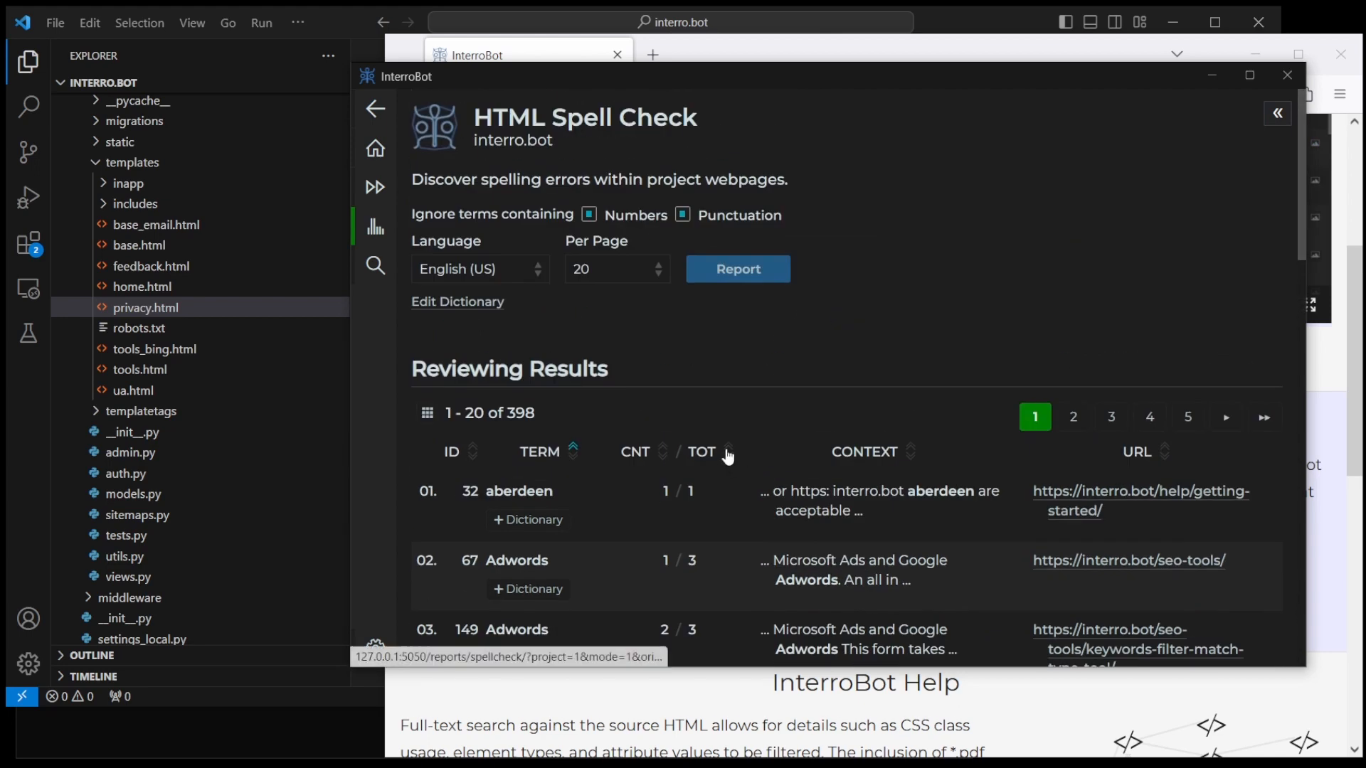
pyautogui.moveTo(730, 455)
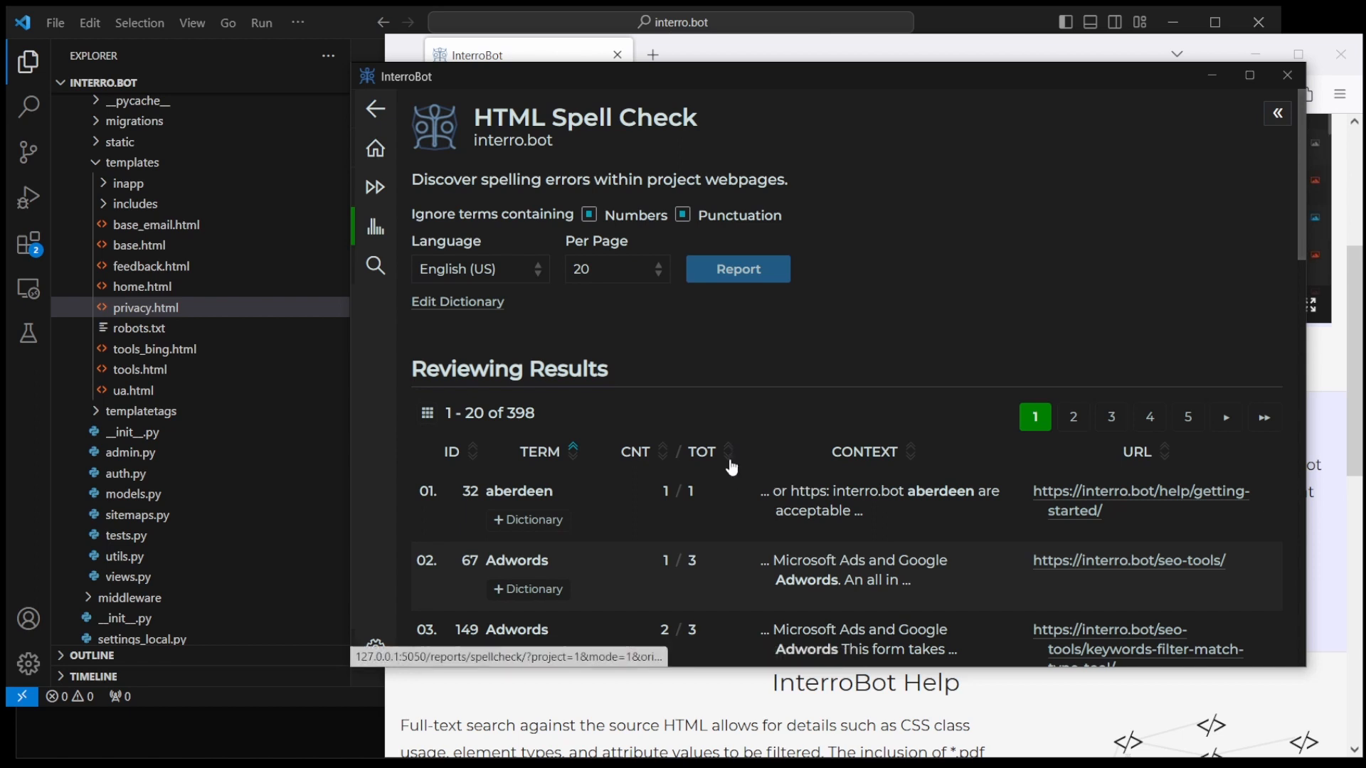
pyautogui.moveTo(728, 463)
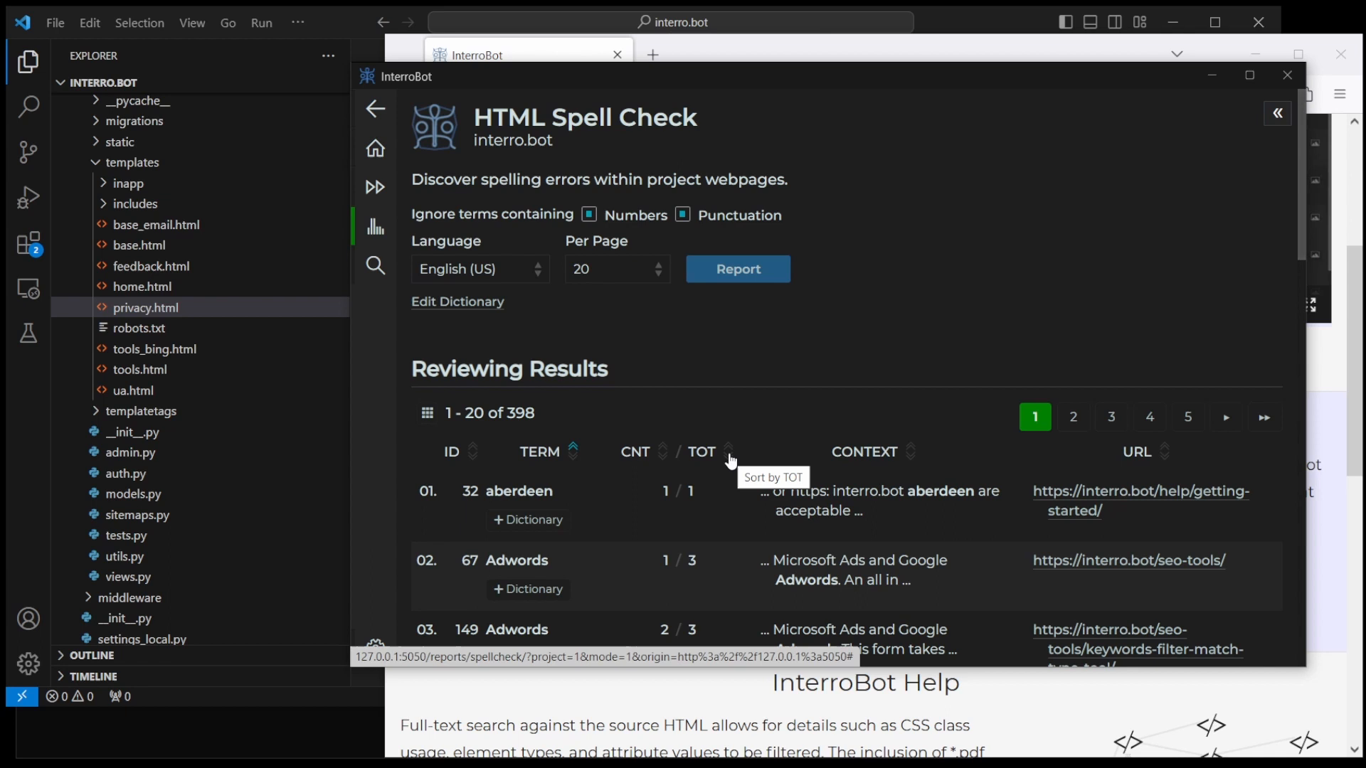
pyautogui.moveTo(732, 464)
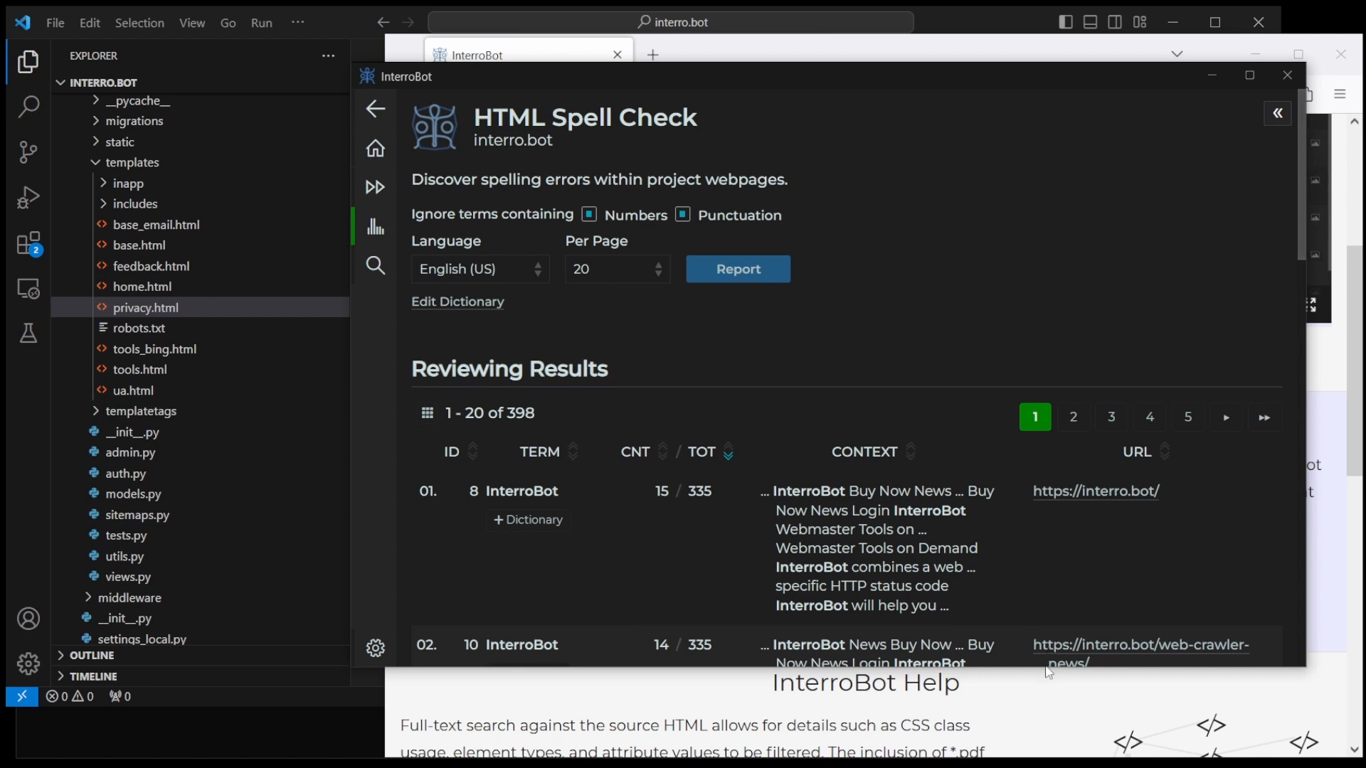
pyautogui.moveTo(1027, 689)
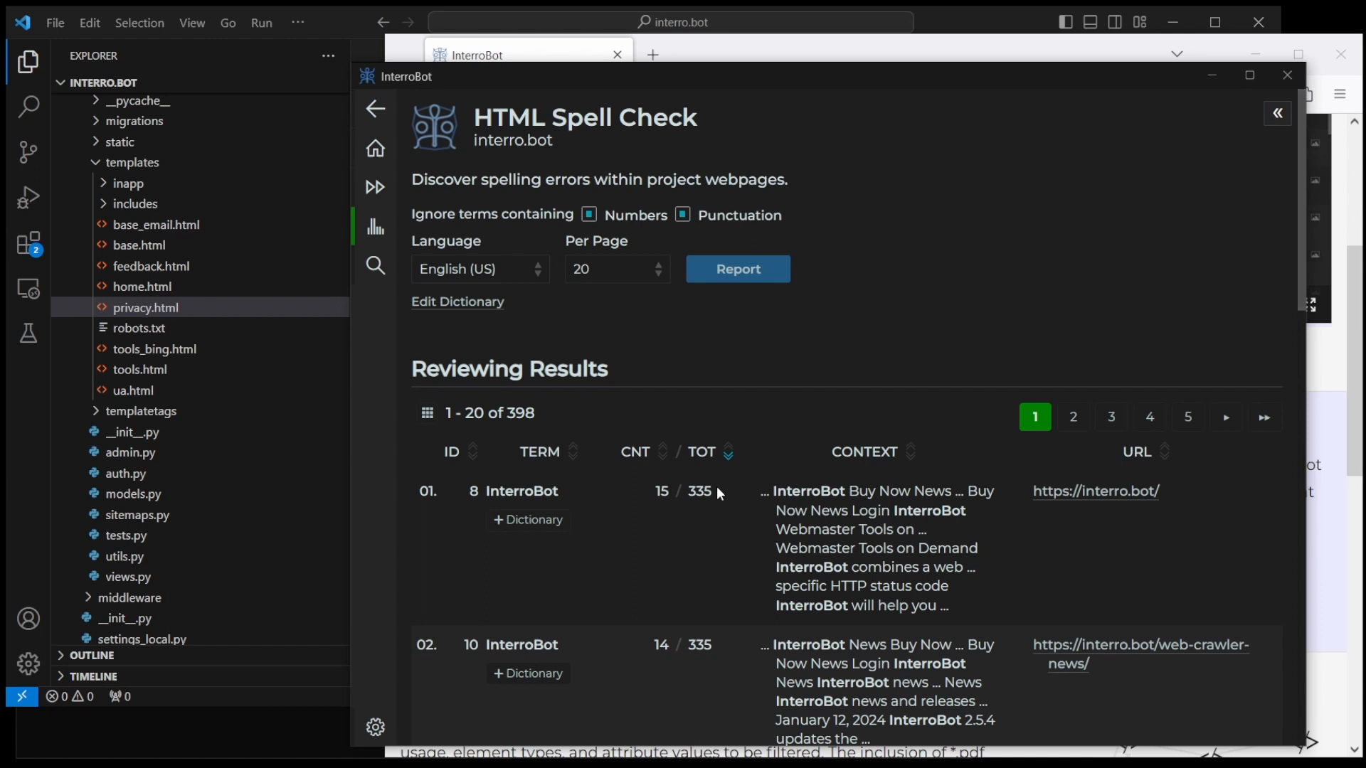
# Step: Add InterroBot, SEO, SiteManager and Astra to the custom dictionary
pyautogui.doubleClick(661, 490)
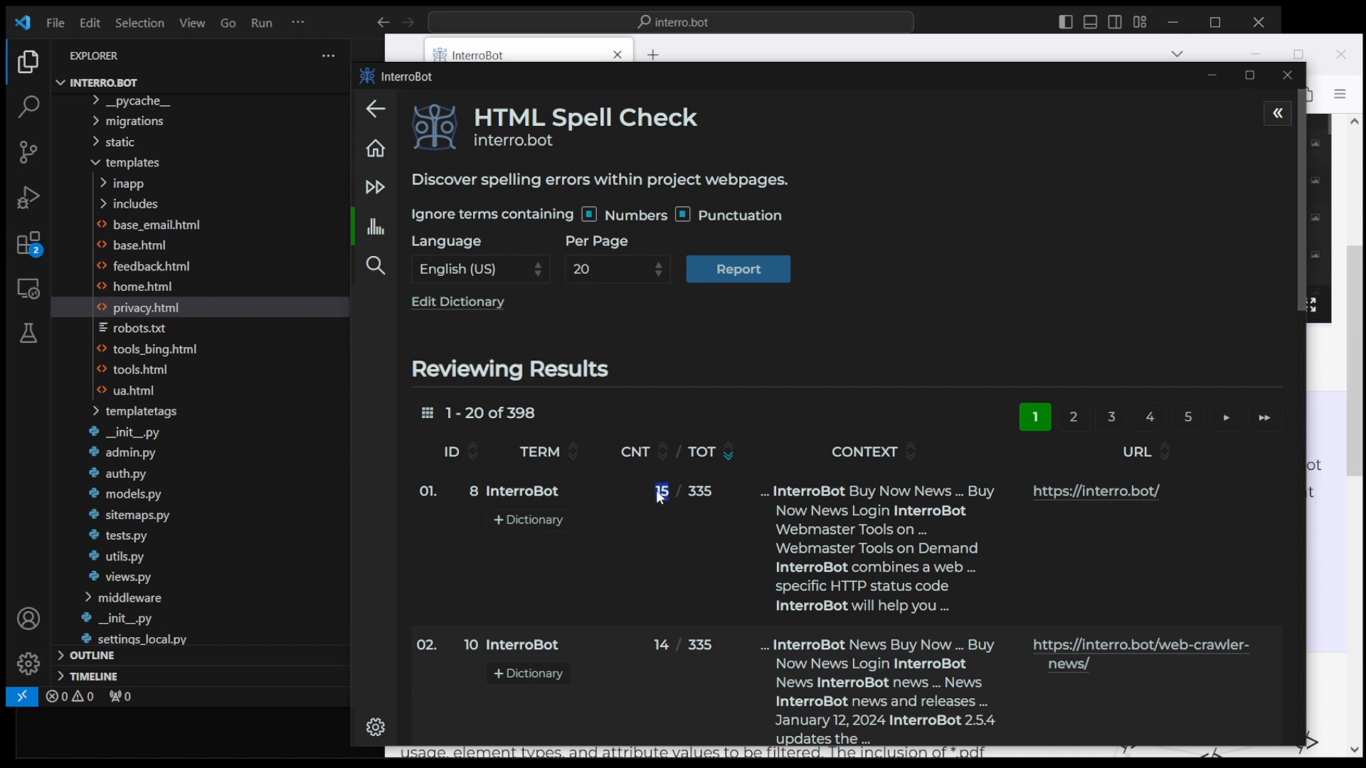
pyautogui.moveTo(1119, 499)
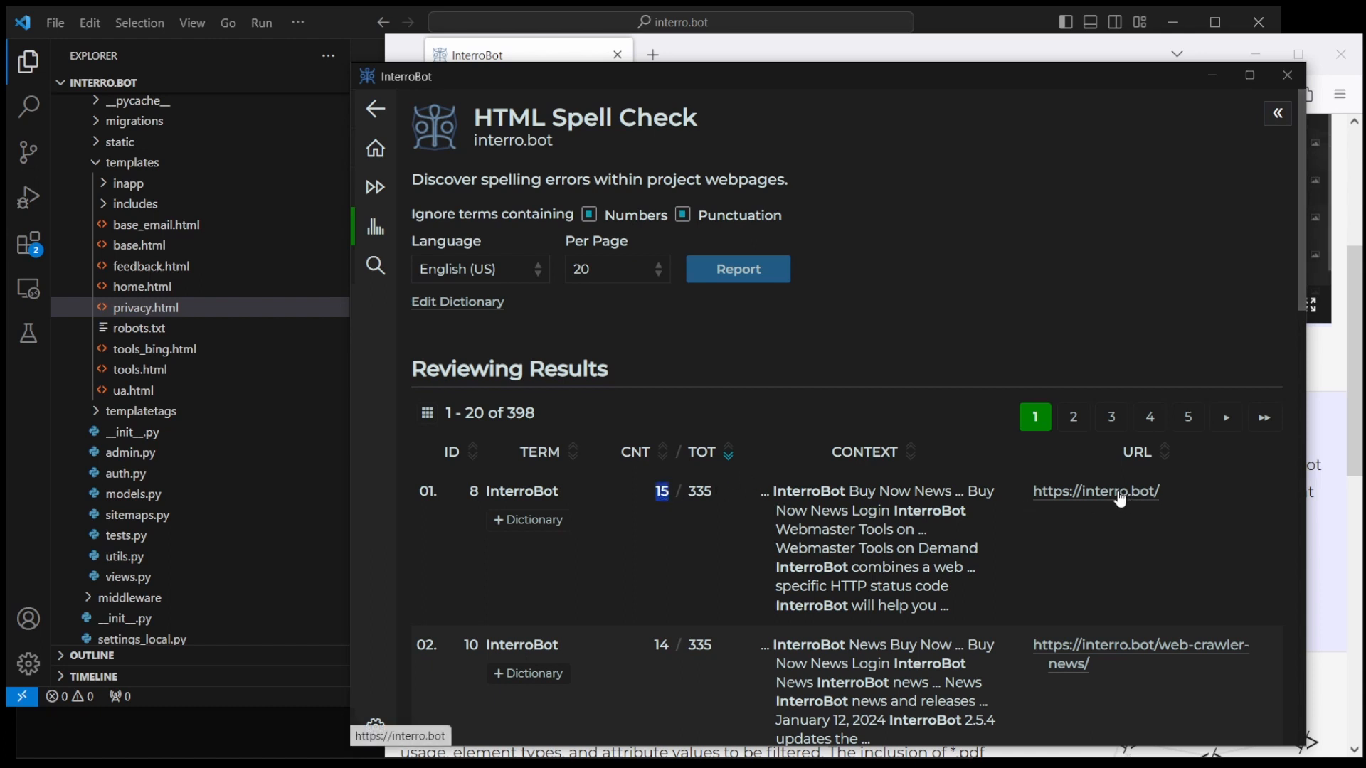
pyautogui.moveTo(675, 549)
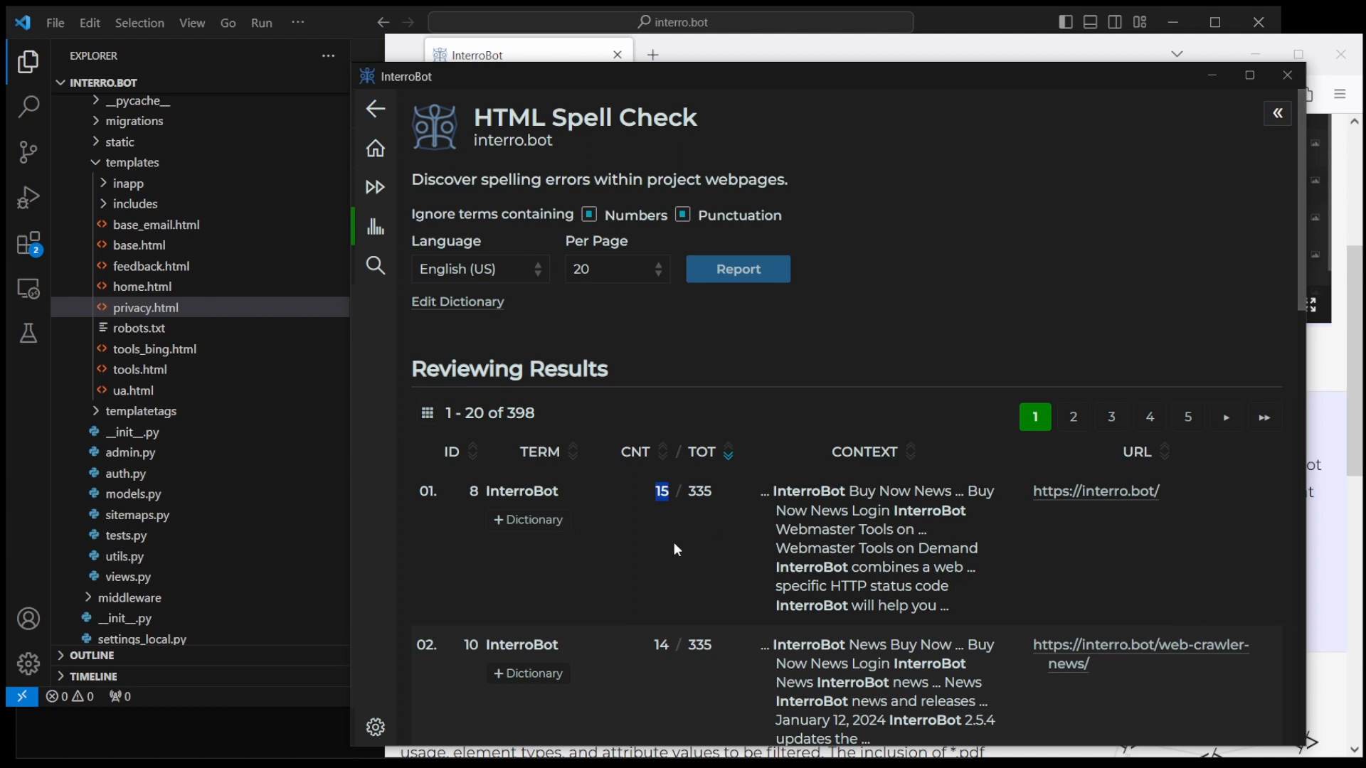
pyautogui.moveTo(544, 514)
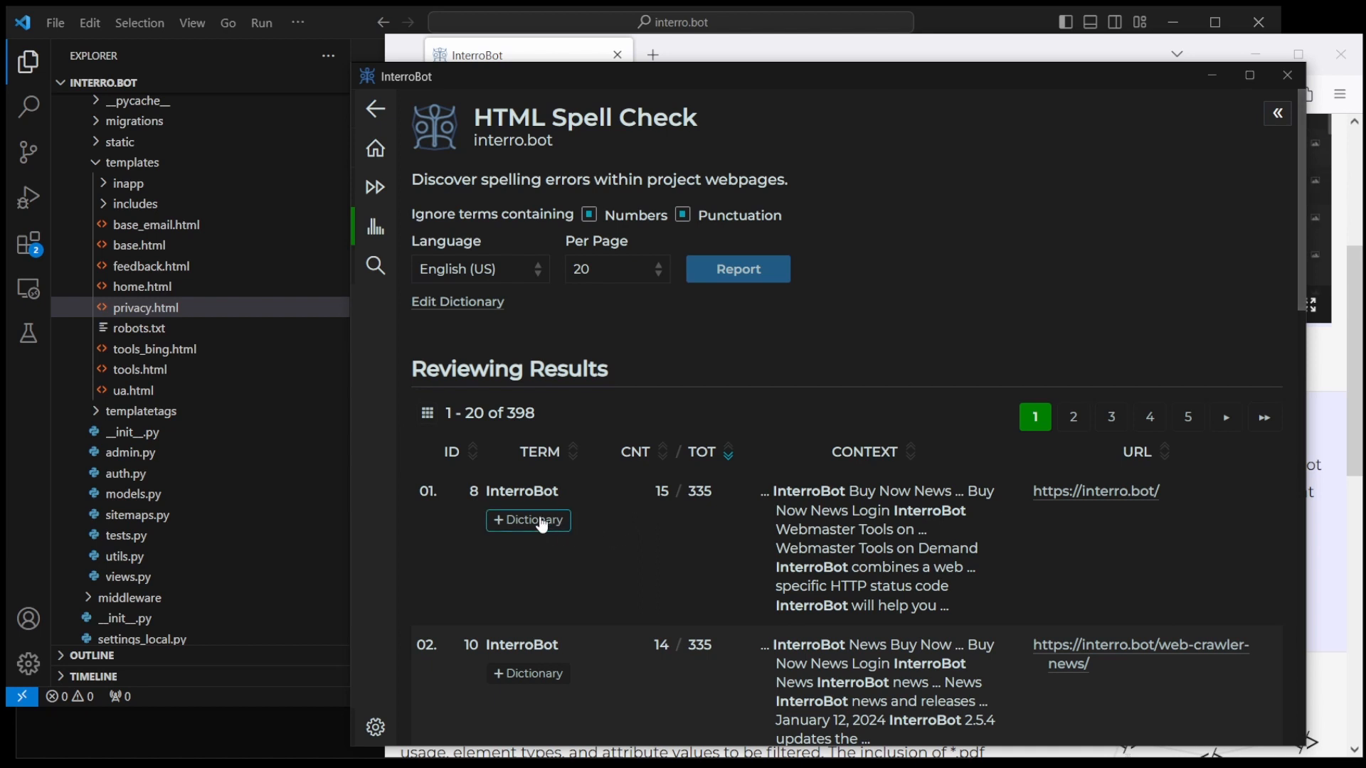
pyautogui.click(528, 520)
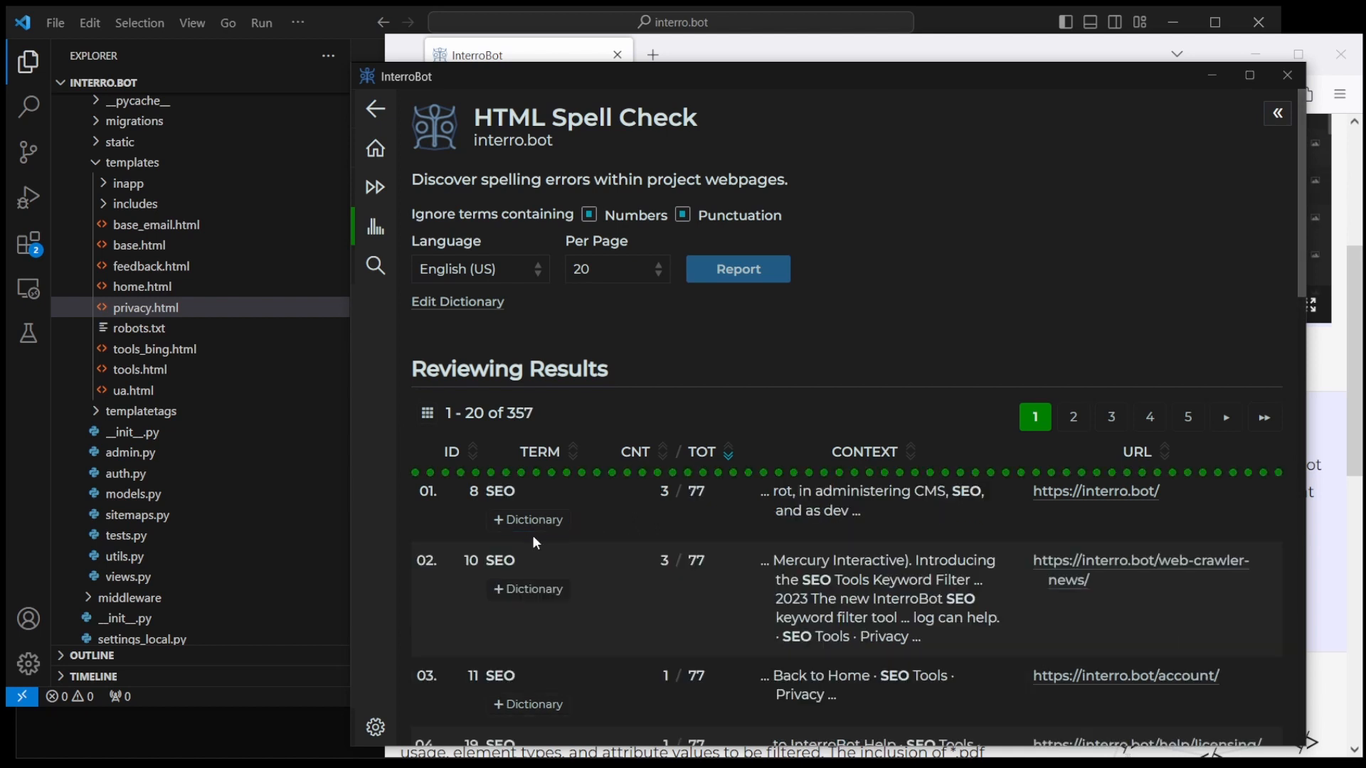
pyautogui.moveTo(542, 540)
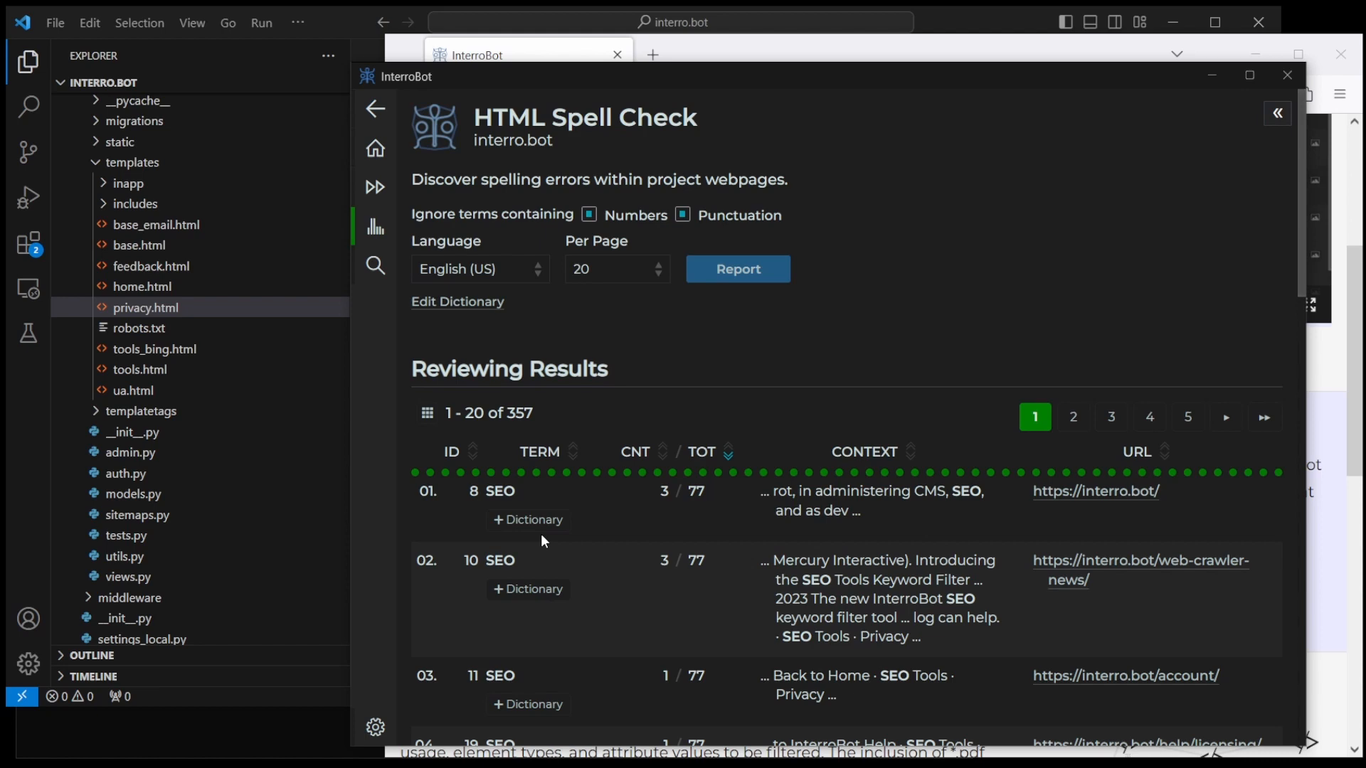
pyautogui.moveTo(614, 587)
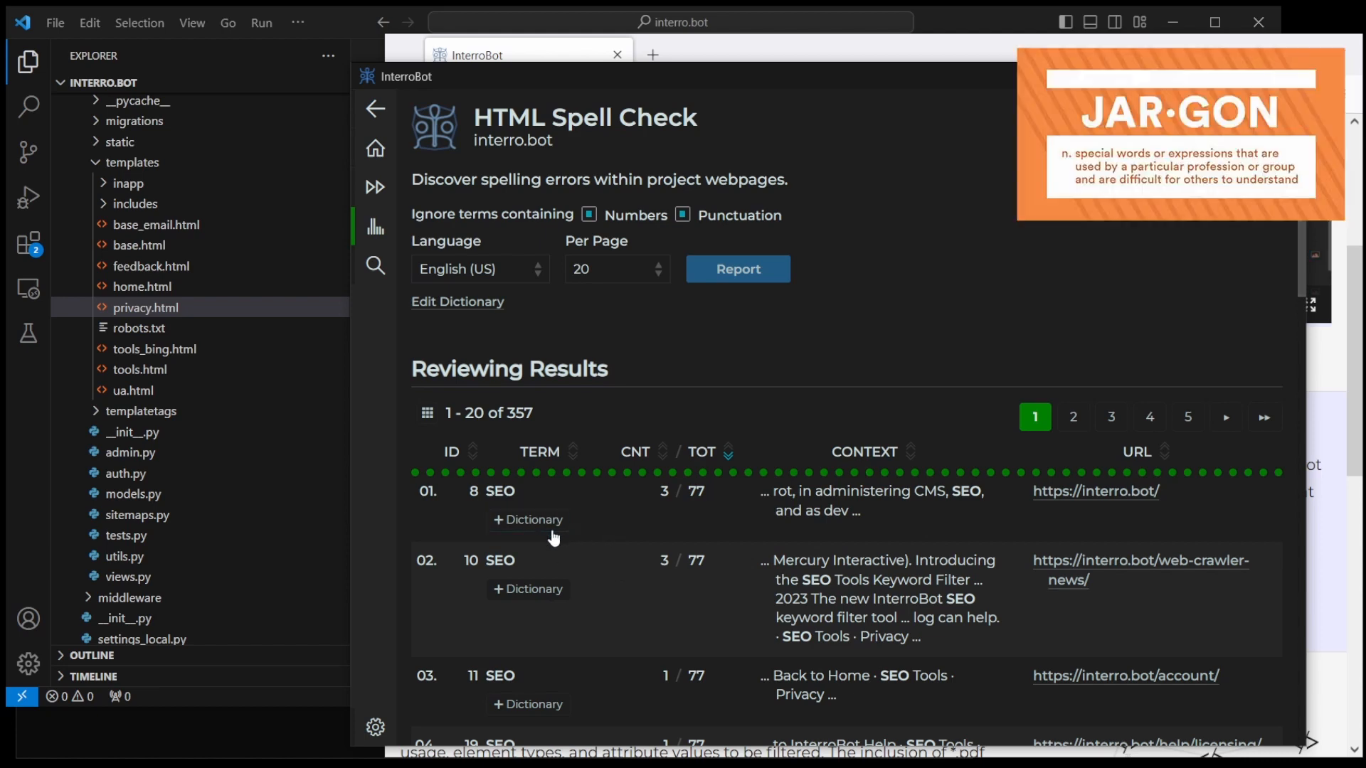
pyautogui.click(527, 520)
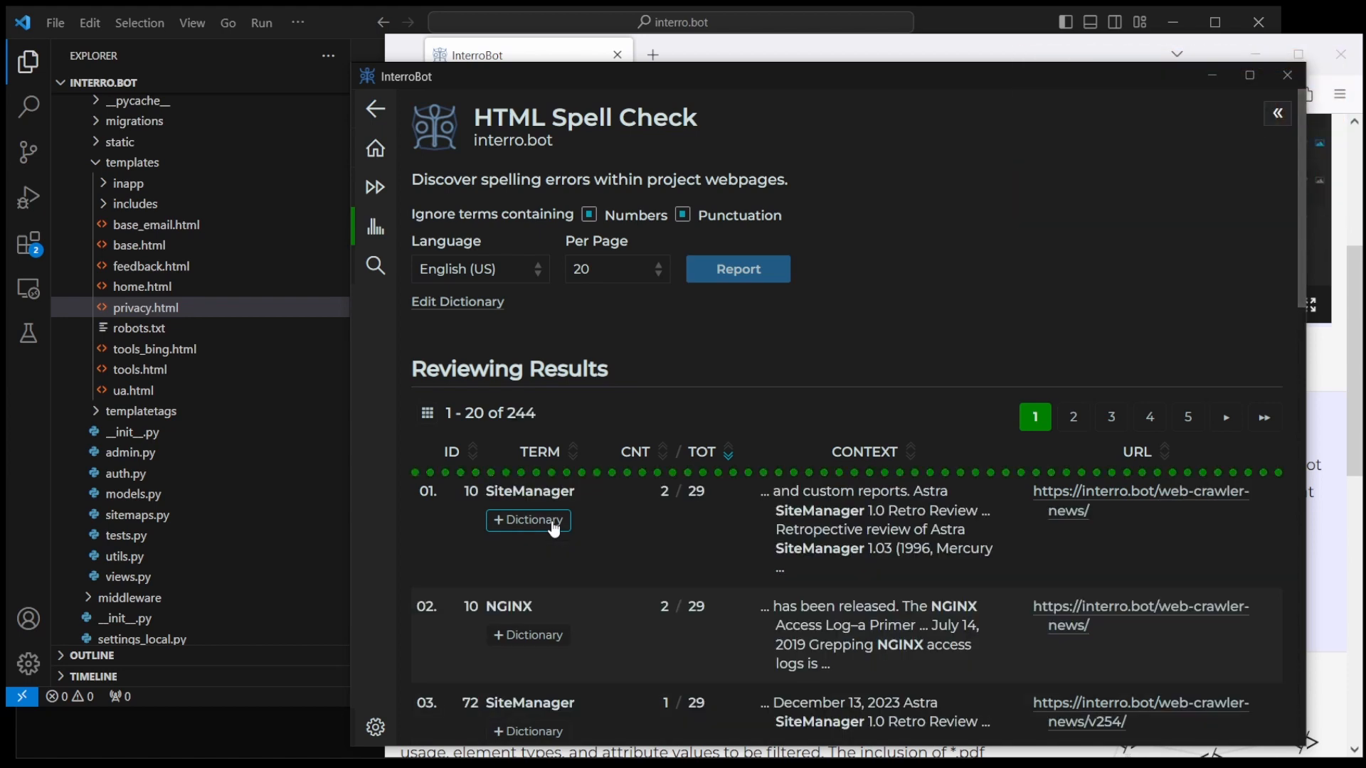
pyautogui.click(528, 520)
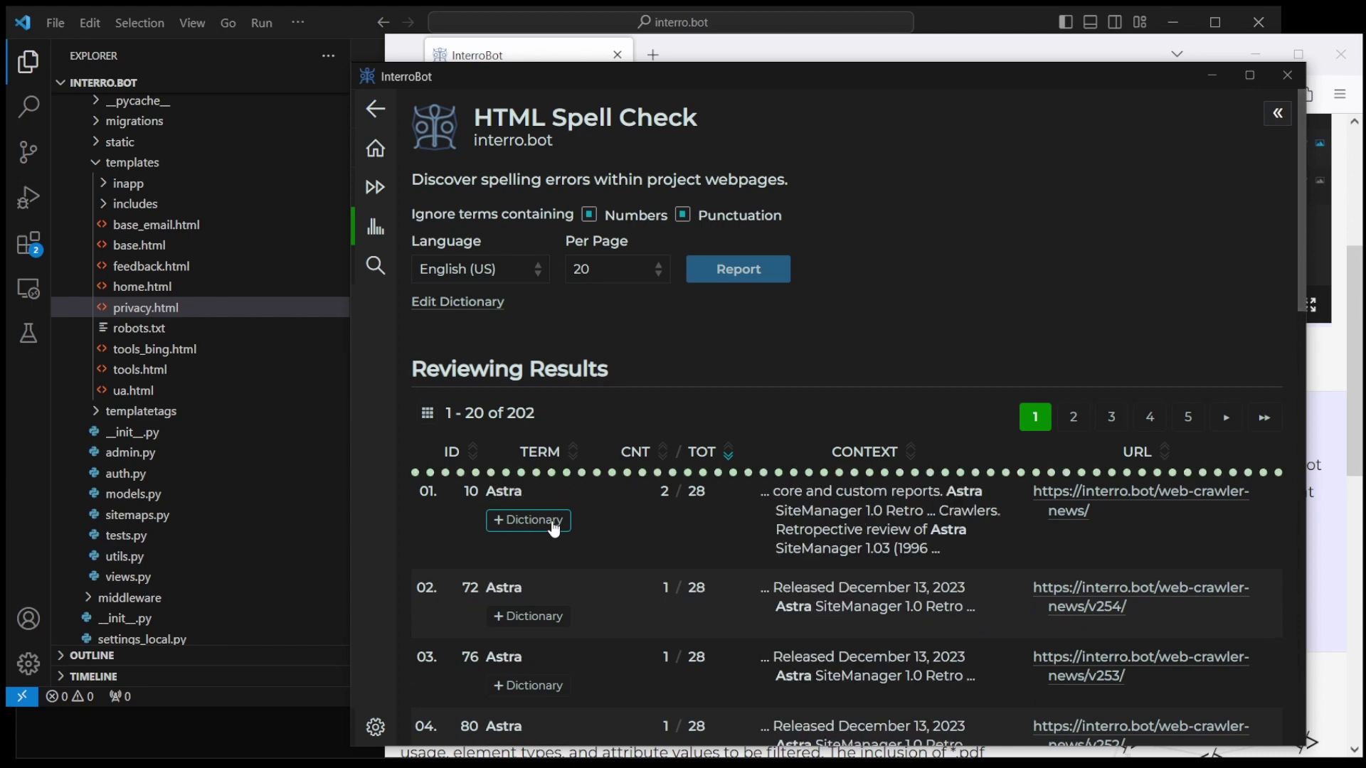
pyautogui.click(528, 520)
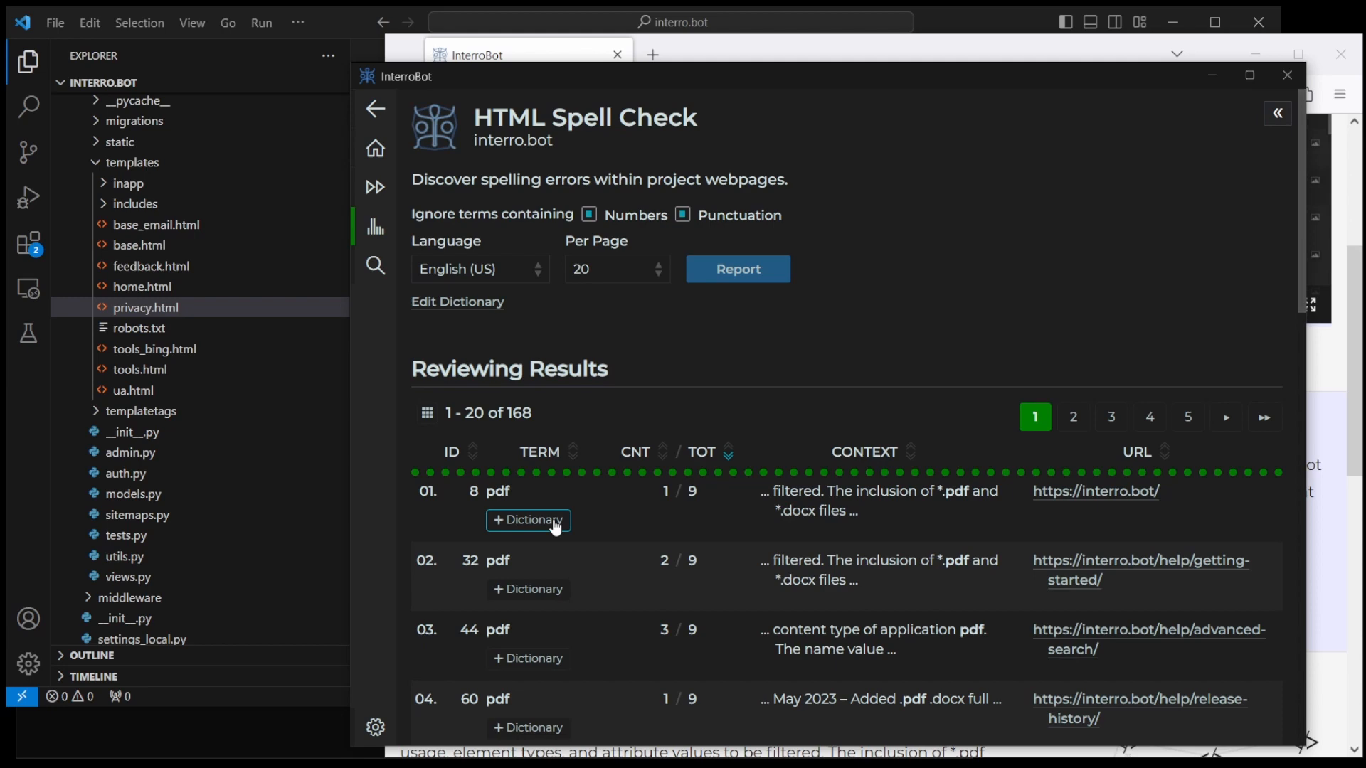
pyautogui.moveTo(768, 605)
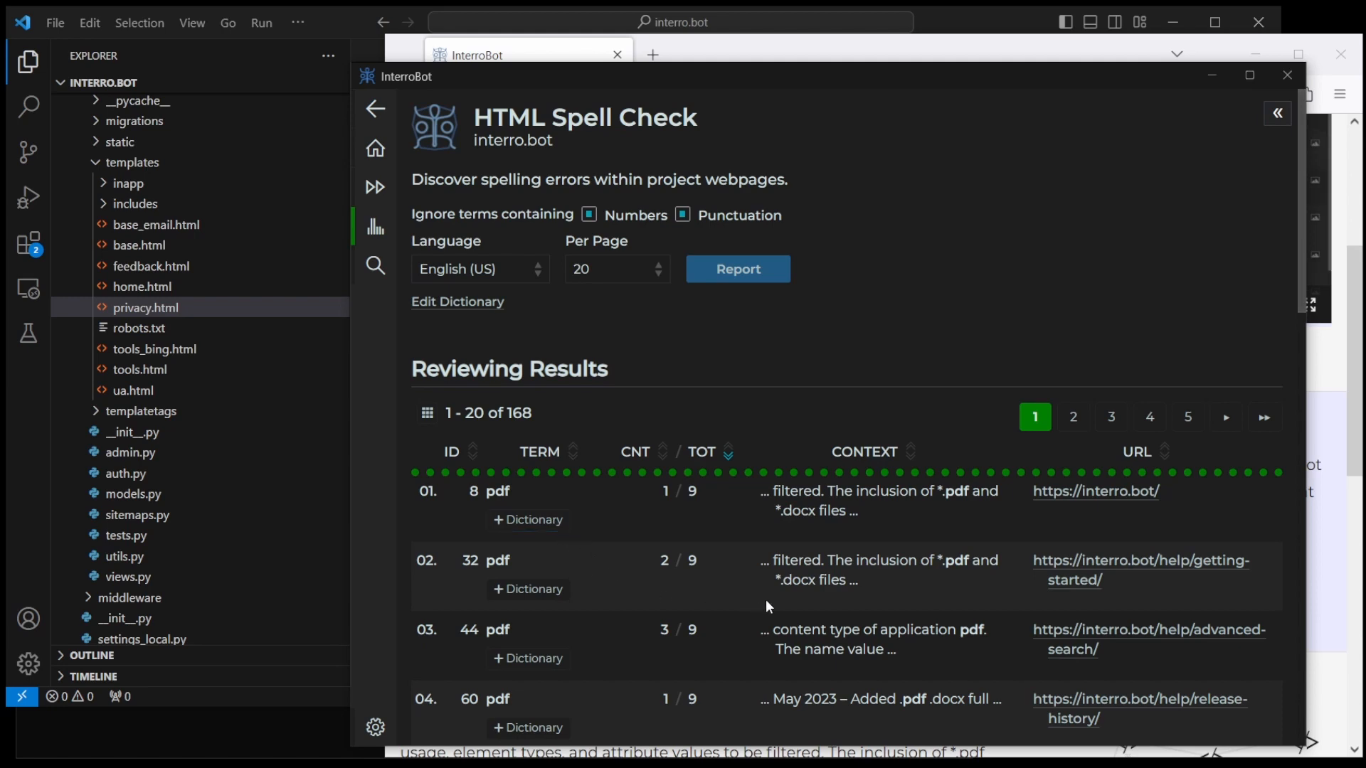
# Step: Locate and select the *.pdf mention further down the results
pyautogui.scroll(-3)
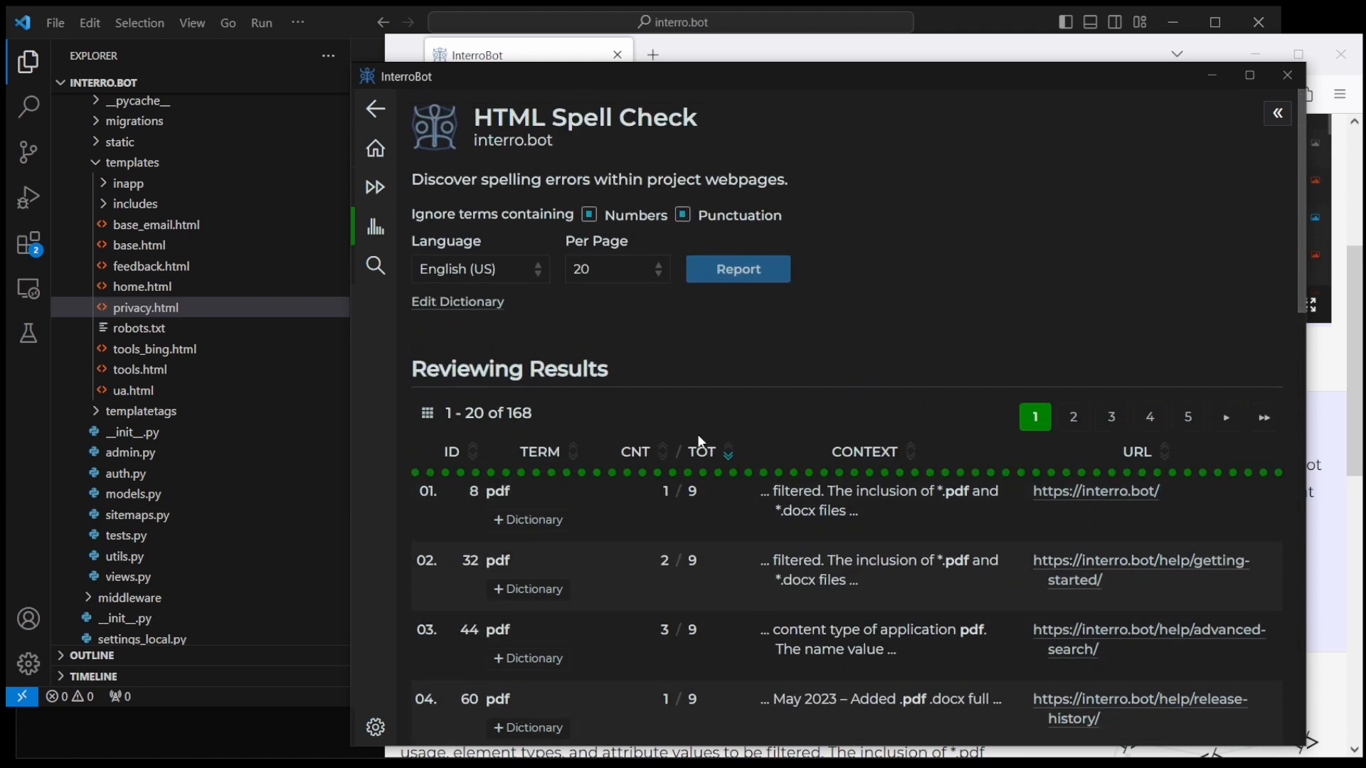
pyautogui.doubleClick(956, 491)
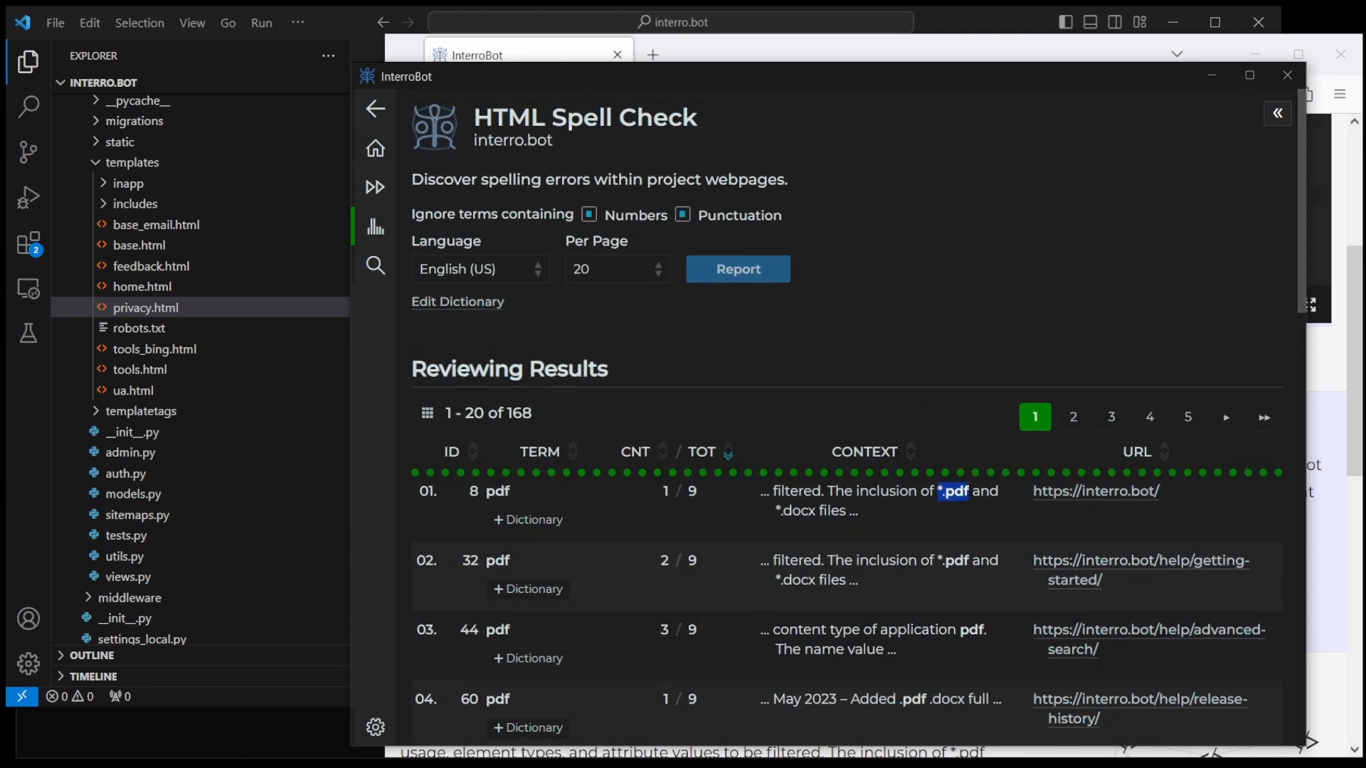
pyautogui.moveTo(979, 485)
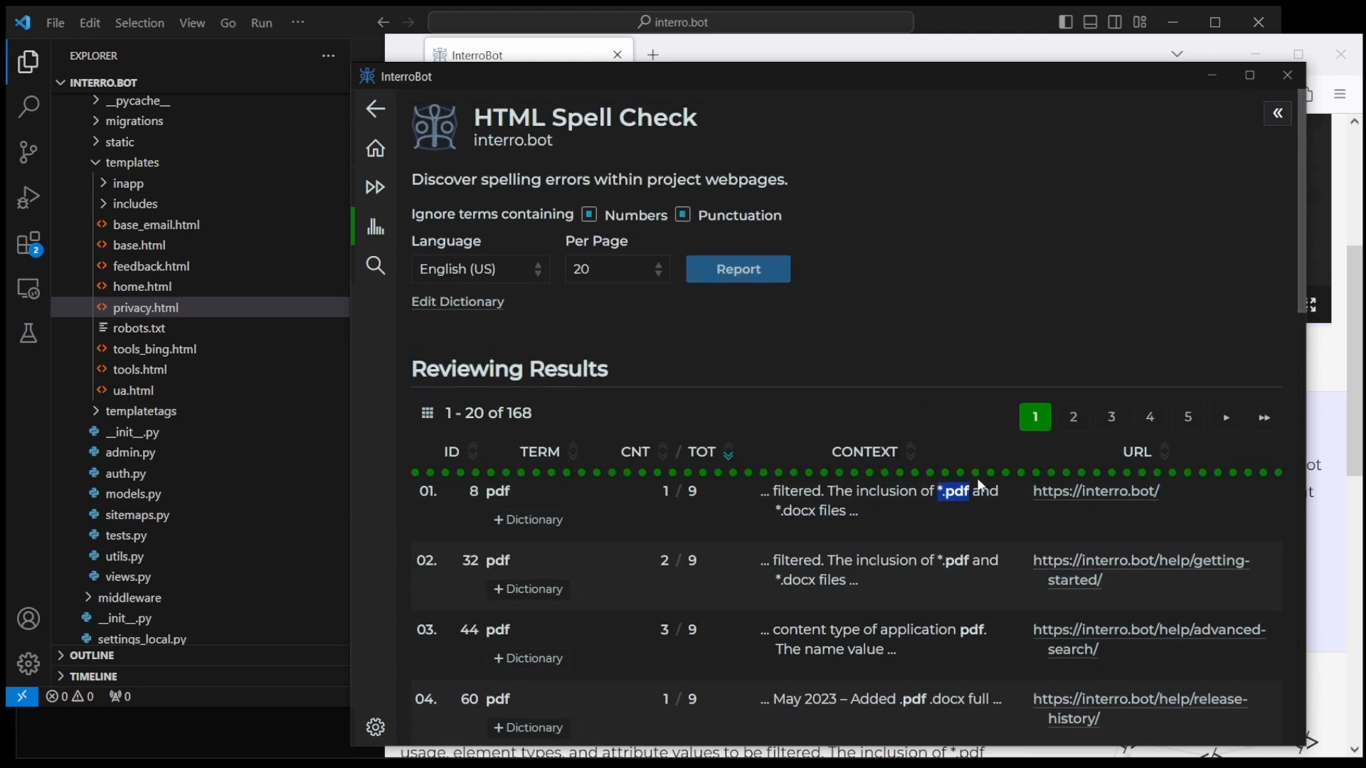
pyautogui.moveTo(998, 464)
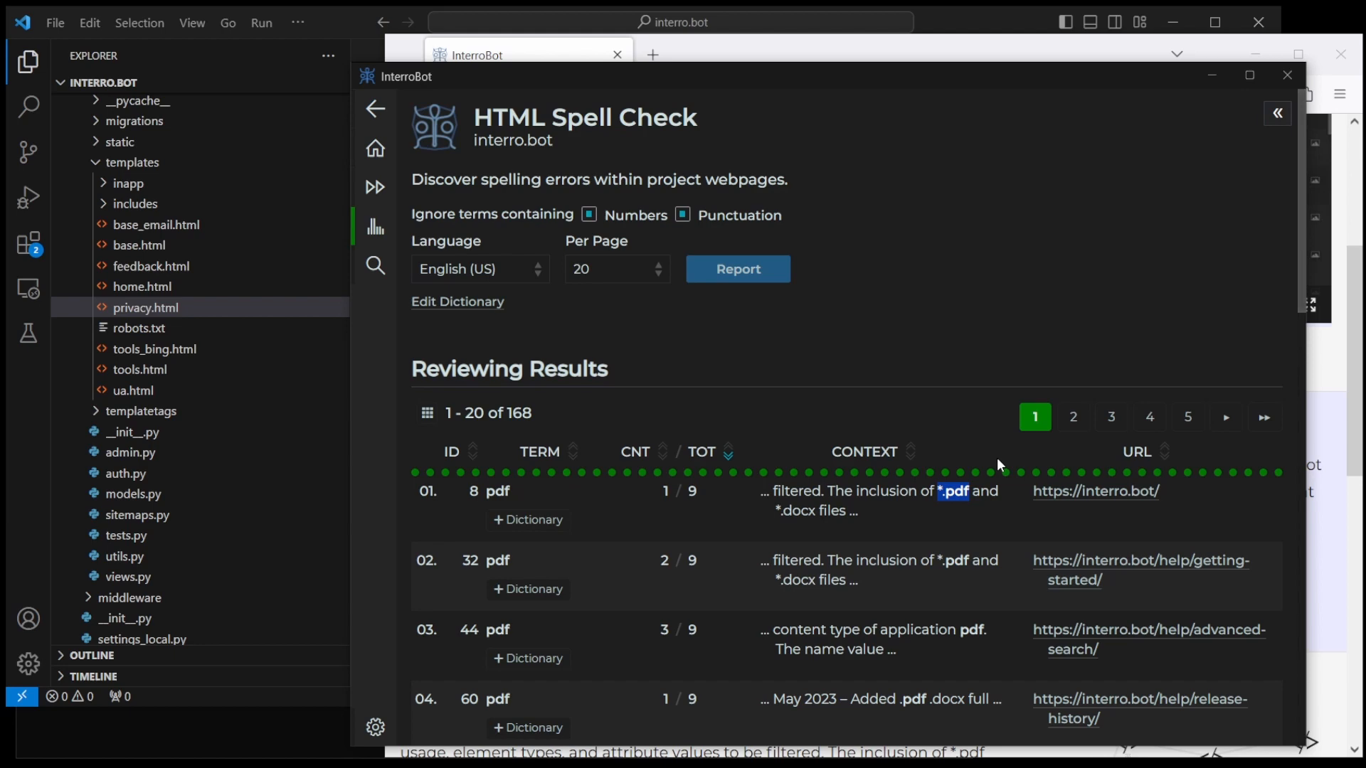
pyautogui.moveTo(705, 432)
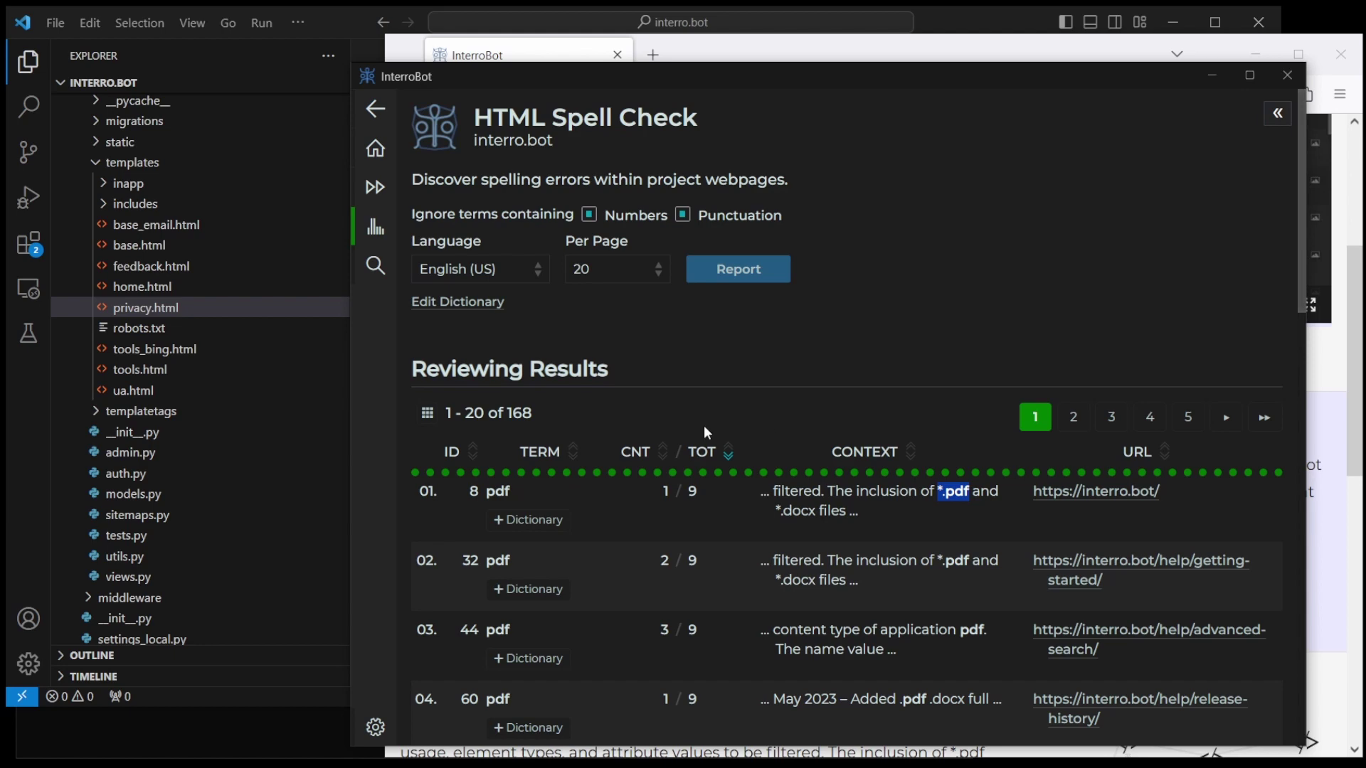
pyautogui.scroll(-3)
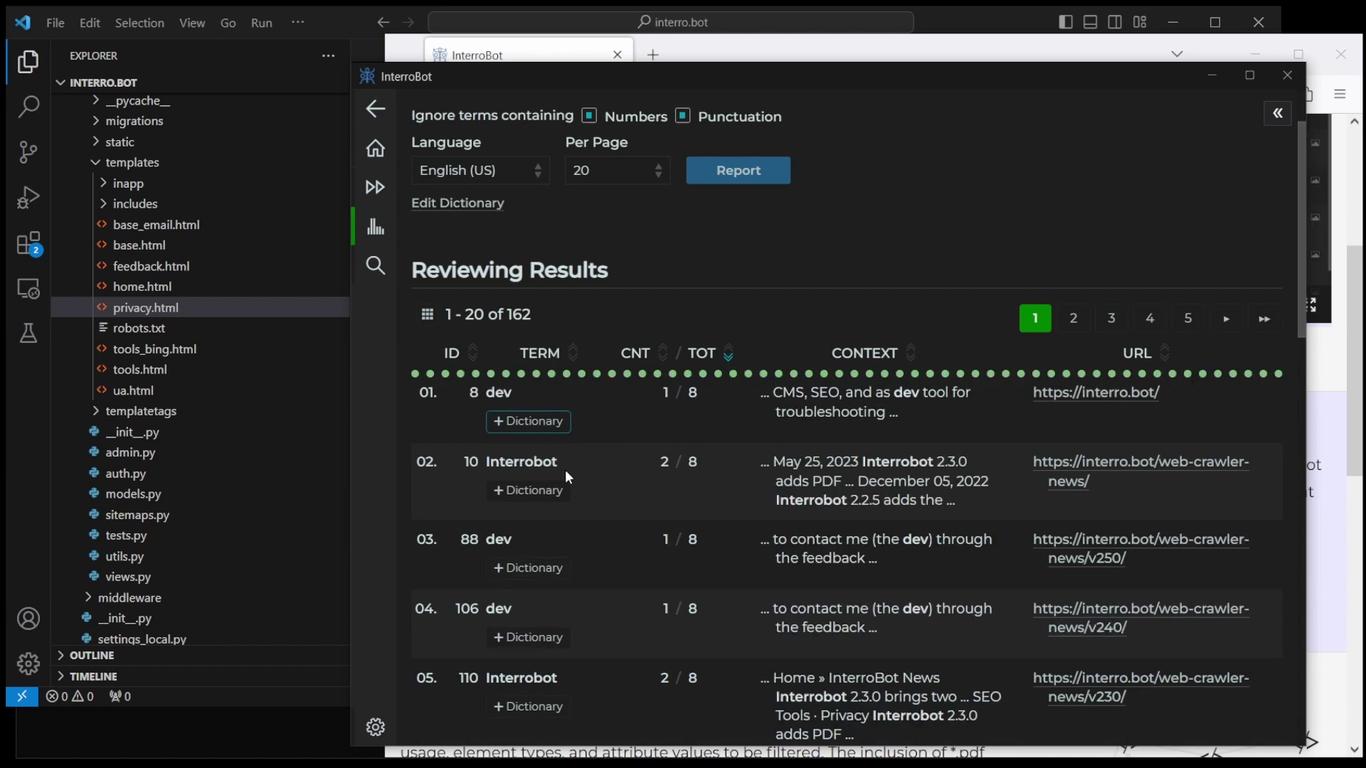
pyautogui.moveTo(546, 427)
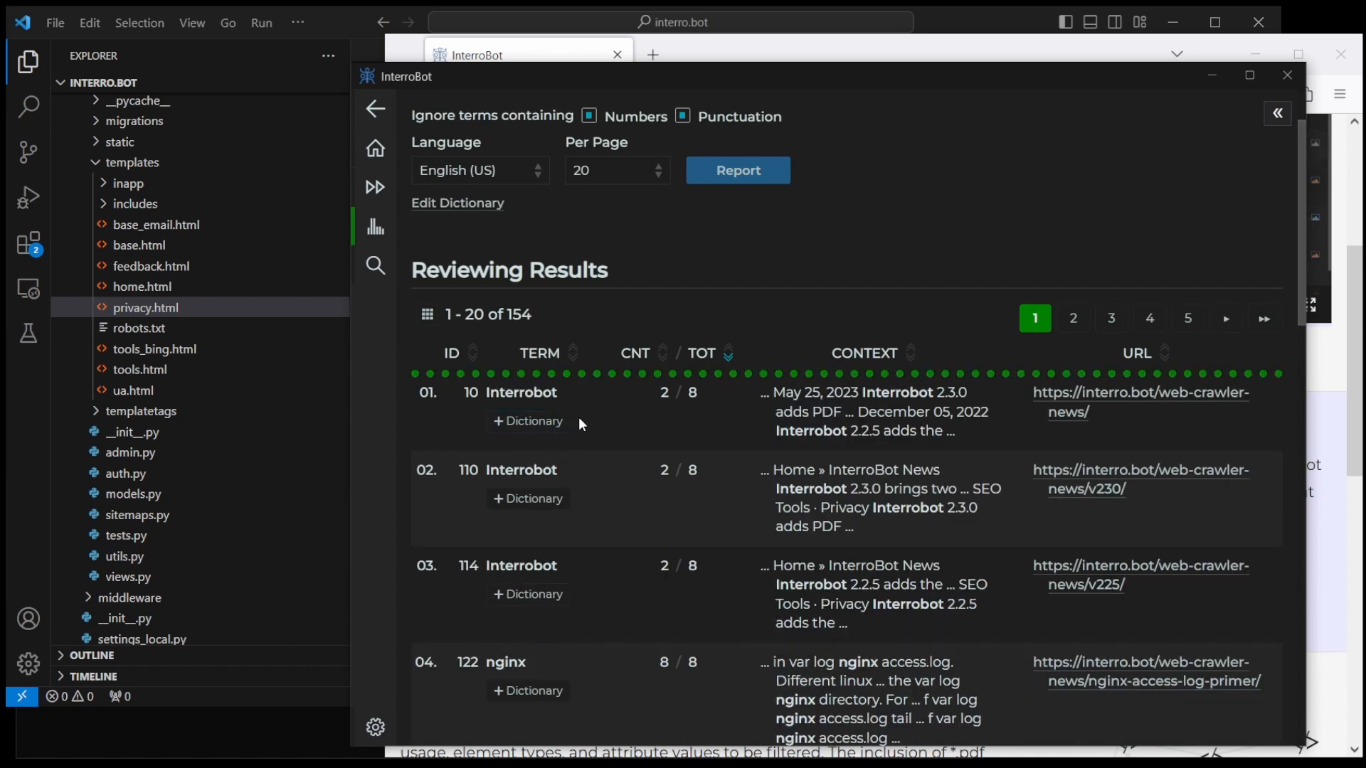
pyautogui.moveTo(659, 420)
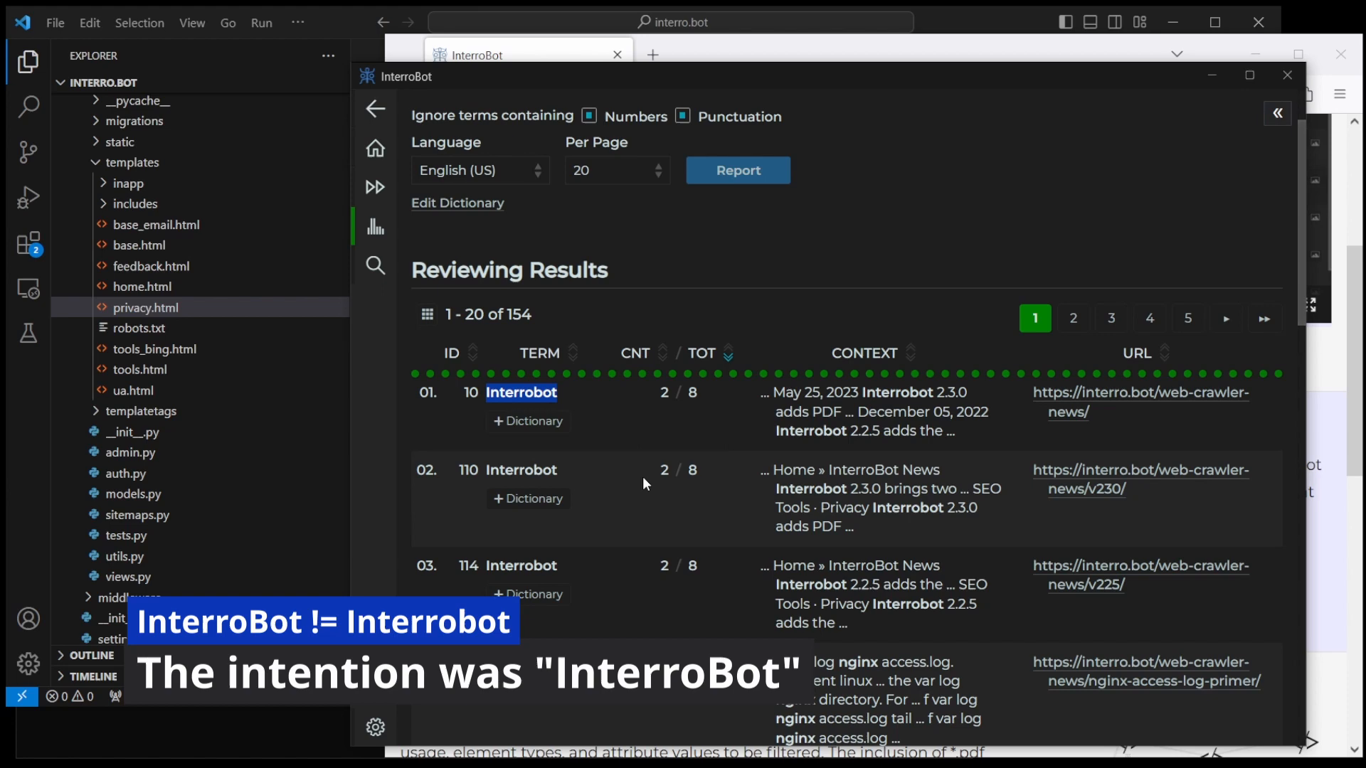
pyautogui.moveTo(772, 458)
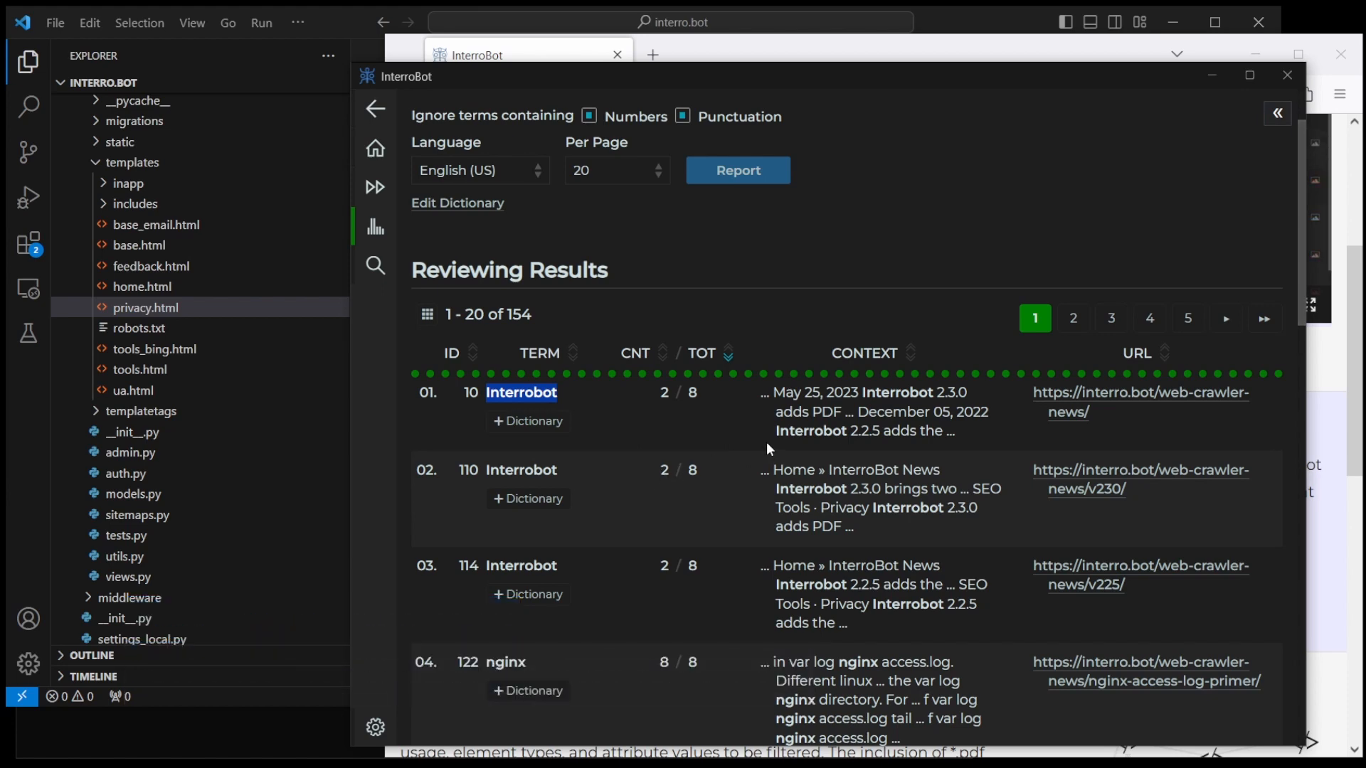
pyautogui.moveTo(748, 457)
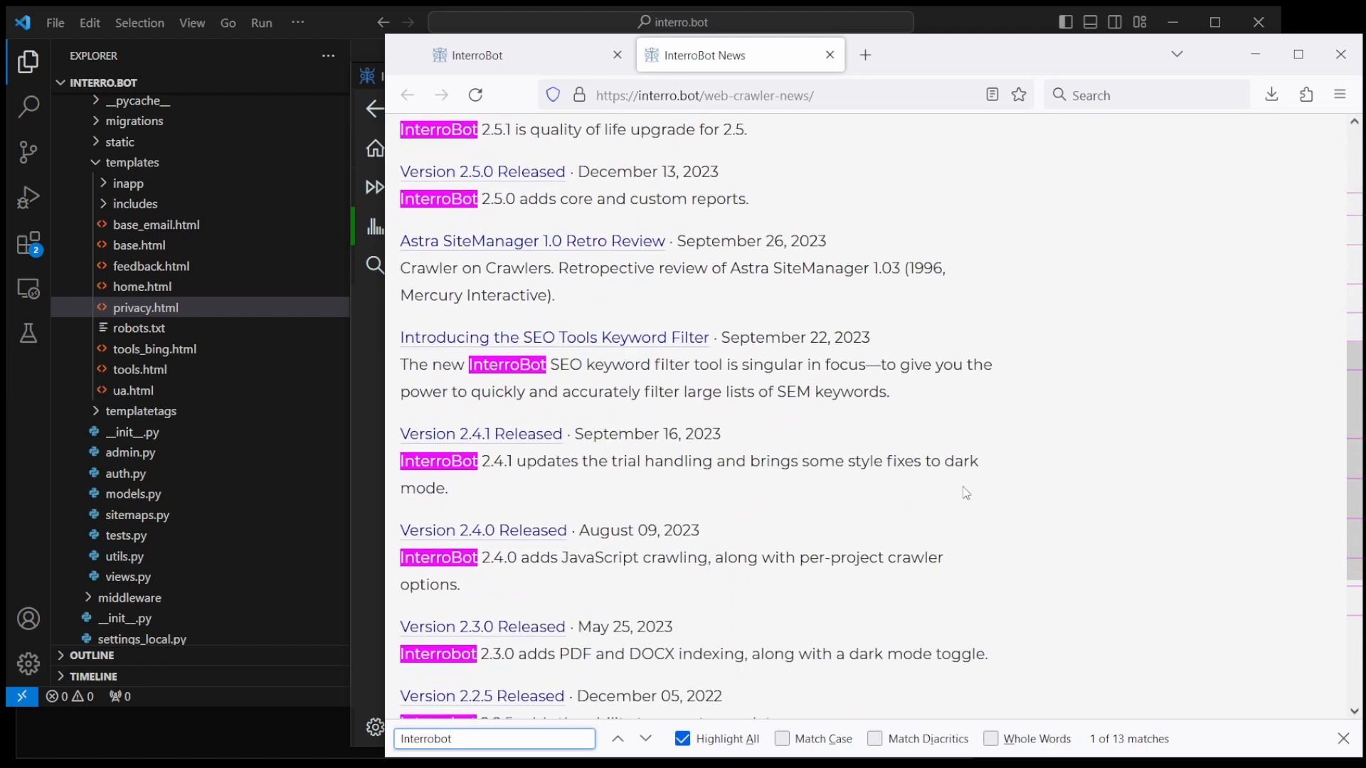
# Step: View the news page source, find case-matched 'Interrobot', then find '2.2.5'
pyautogui.scroll(-3)
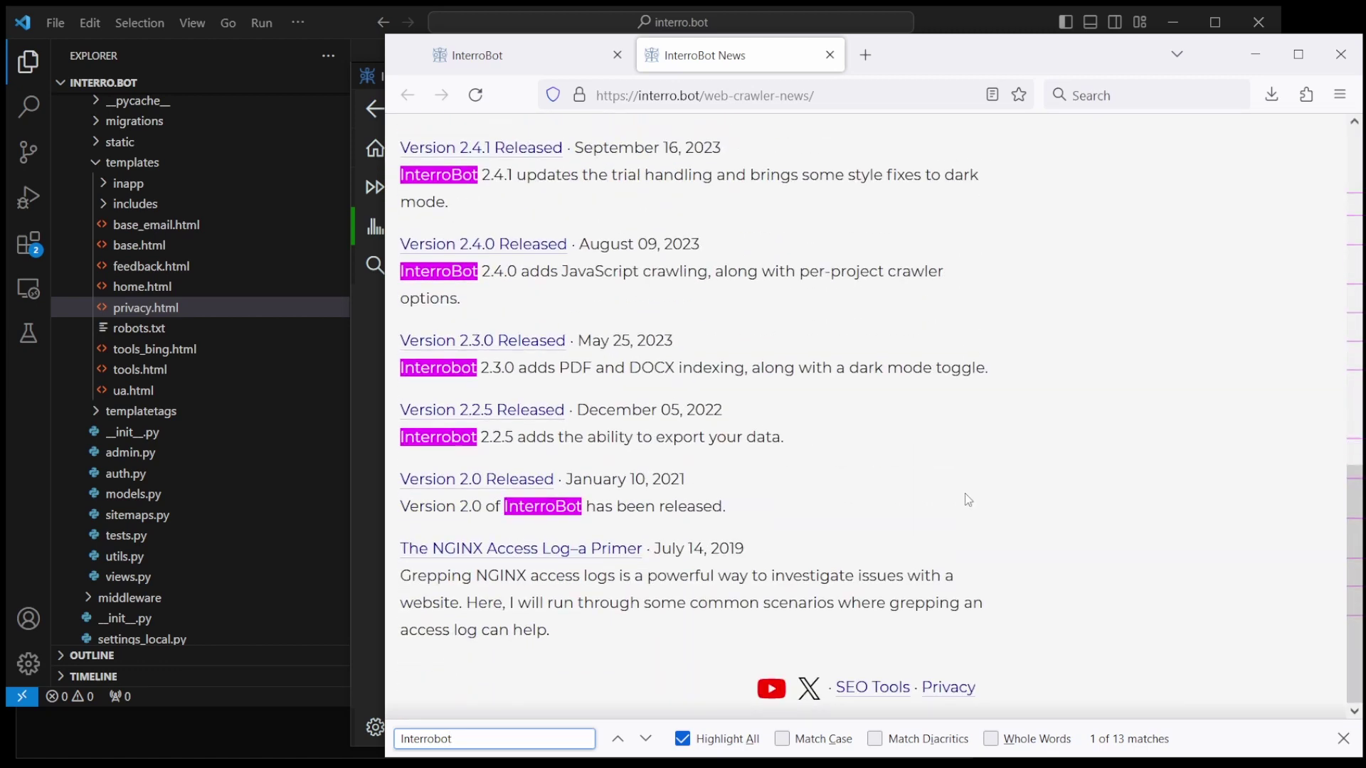
pyautogui.scroll(3)
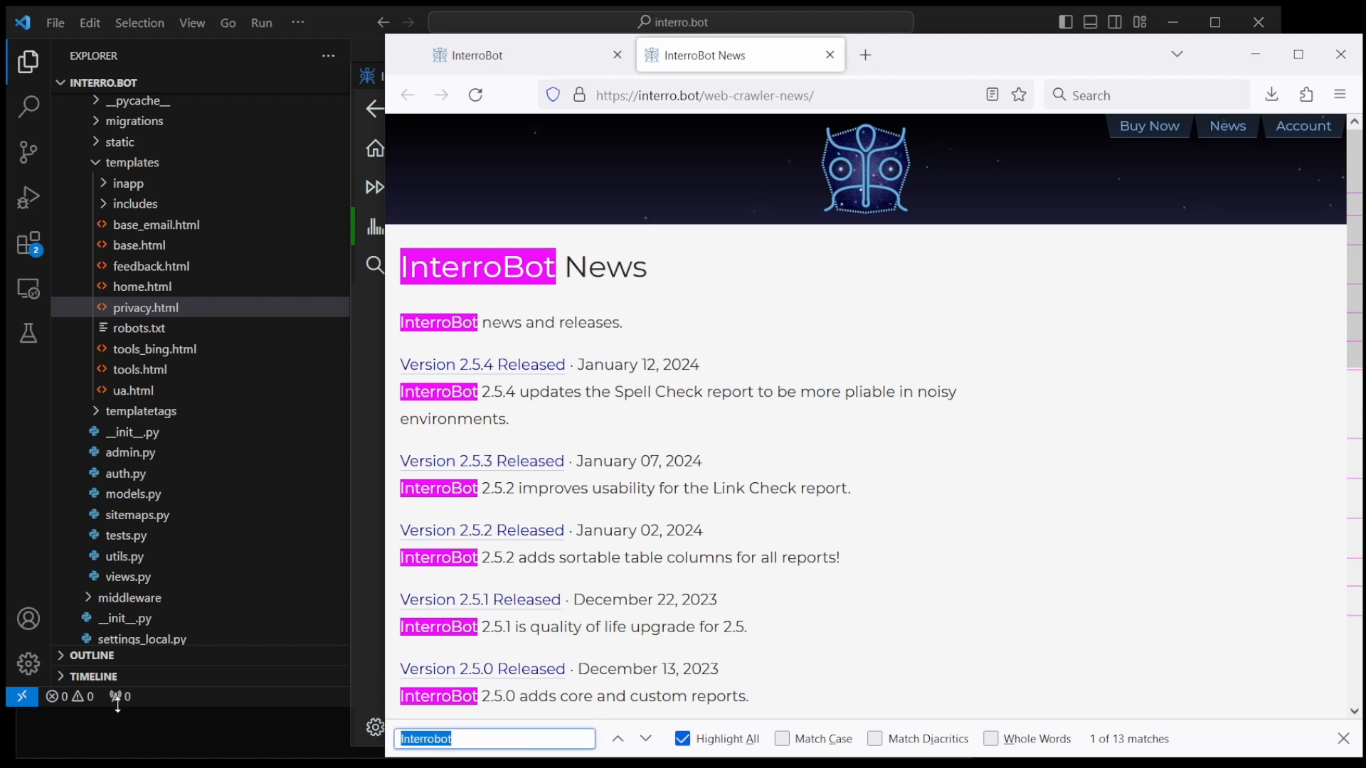
pyautogui.rightClick(933, 289)
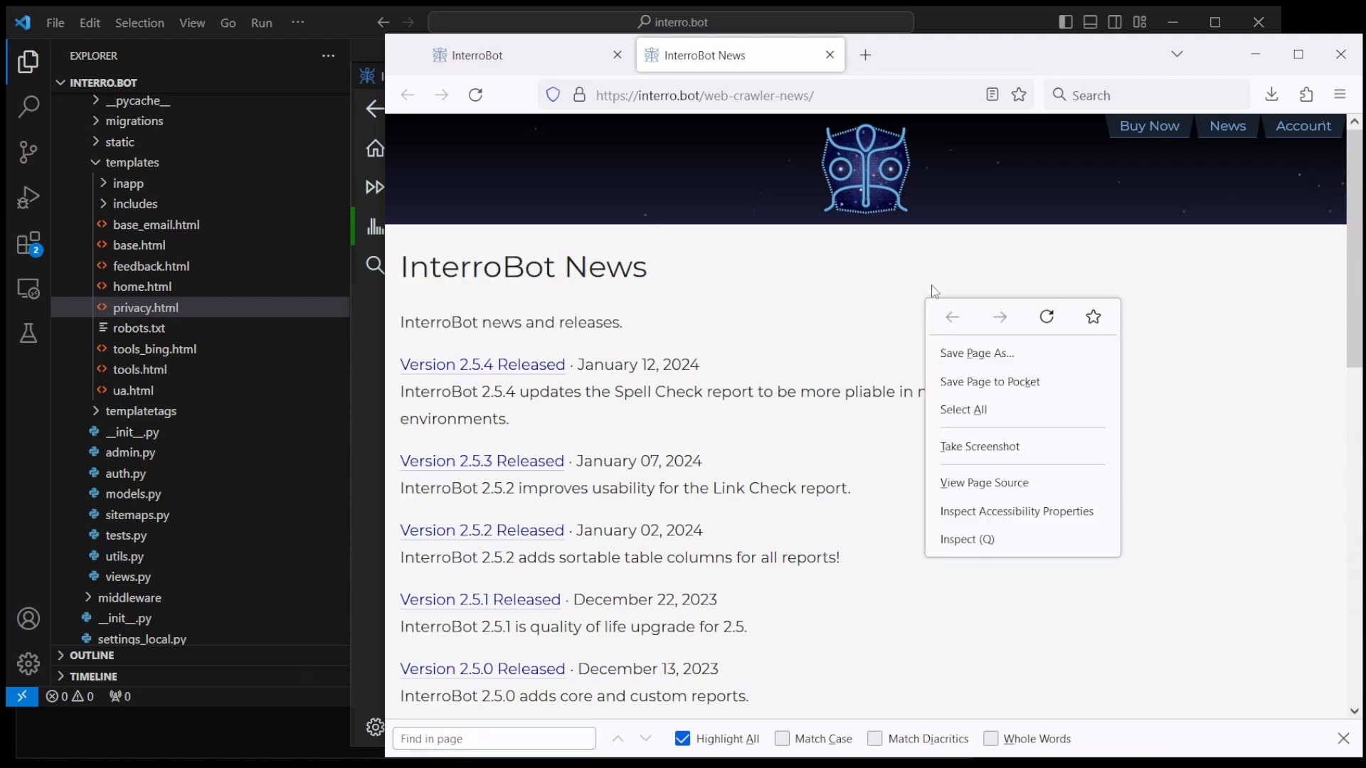
pyautogui.click(984, 483)
pyautogui.write('Interrobot')
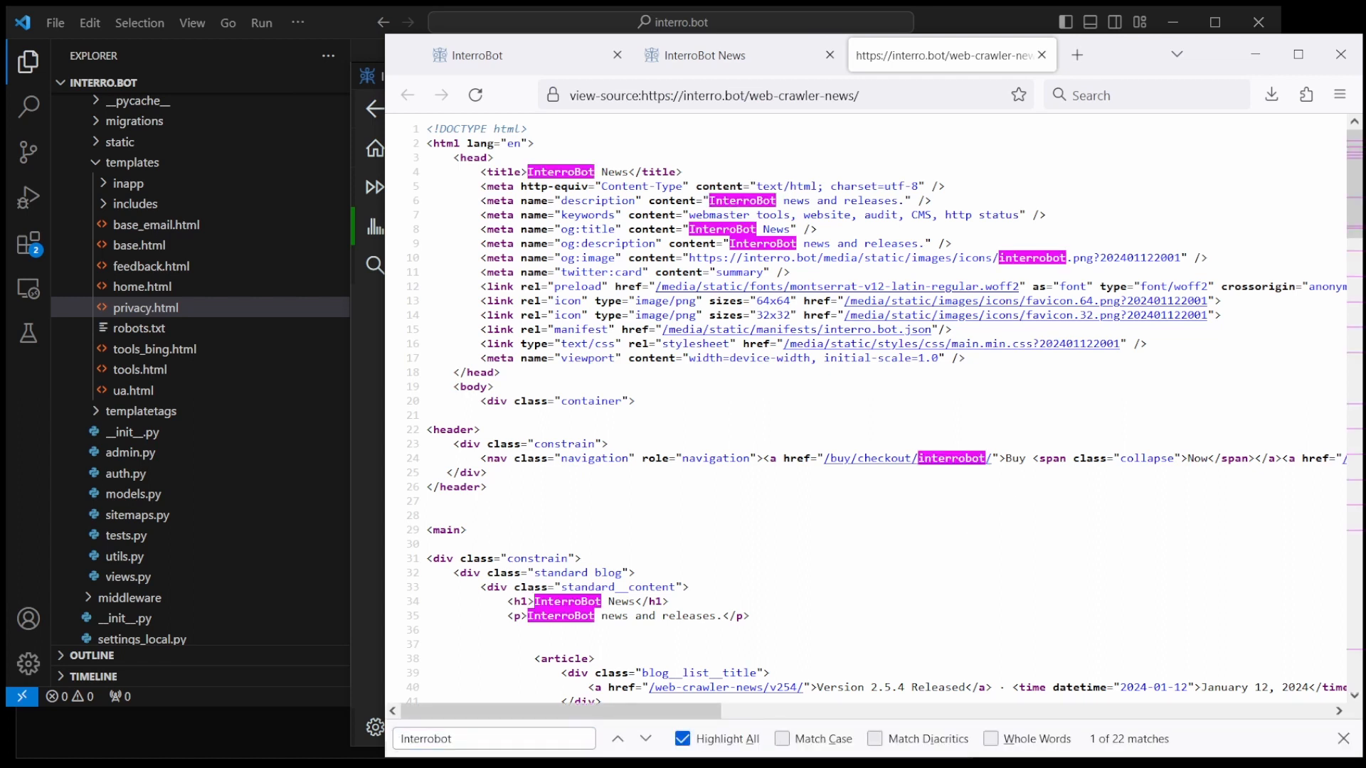
pyautogui.click(783, 738)
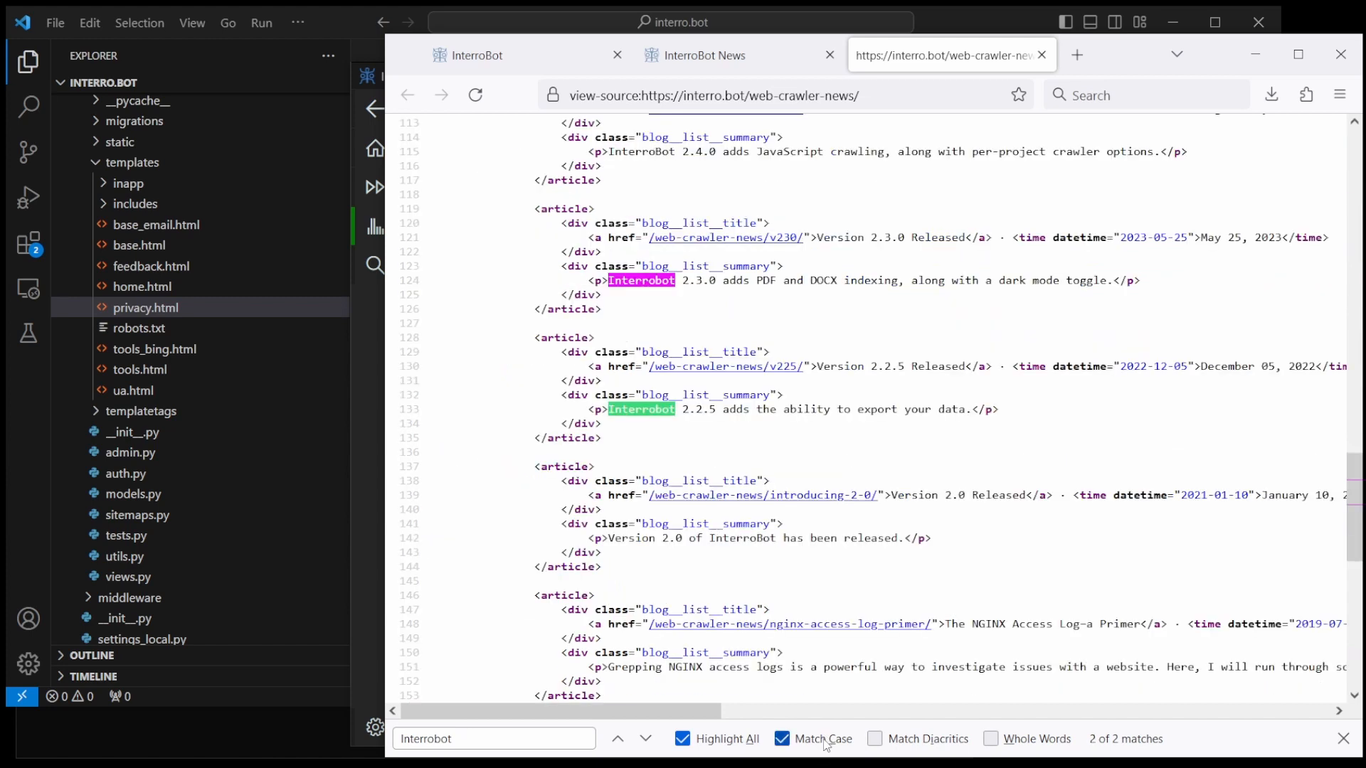
pyautogui.moveTo(770, 374)
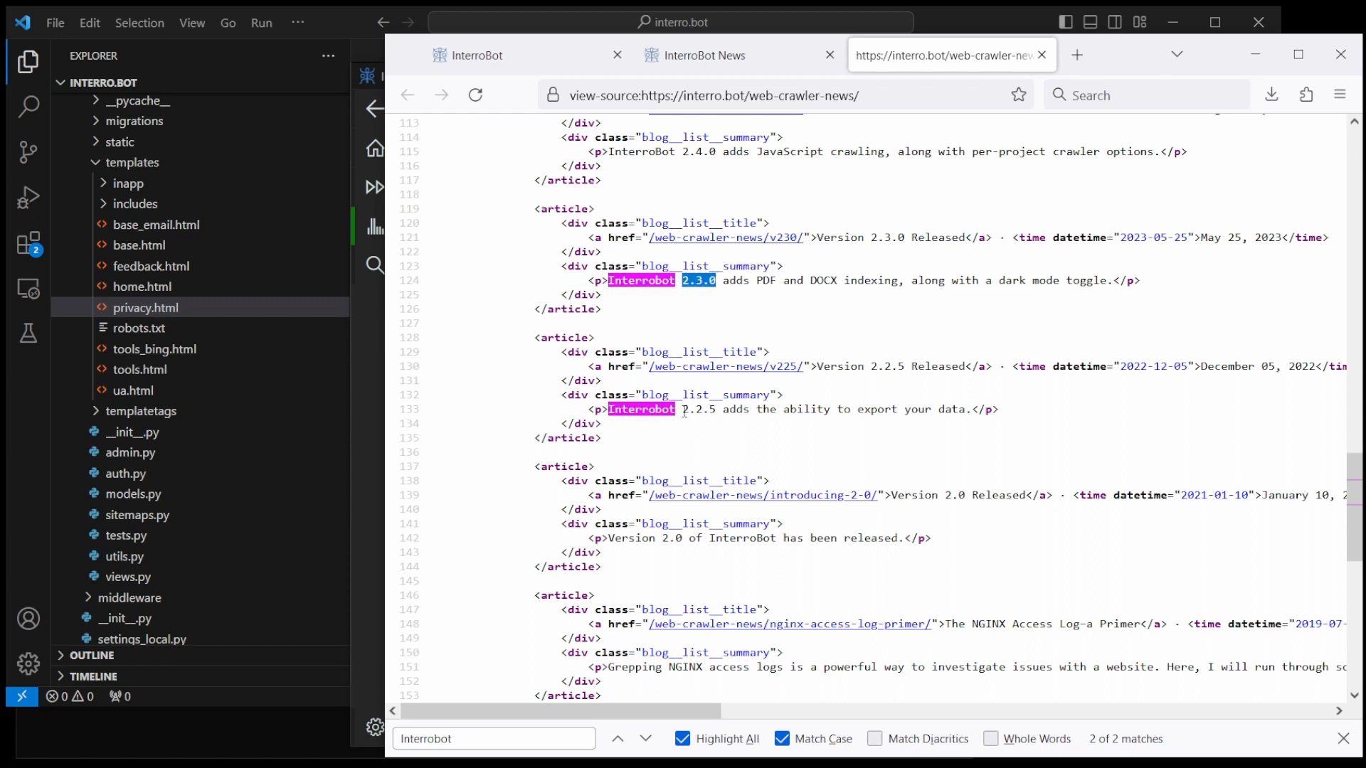
pyautogui.click(645, 738)
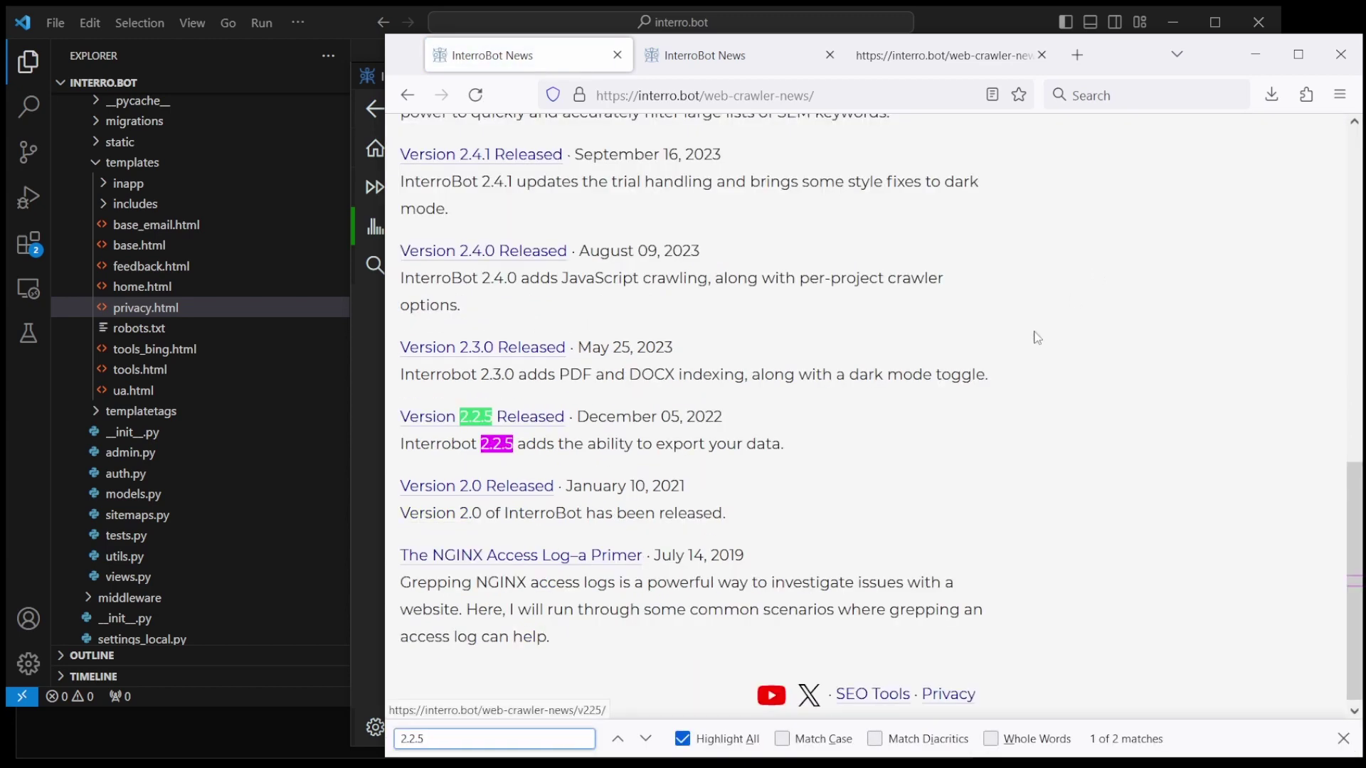
# Step: Fix 'Interrobot' to 'InterroBot' in the 2.2.5 post's meta description, save, then open 2.3.0
pyautogui.click(480, 417)
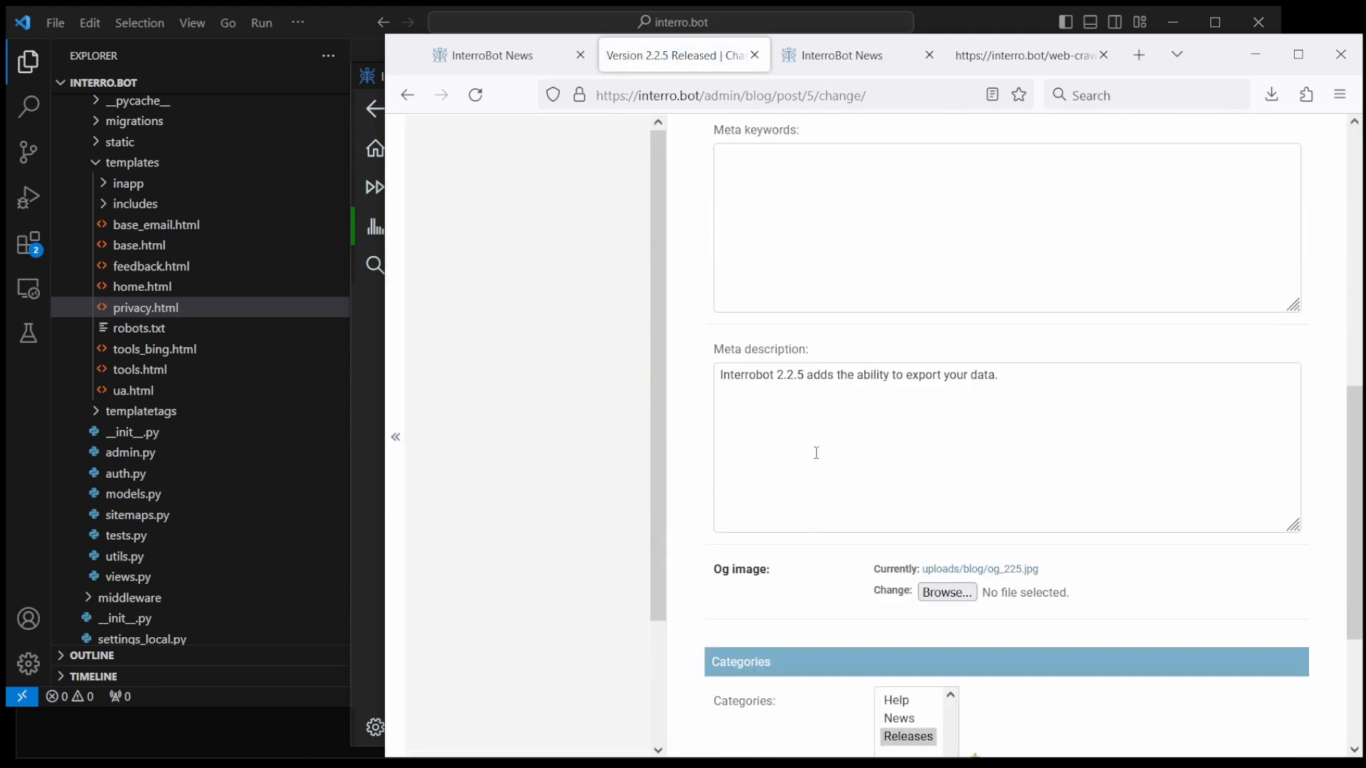
pyautogui.click(766, 375)
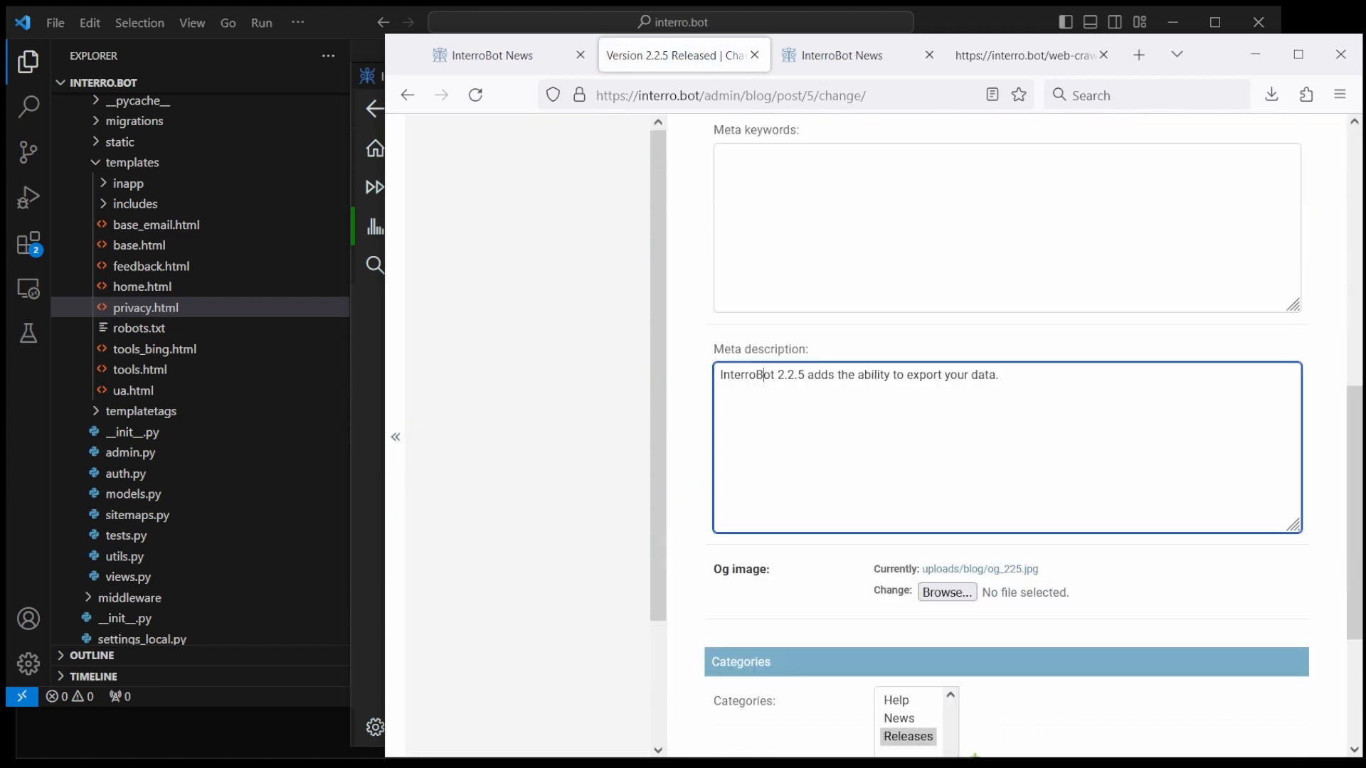
pyautogui.scroll(-3)
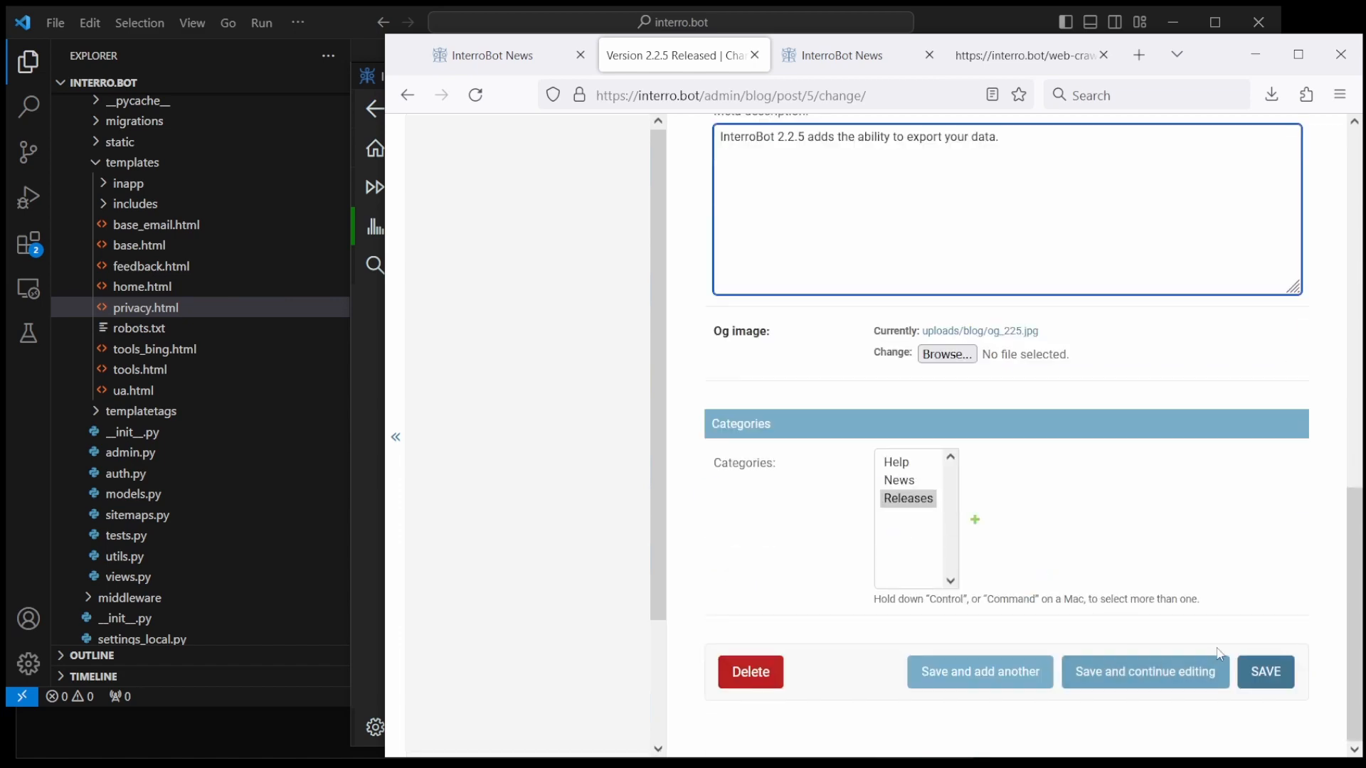
pyautogui.click(1265, 672)
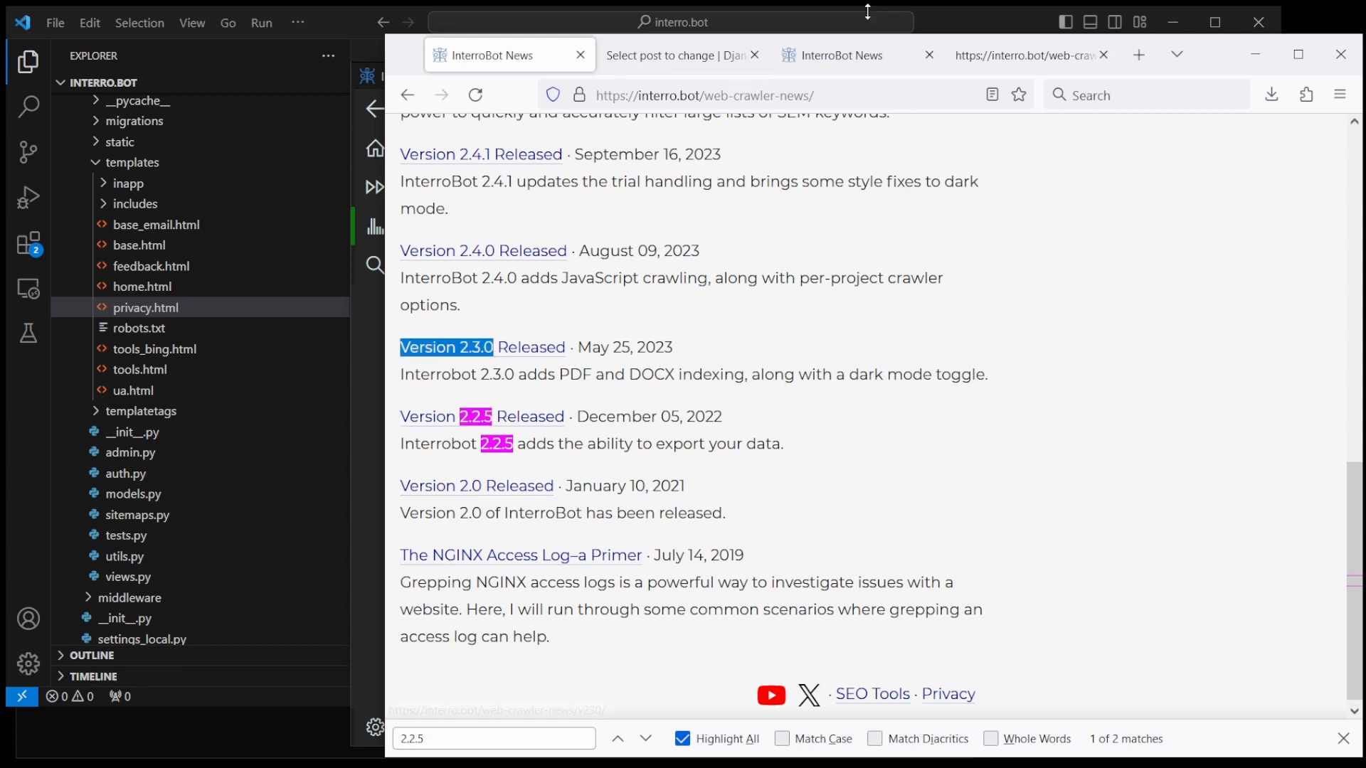
pyautogui.click(680, 55)
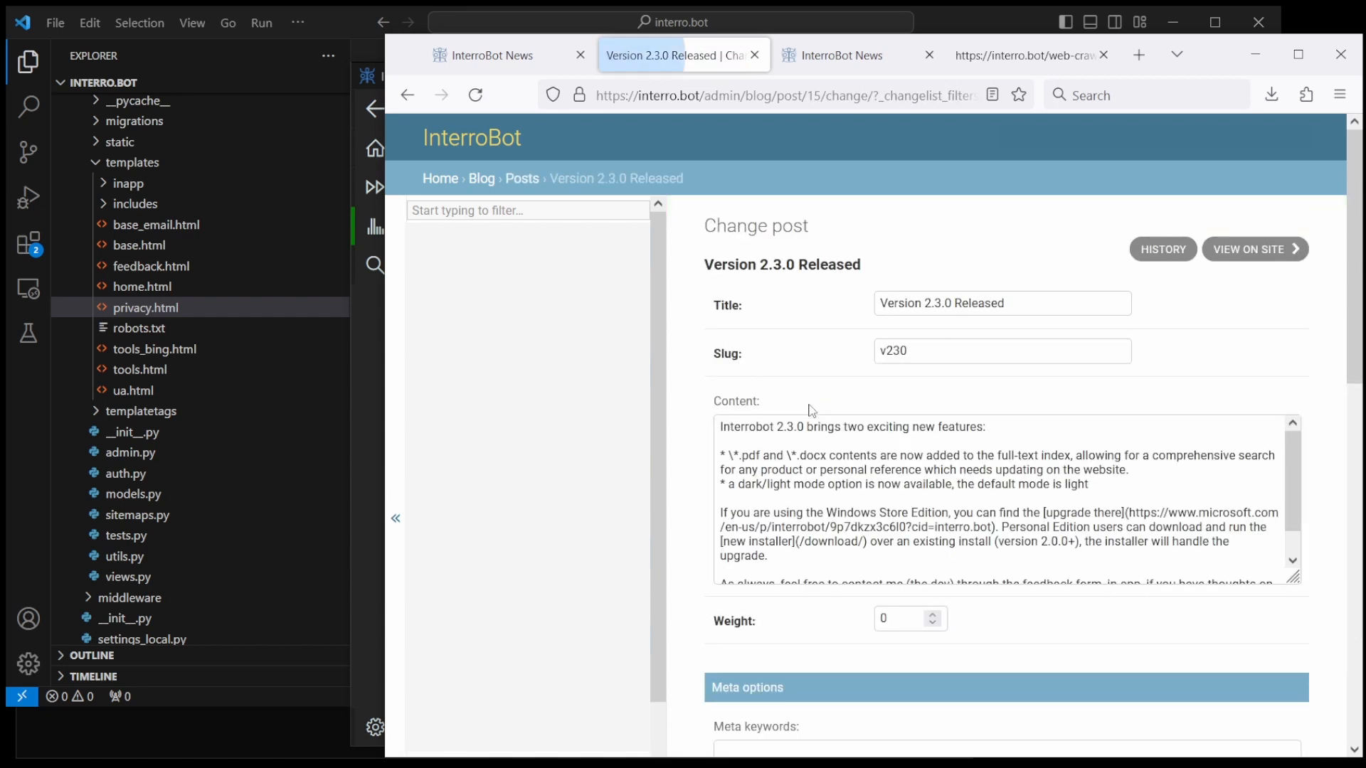
pyautogui.scroll(-3)
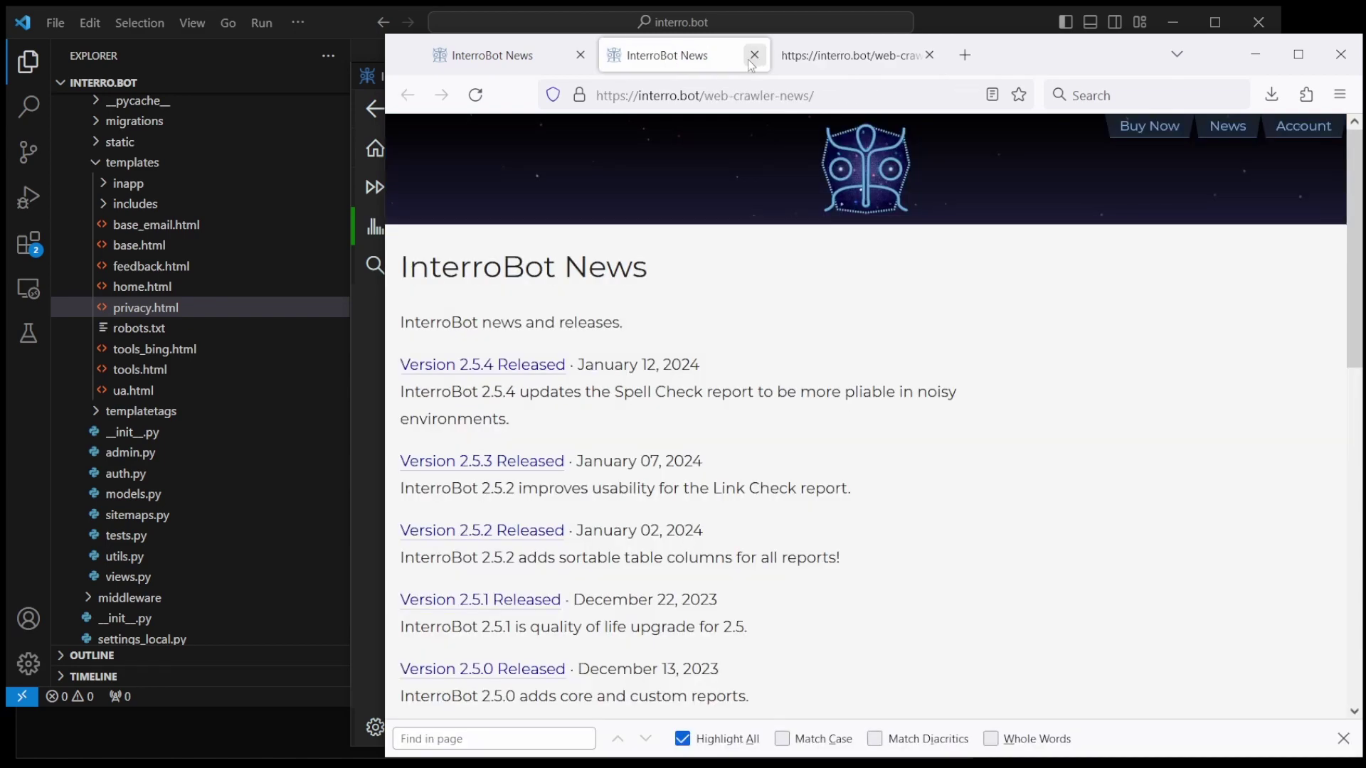
# Step: Close the duplicate news tab and reindex interro.bot from the Crawler view, confirming the recrawl
pyautogui.click(756, 54)
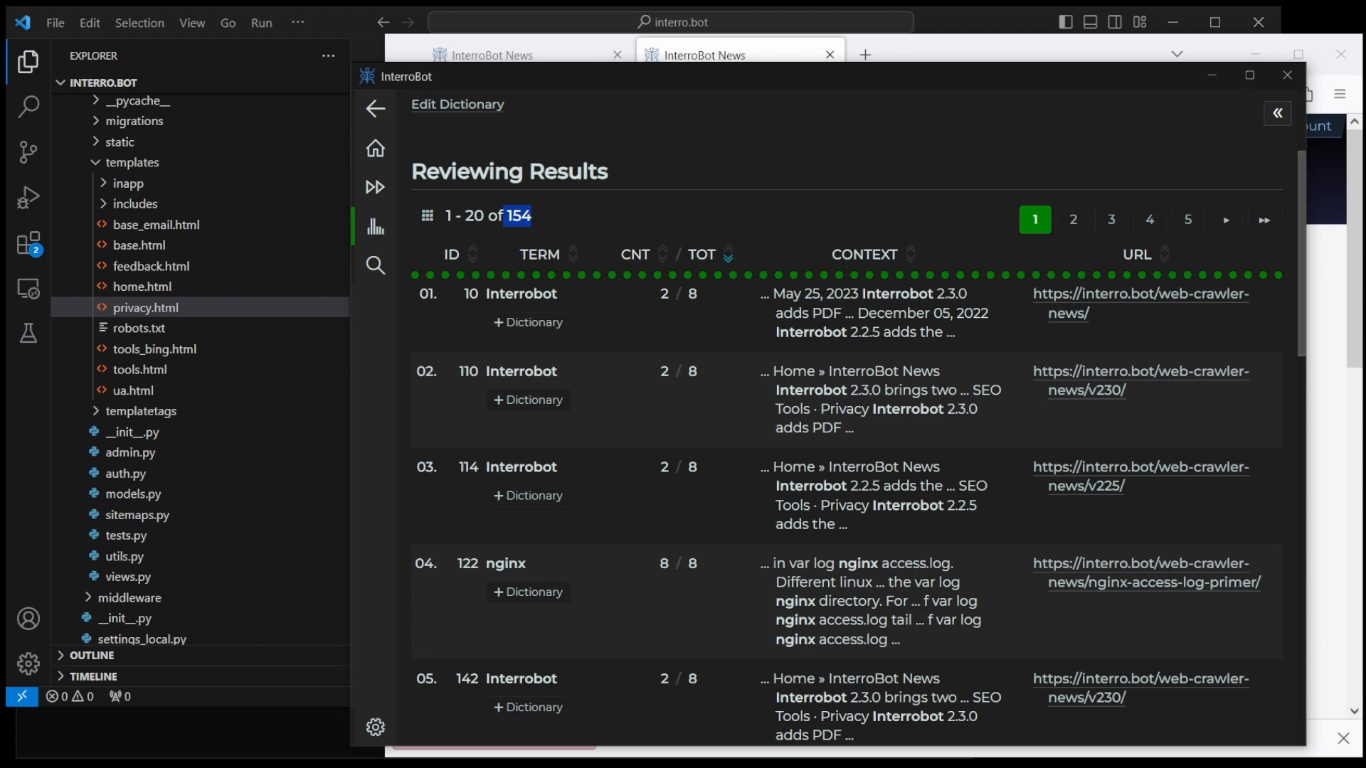
pyautogui.click(375, 187)
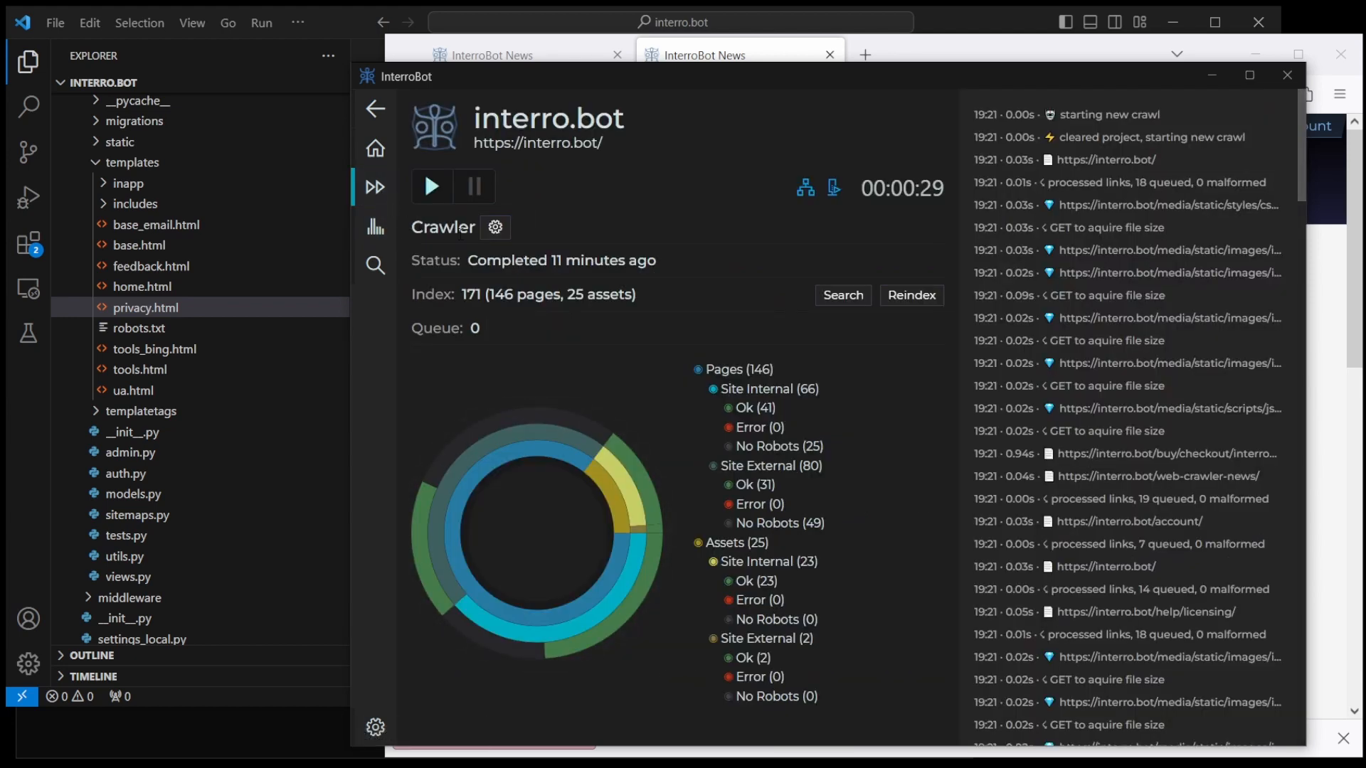
pyautogui.click(911, 295)
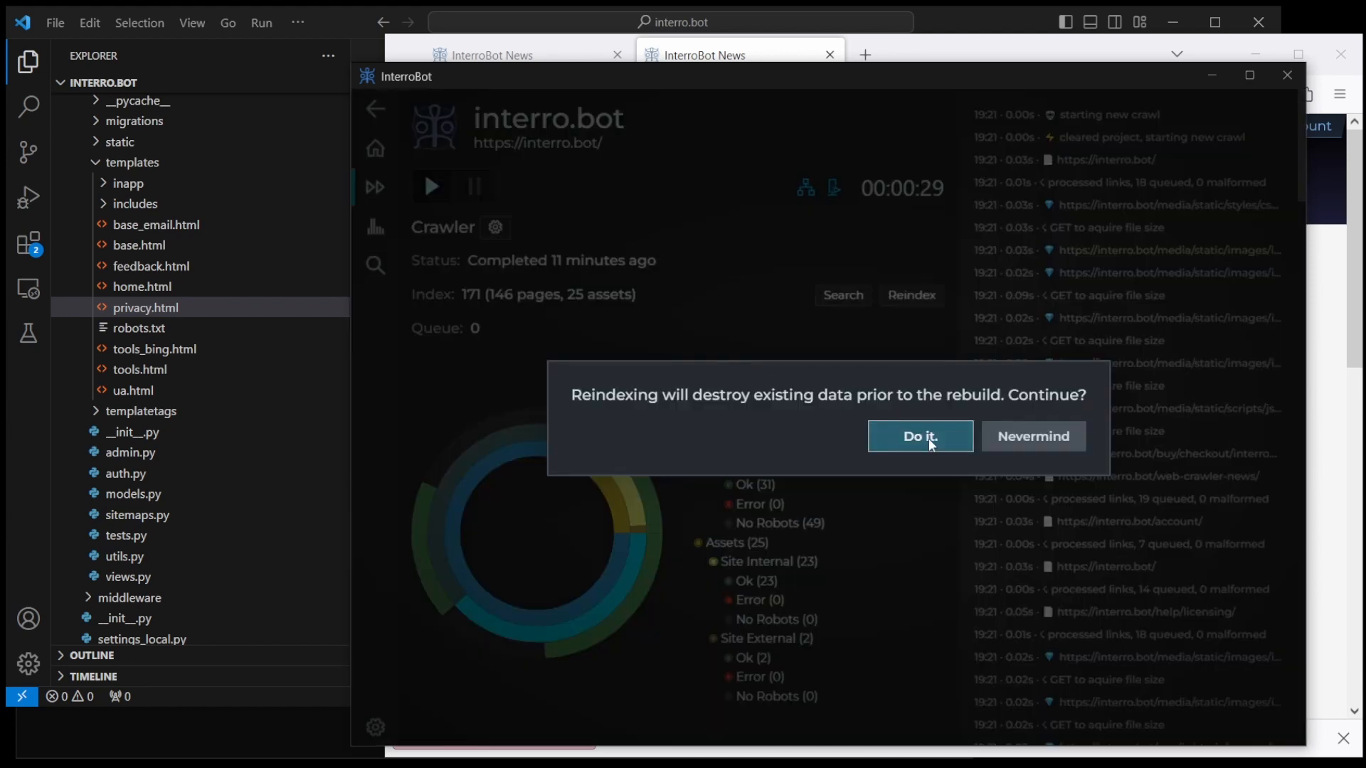
pyautogui.click(920, 436)
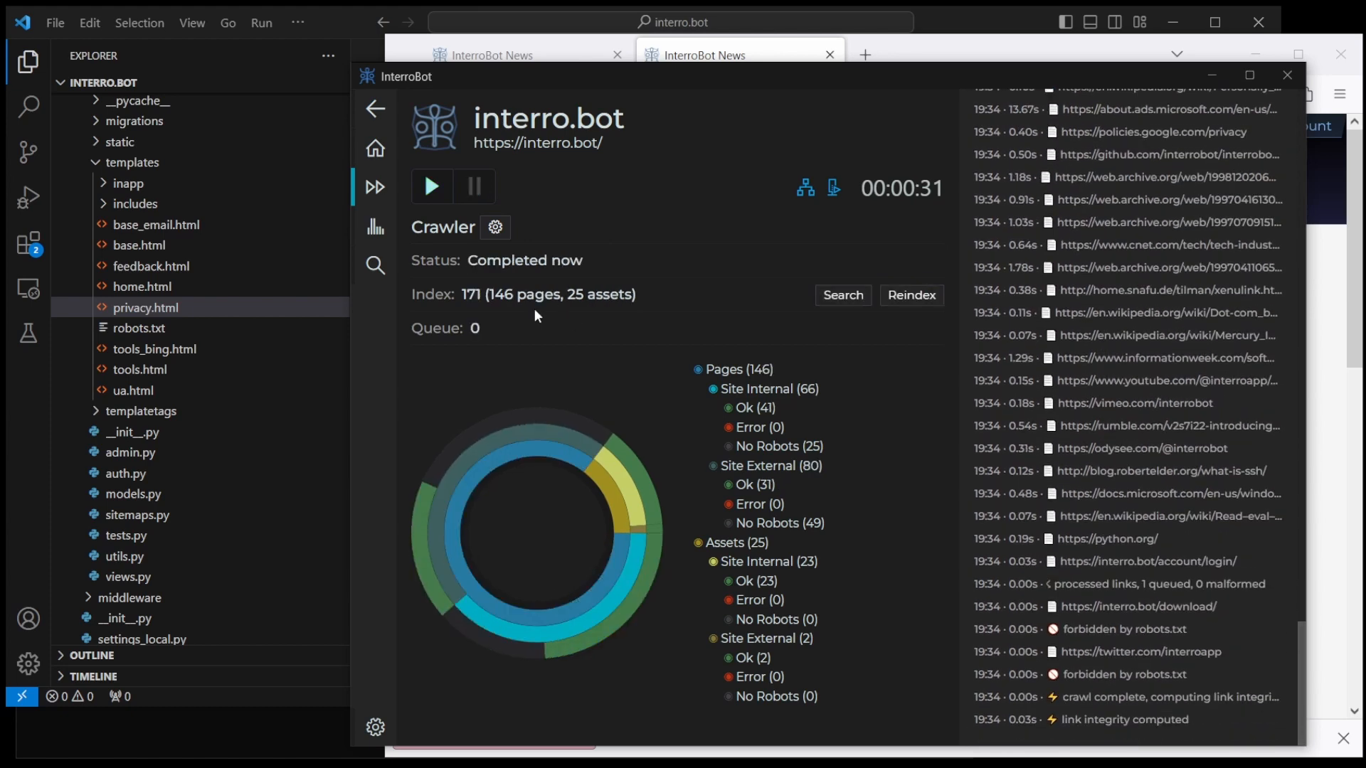
pyautogui.click(375, 227)
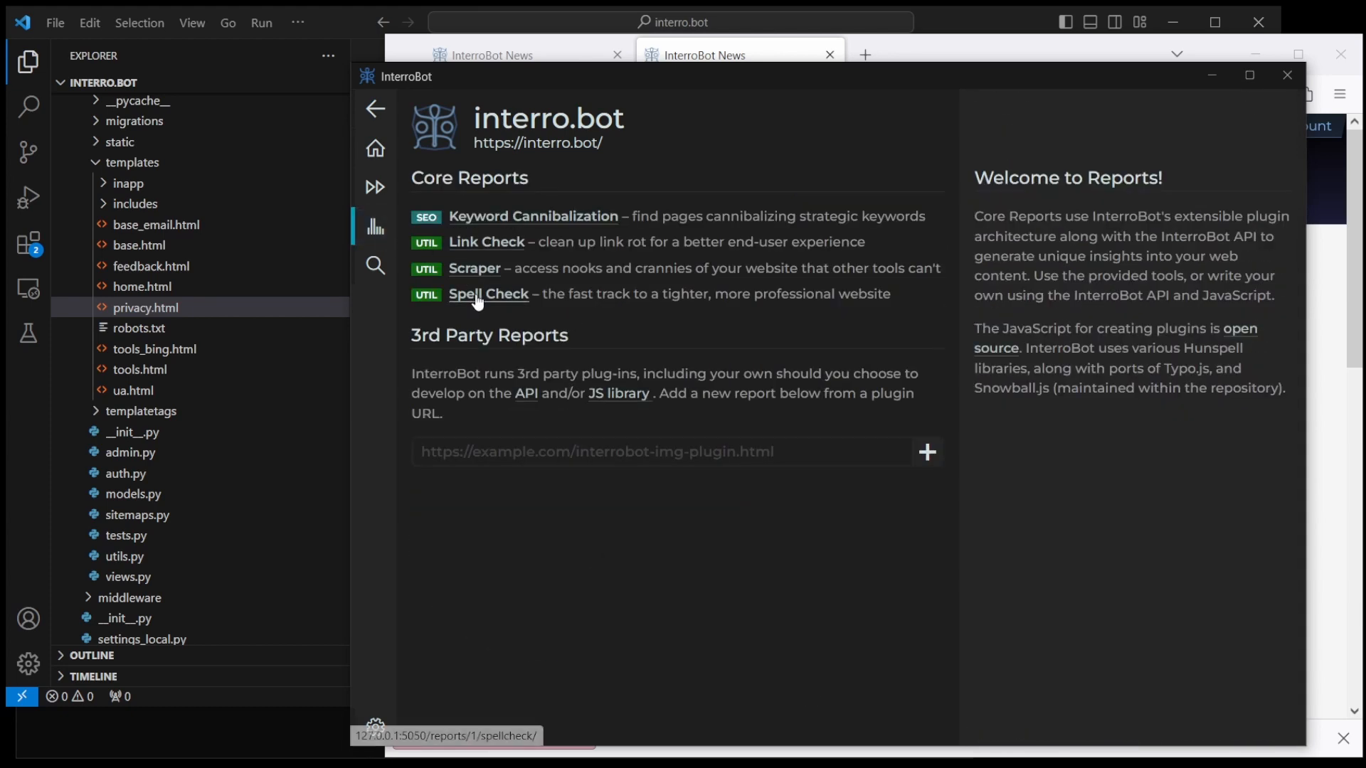
# Step: Add nginx, sudo, docx, sortable, webpages and CMS to the custom dictionary
pyautogui.click(488, 294)
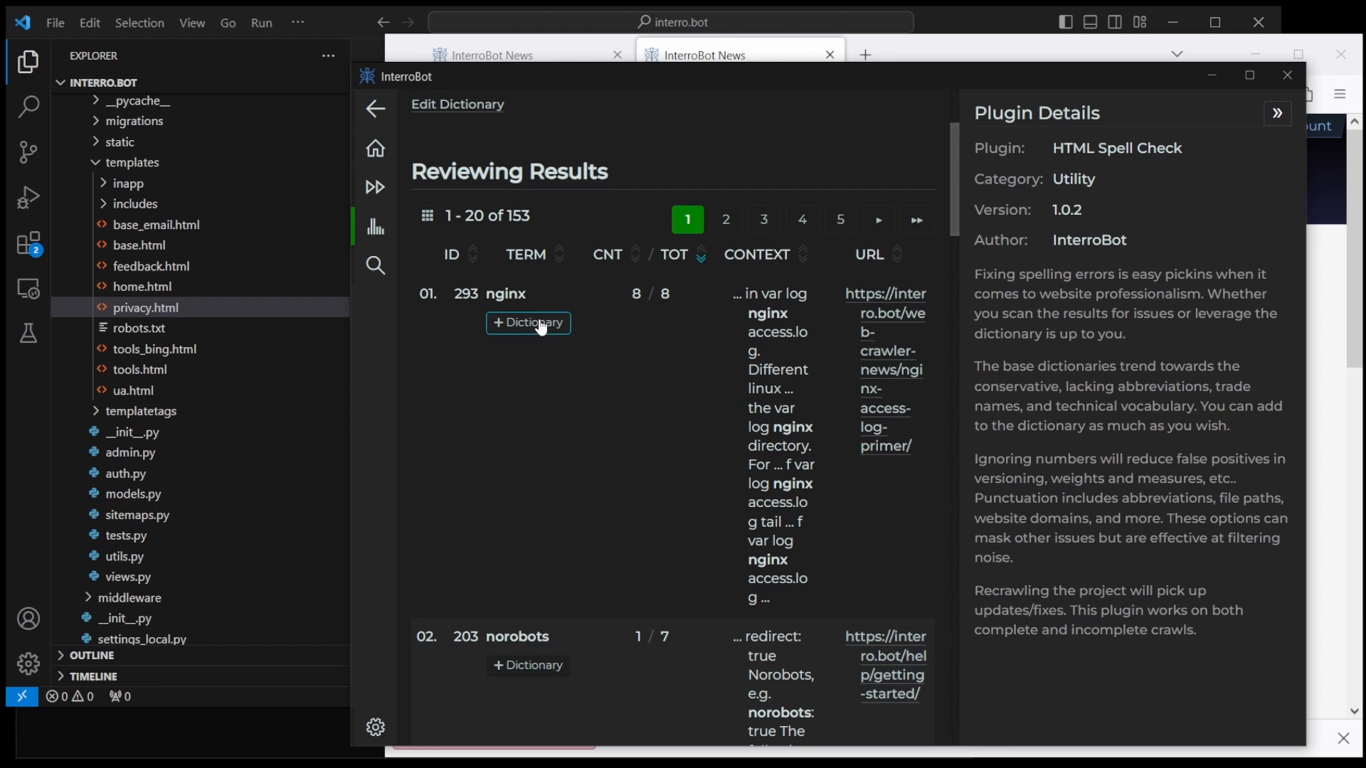
pyautogui.click(528, 323)
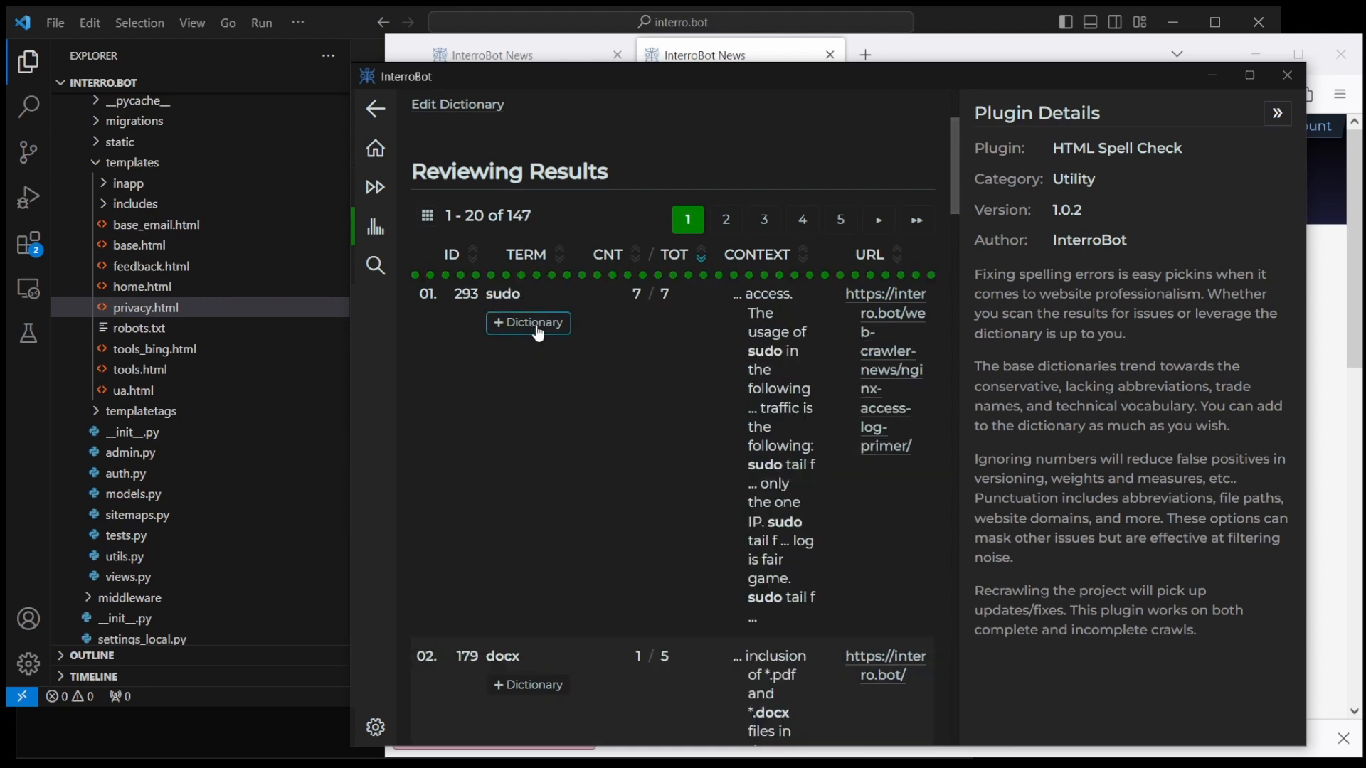
pyautogui.click(528, 323)
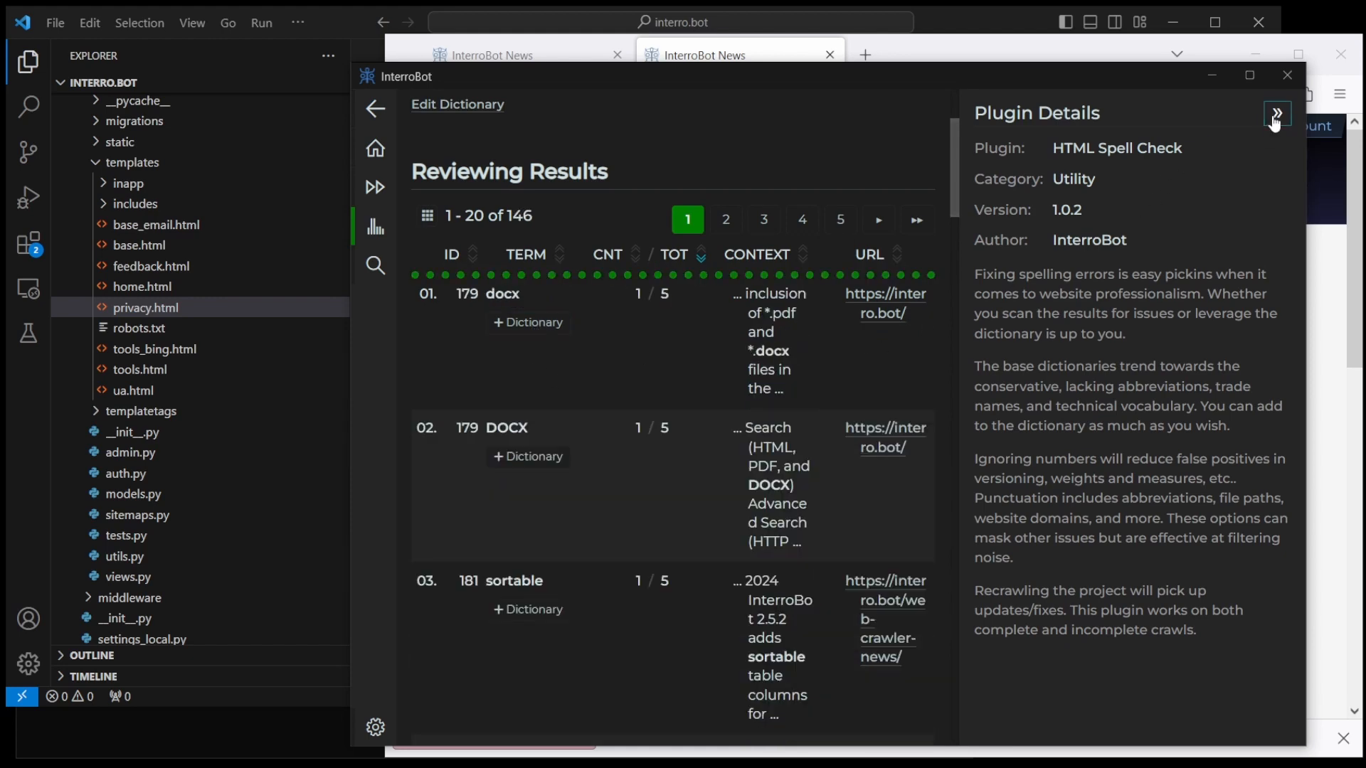
pyautogui.click(1277, 114)
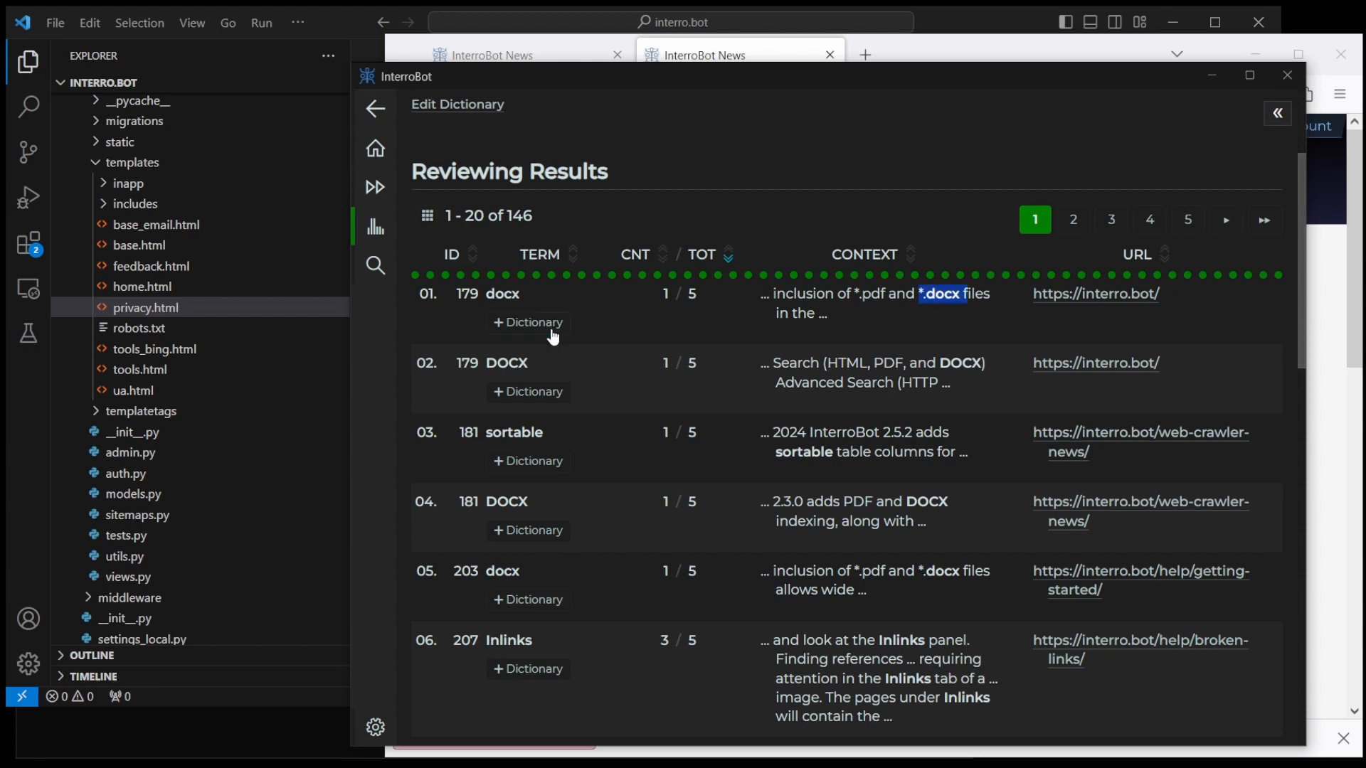
pyautogui.click(528, 322)
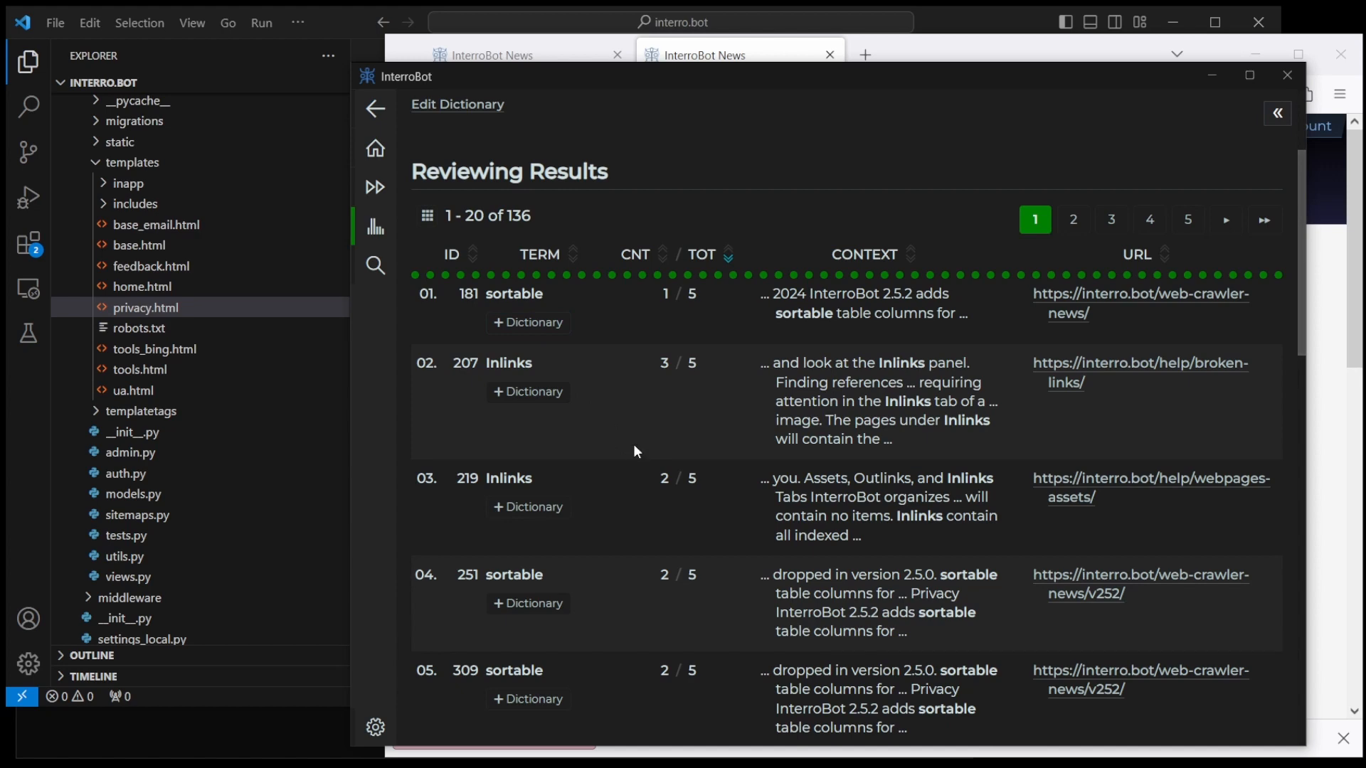
pyautogui.click(528, 323)
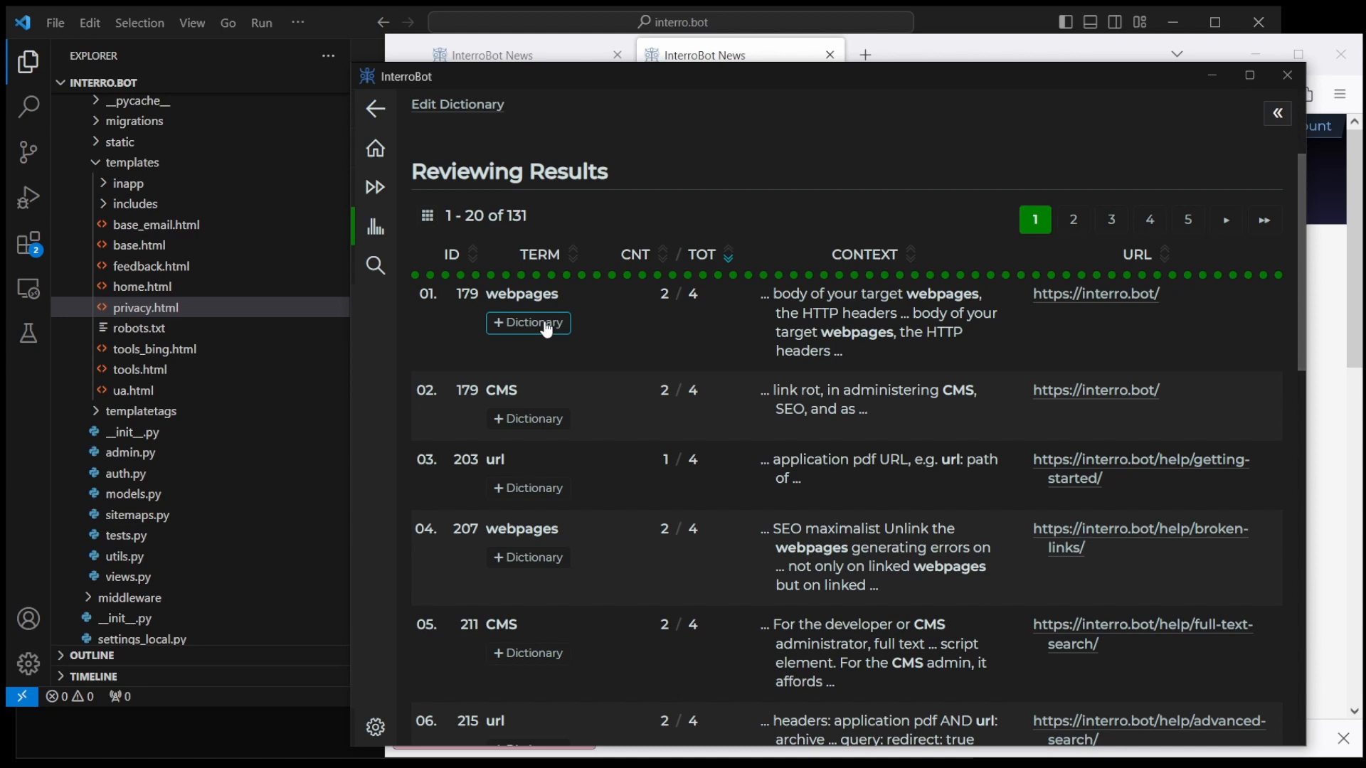
pyautogui.click(528, 323)
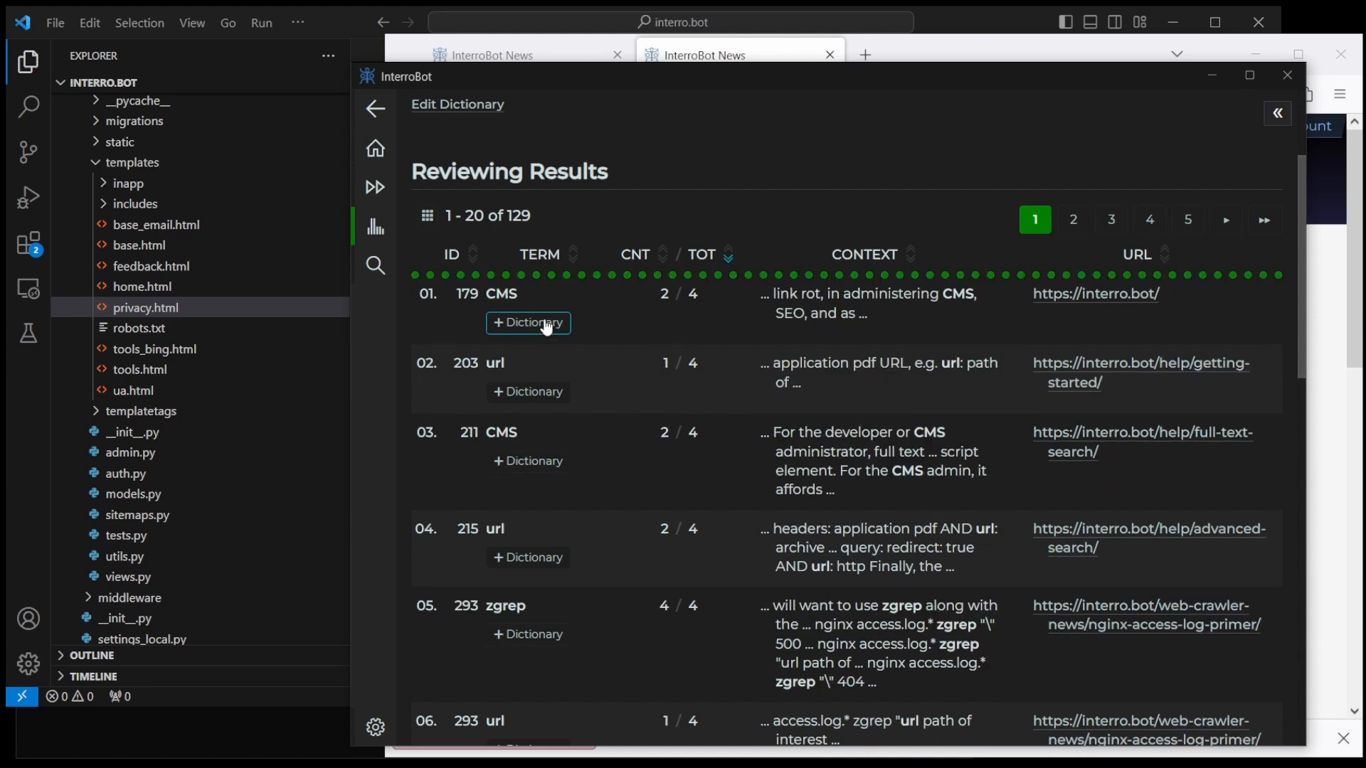
pyautogui.click(528, 323)
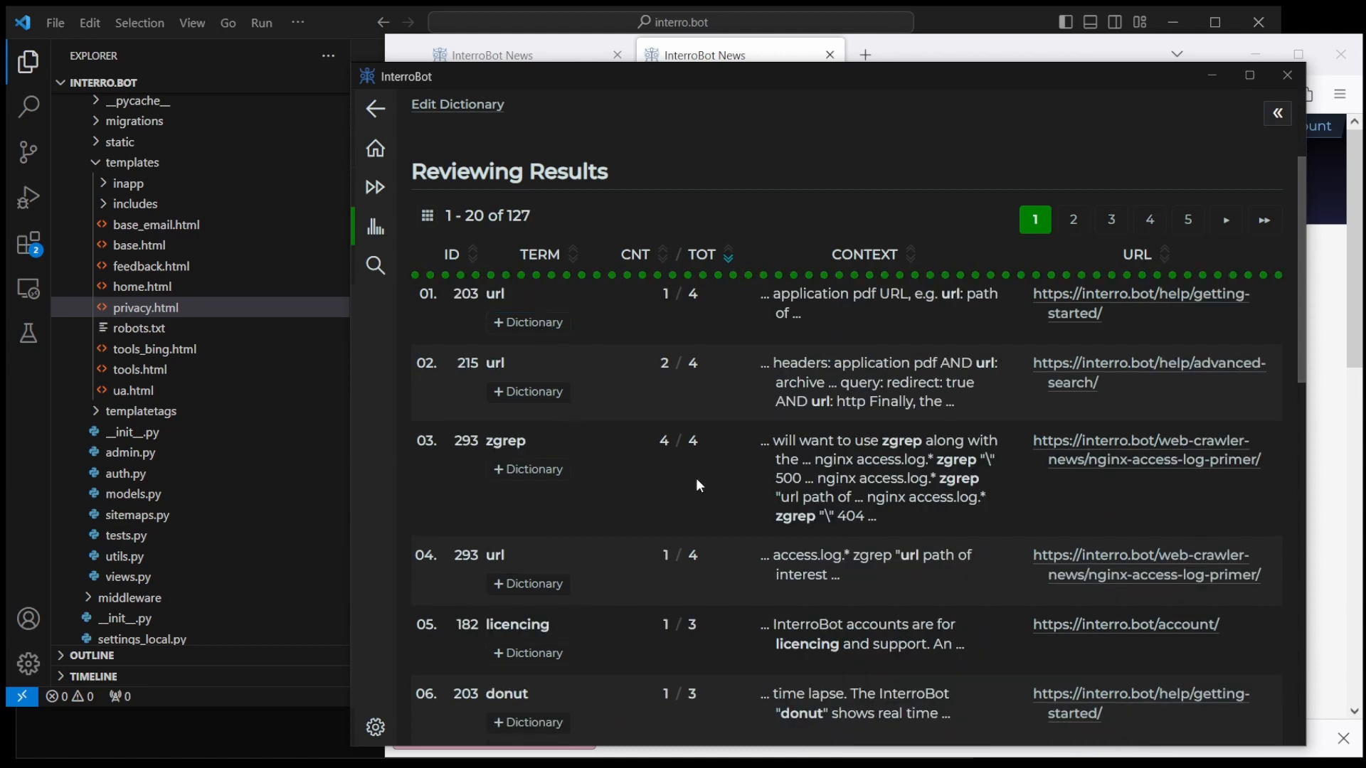
pyautogui.moveTo(705, 455)
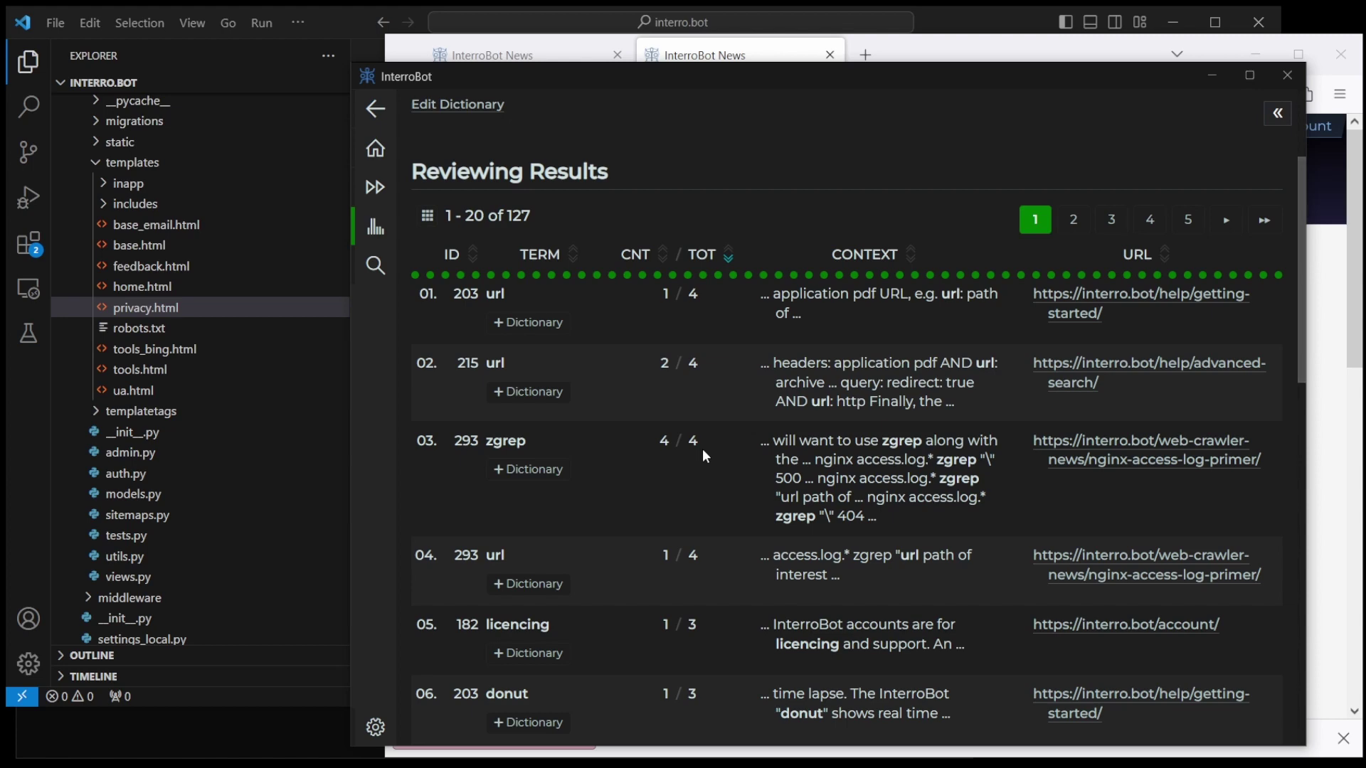
pyautogui.moveTo(863, 316)
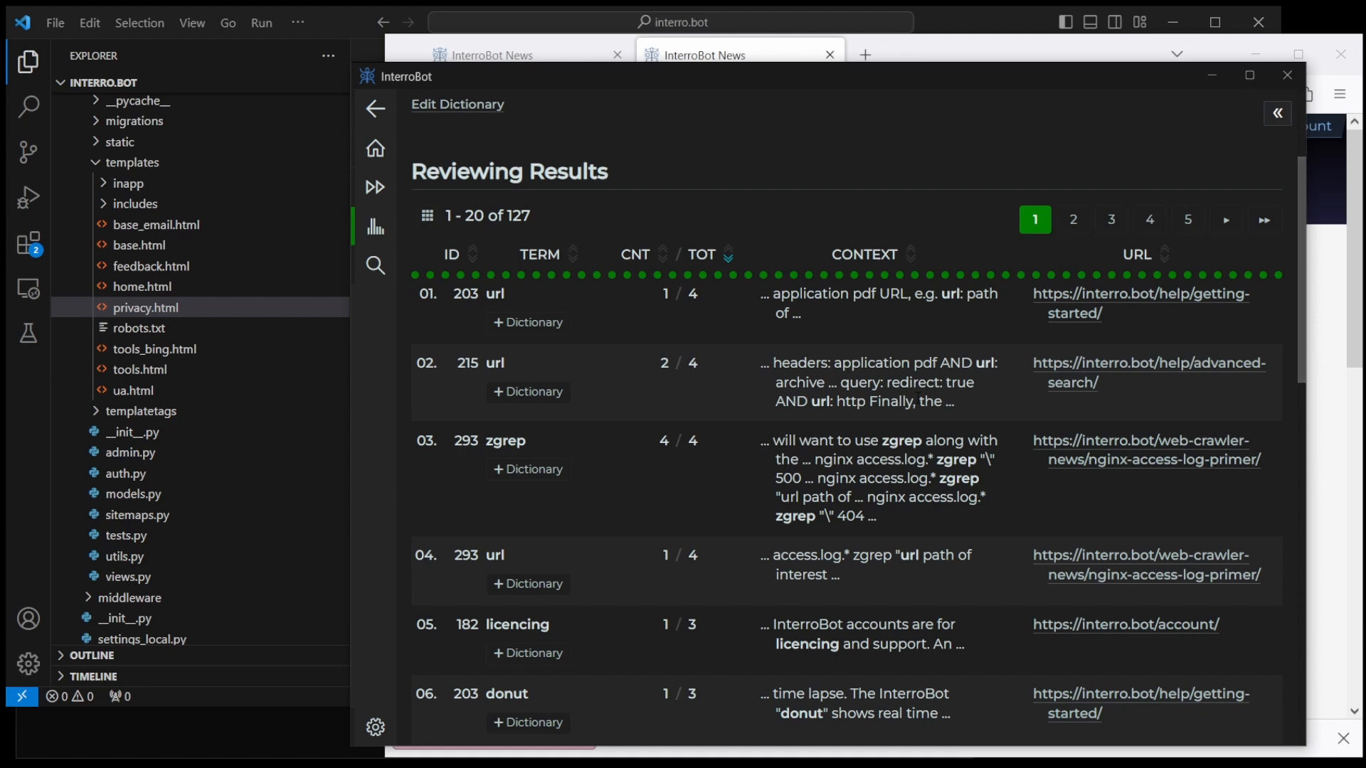
pyautogui.moveTo(937, 140)
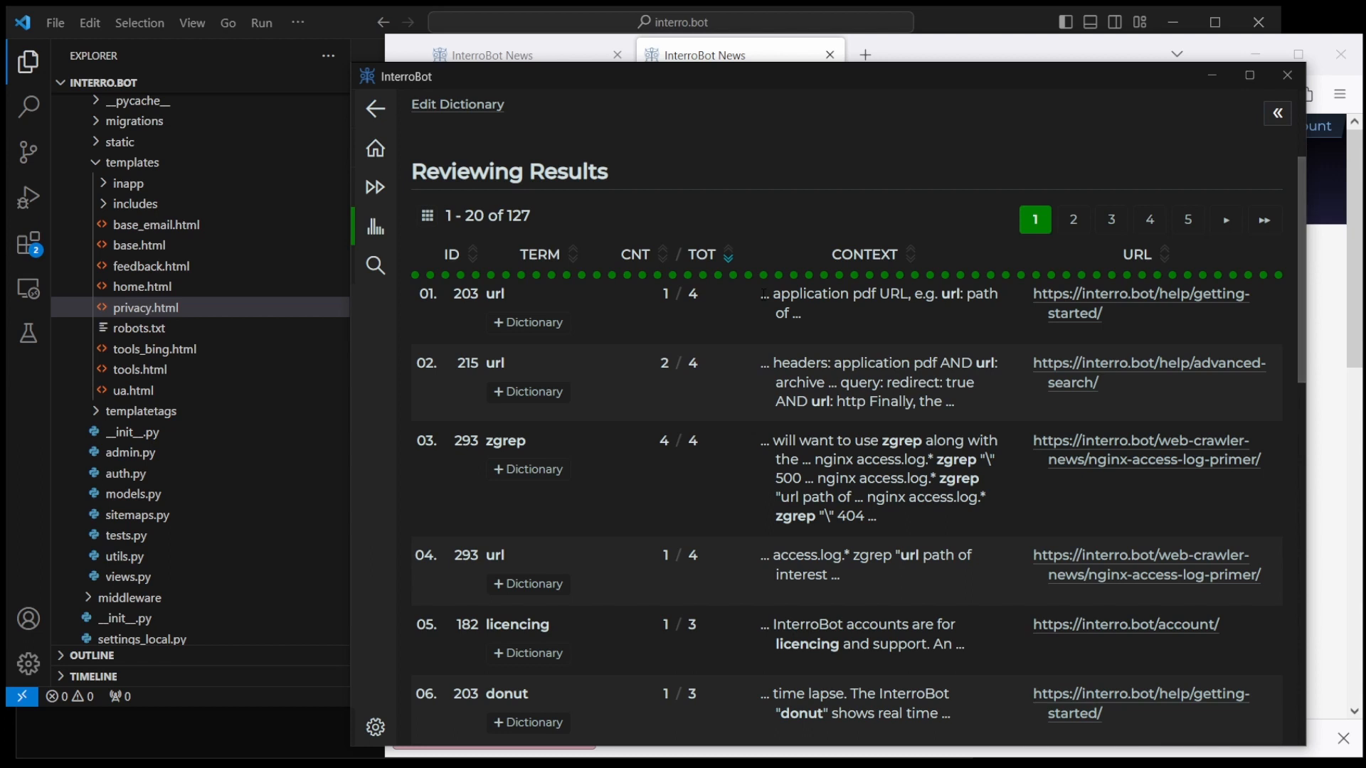
pyautogui.moveTo(876, 308)
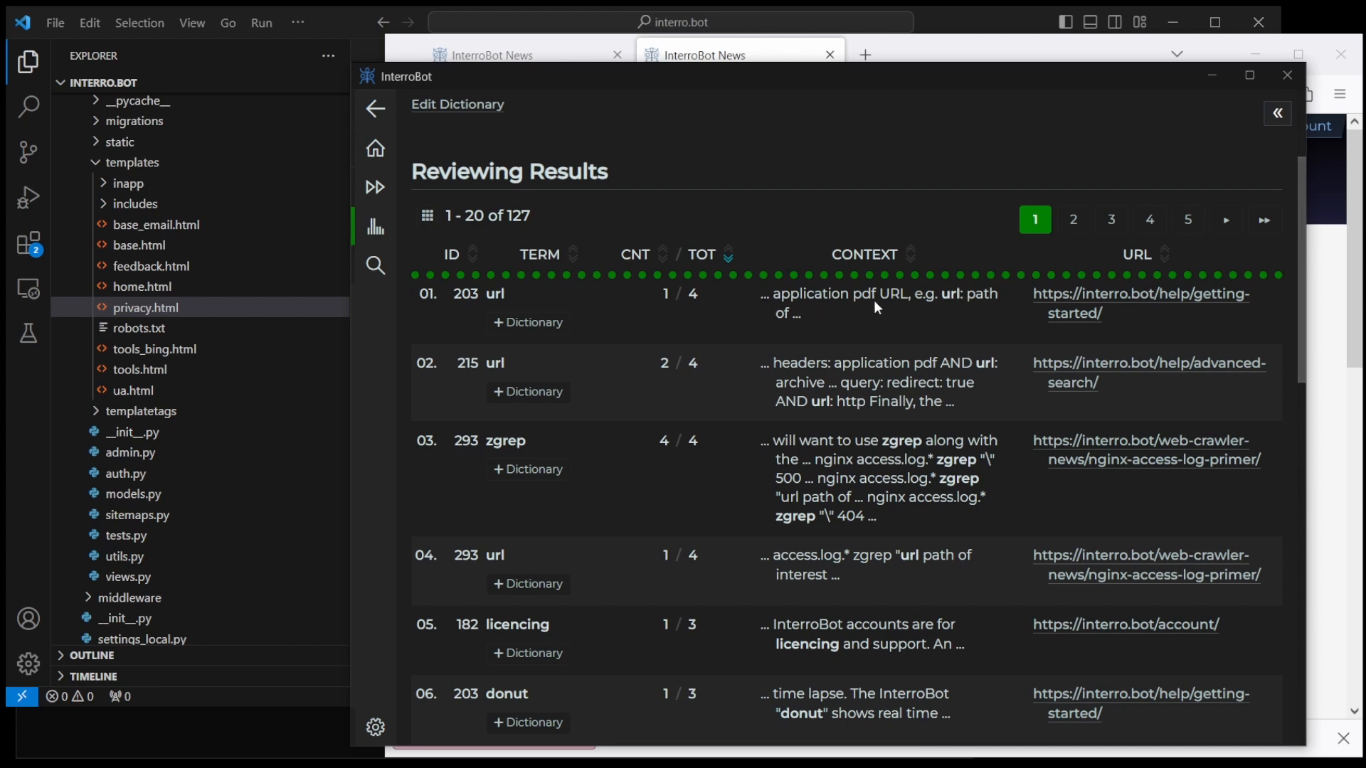
# Step: Select the url: path phrase, then open site search and enter 'url:' as the query
pyautogui.doubleClick(946, 294)
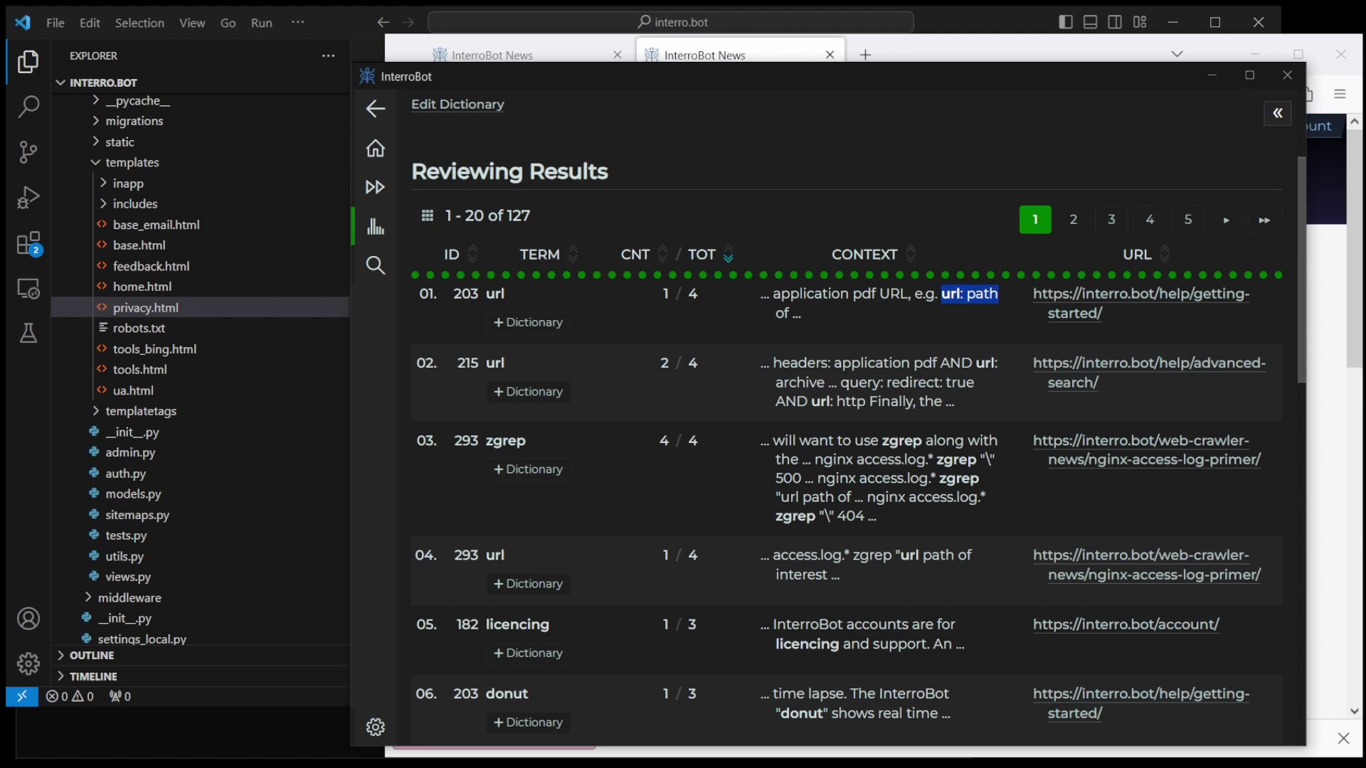
pyautogui.moveTo(933, 308)
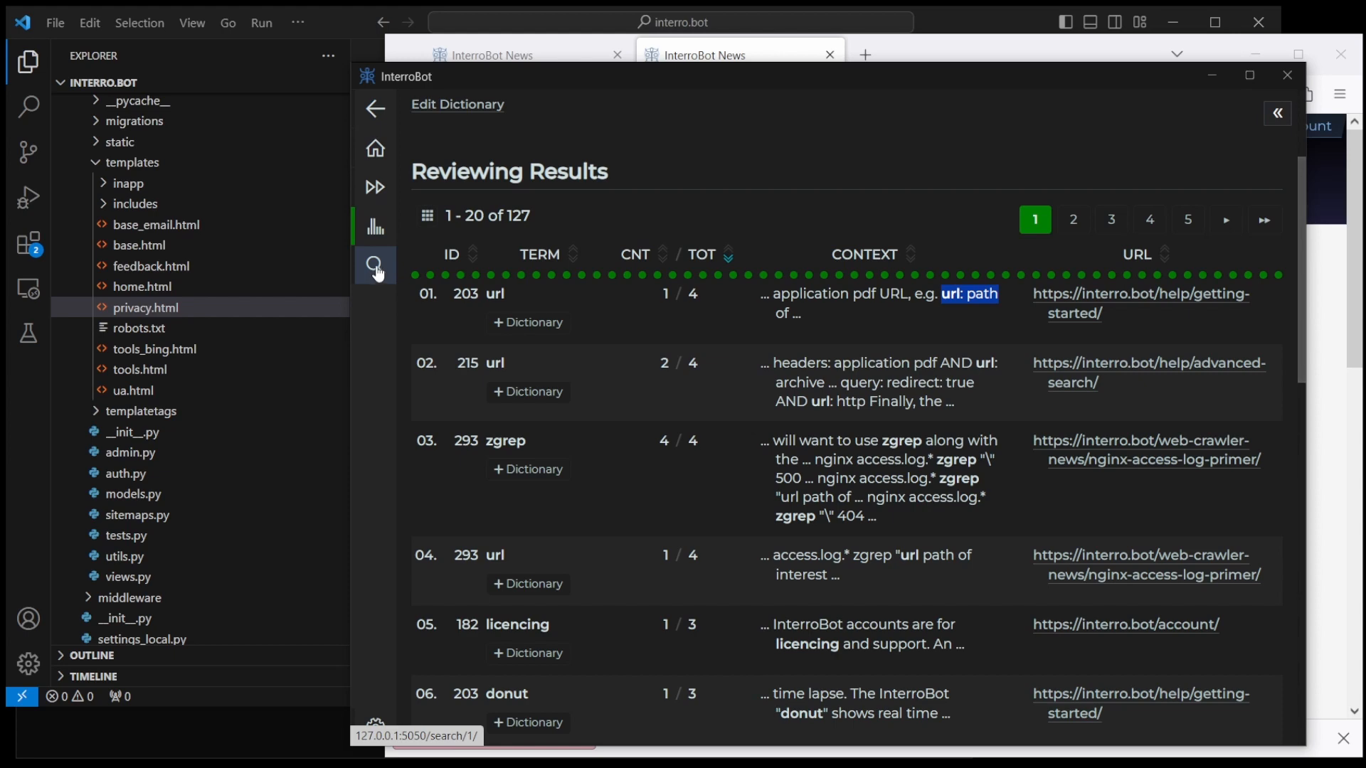
pyautogui.click(375, 265)
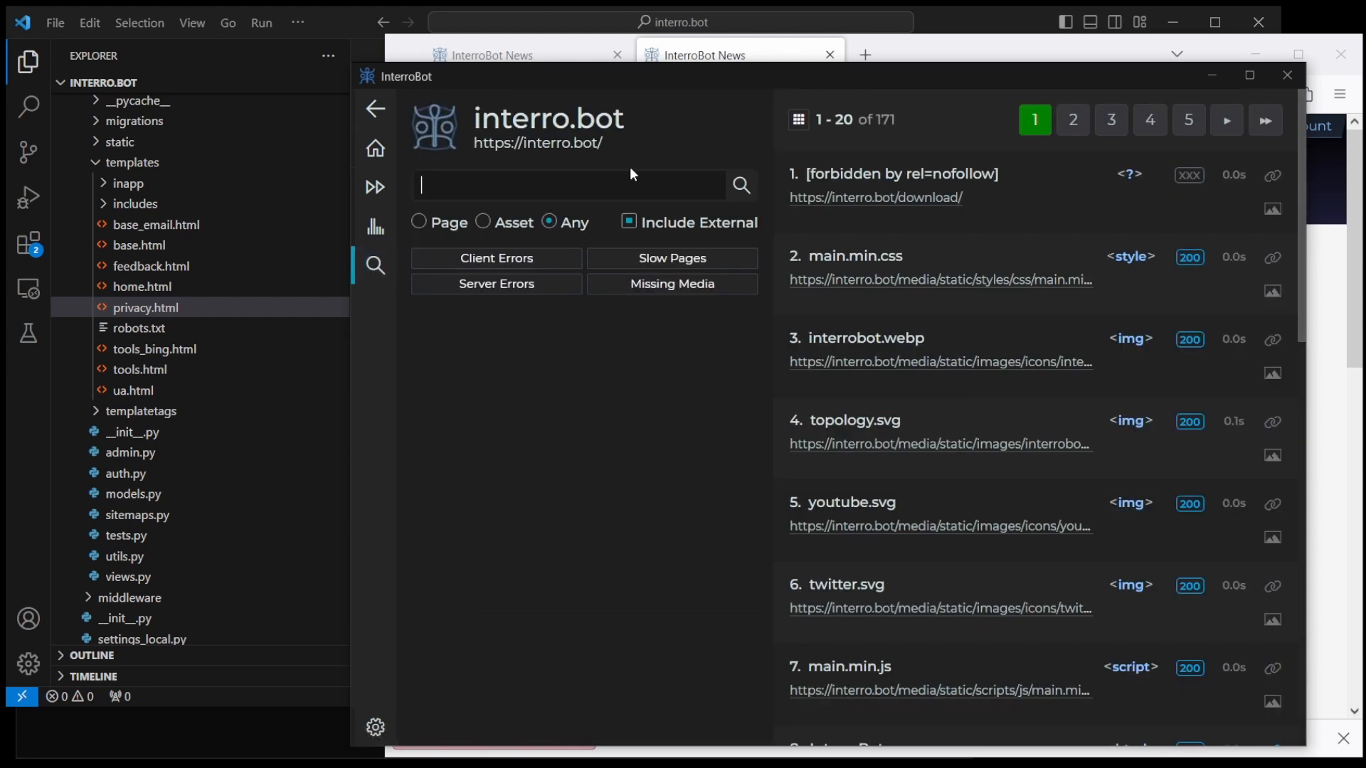
pyautogui.write('url:')
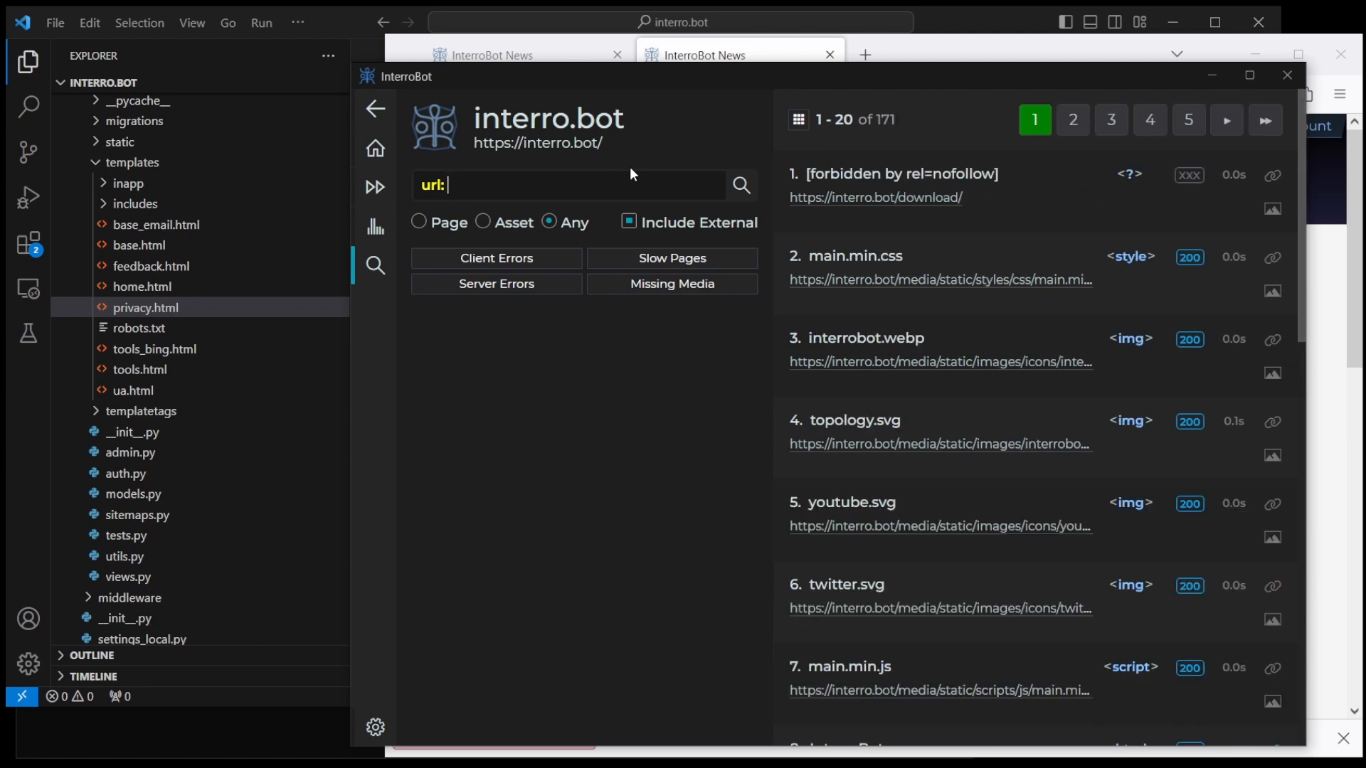
# Step: Open InterroBot's Spell Check report and collapse the Plugin Details panel
pyautogui.write('cs')
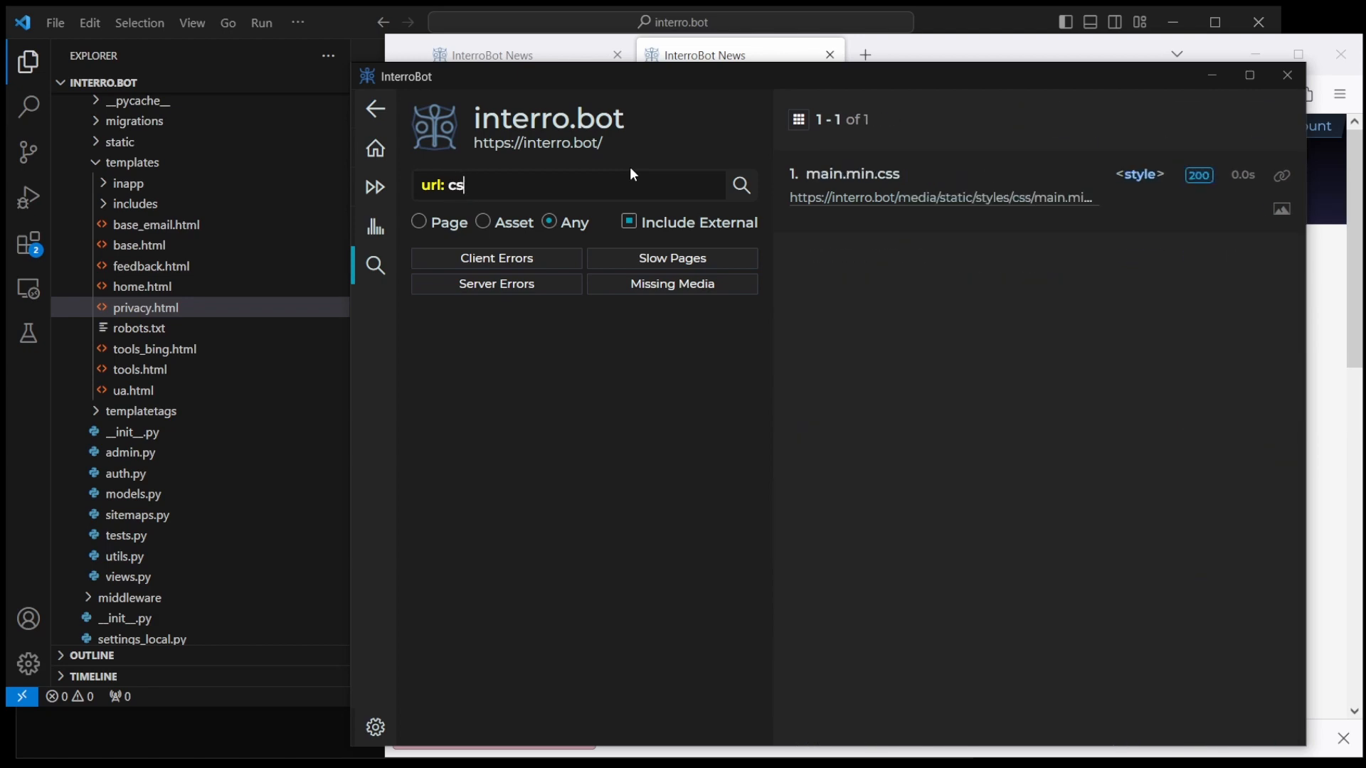
pyautogui.click(375, 227)
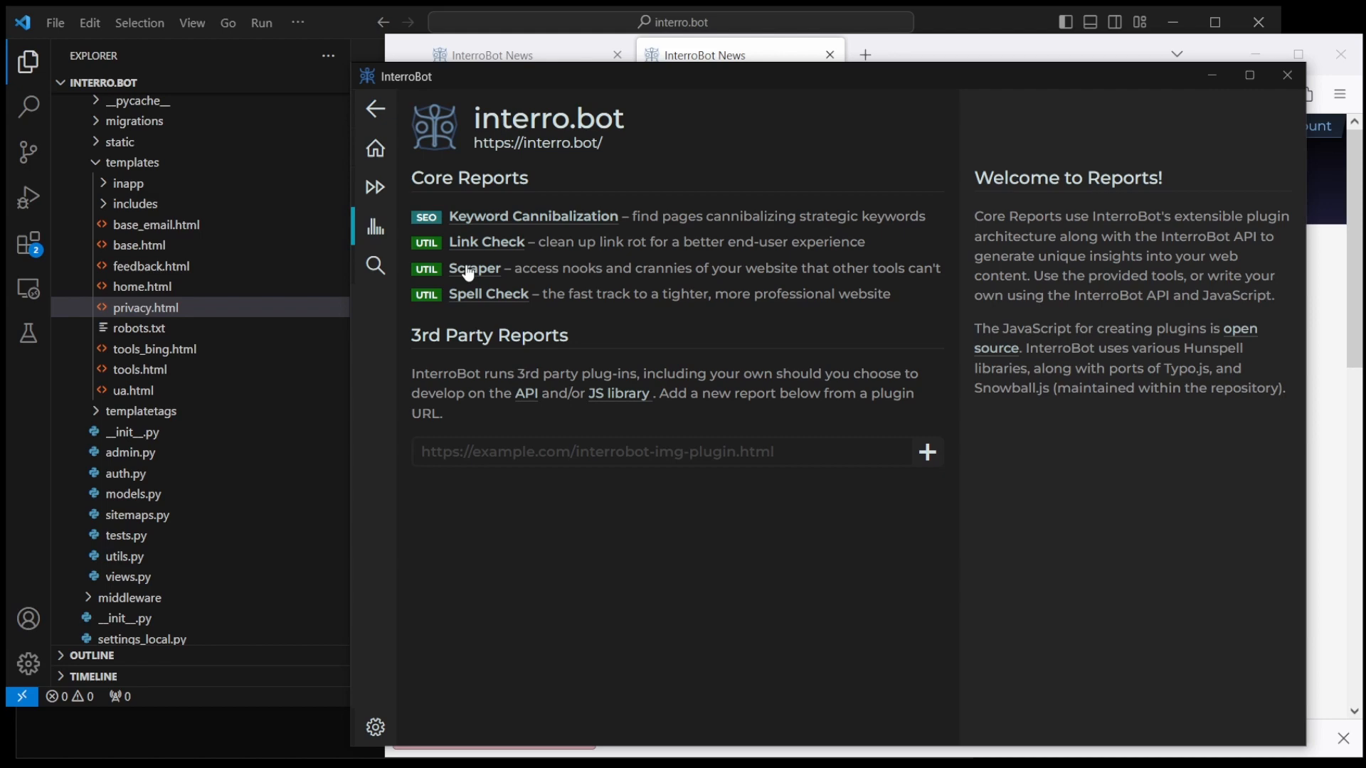
pyautogui.click(488, 294)
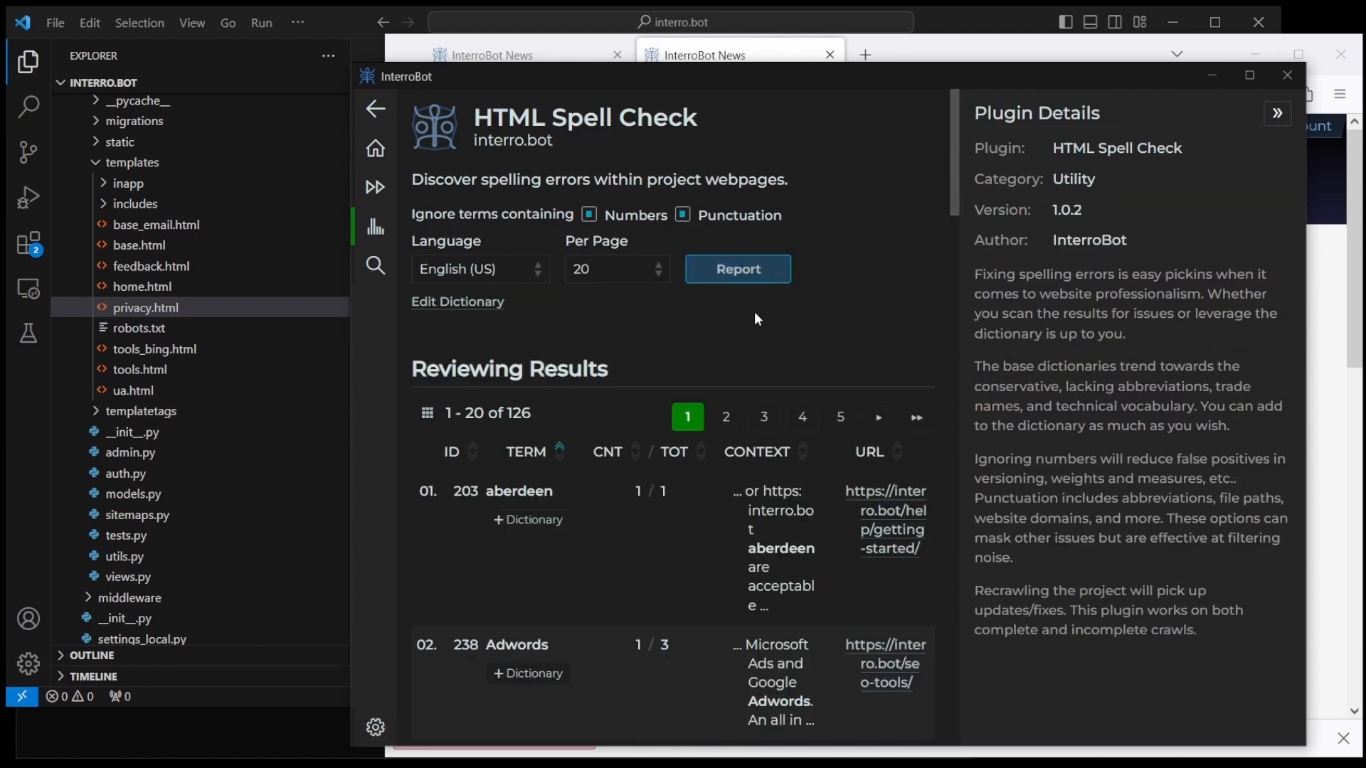
pyautogui.scroll(-3)
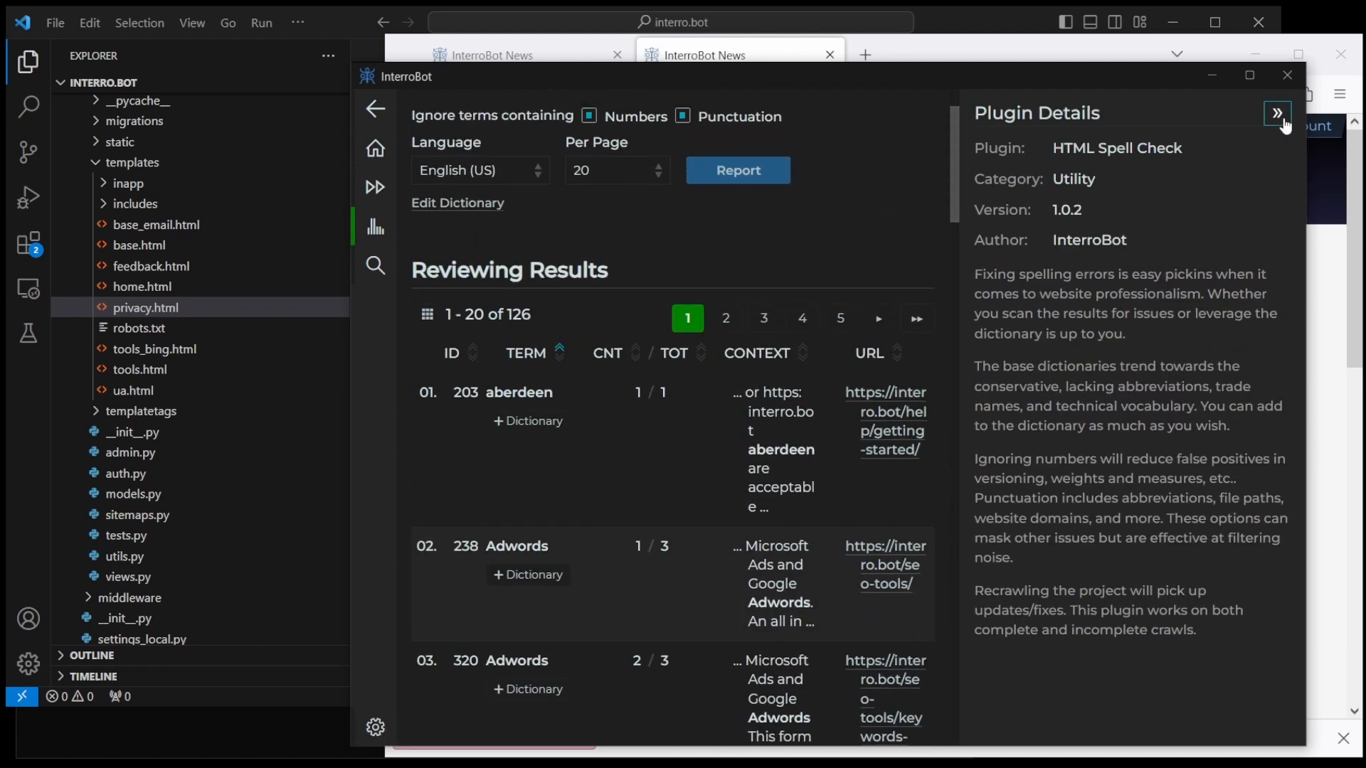
pyautogui.click(1274, 114)
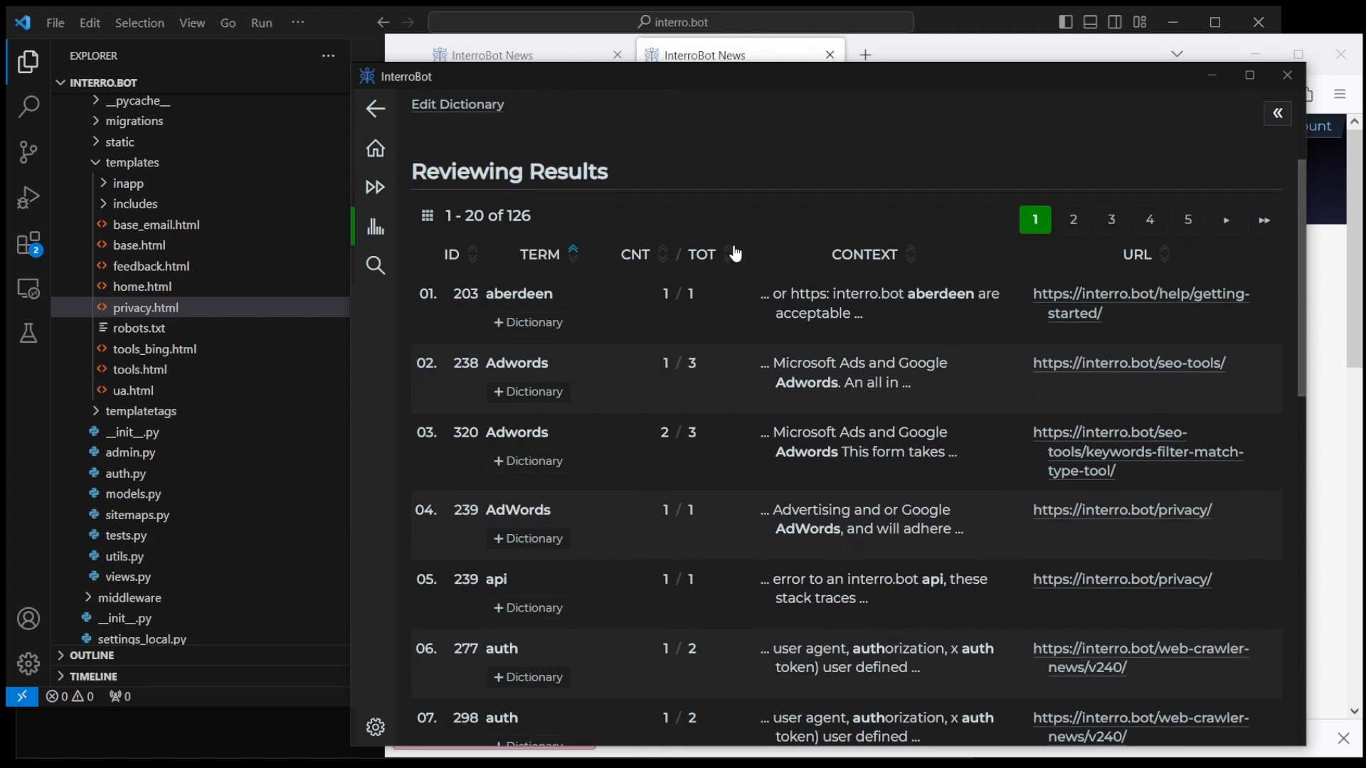
# Step: Sort by total count, add zgrep to the dictionary, and select 'licencing'
pyautogui.click(726, 254)
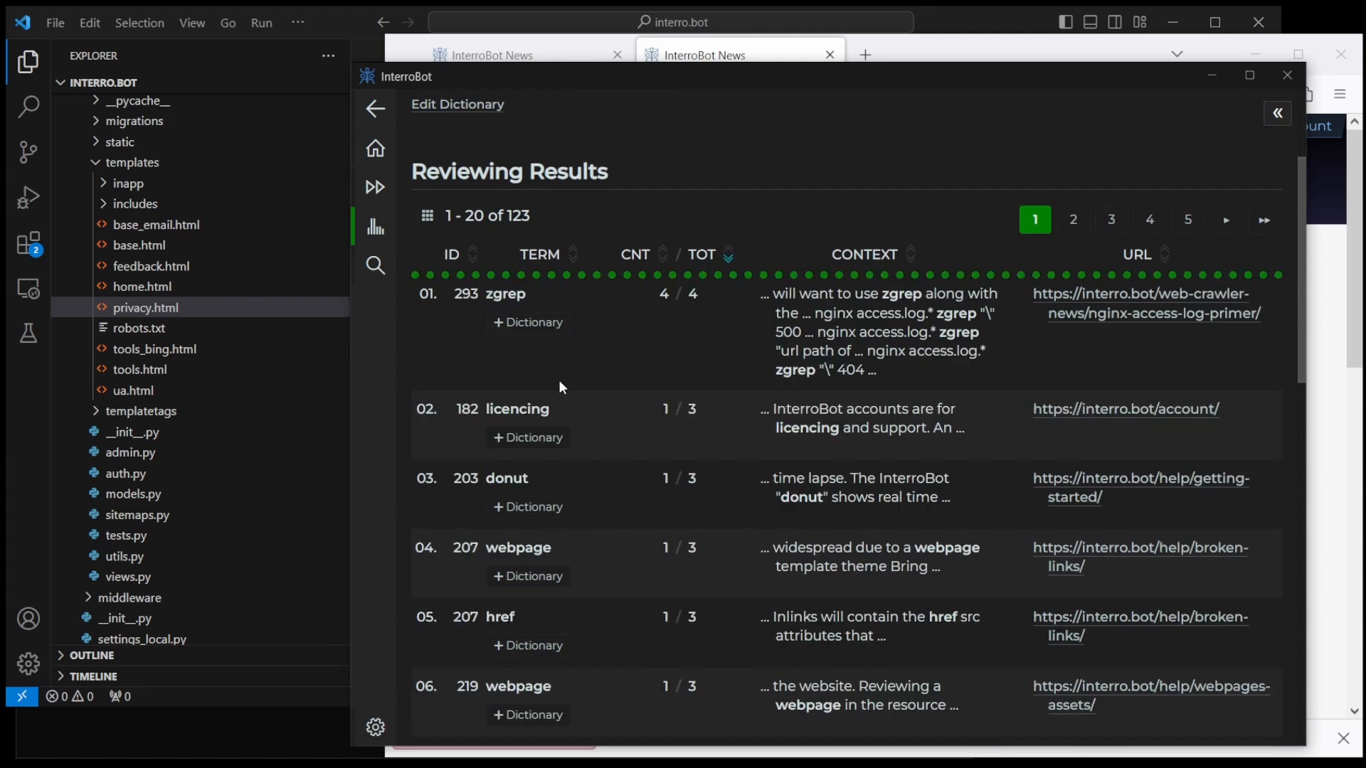
pyautogui.click(528, 323)
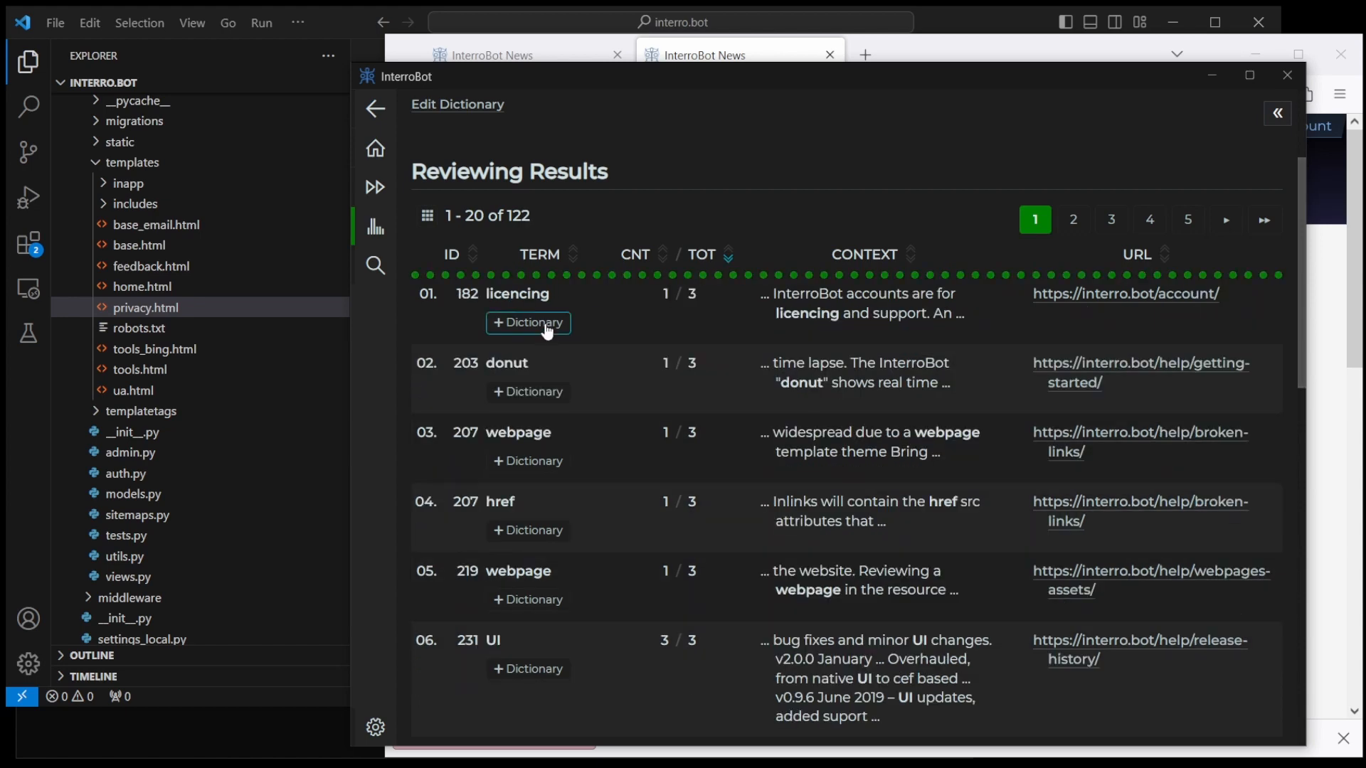
pyautogui.moveTo(694, 327)
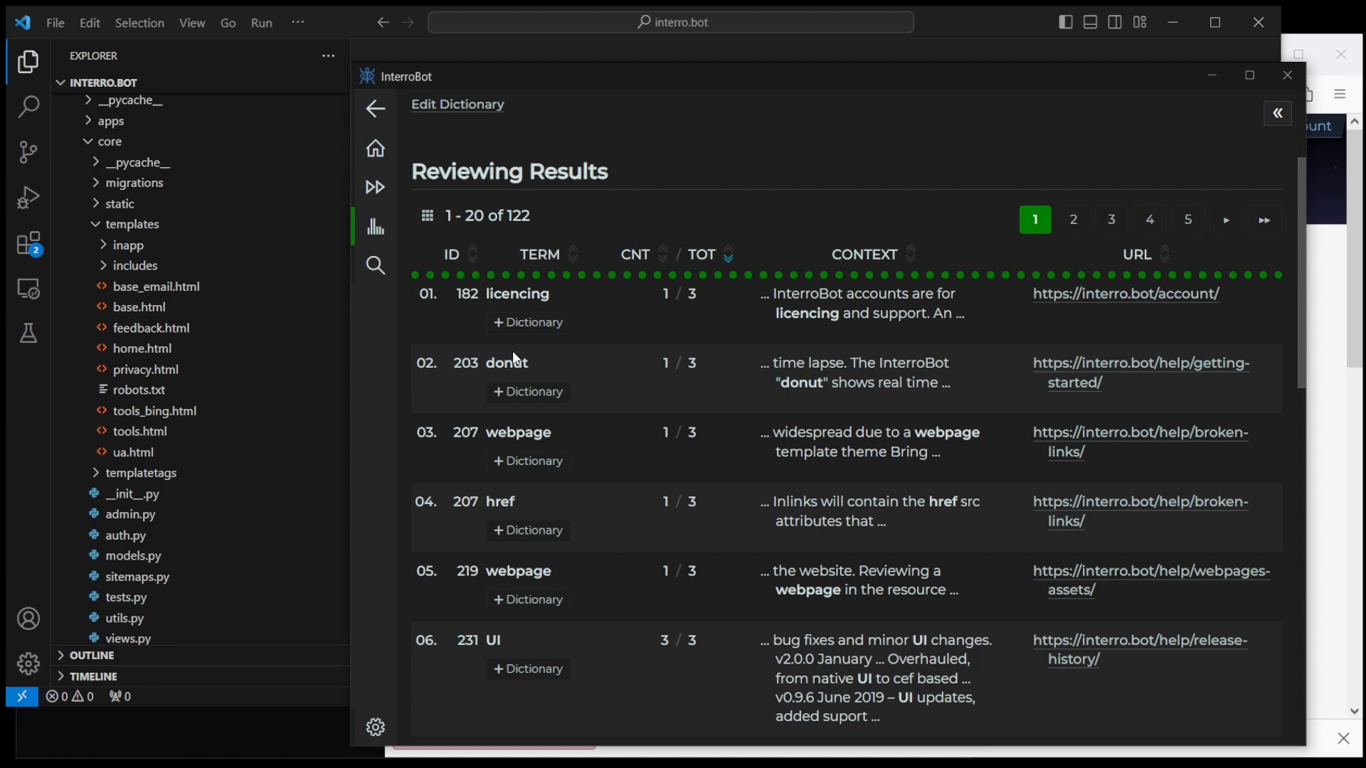
pyautogui.doubleClick(517, 294)
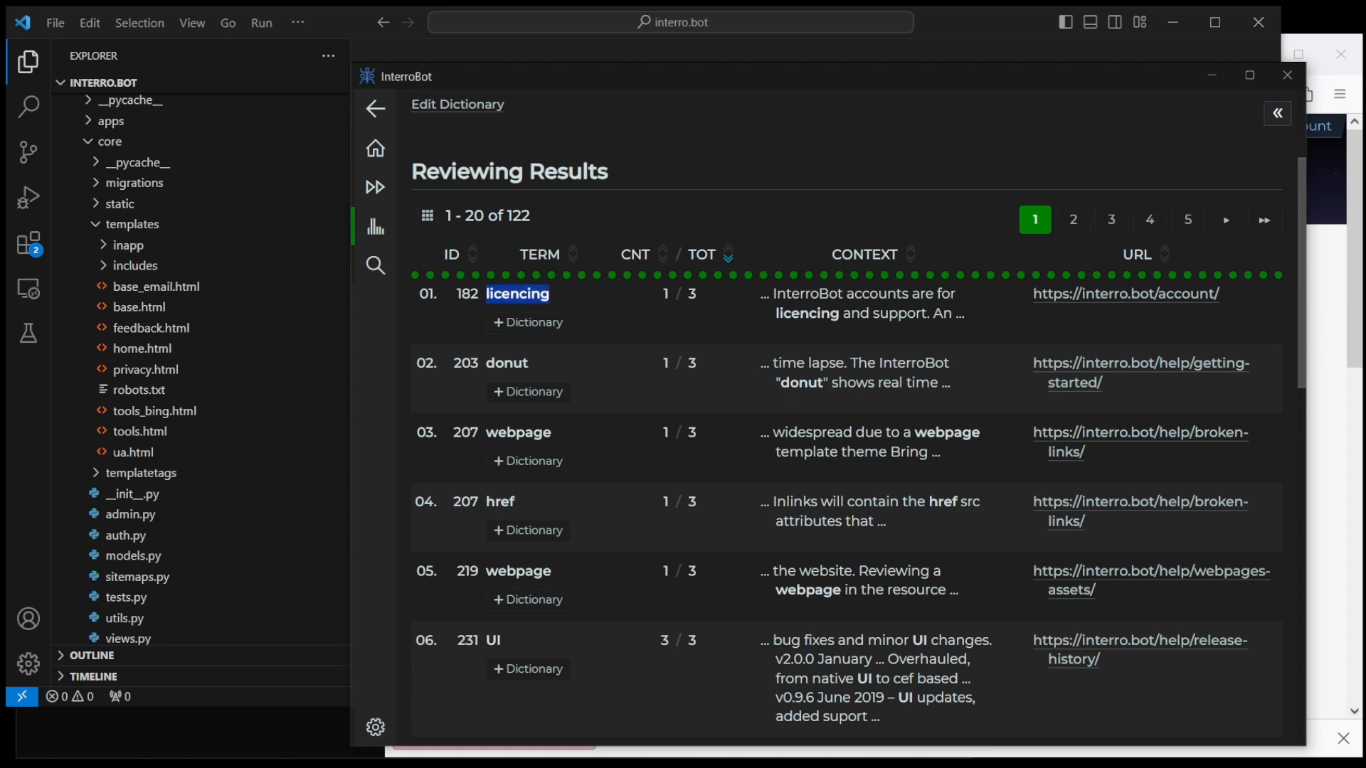
pyautogui.moveTo(1100, 393)
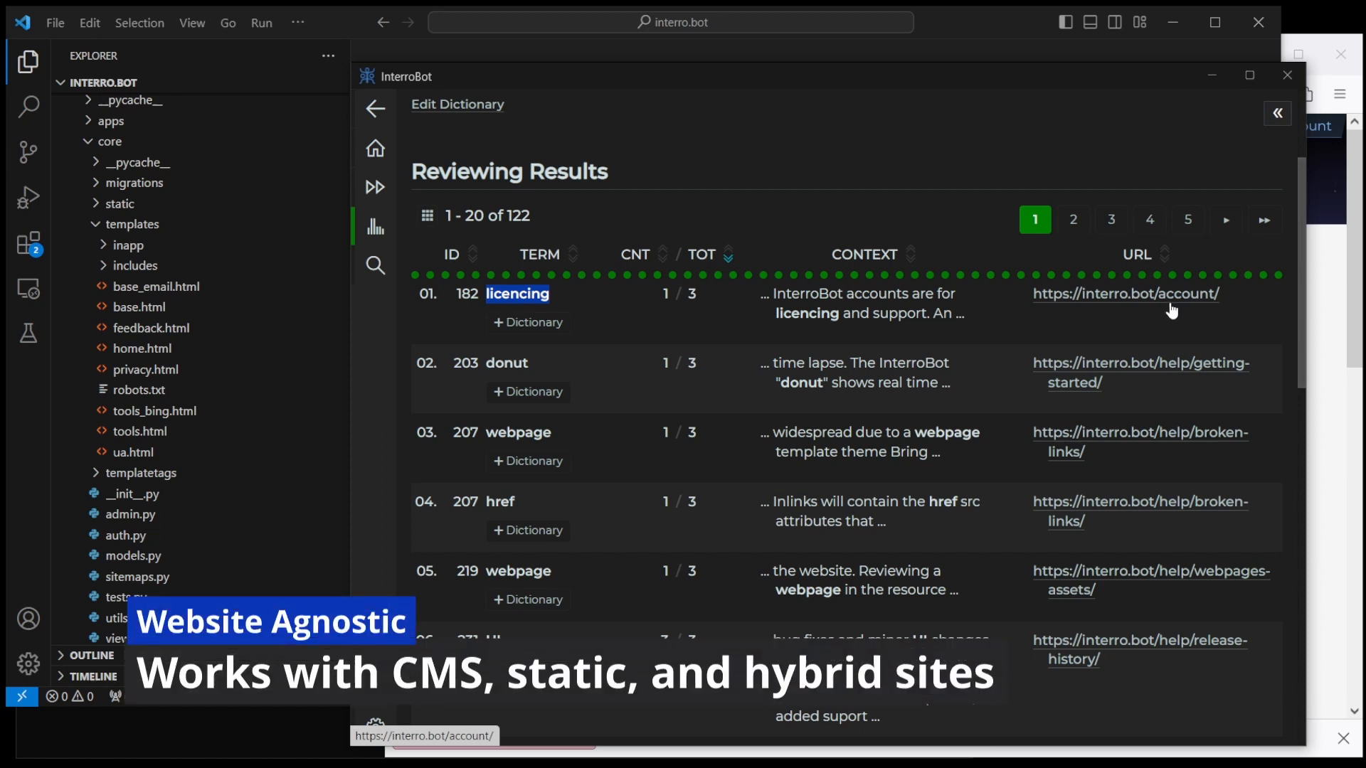
pyautogui.moveTo(1023, 375)
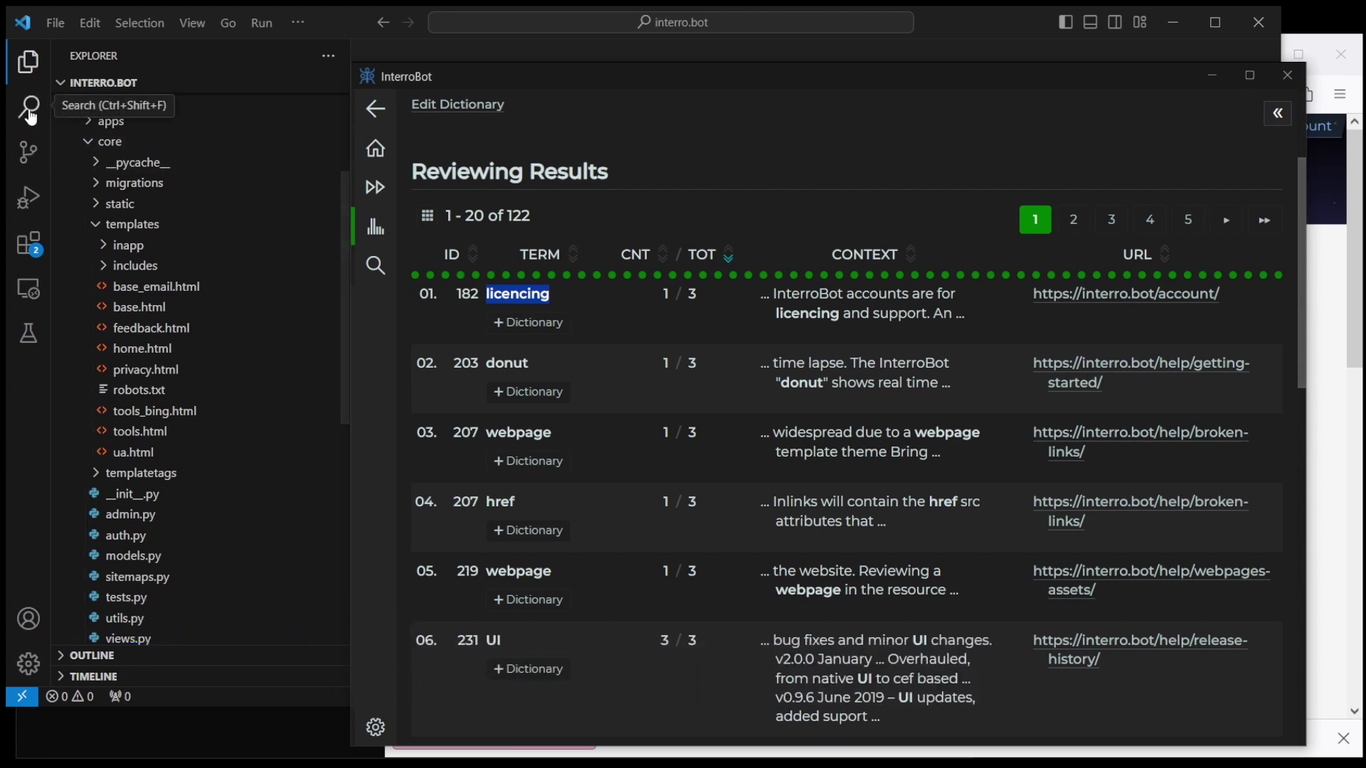
# Step: Find 'licencing' in the HTML templates and correct login.html and register.html to 'licensing'
pyautogui.click(27, 107)
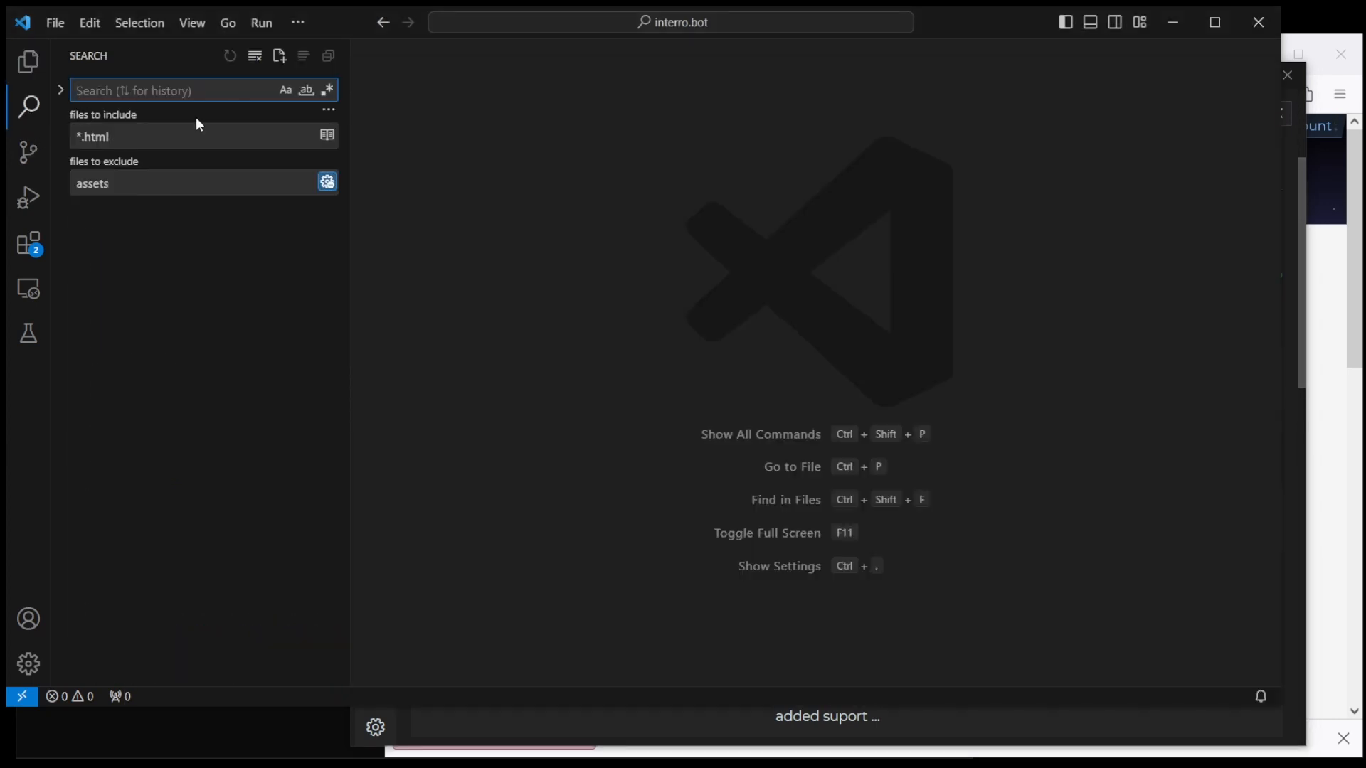
pyautogui.write('licencing')
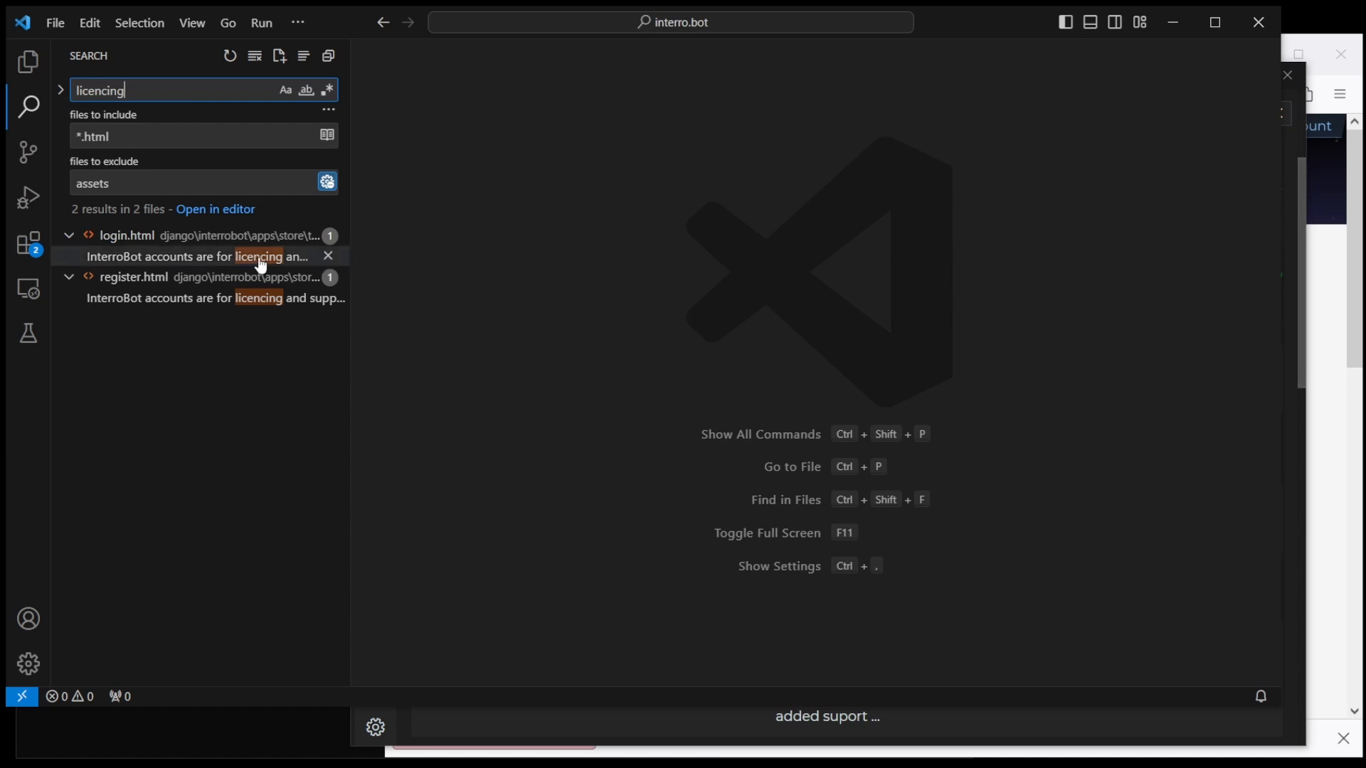
pyautogui.click(220, 257)
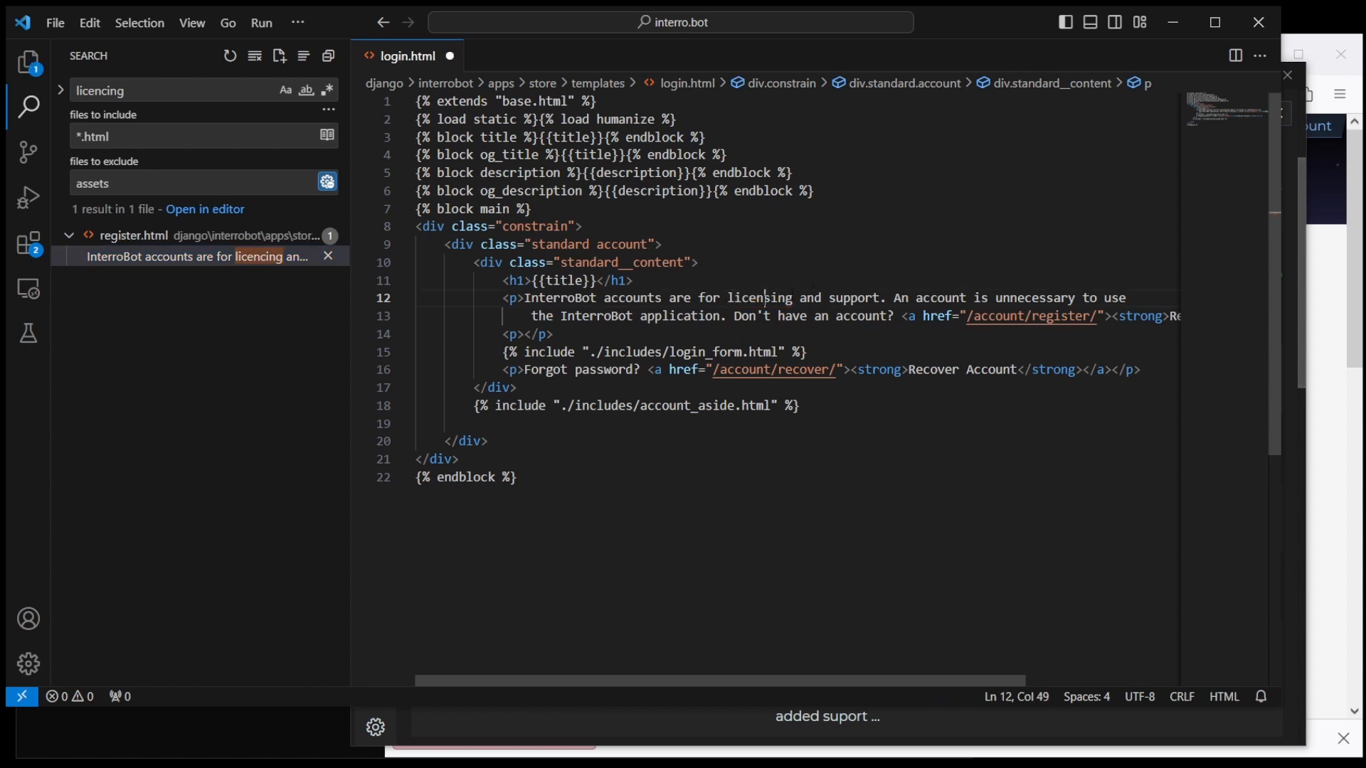
pyautogui.doubleClick(759, 297)
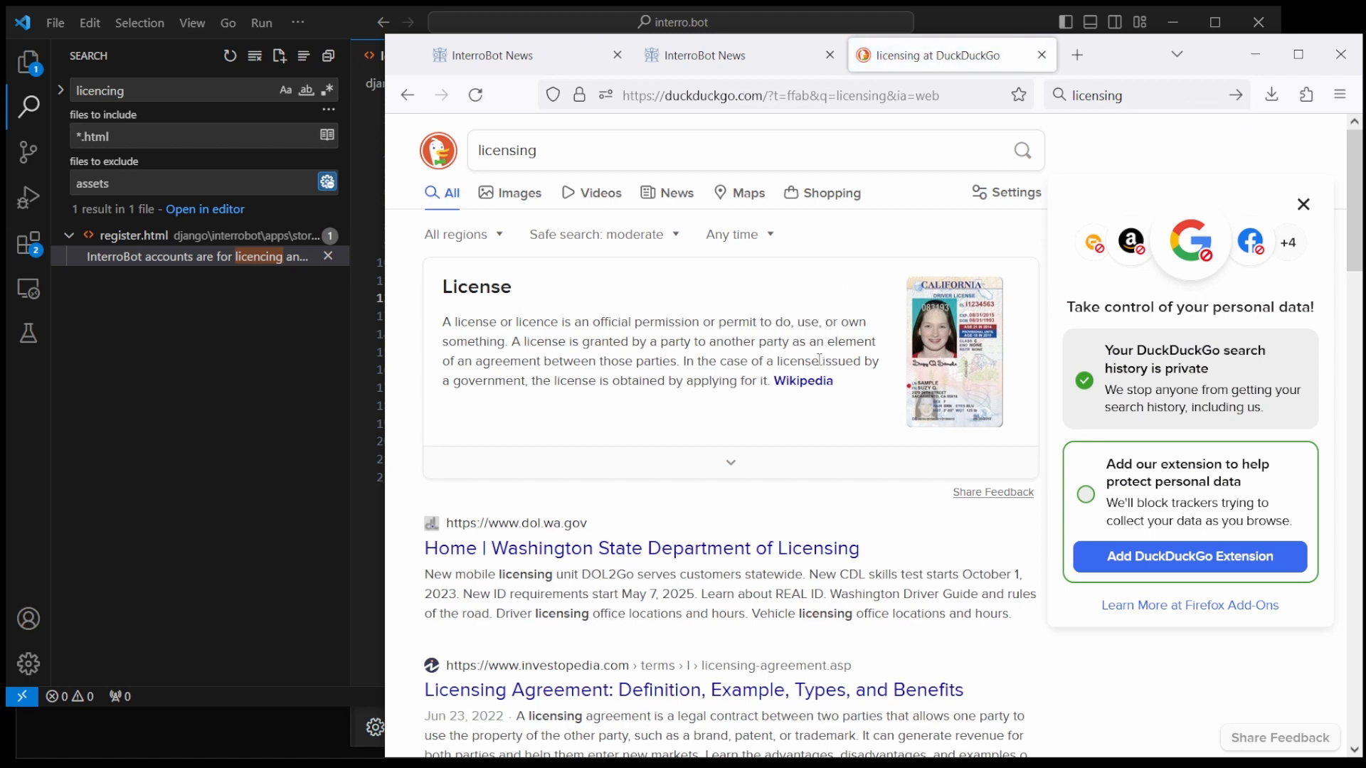
pyautogui.moveTo(1174, 79)
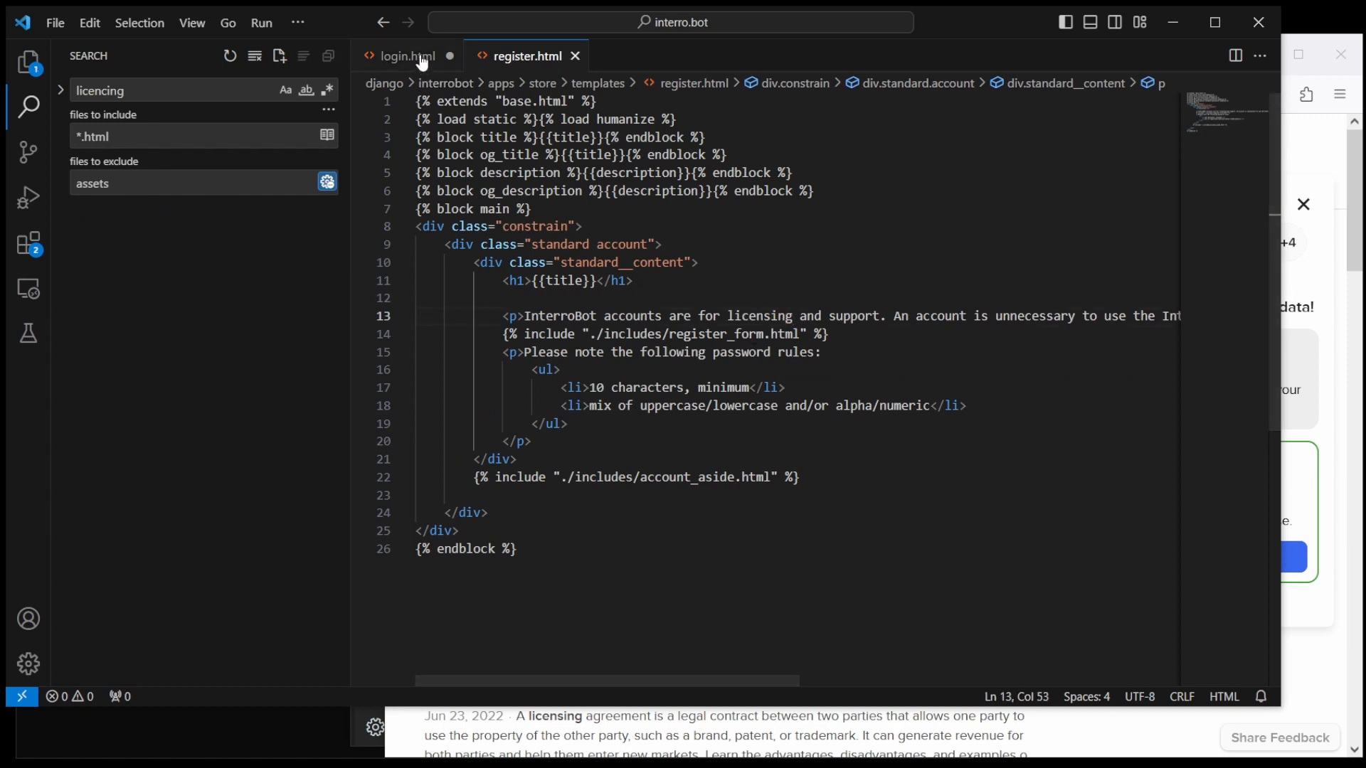
pyautogui.click(407, 55)
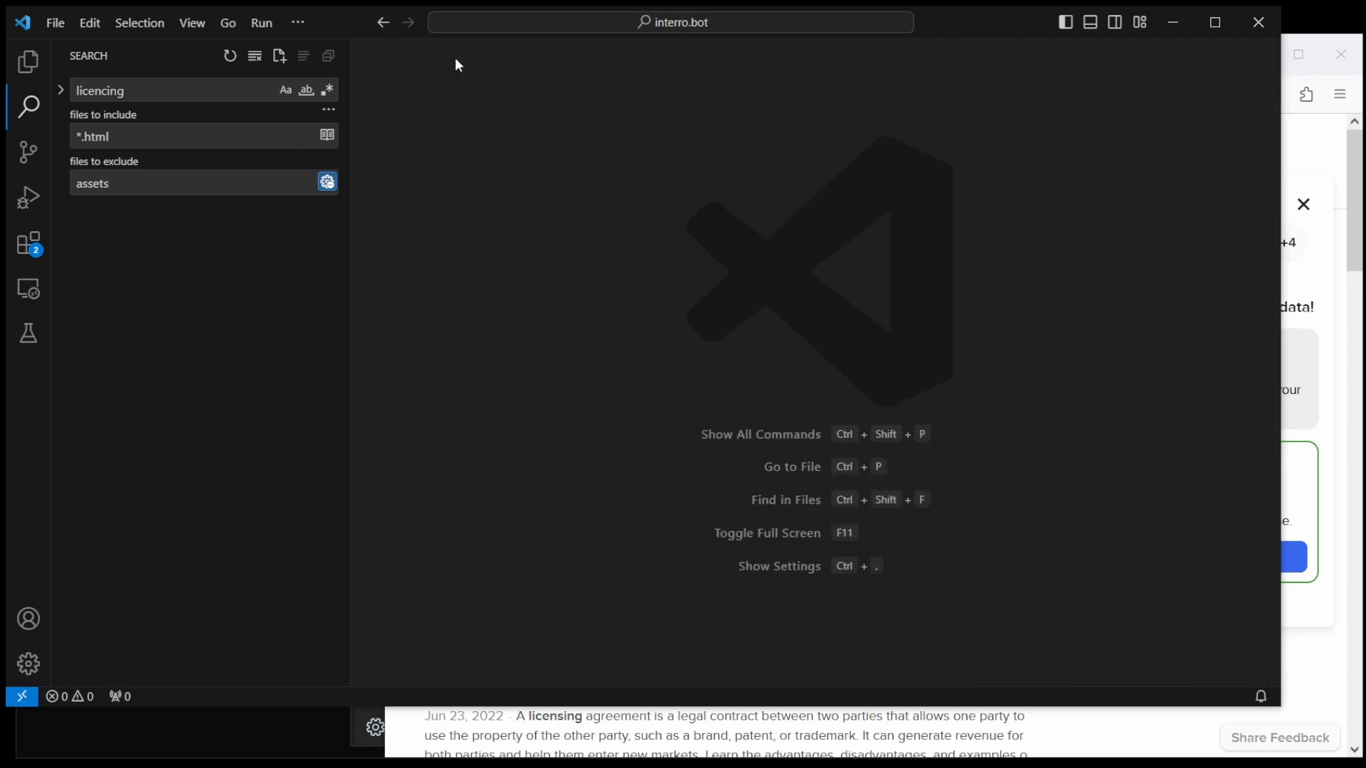
pyautogui.moveTo(27, 58)
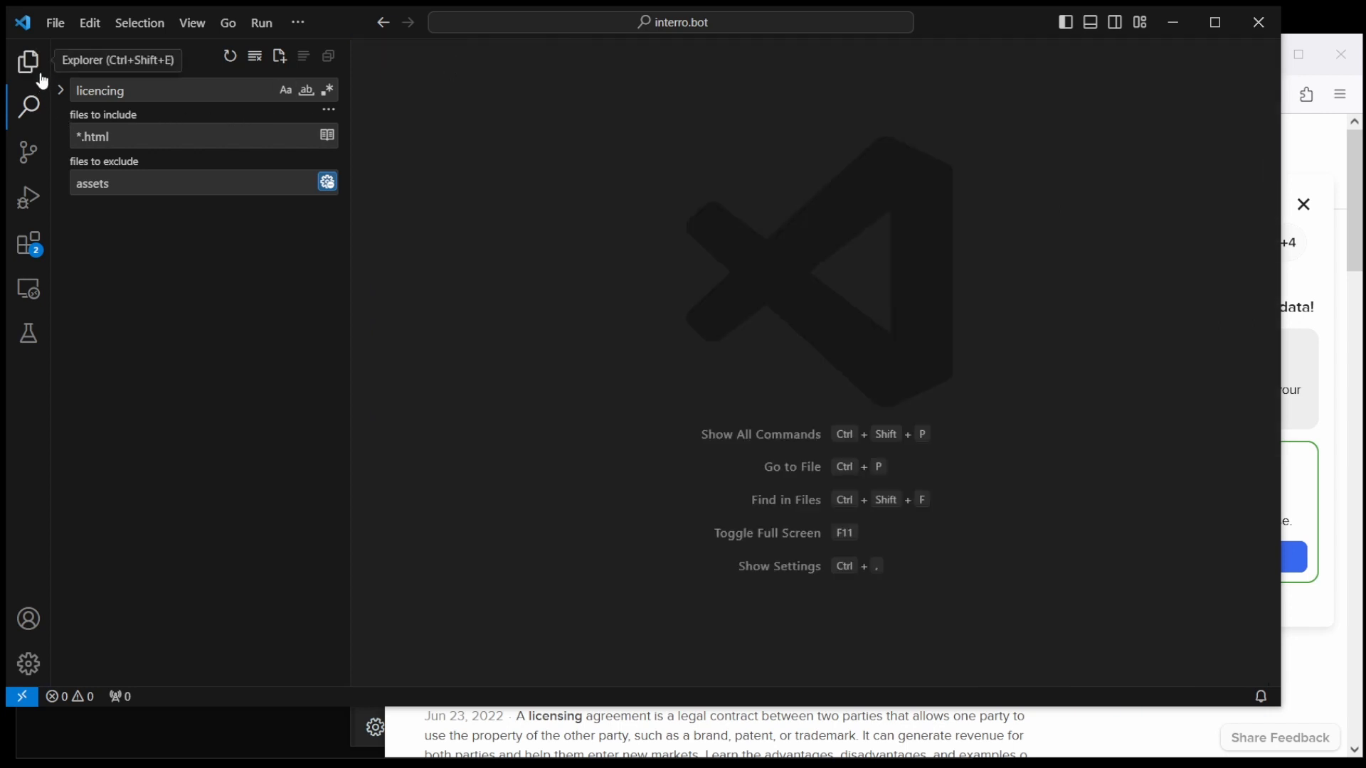
# Step: Restore the VS Code file tree and add UI to InterroBot's custom dictionary
pyautogui.click(27, 60)
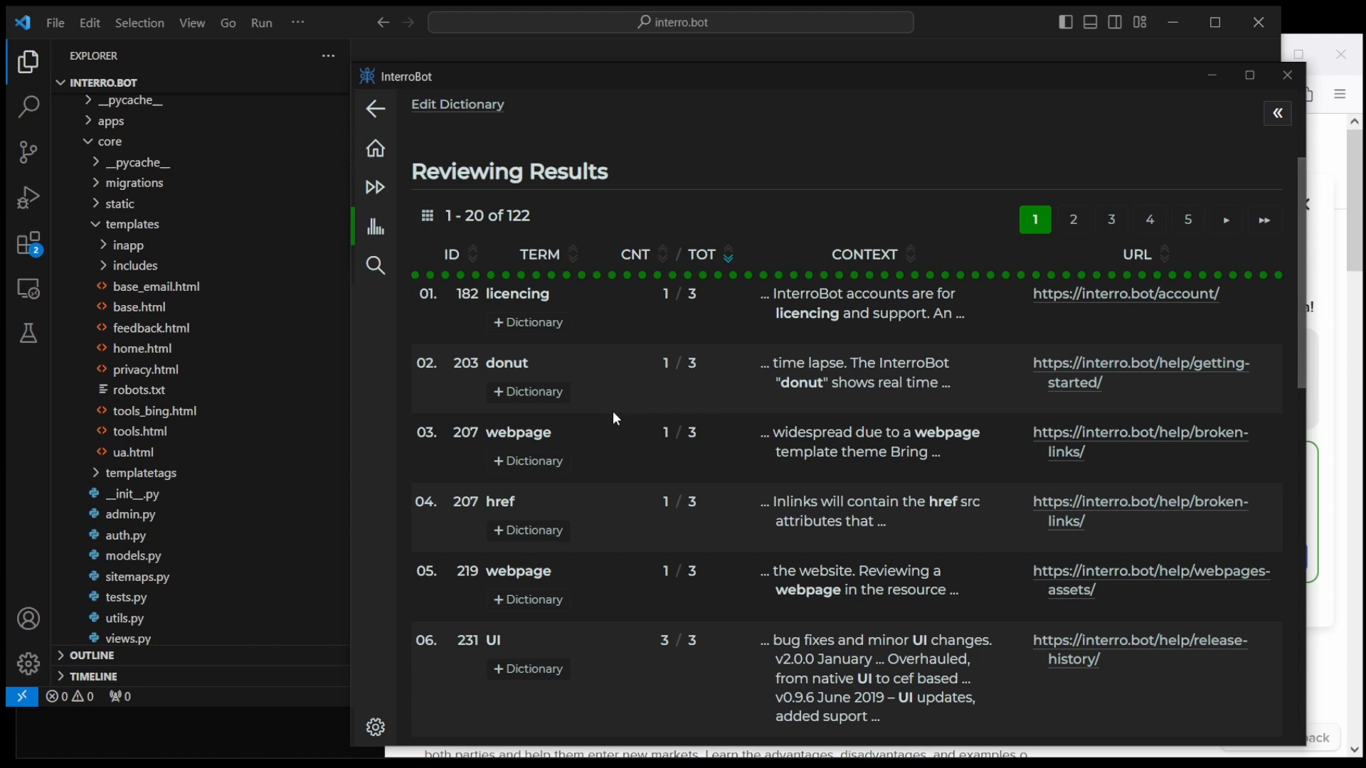
pyautogui.moveTo(584, 370)
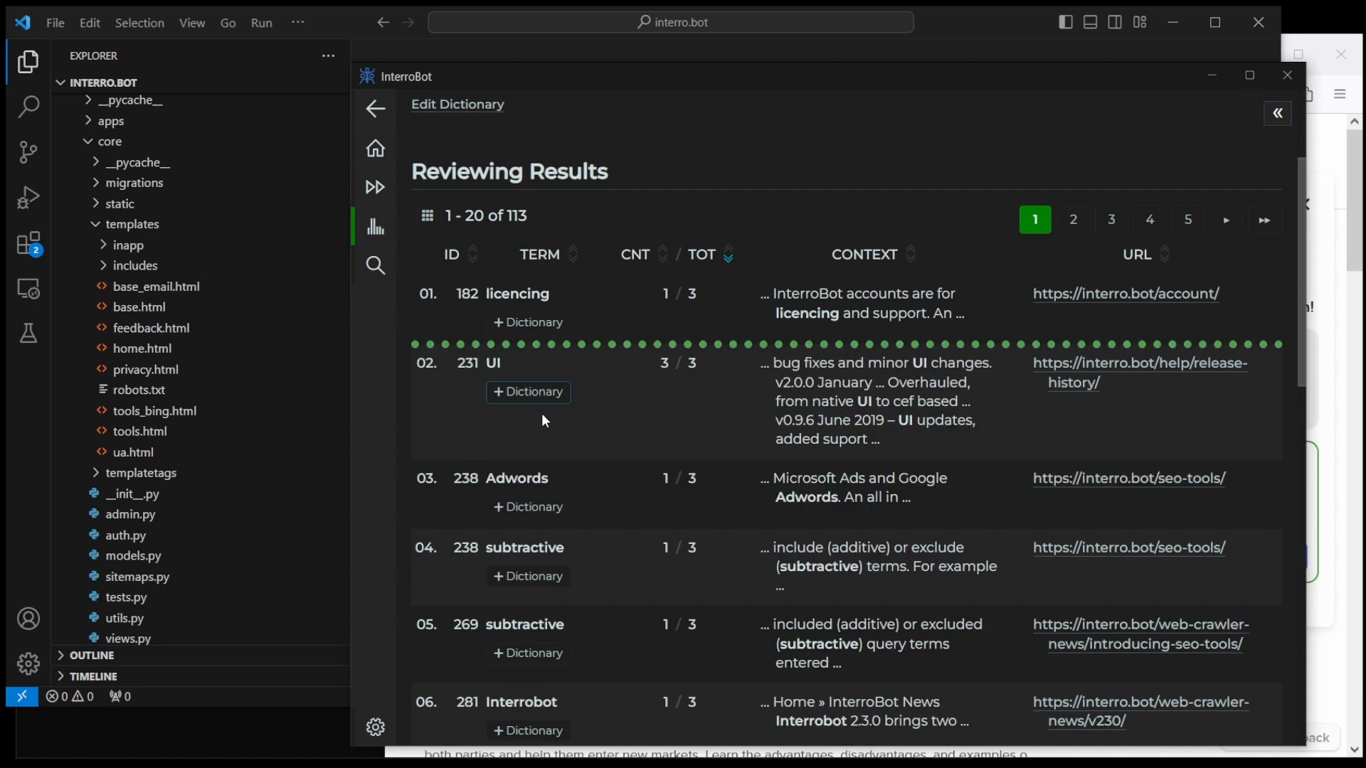
pyautogui.click(528, 392)
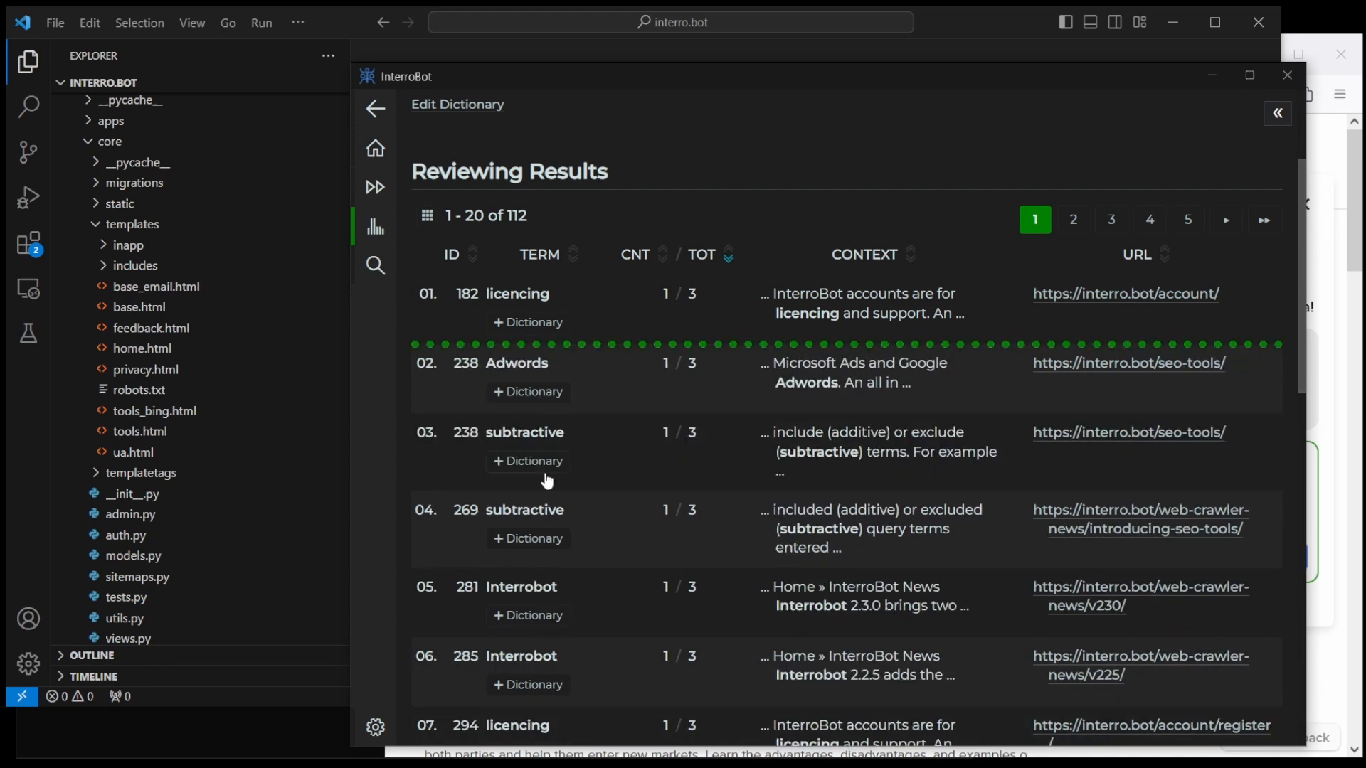
pyautogui.moveTo(697, 422)
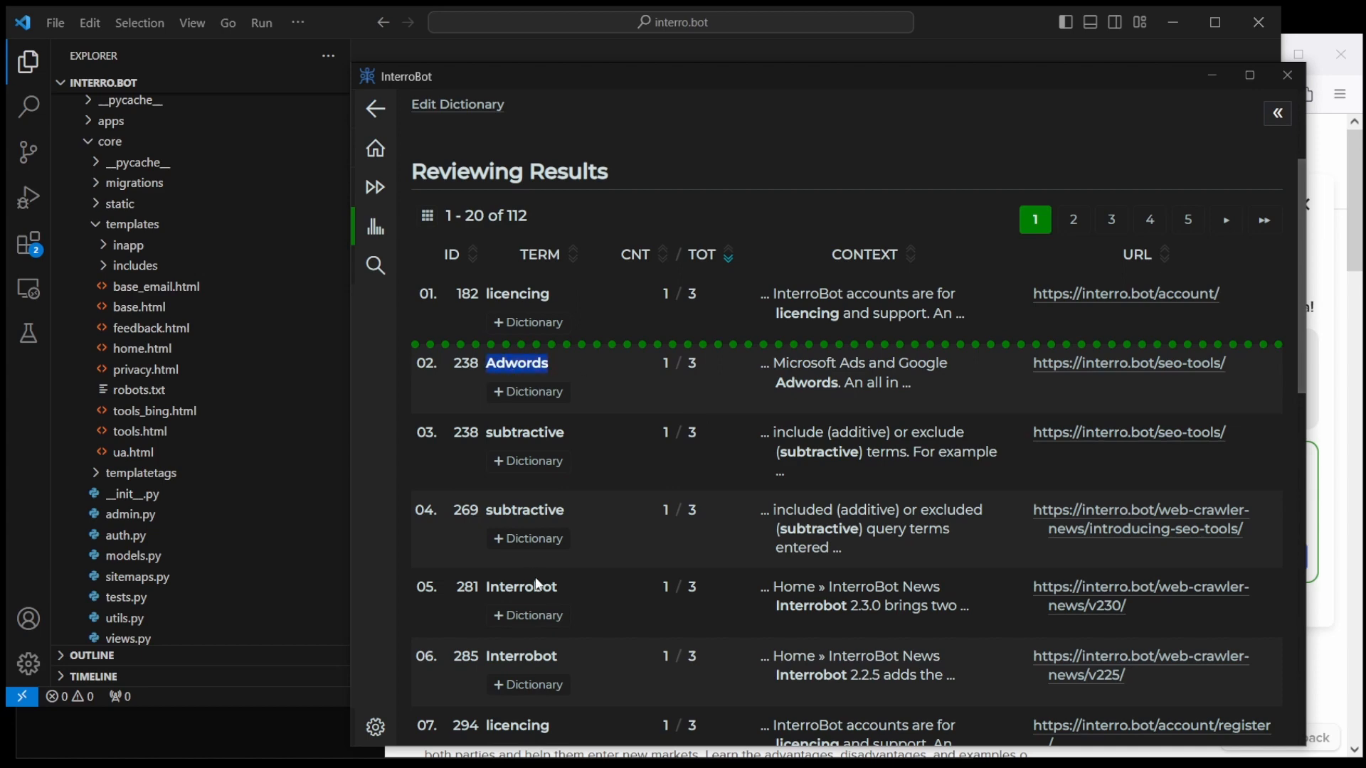
pyautogui.moveTo(566, 565)
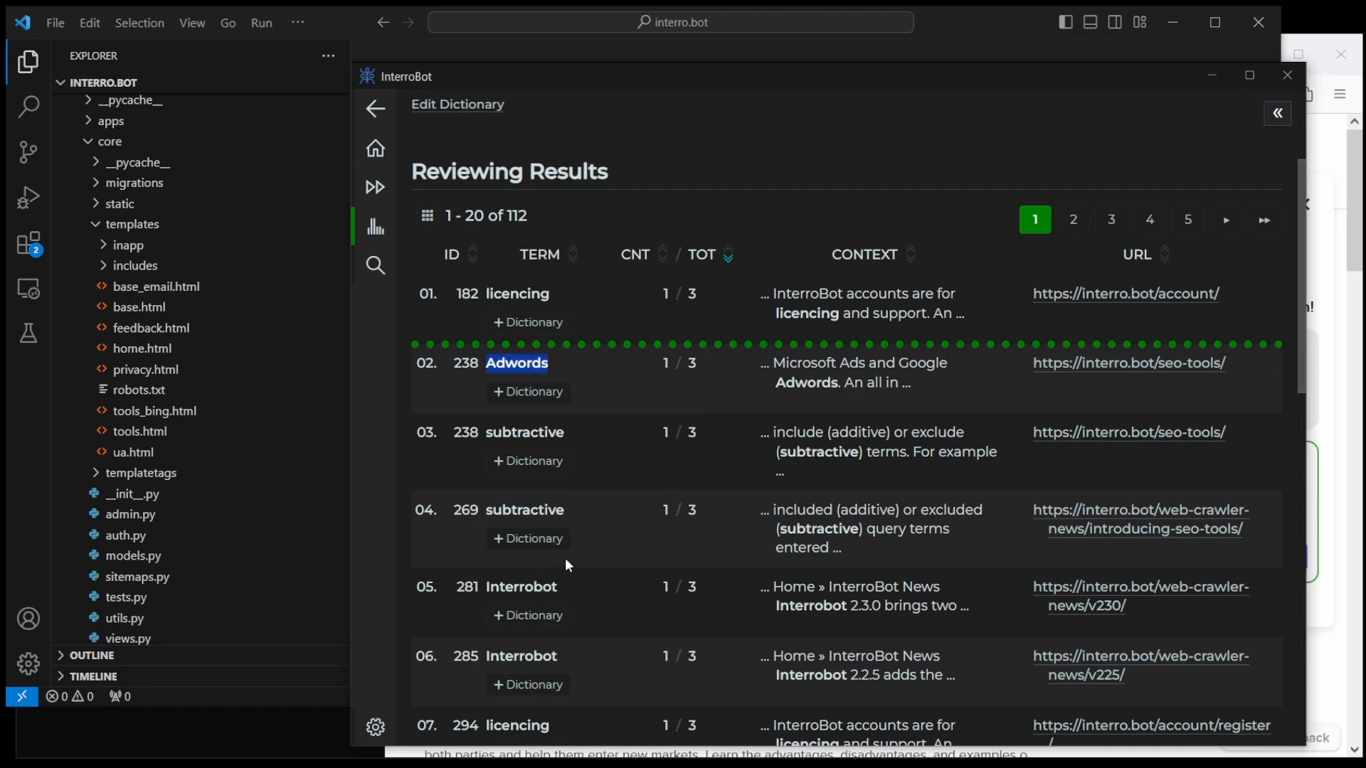
pyautogui.moveTo(578, 559)
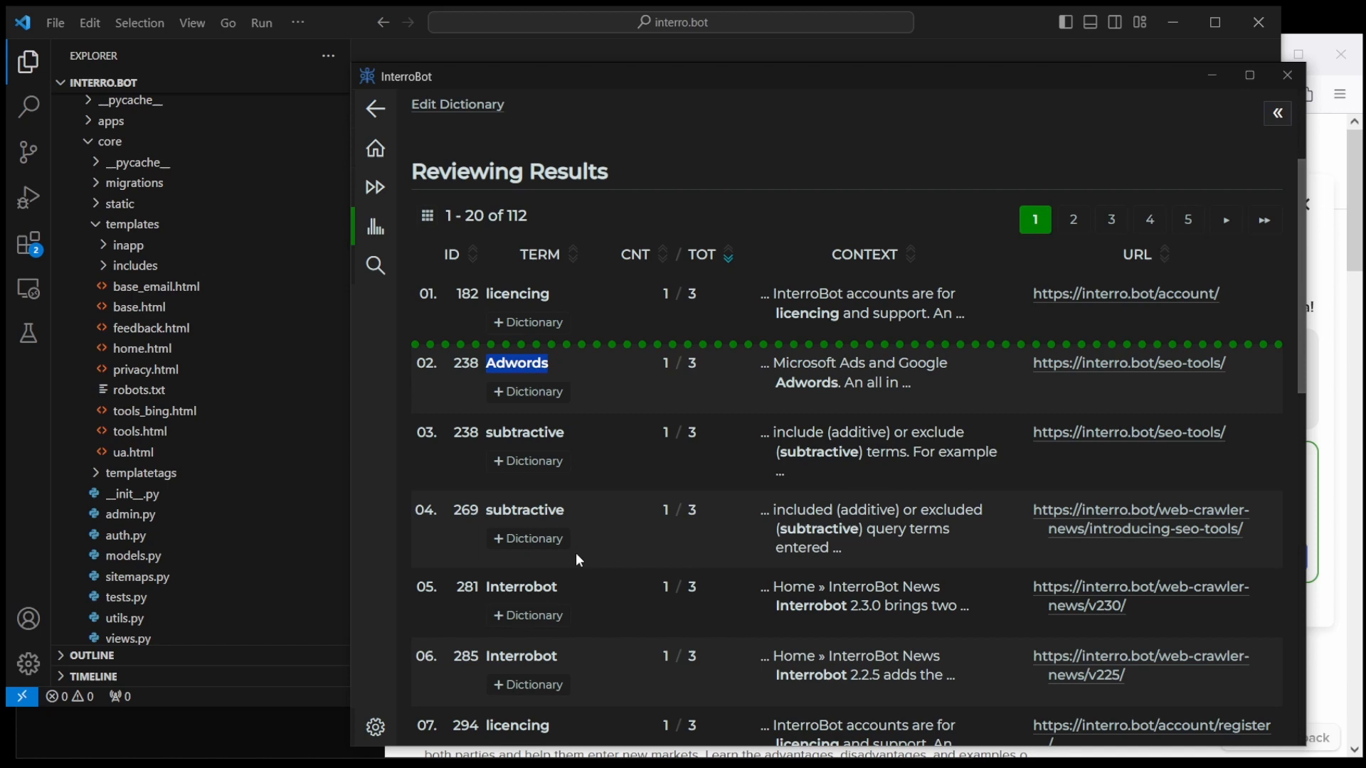
pyautogui.moveTo(573, 593)
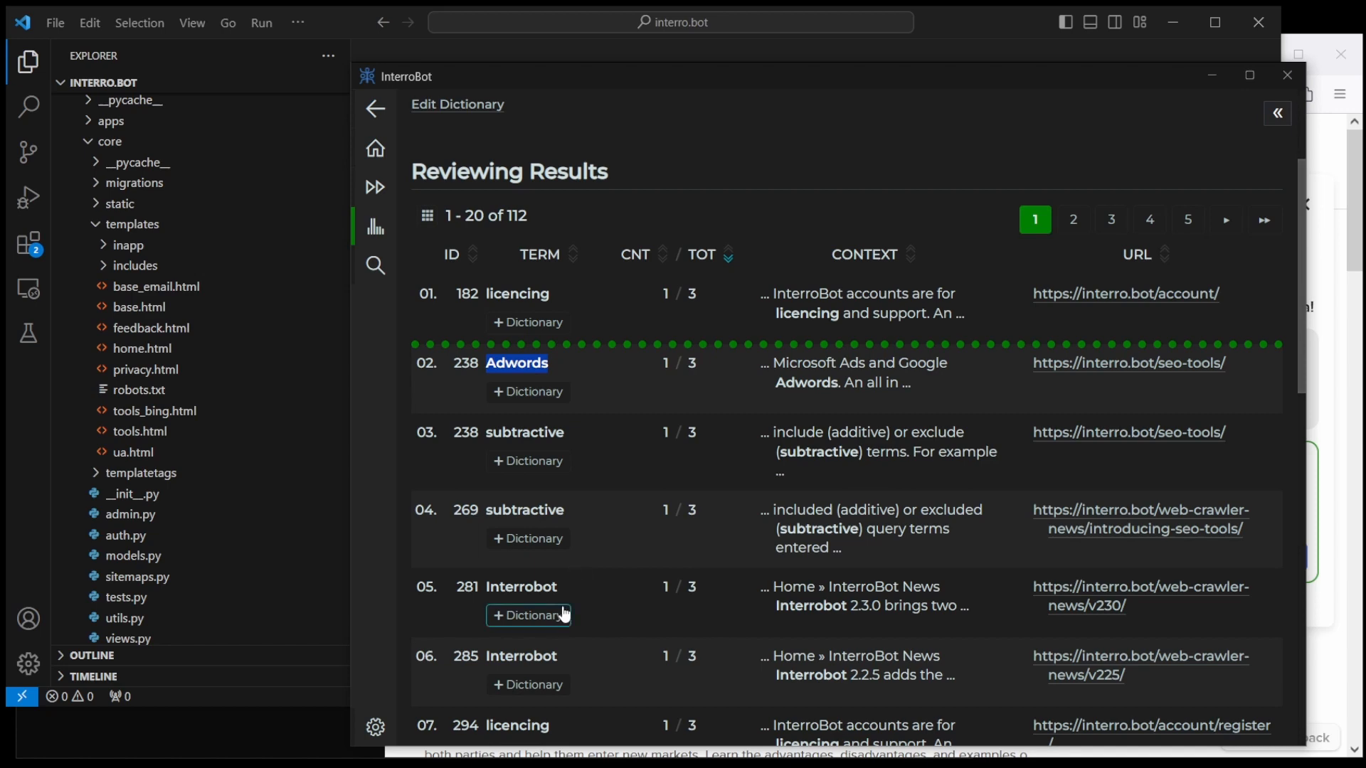
pyautogui.moveTo(528, 685)
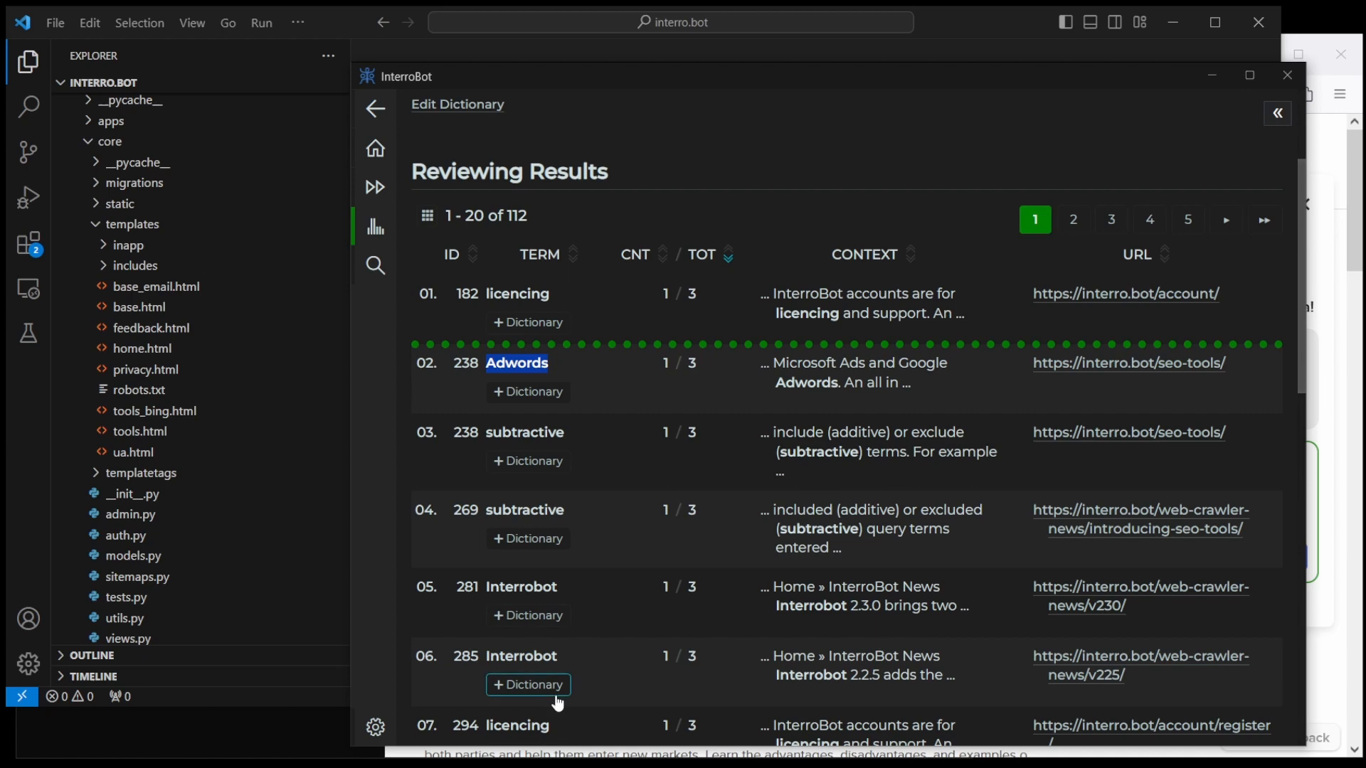
pyautogui.moveTo(570, 707)
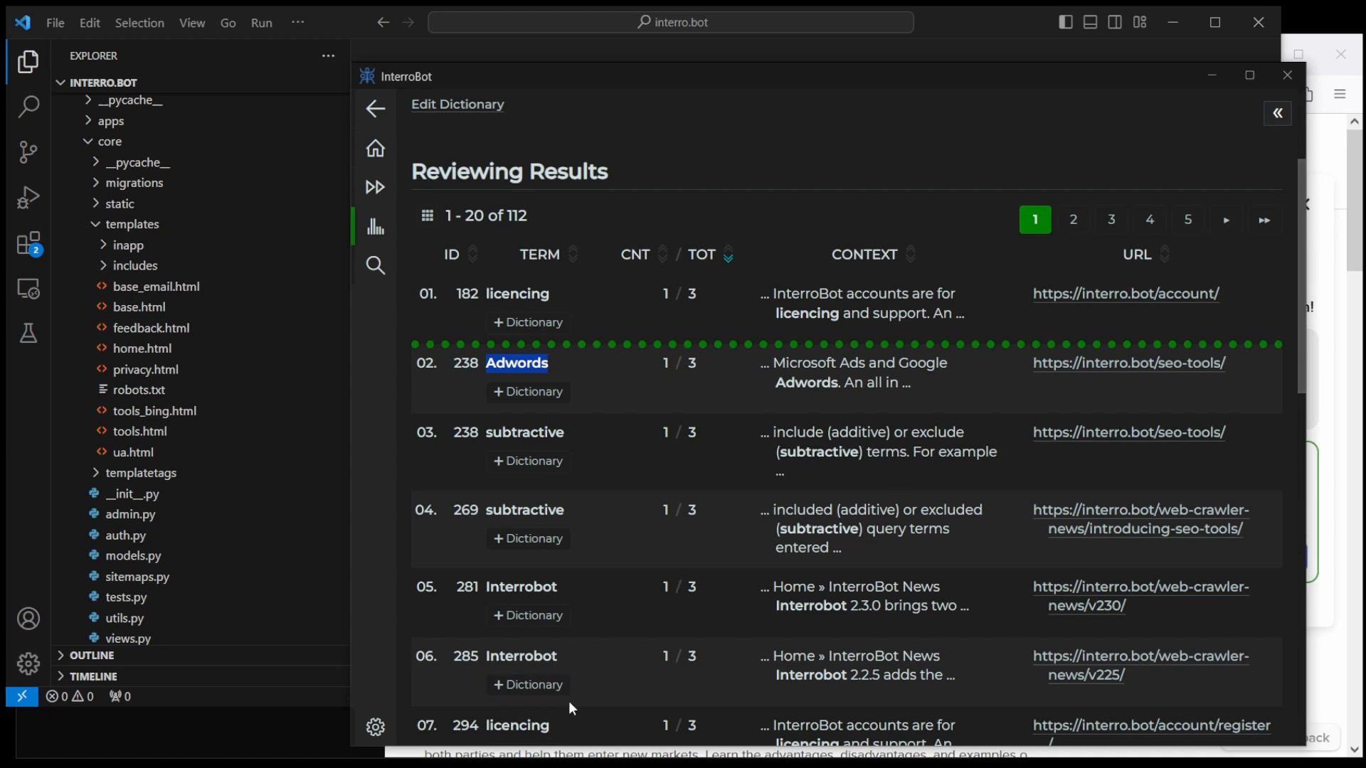
pyautogui.moveTo(1149, 441)
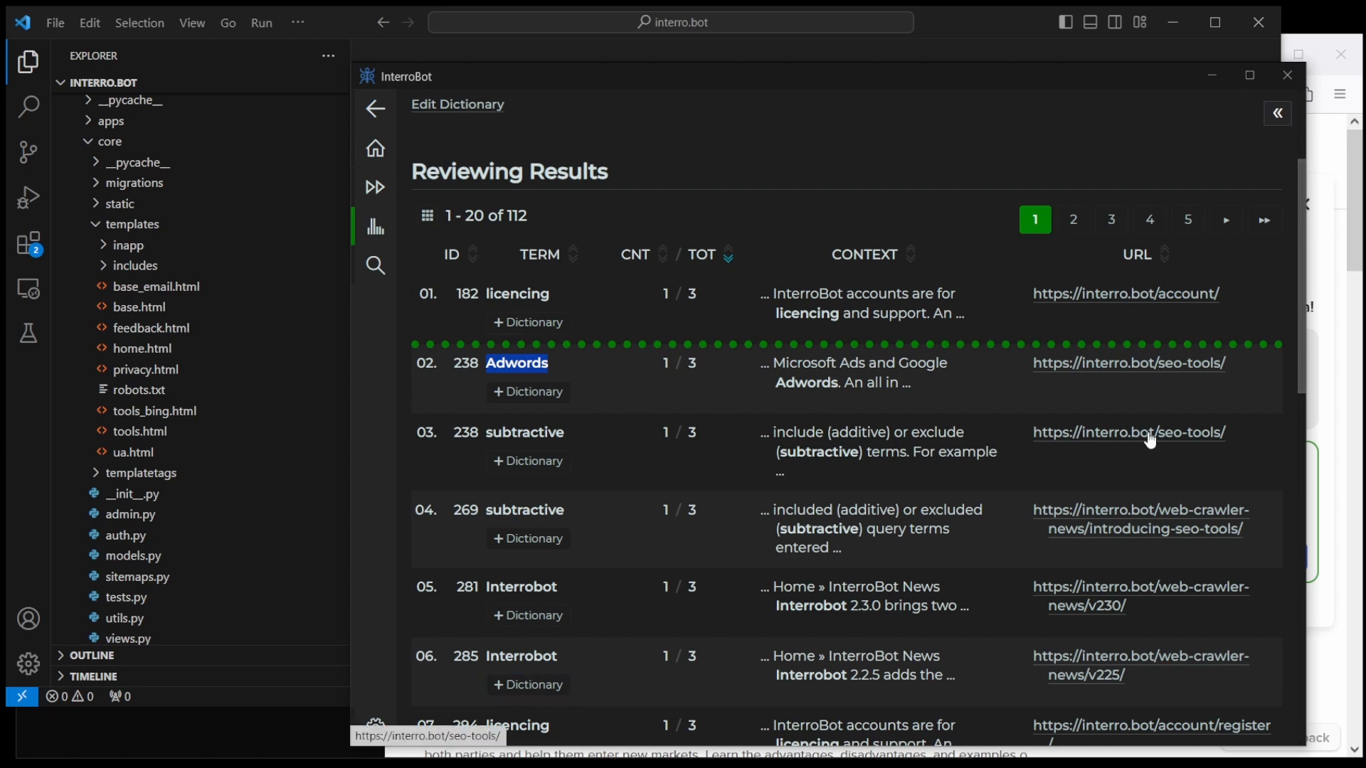
pyautogui.moveTo(11, 274)
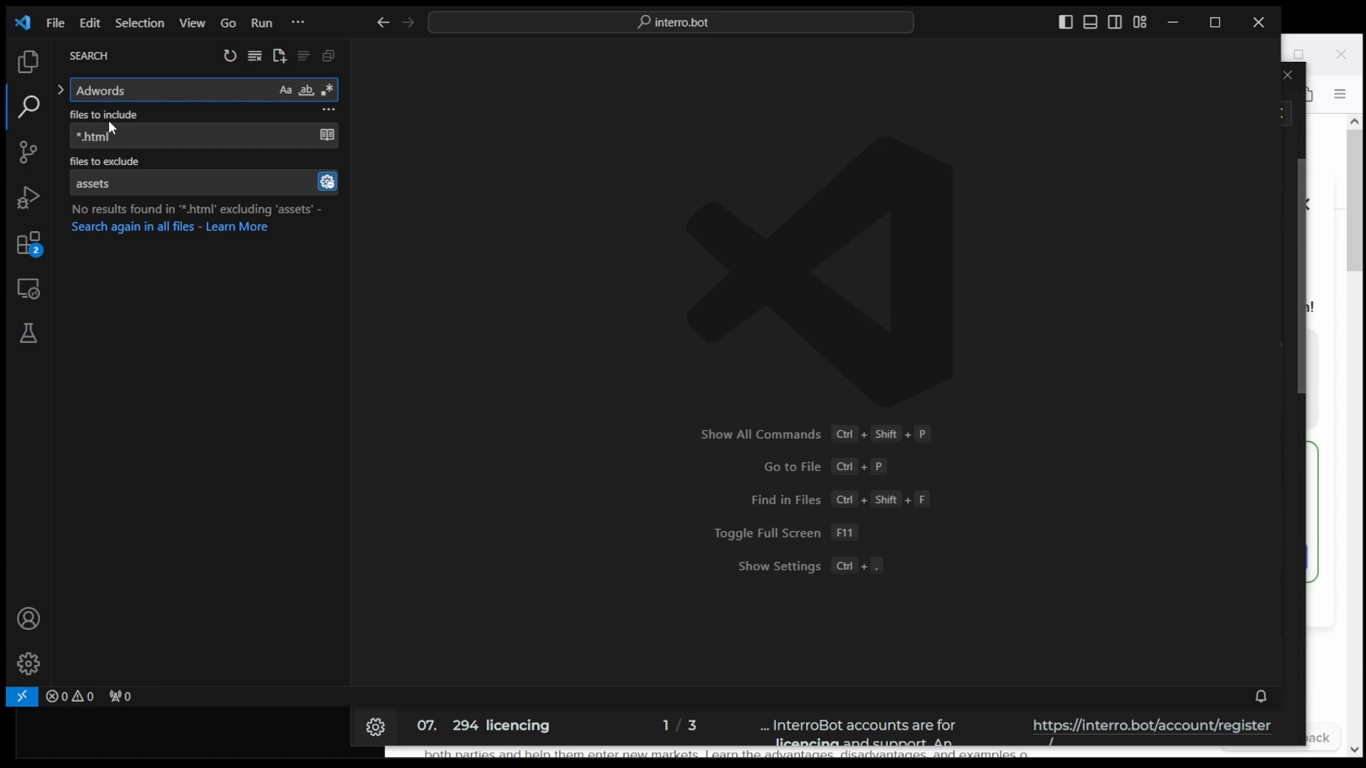
# Step: Rerun the Adwords search and replace the tools_bing.html heading's Adwords with 'Ads'
pyautogui.click(192, 276)
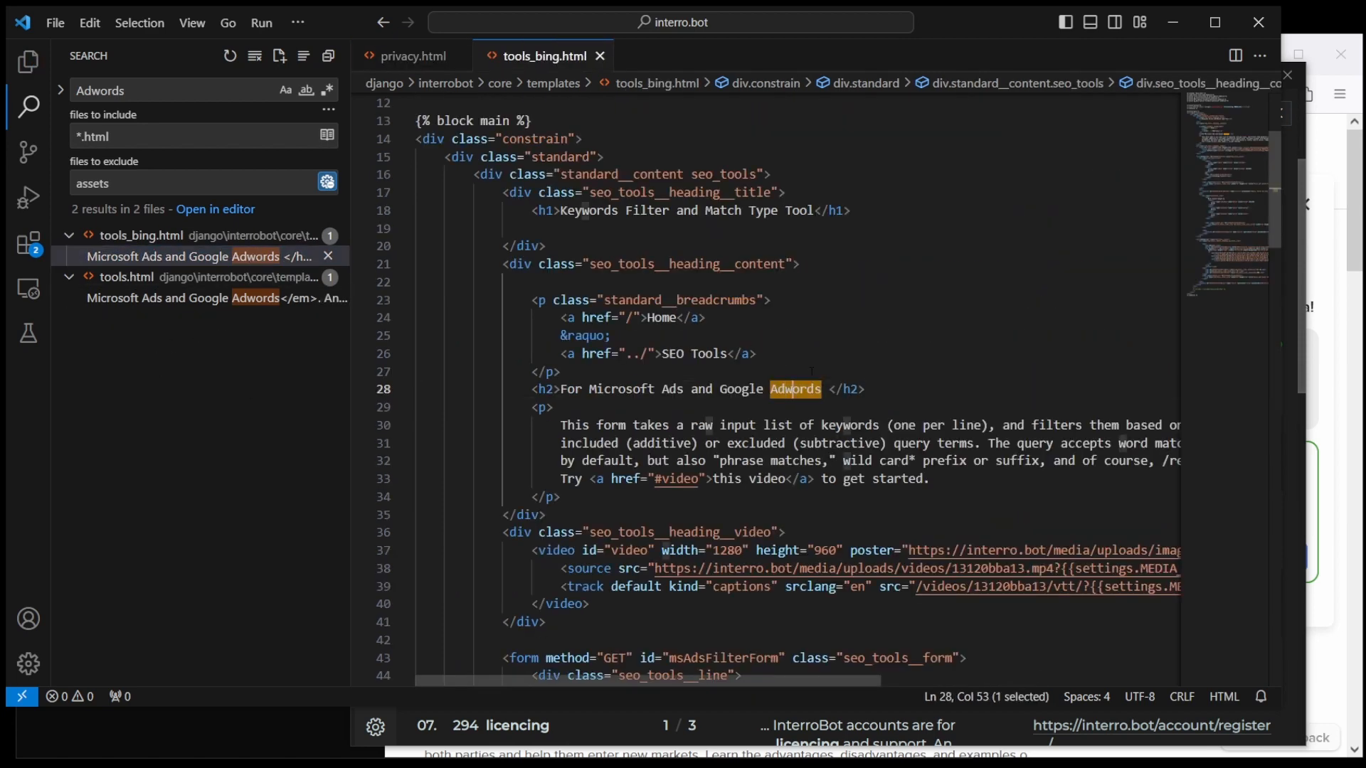
pyautogui.write('Ads')
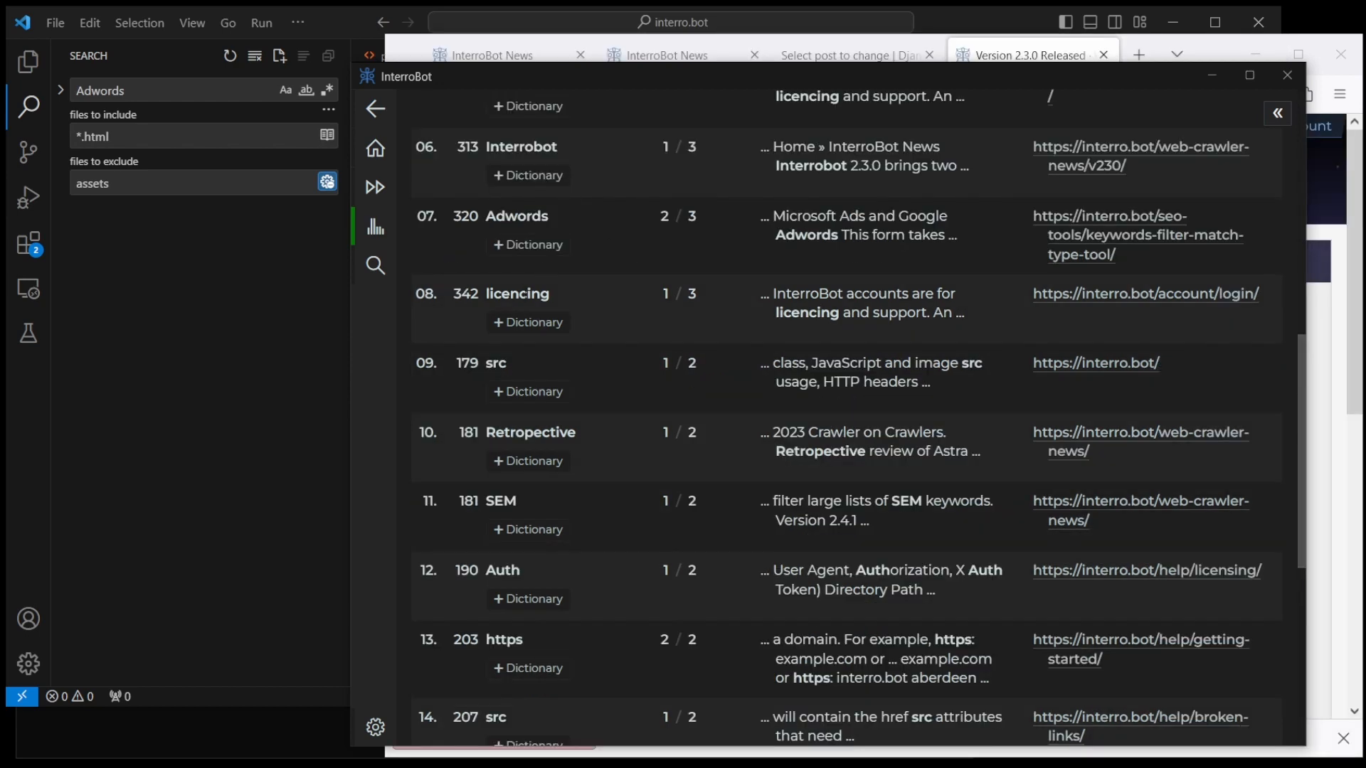
pyautogui.moveTo(534, 415)
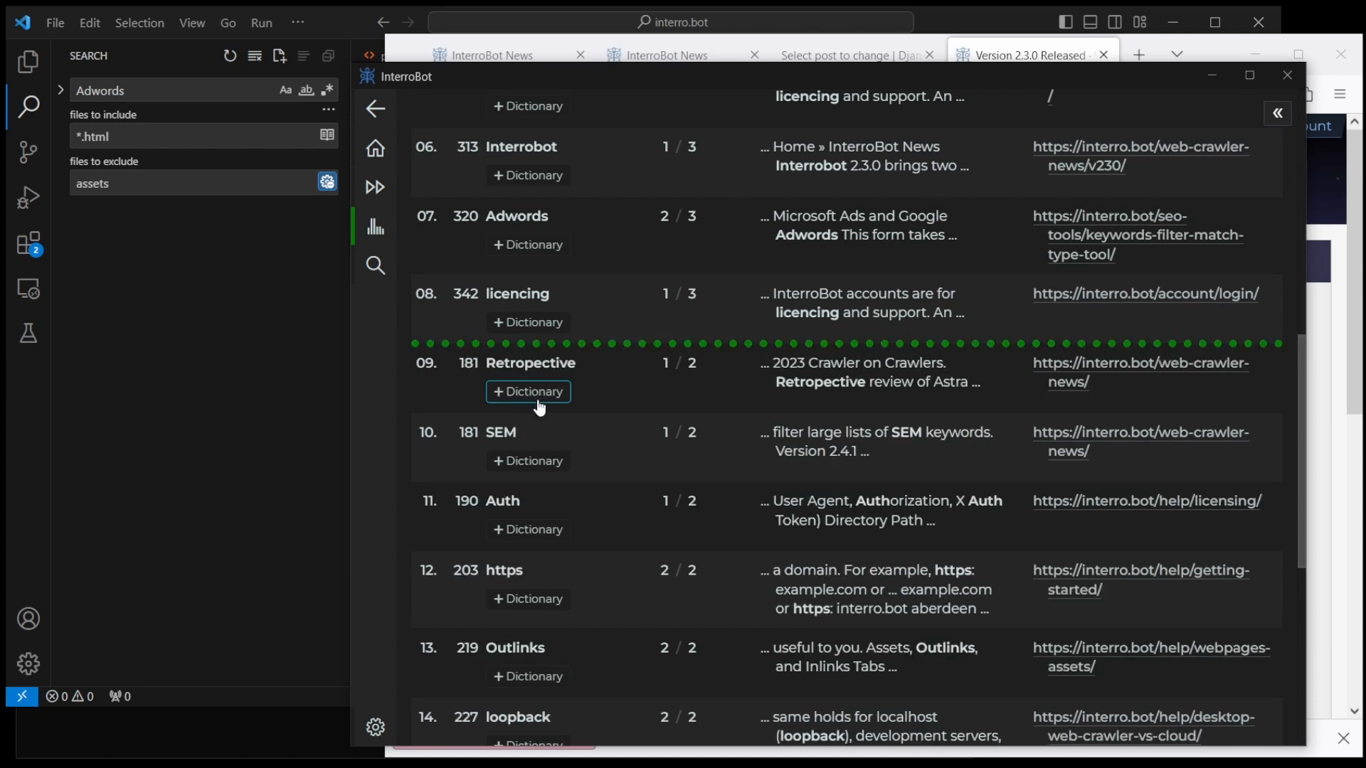
pyautogui.moveTo(545, 398)
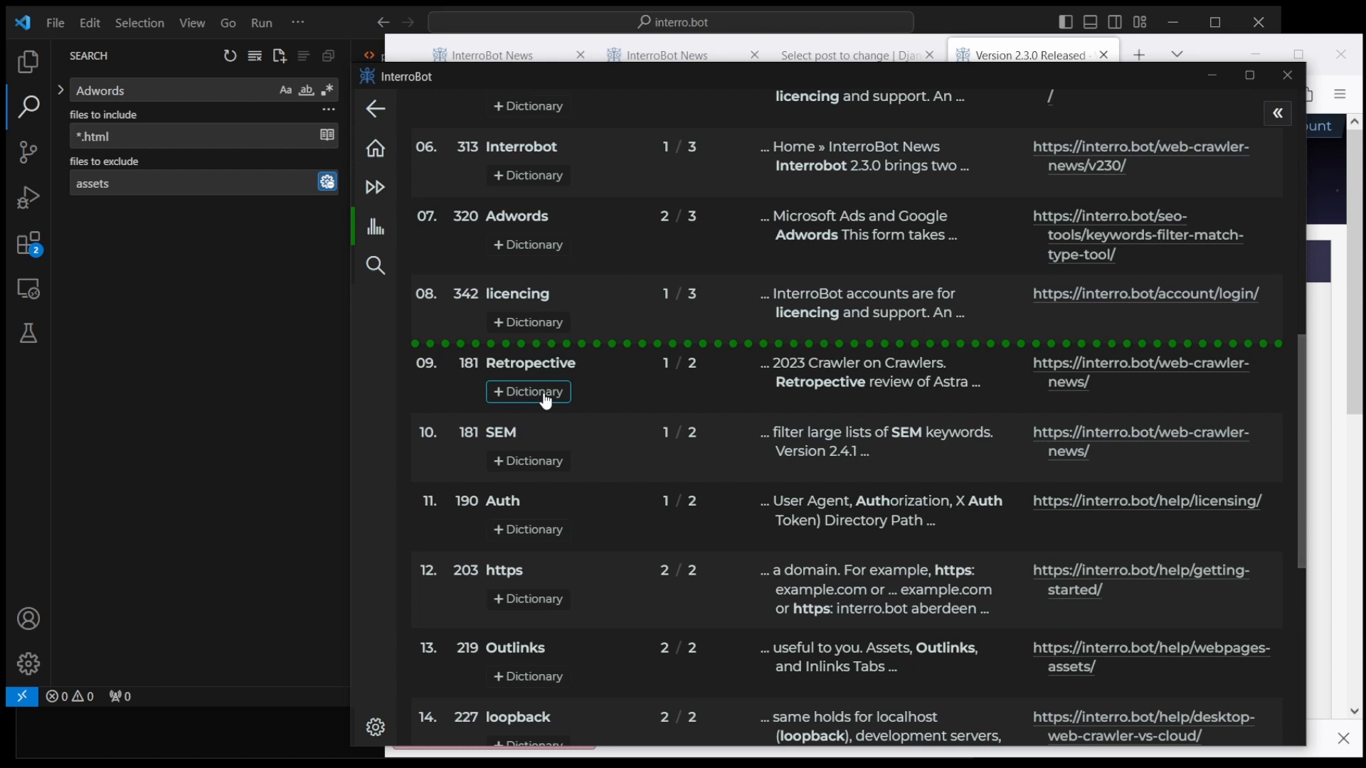
pyautogui.moveTo(921, 407)
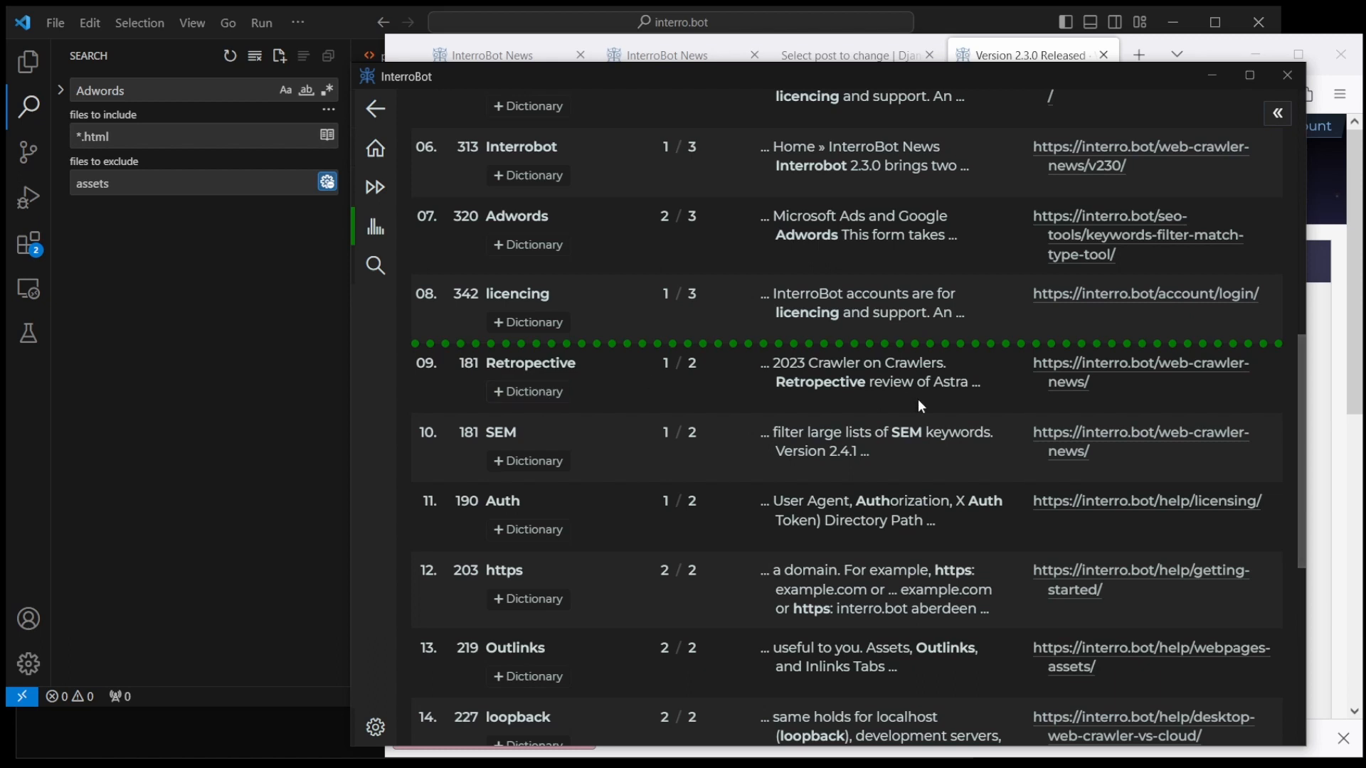
pyautogui.moveTo(594, 370)
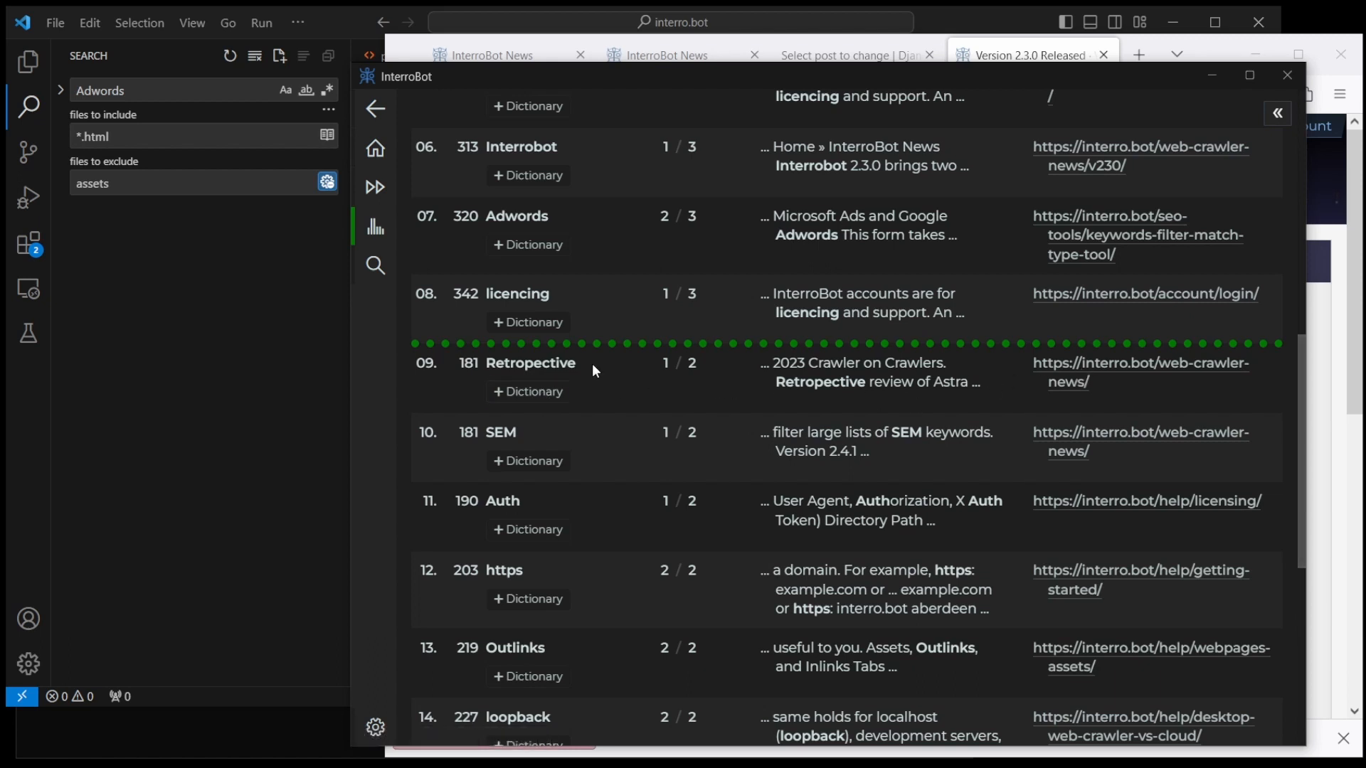
# Step: Select the misspelled word 'Retropective' in the spell check results
pyautogui.doubleClick(530, 363)
pyautogui.write('Retropective')
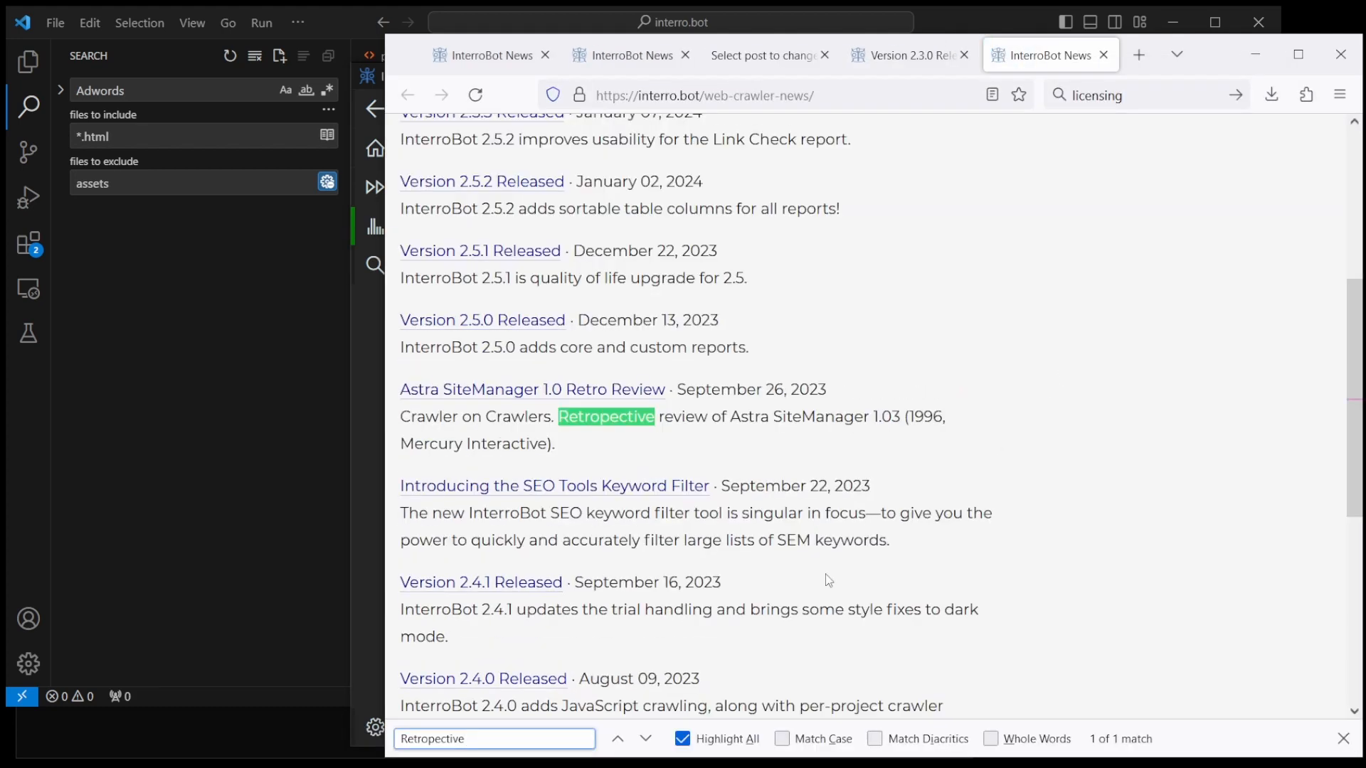
pyautogui.moveTo(631, 436)
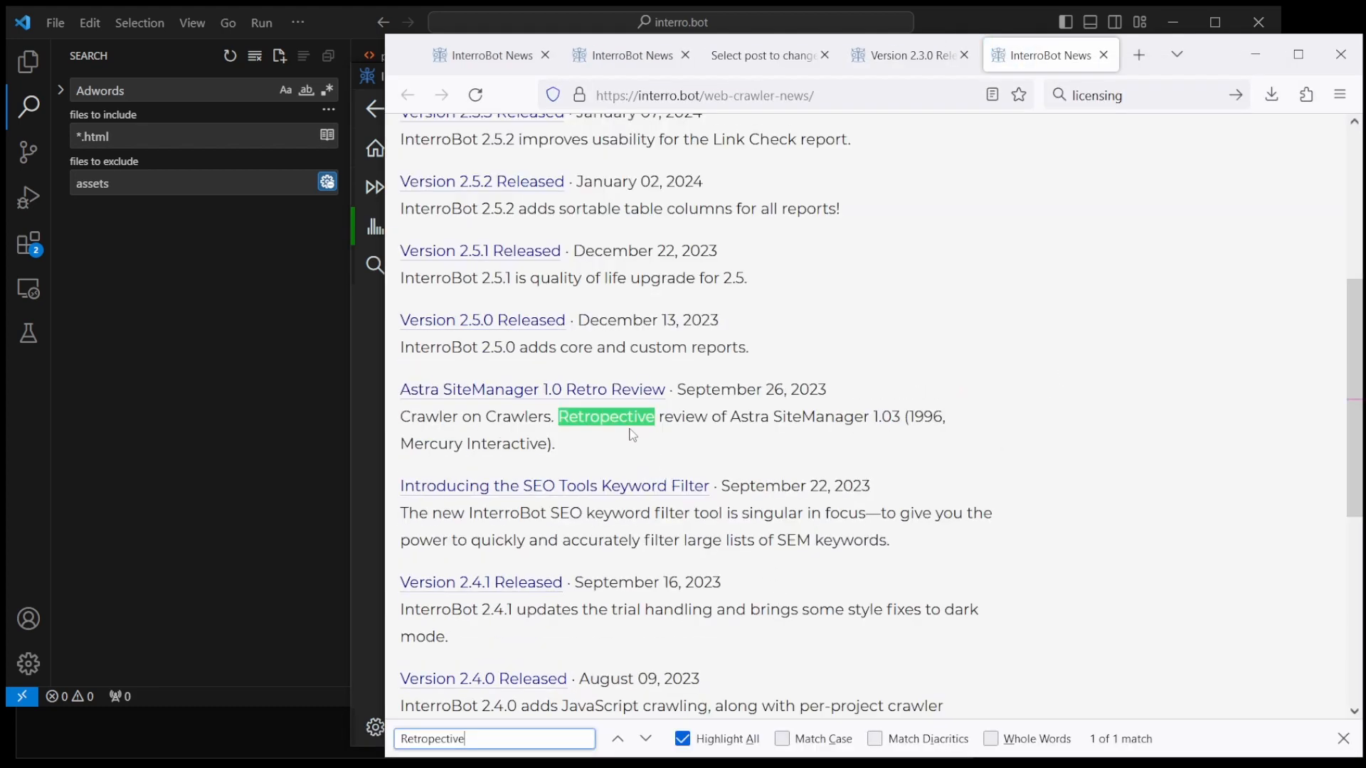
# Step: Edit the Astra SiteManager 1.0 Retro Review post and locate 'Retropective' in its meta description
pyautogui.click(531, 390)
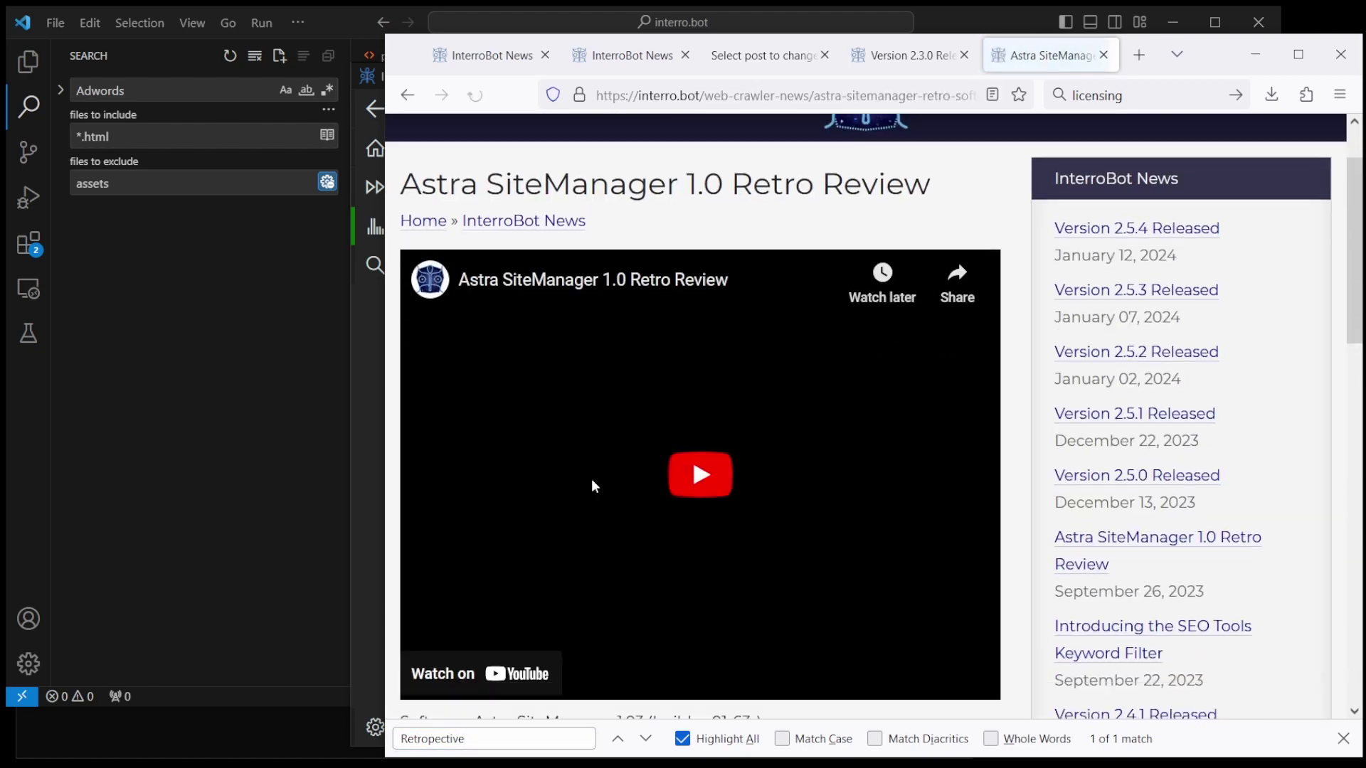
pyautogui.scroll(-3)
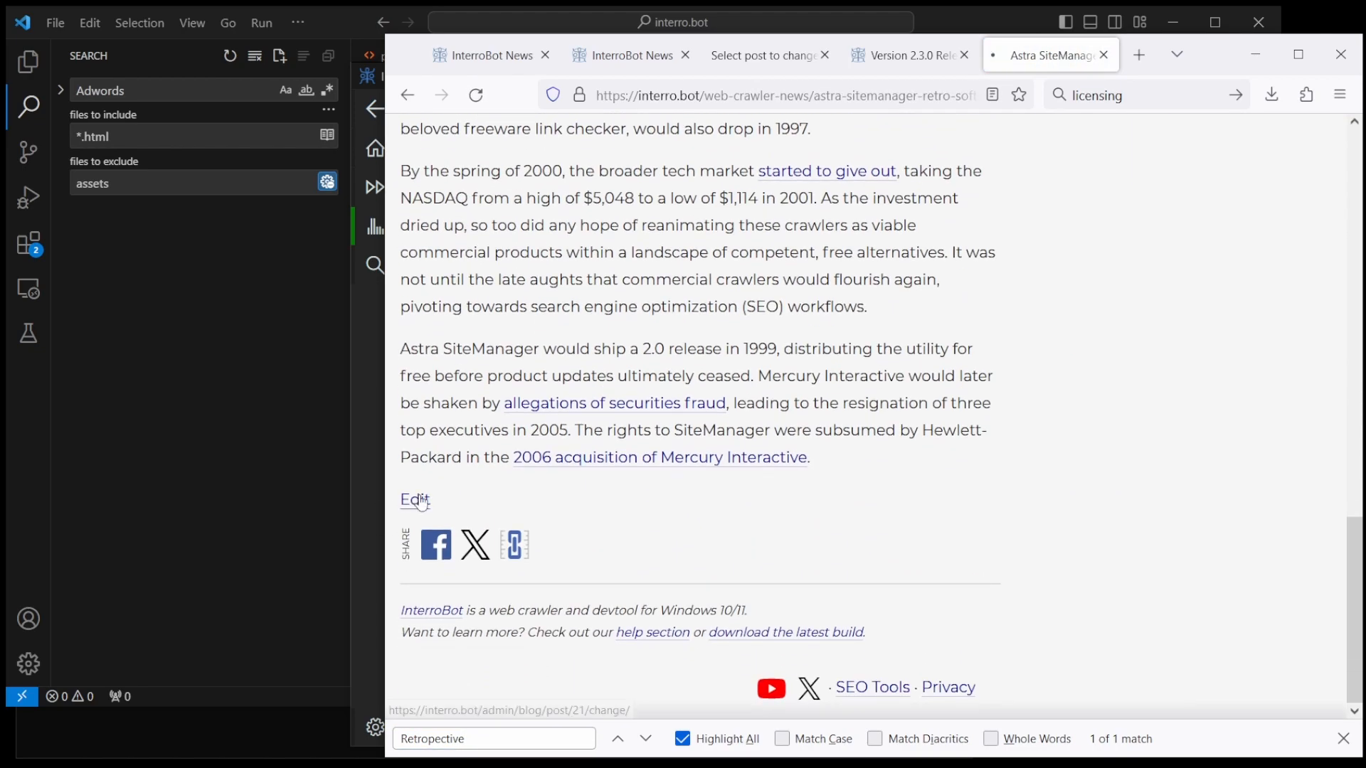
pyautogui.click(413, 500)
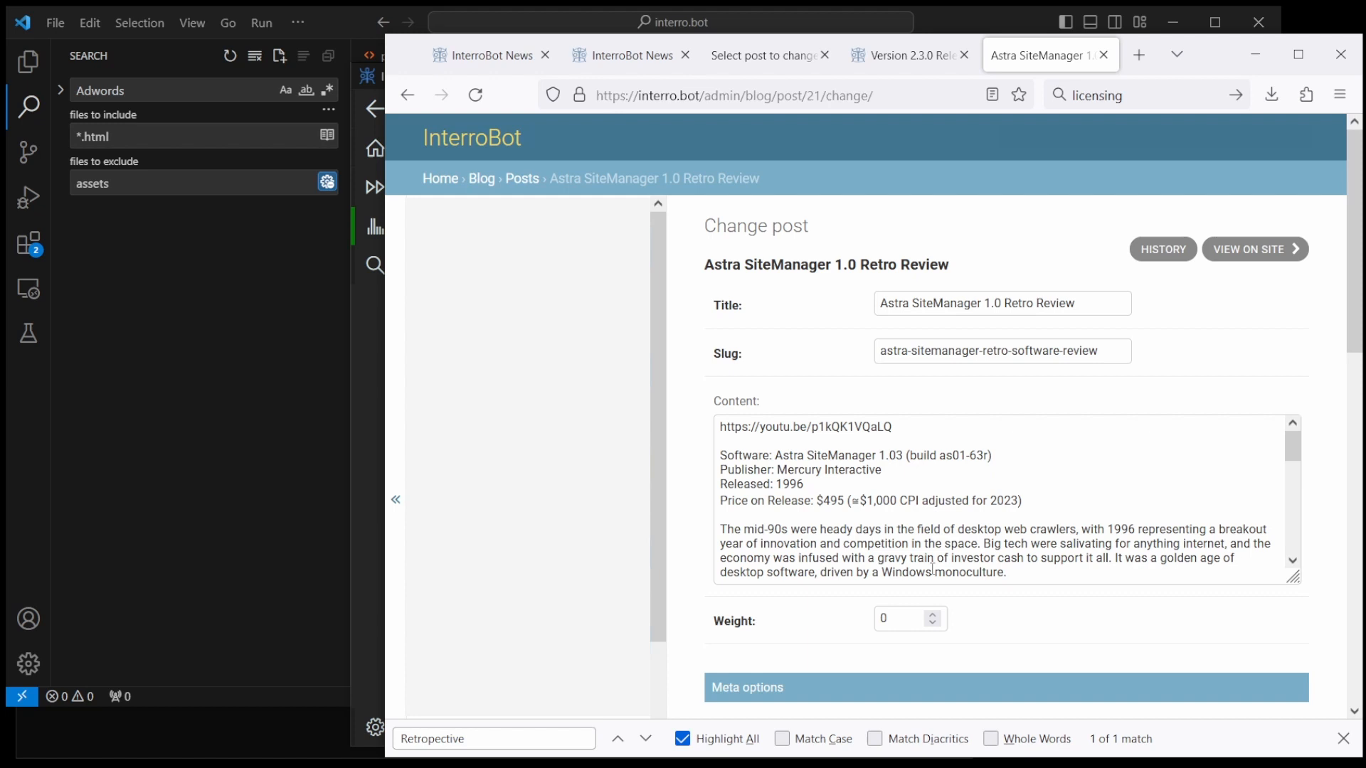
pyautogui.scroll(-3)
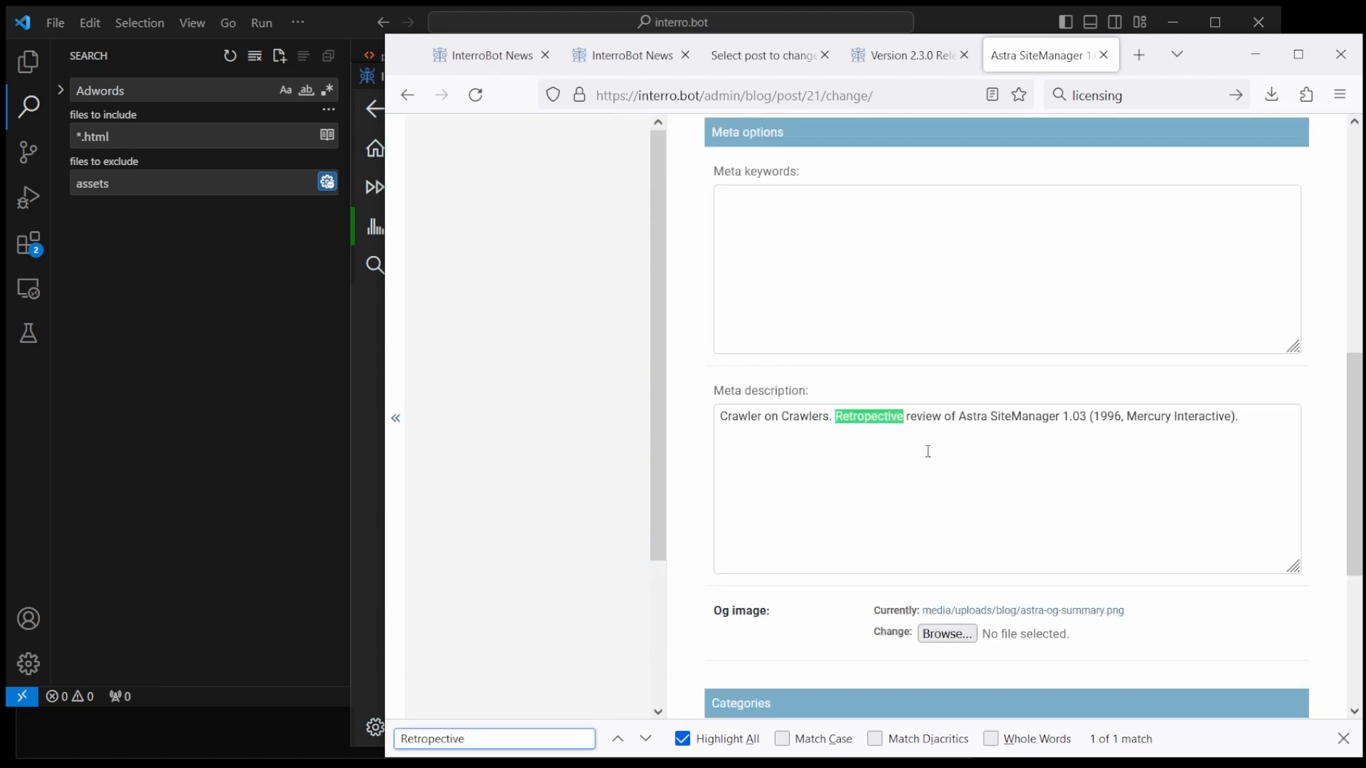
pyautogui.click(928, 452)
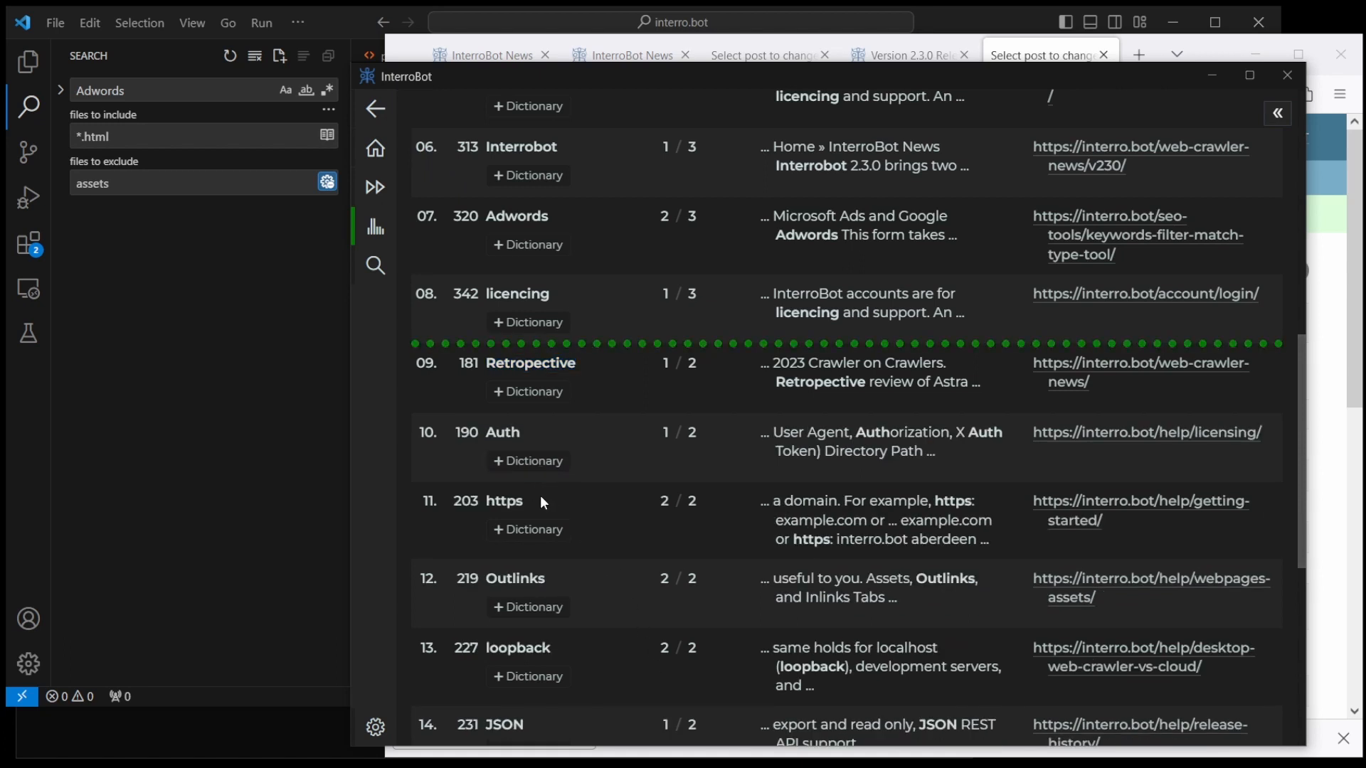
pyautogui.moveTo(557, 485)
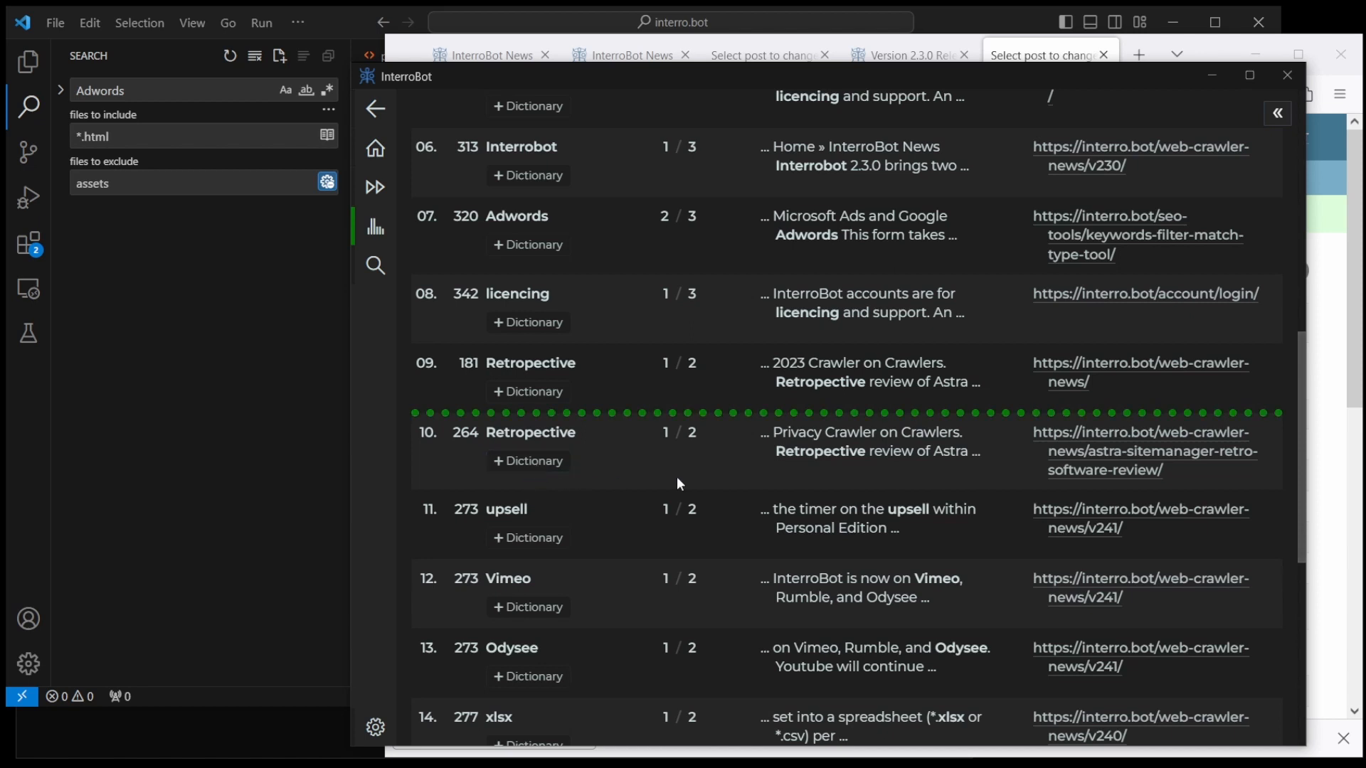
pyautogui.moveTo(552, 426)
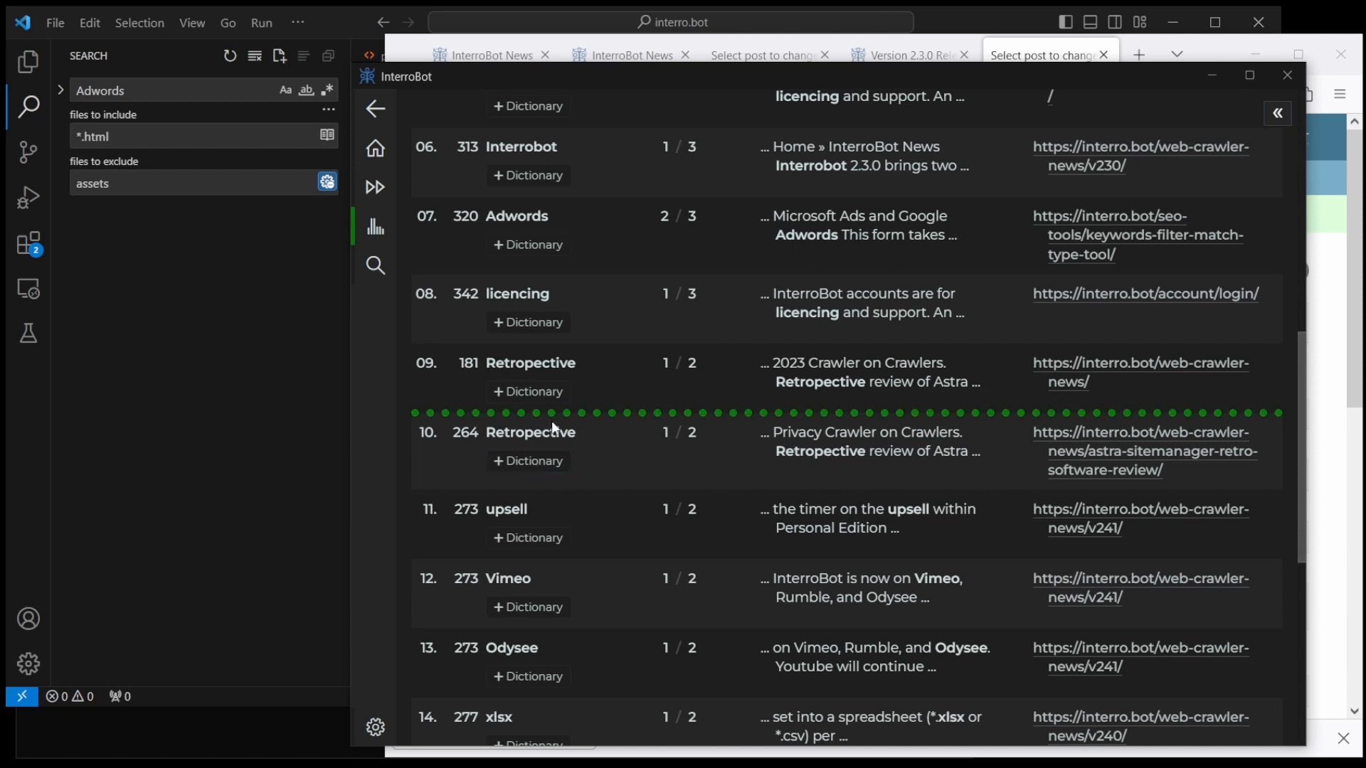
# Step: Select the second 'Retropective' result, on the Astra SiteManager review page
pyautogui.doubleClick(530, 432)
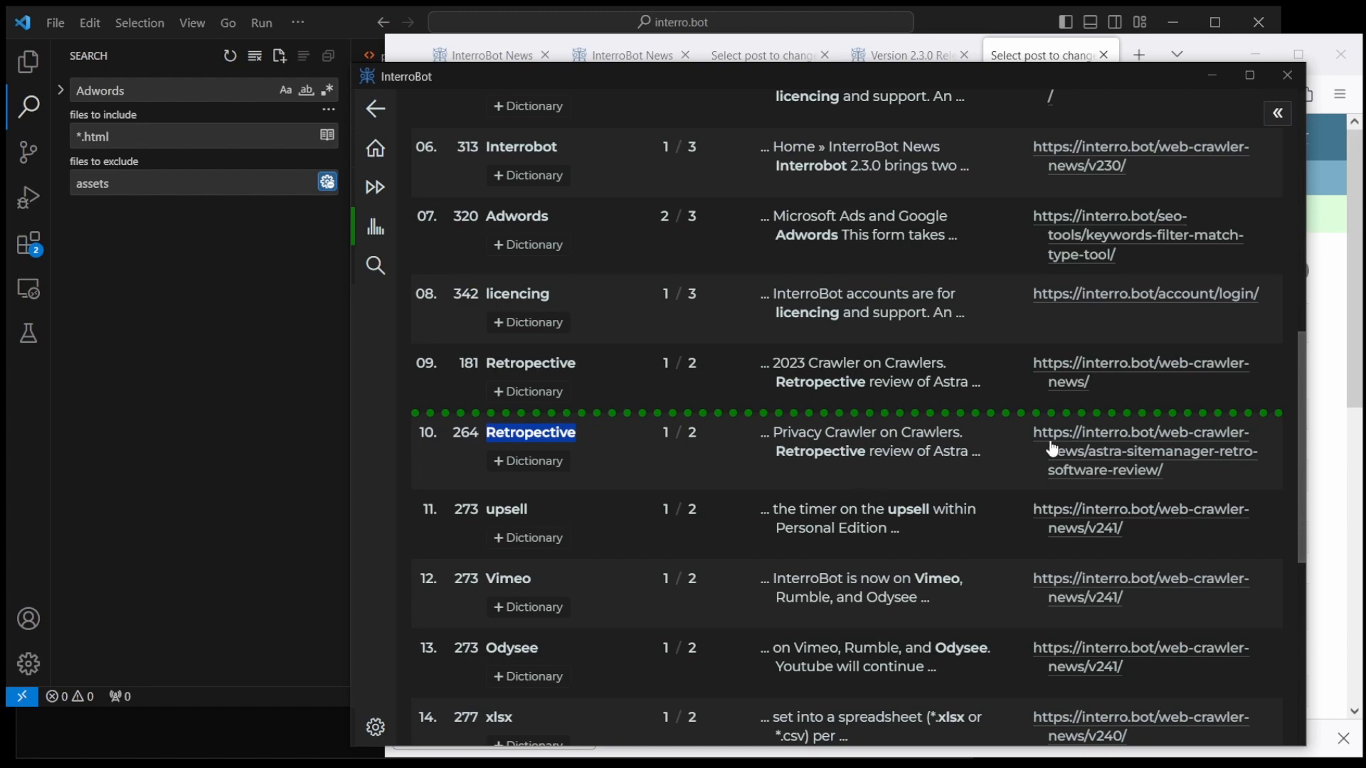
# Step: Confirm the Astra review page no longer shows 'Retropective', then open the Version 2.4.0 post
pyautogui.click(1150, 452)
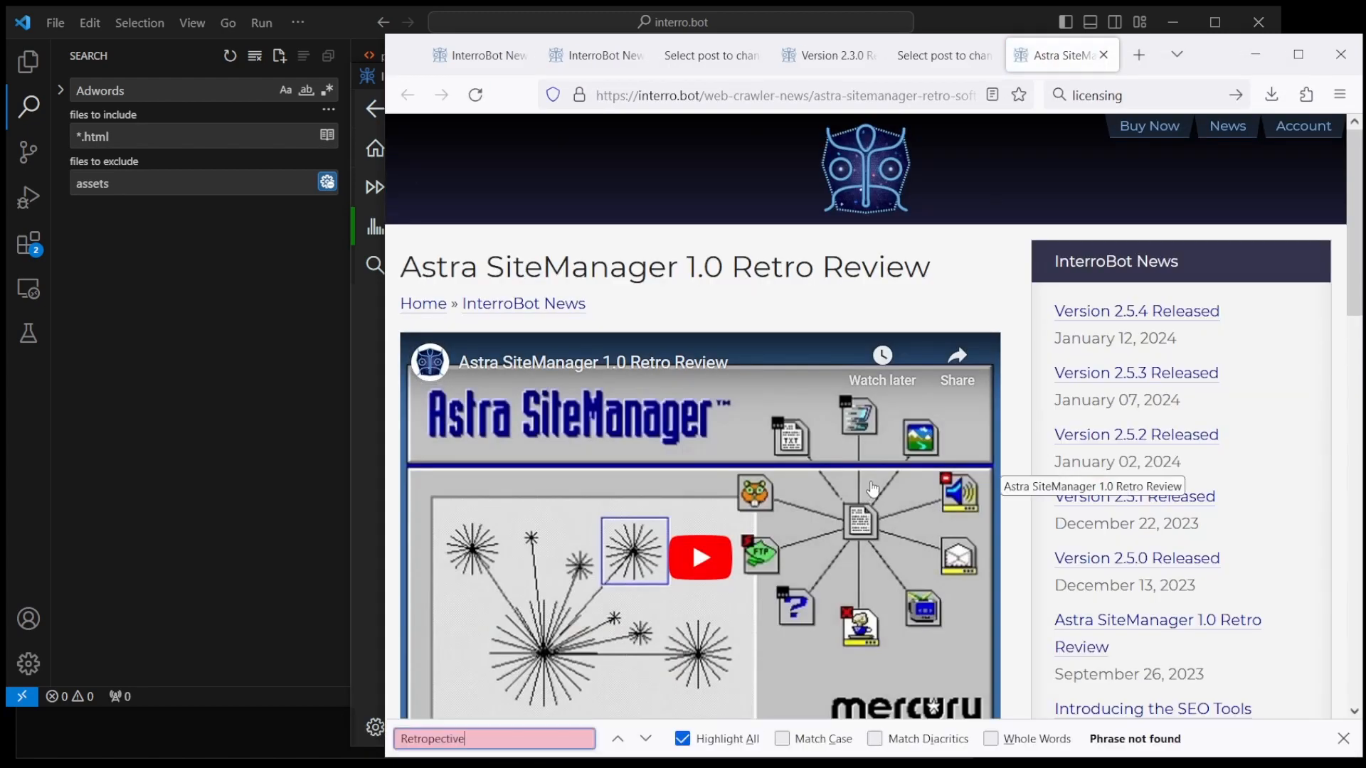
pyautogui.scroll(-3)
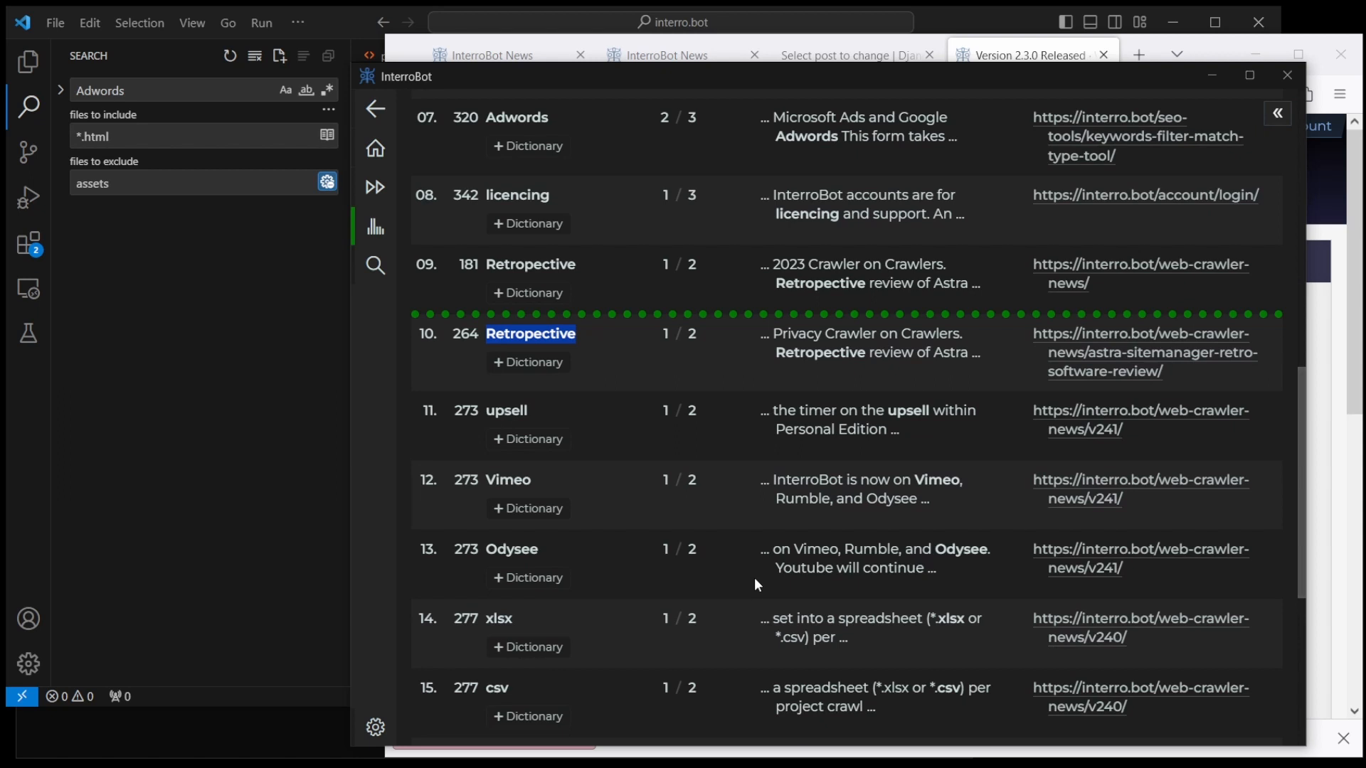
pyautogui.scroll(-3)
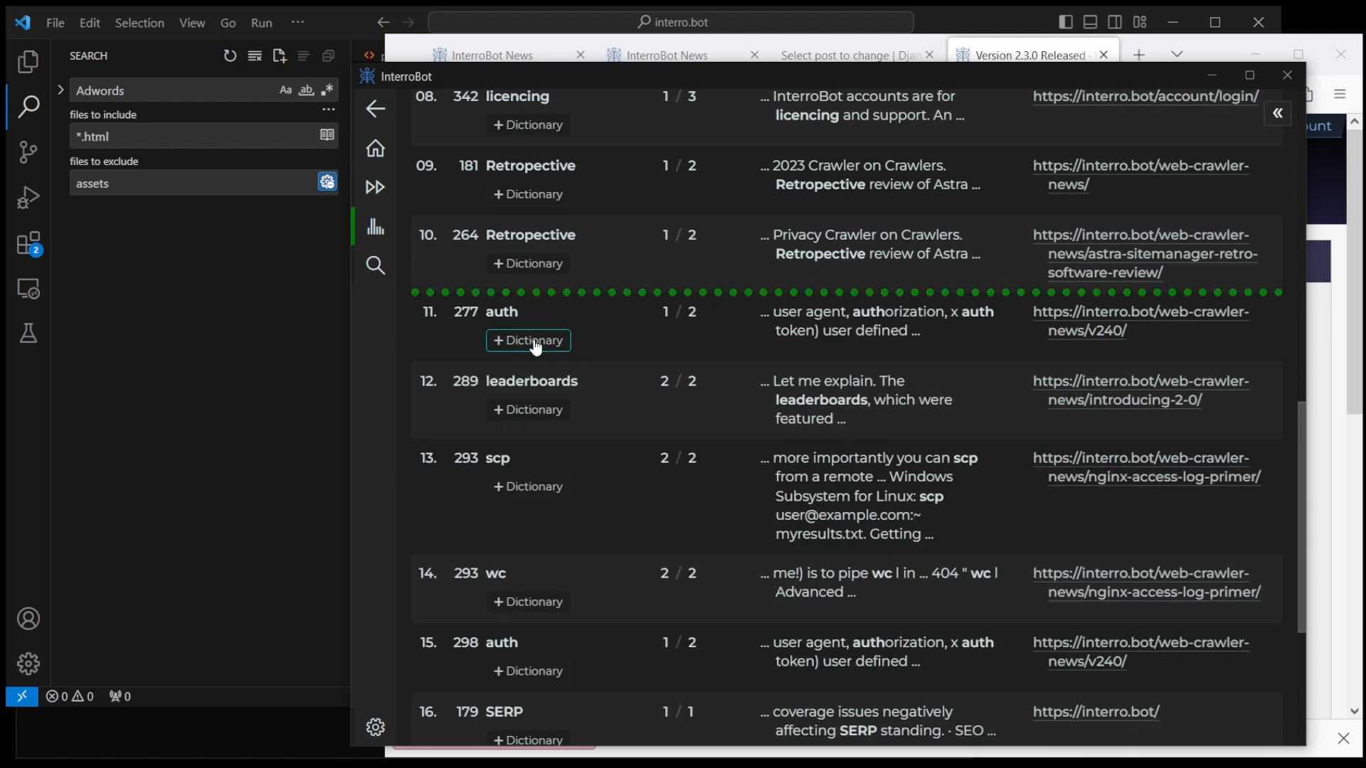
pyautogui.moveTo(842, 368)
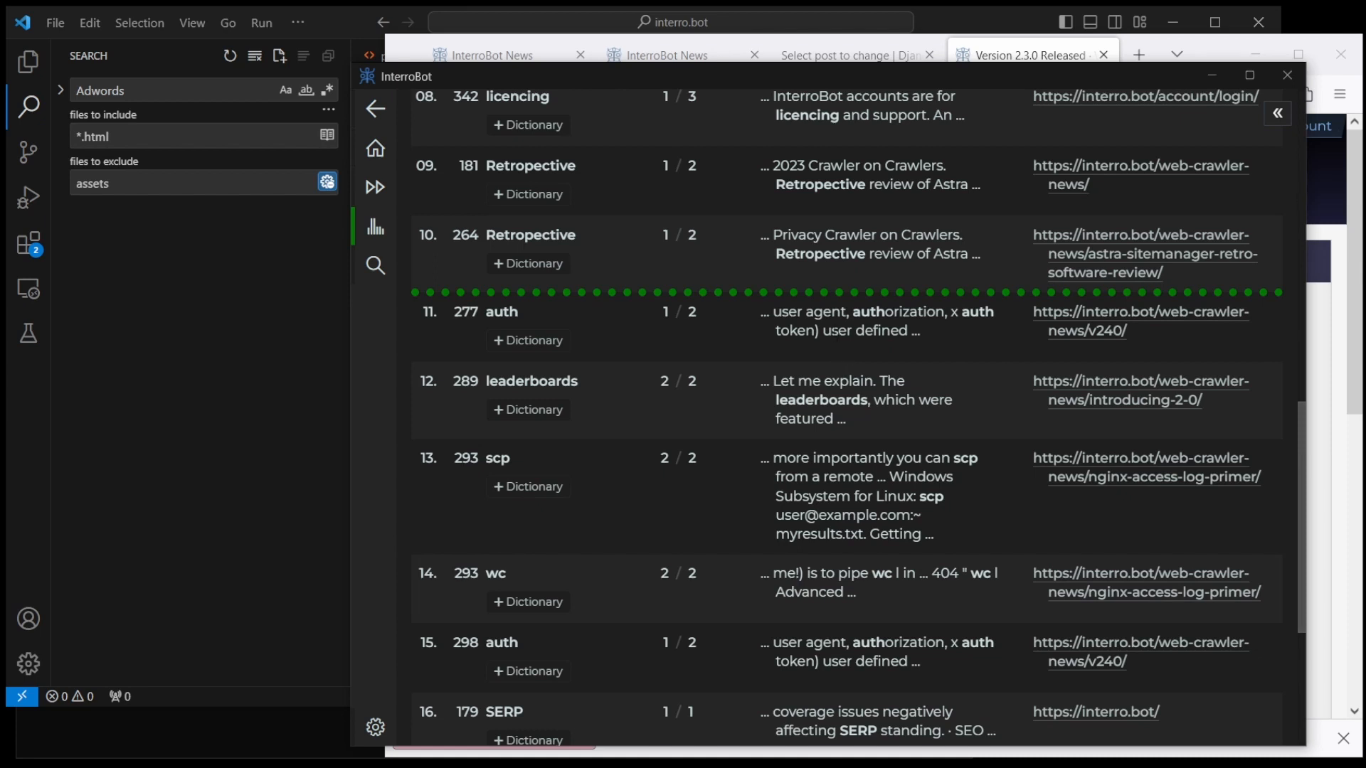
pyautogui.moveTo(1095, 326)
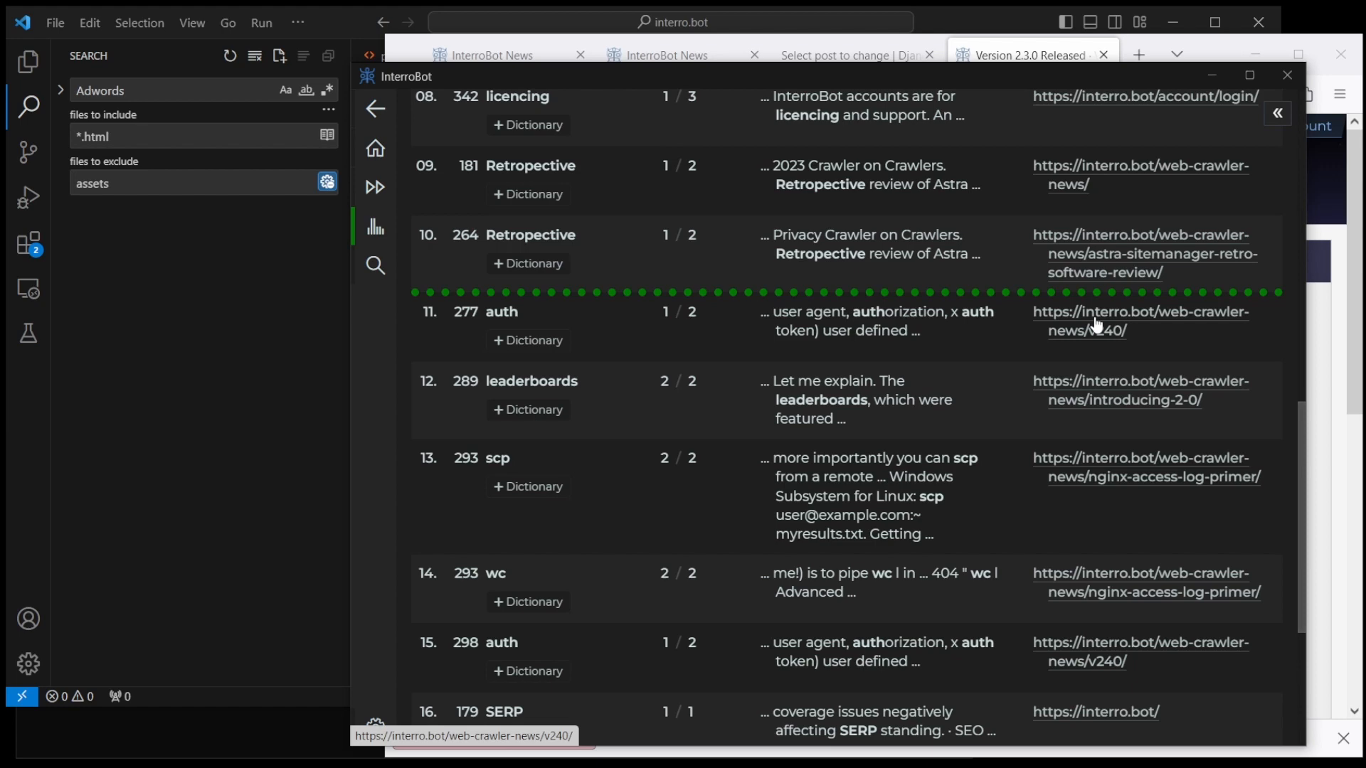
pyautogui.click(1087, 331)
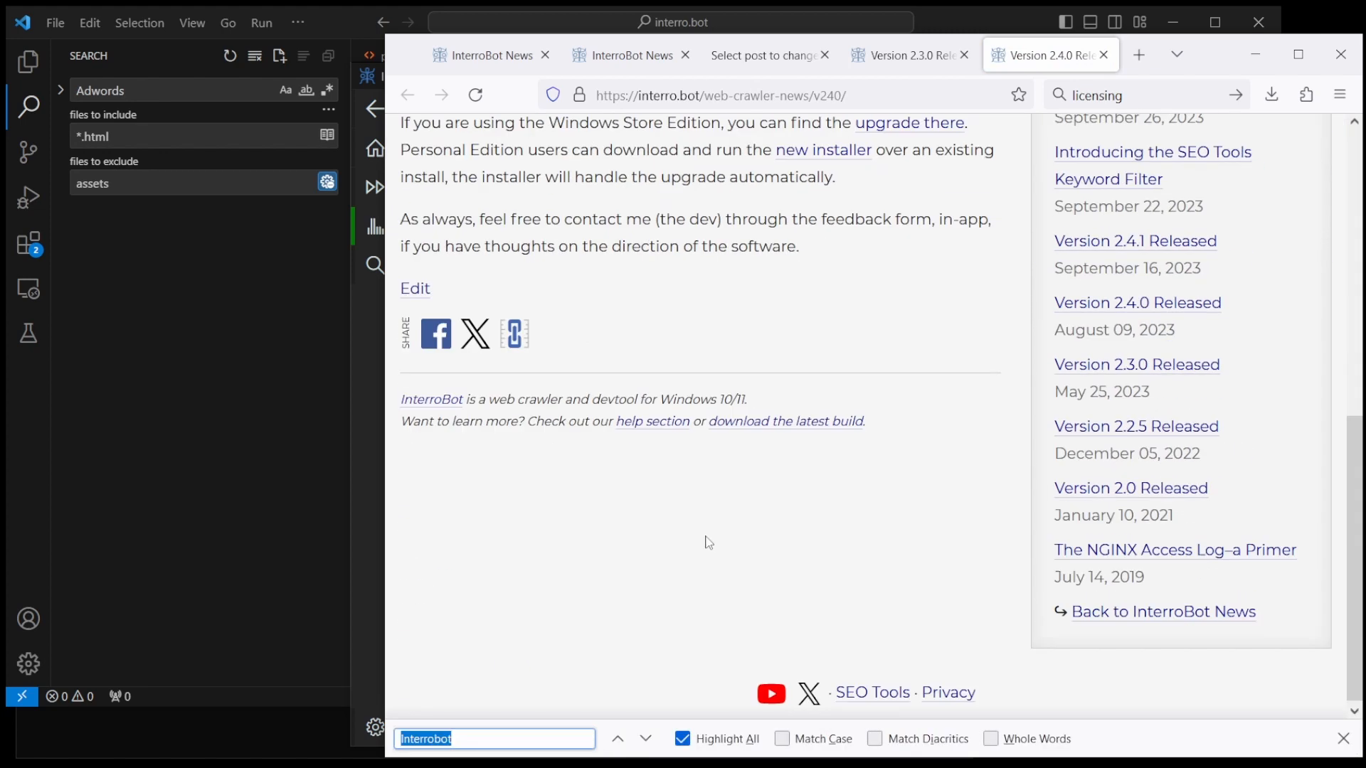
# Step: Recapitalise the Version 2.4.0 post's headers as User-Agent and Authorization and save
pyautogui.click(415, 289)
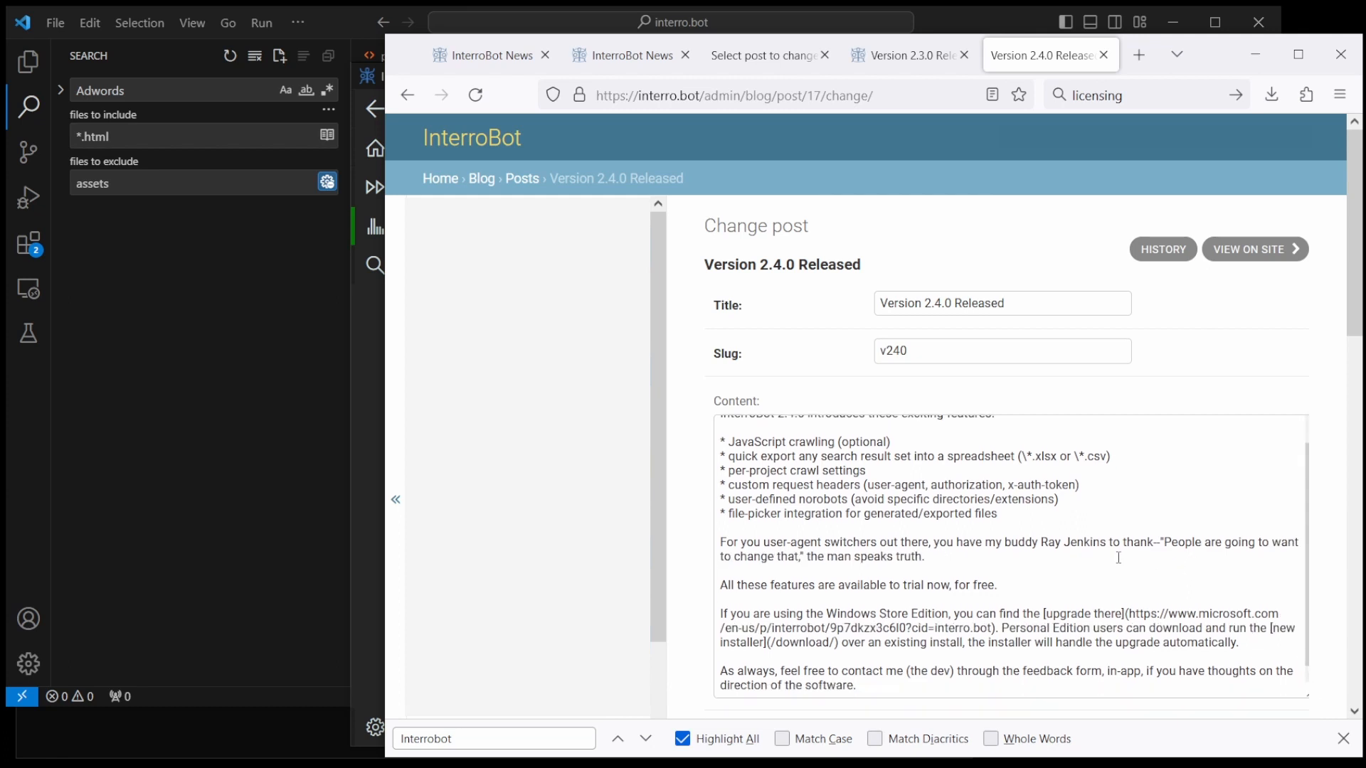
pyautogui.write('auth')
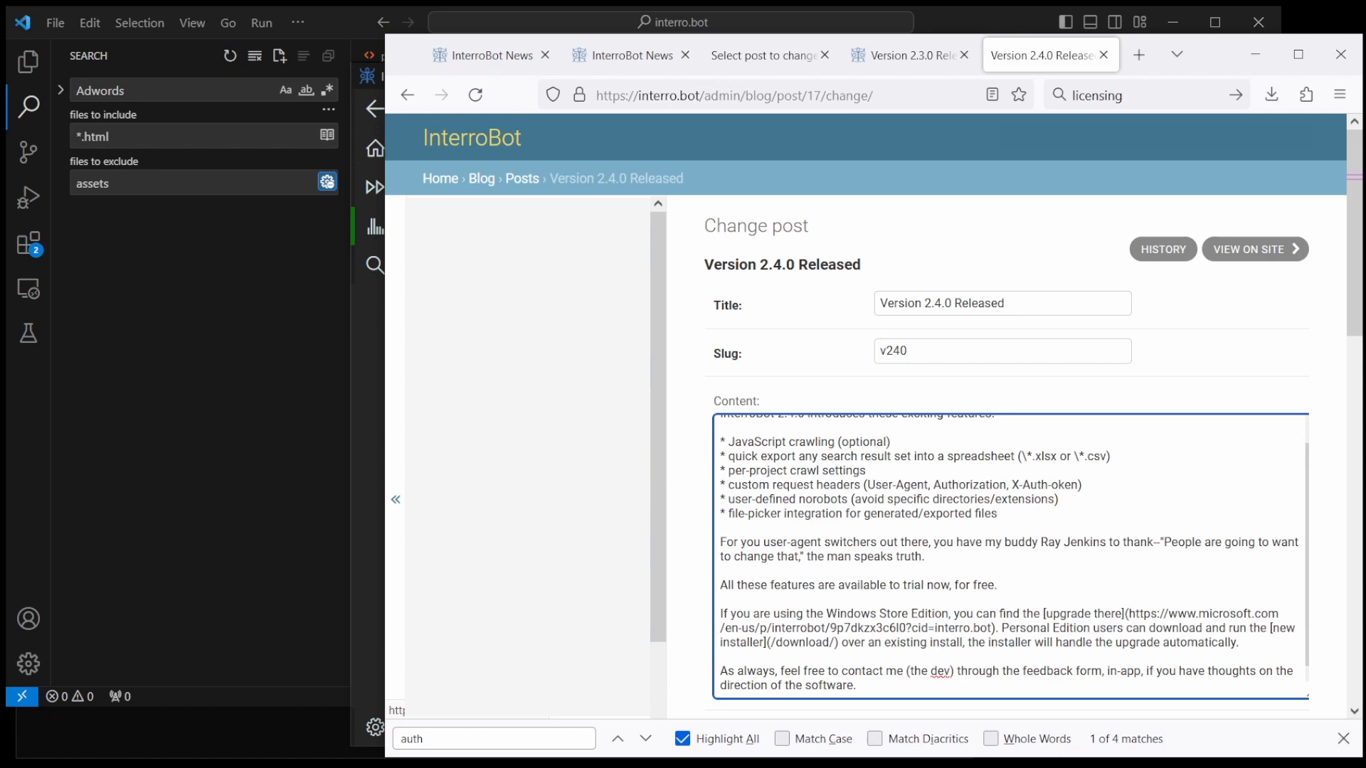
pyautogui.scroll(-3)
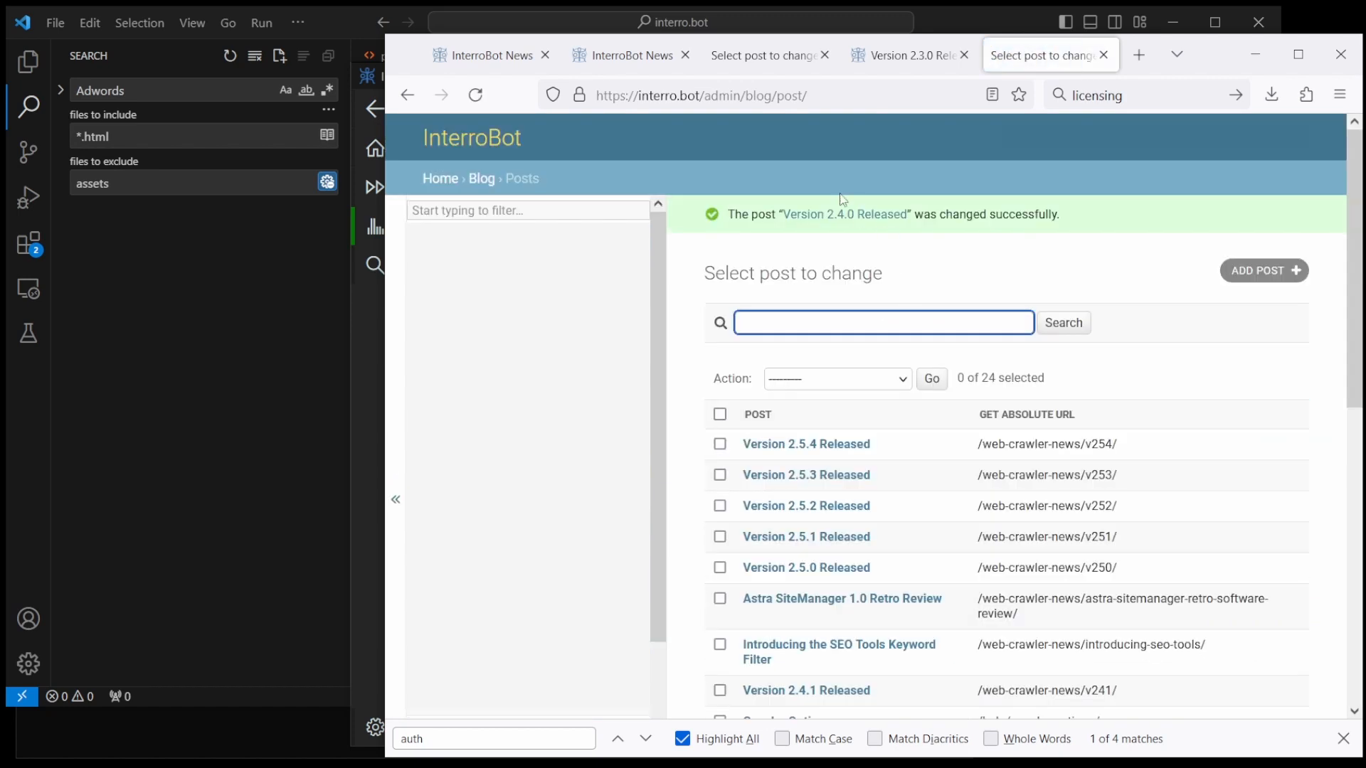
pyautogui.click(490, 55)
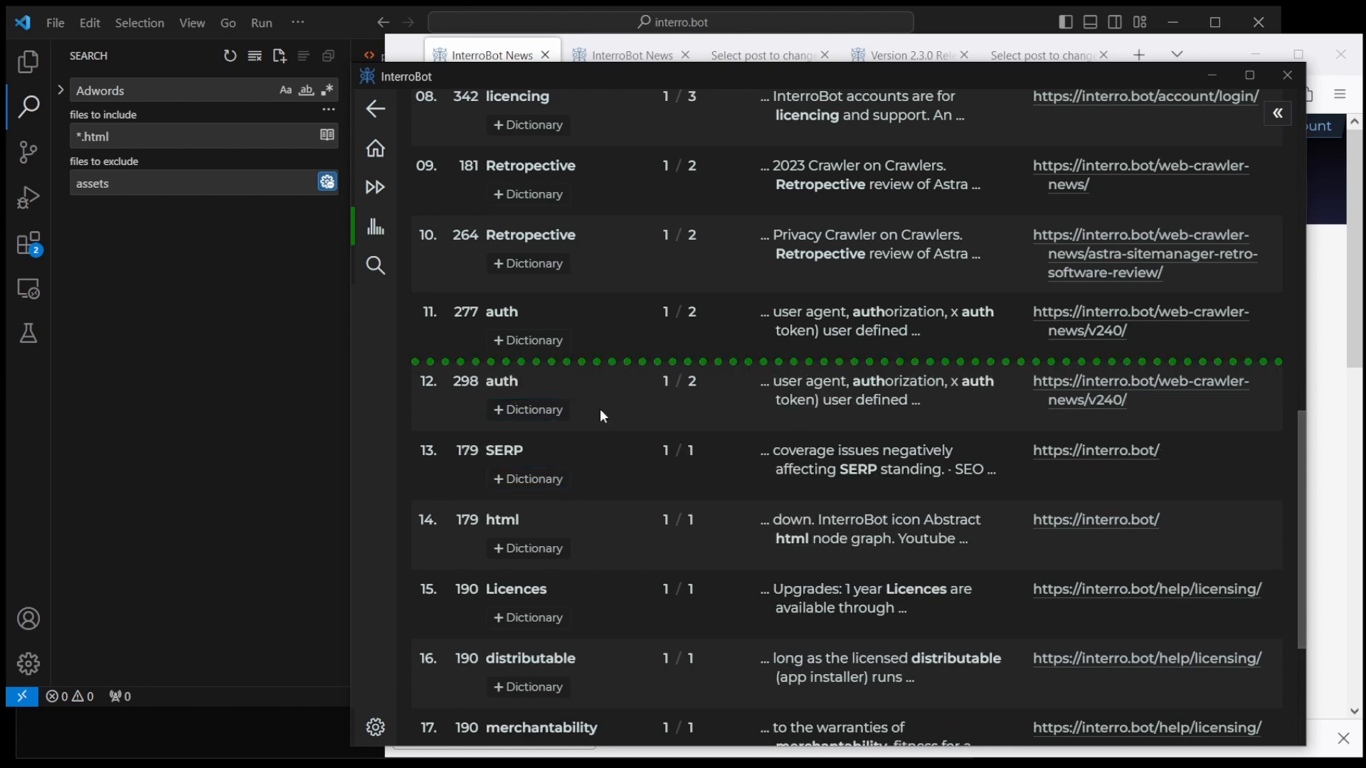
pyautogui.moveTo(1103, 387)
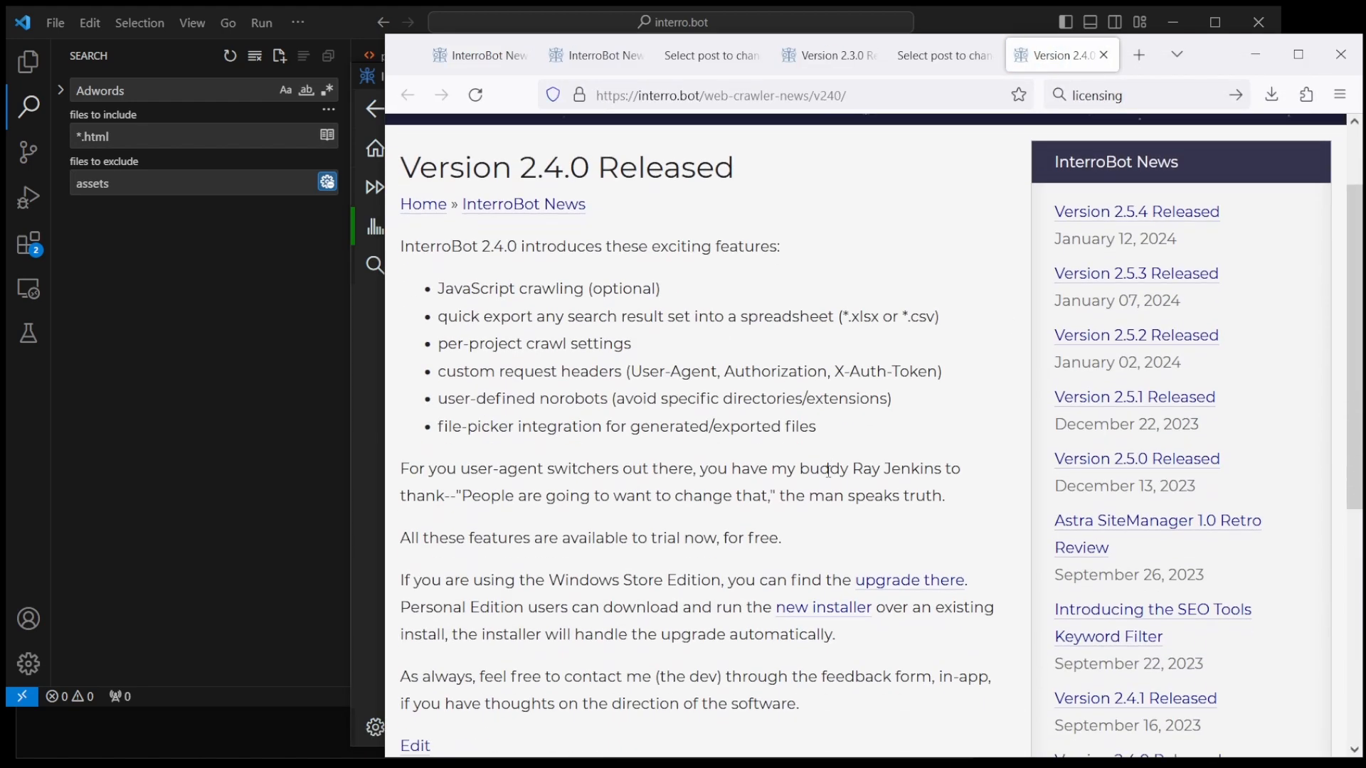
pyautogui.moveTo(363, 559)
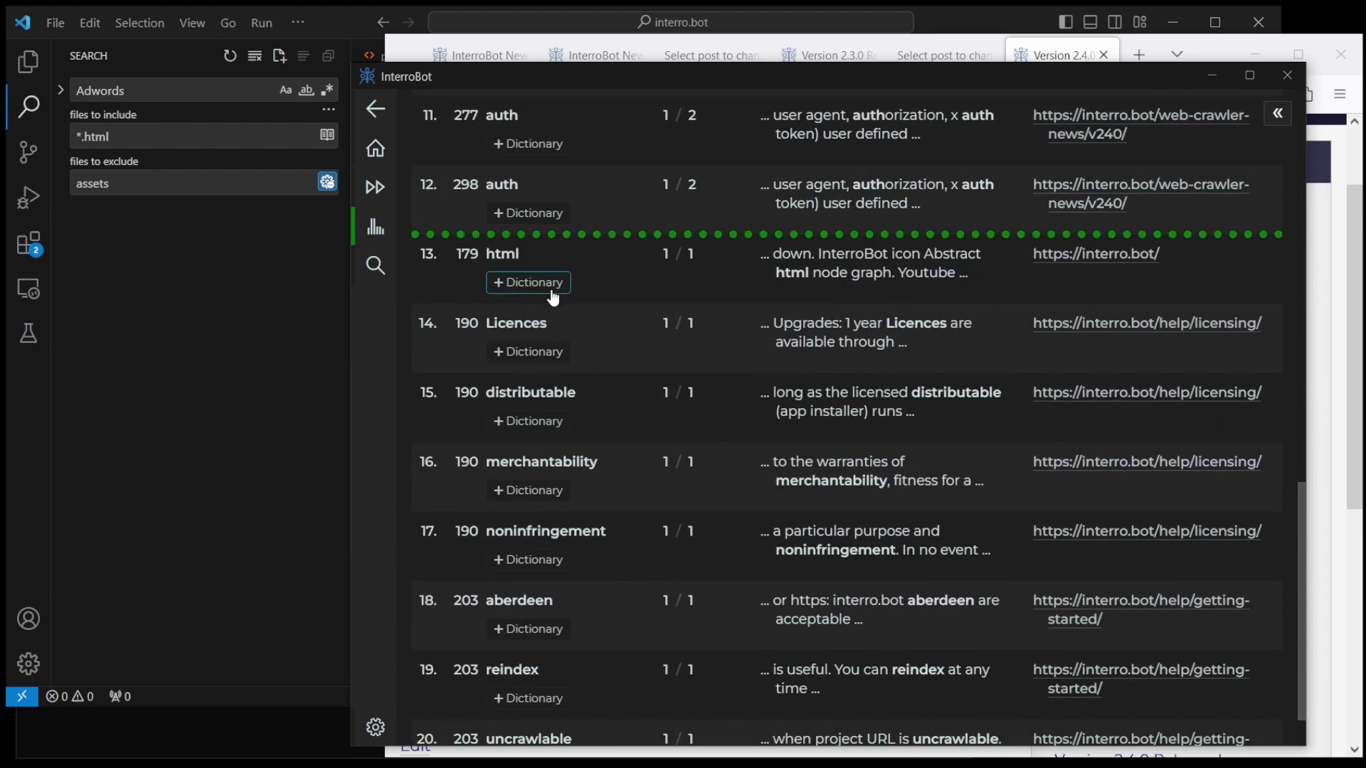
# Step: Add html to the custom dictionary and select 'icon' in its context
pyautogui.doubleClick(502, 254)
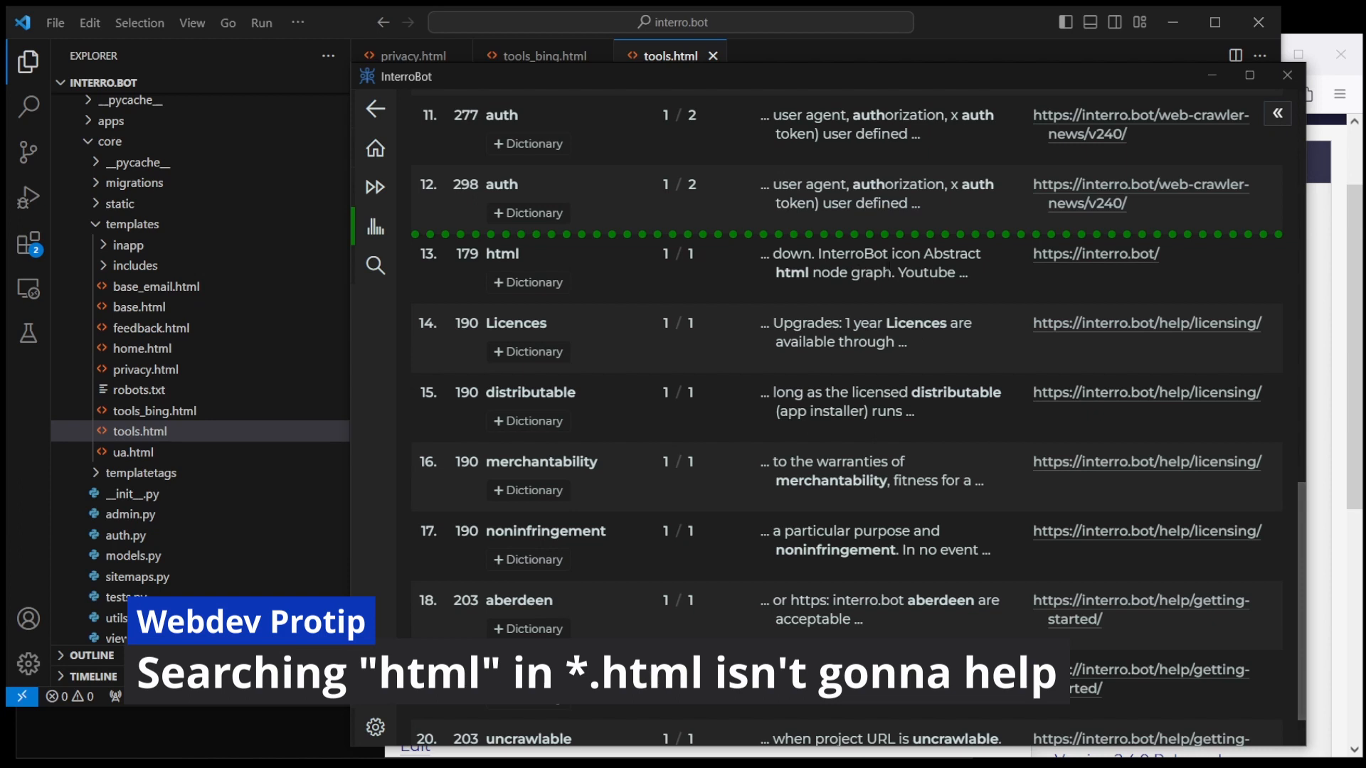
pyautogui.doubleClick(905, 254)
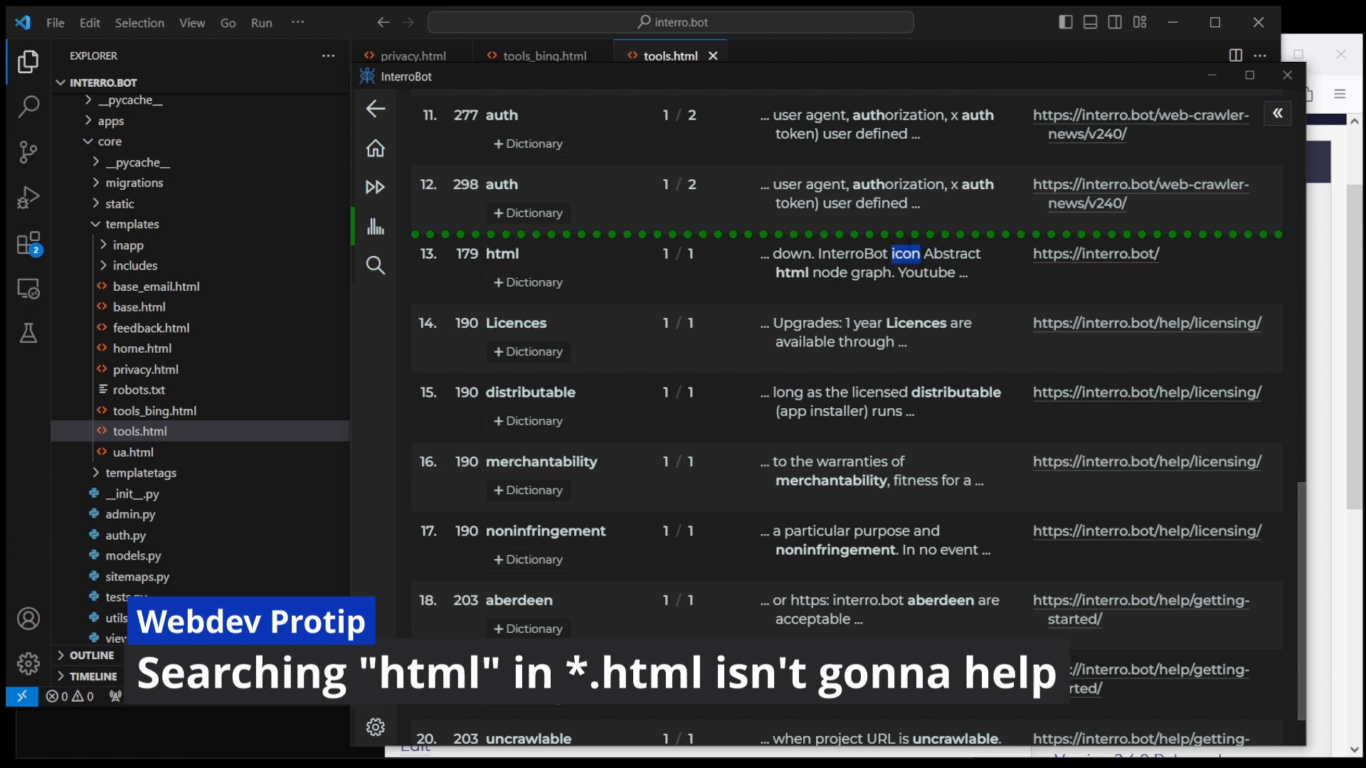
pyautogui.moveTo(953, 376)
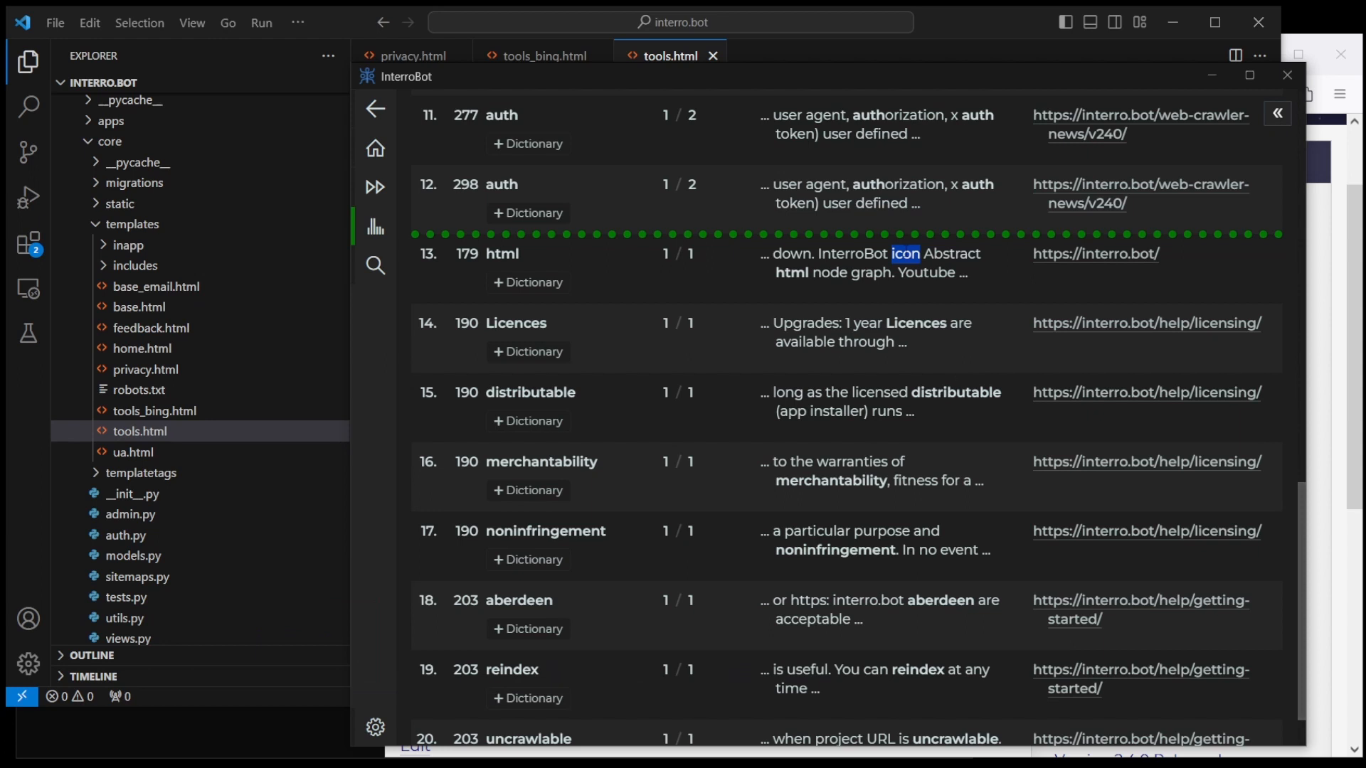
pyautogui.moveTo(857, 306)
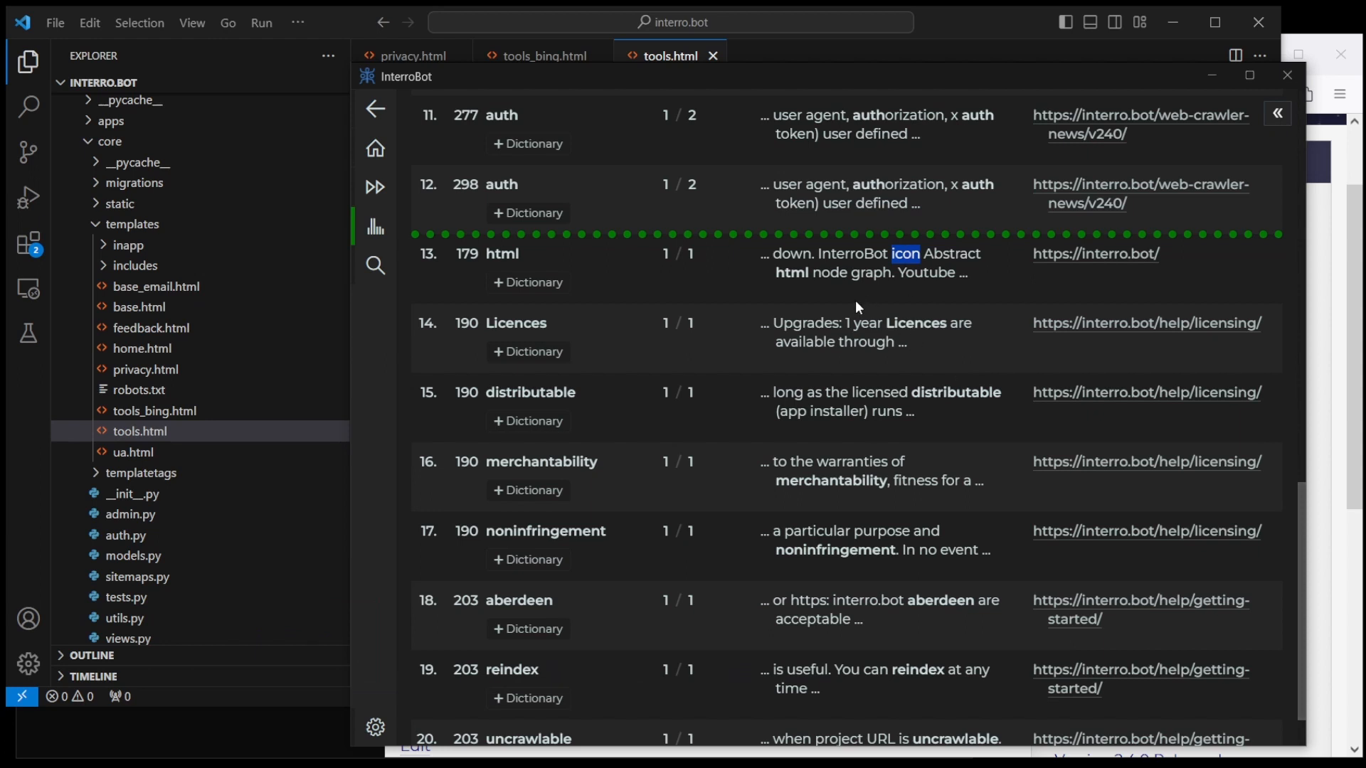
pyautogui.moveTo(550, 272)
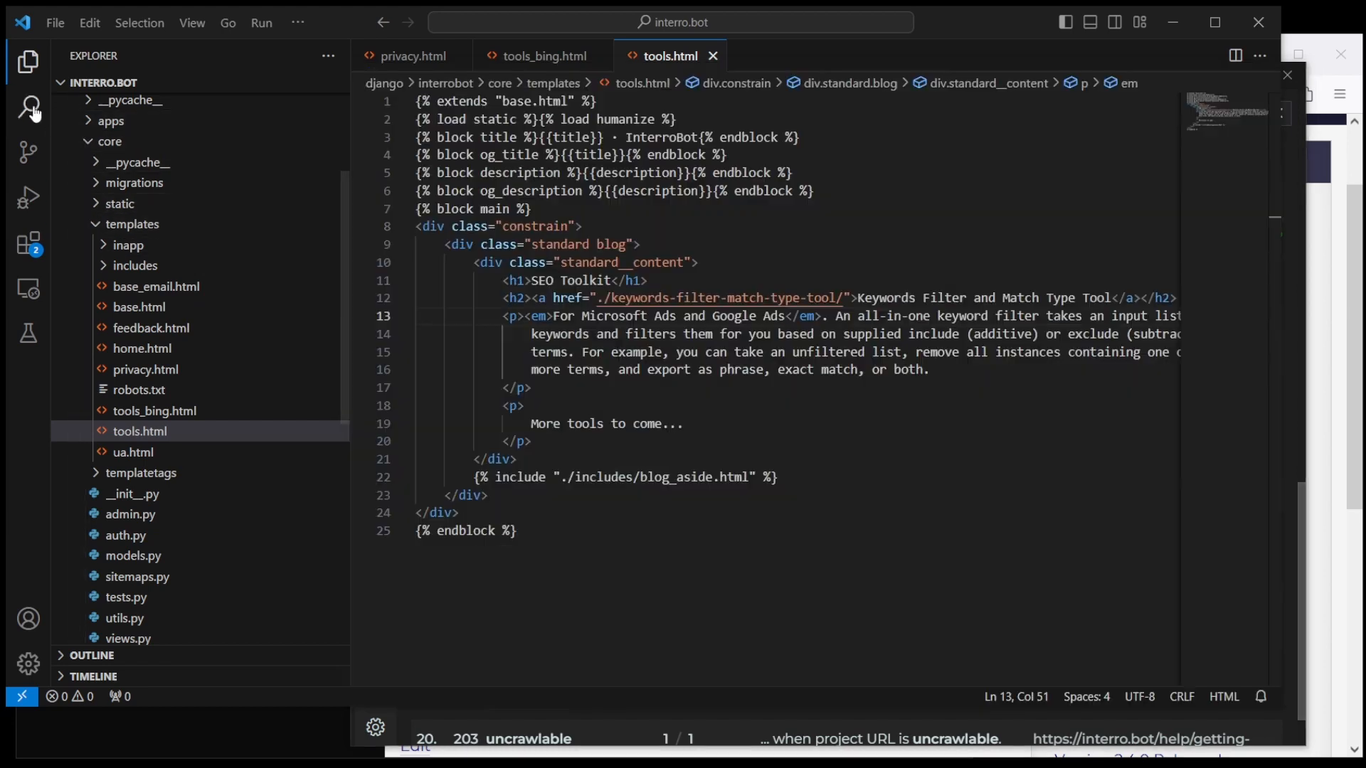
# Step: Change home.html's image alt text to 'Abstract HTML/node graph' and close the privacy.html tab
pyautogui.click(27, 105)
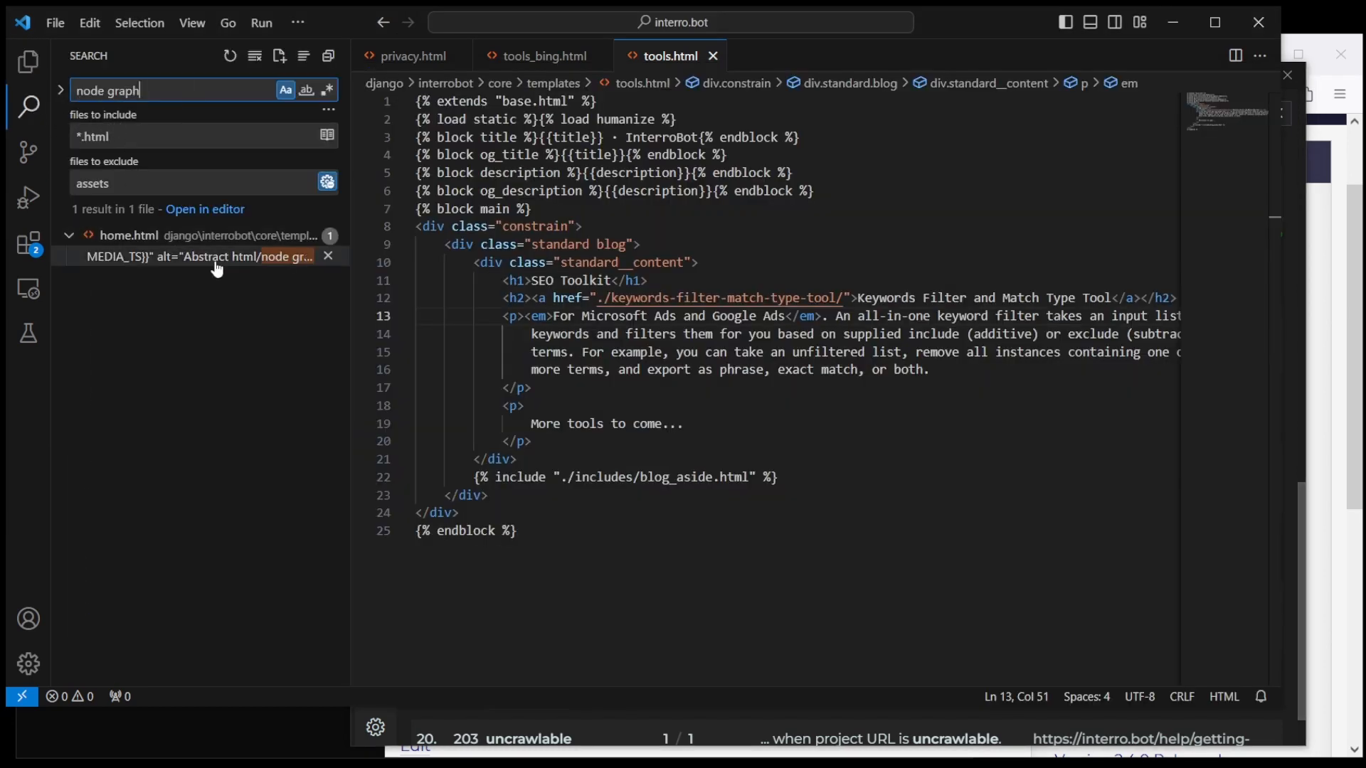
pyautogui.moveTo(236, 262)
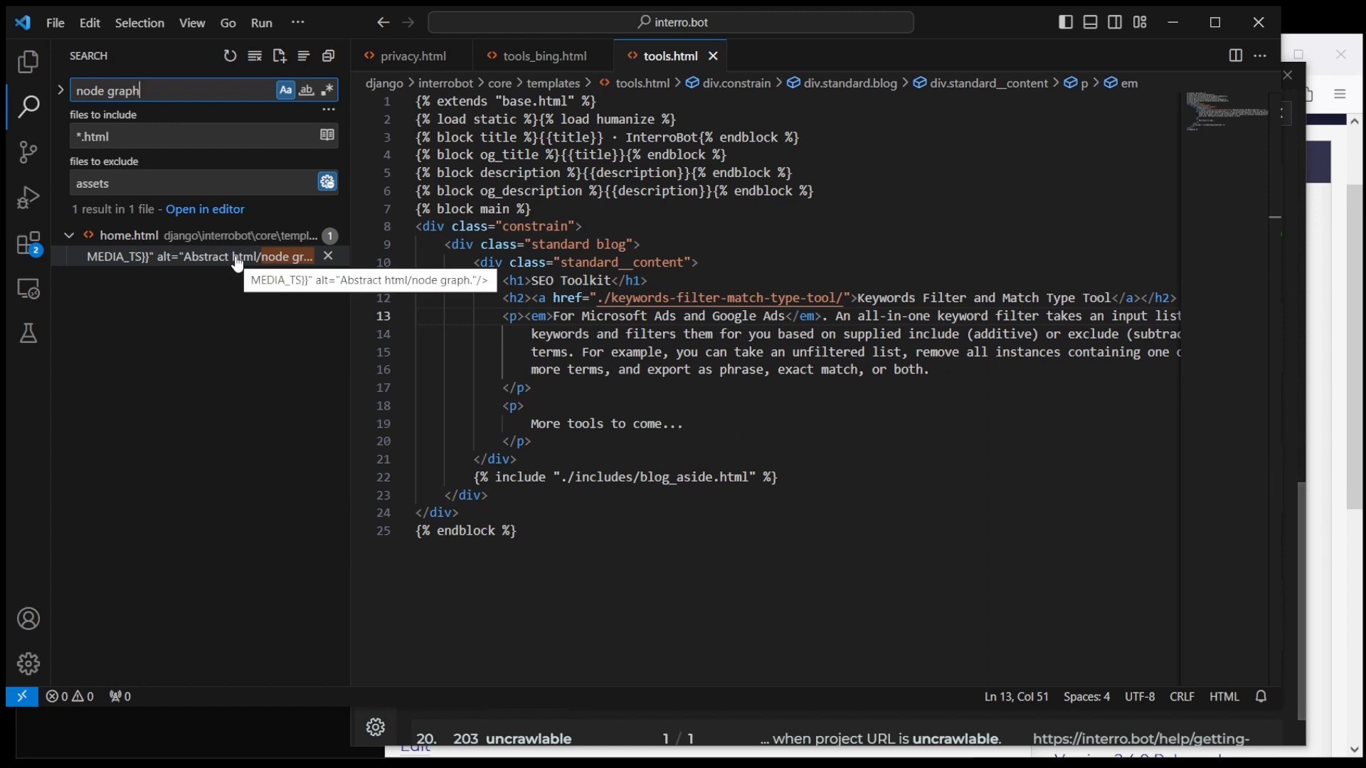
pyautogui.click(192, 257)
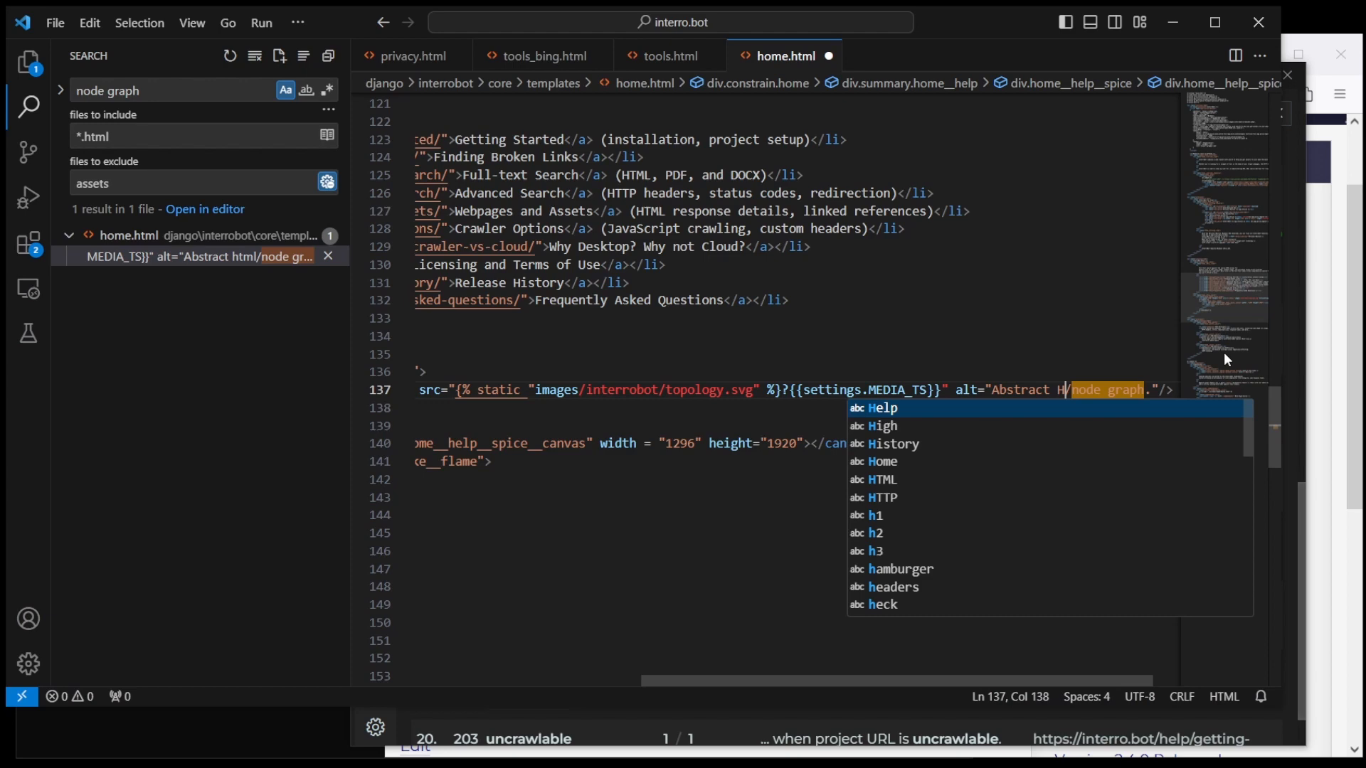
pyautogui.write('TML')
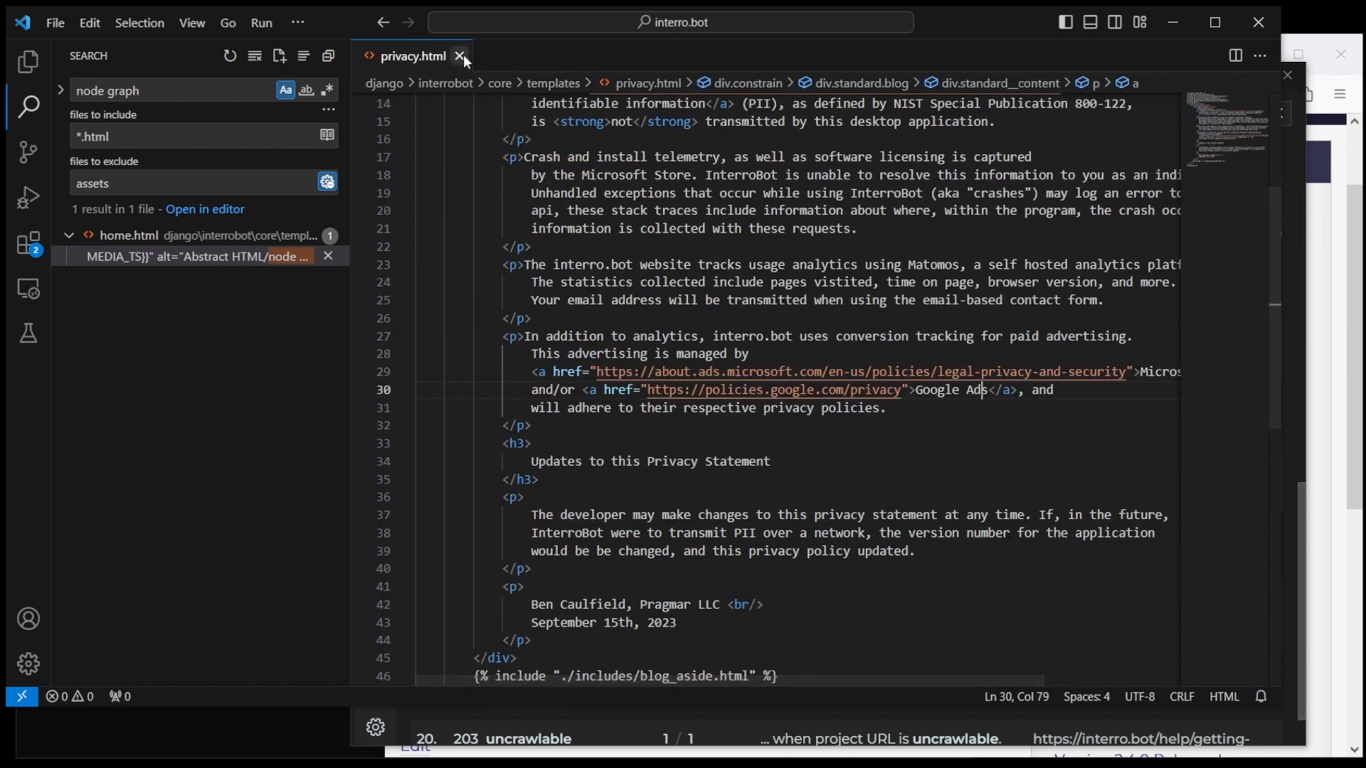
pyautogui.click(462, 56)
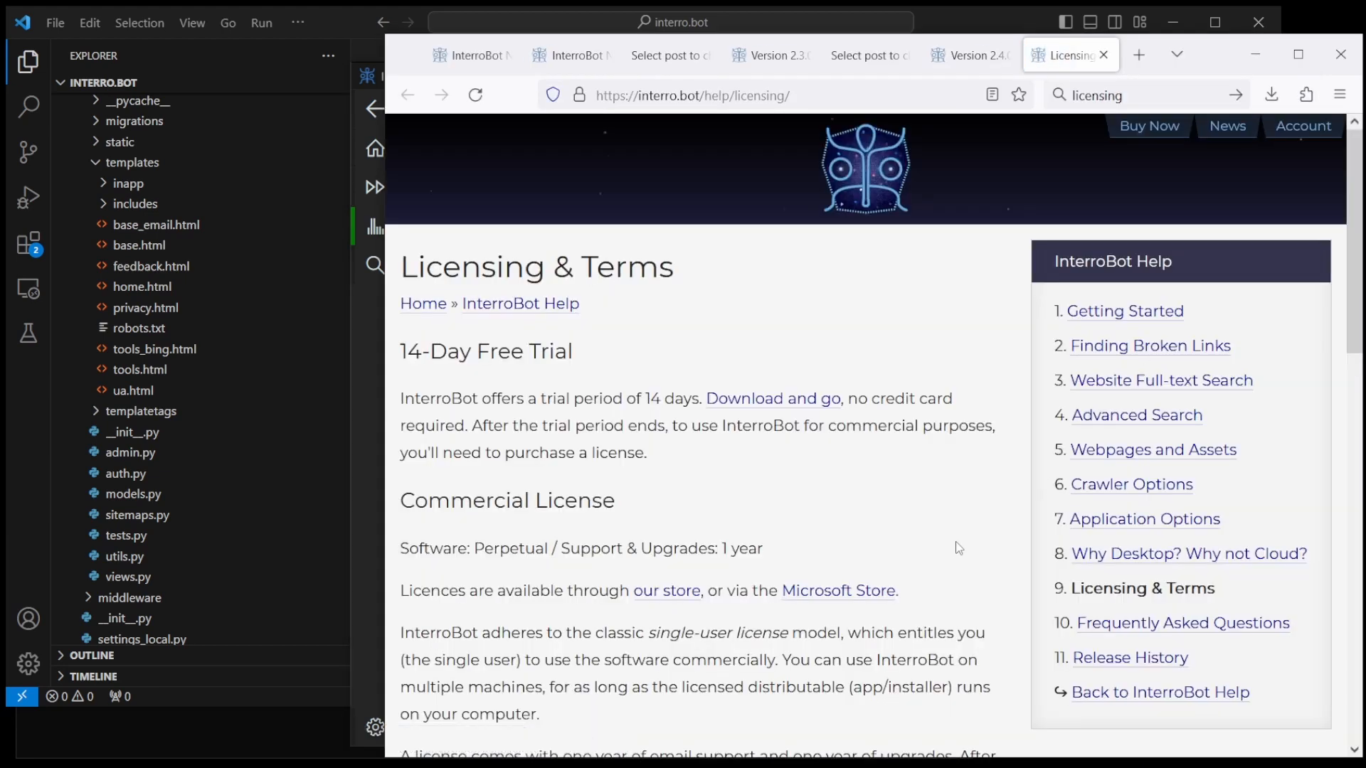
# Step: Find the 'Licences' spelling on the Licensing & Terms page and open that post in Django admin
pyautogui.write('L')
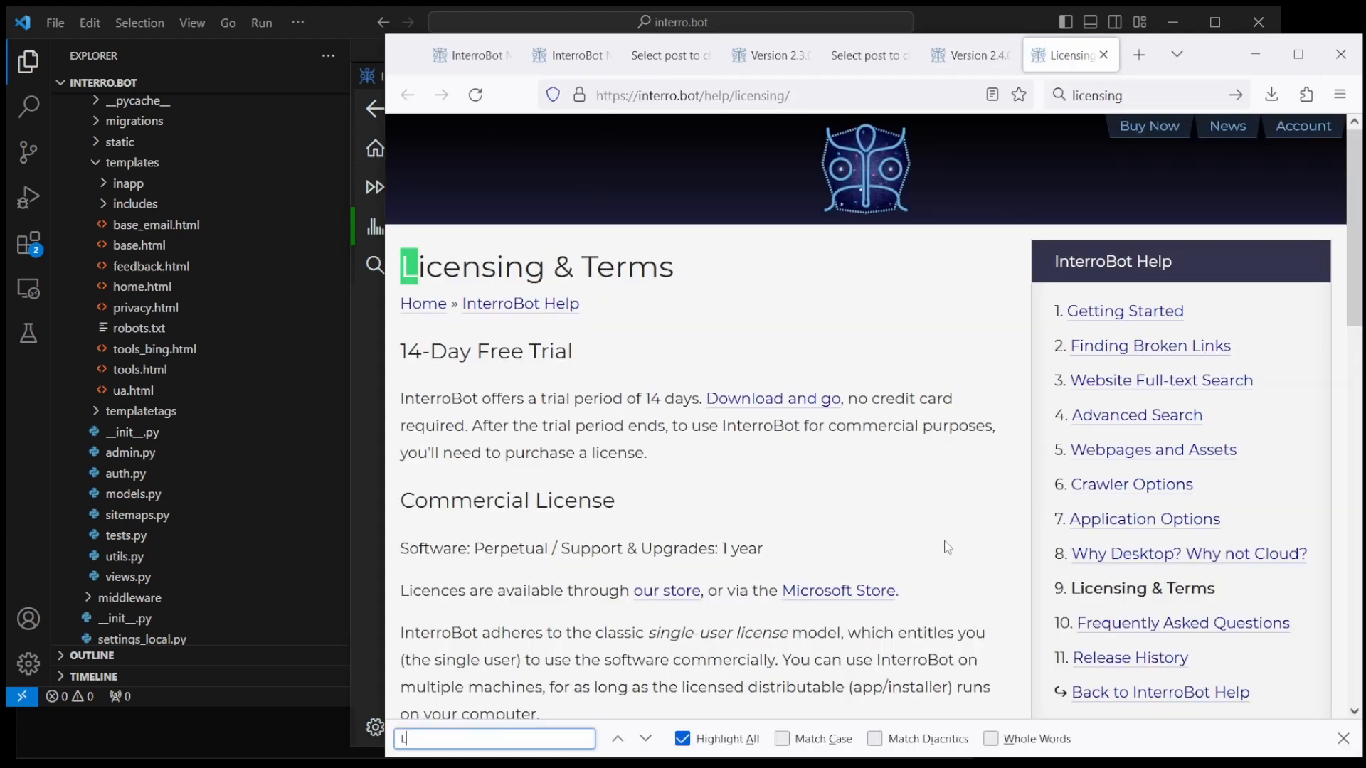
pyautogui.write('icencs')
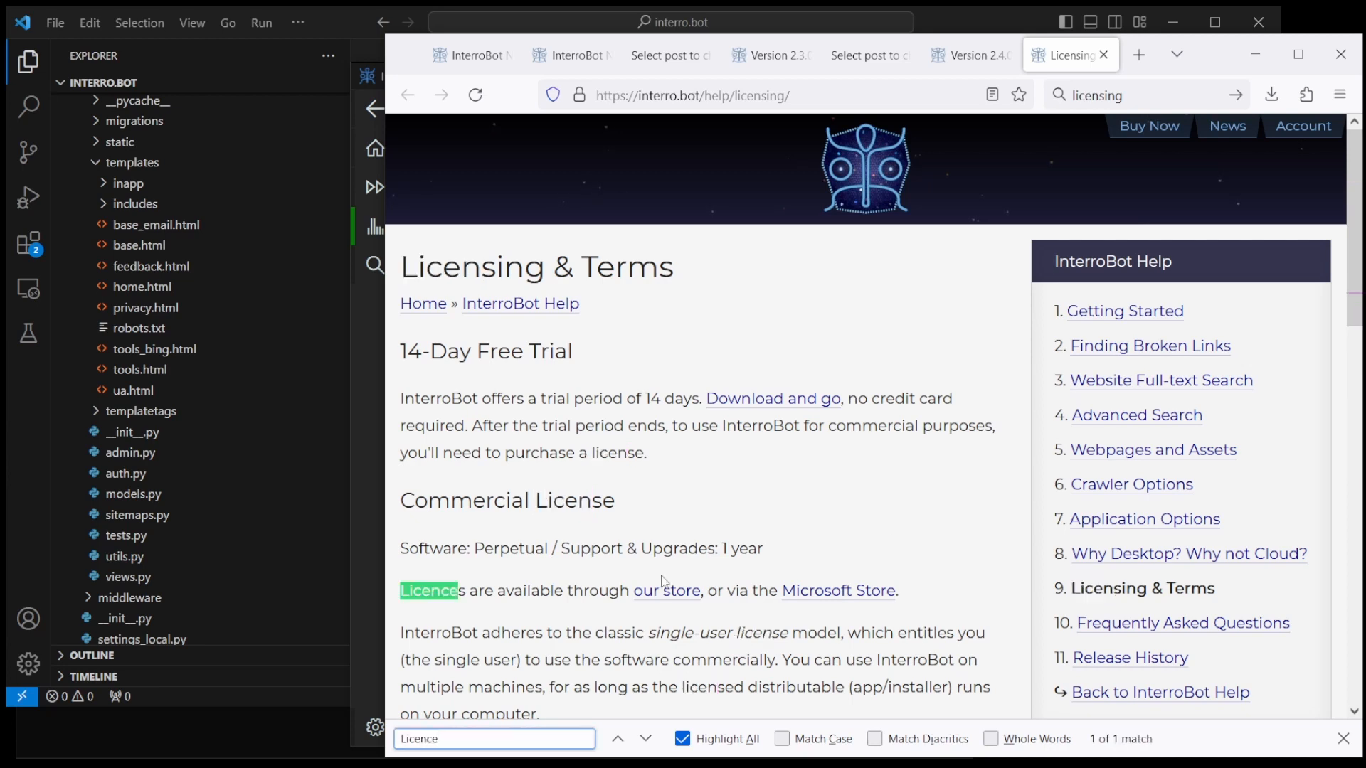
pyautogui.scroll(-3)
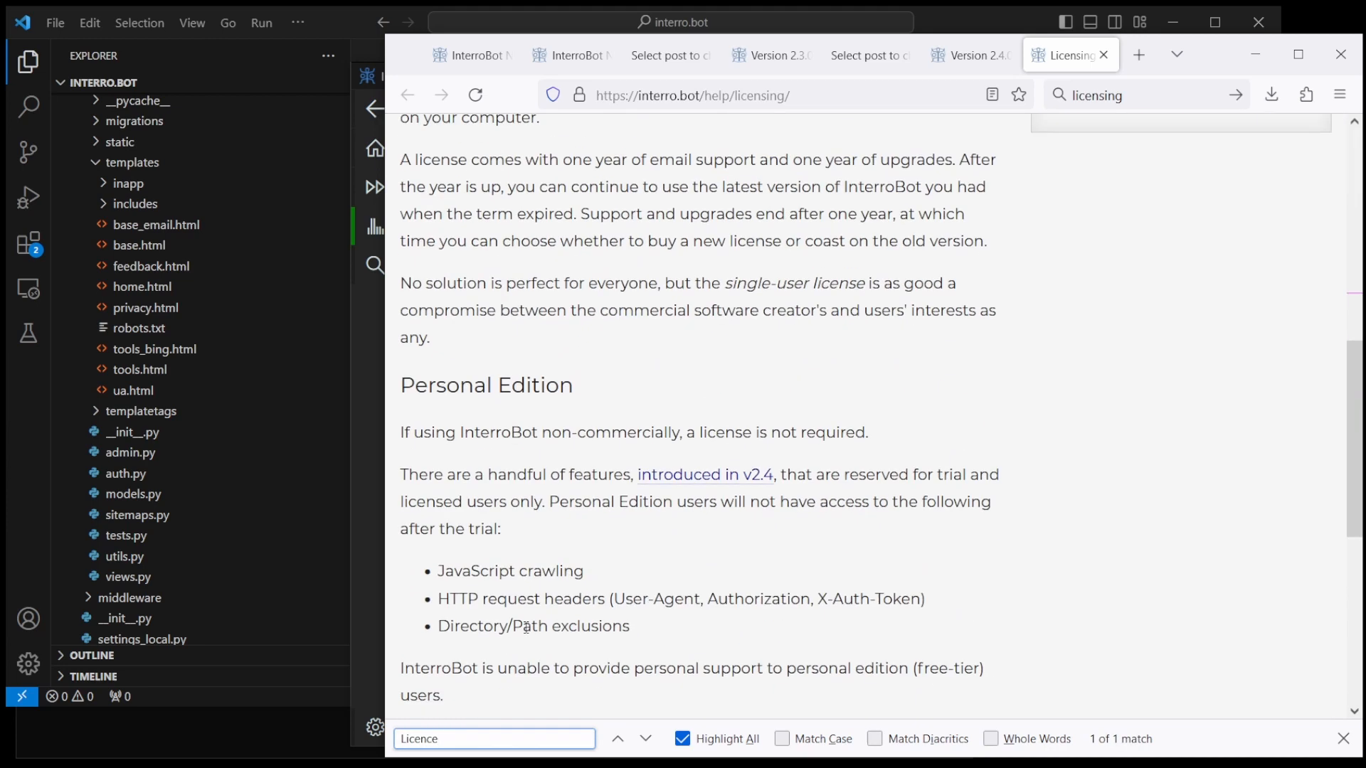
pyautogui.scroll(-3)
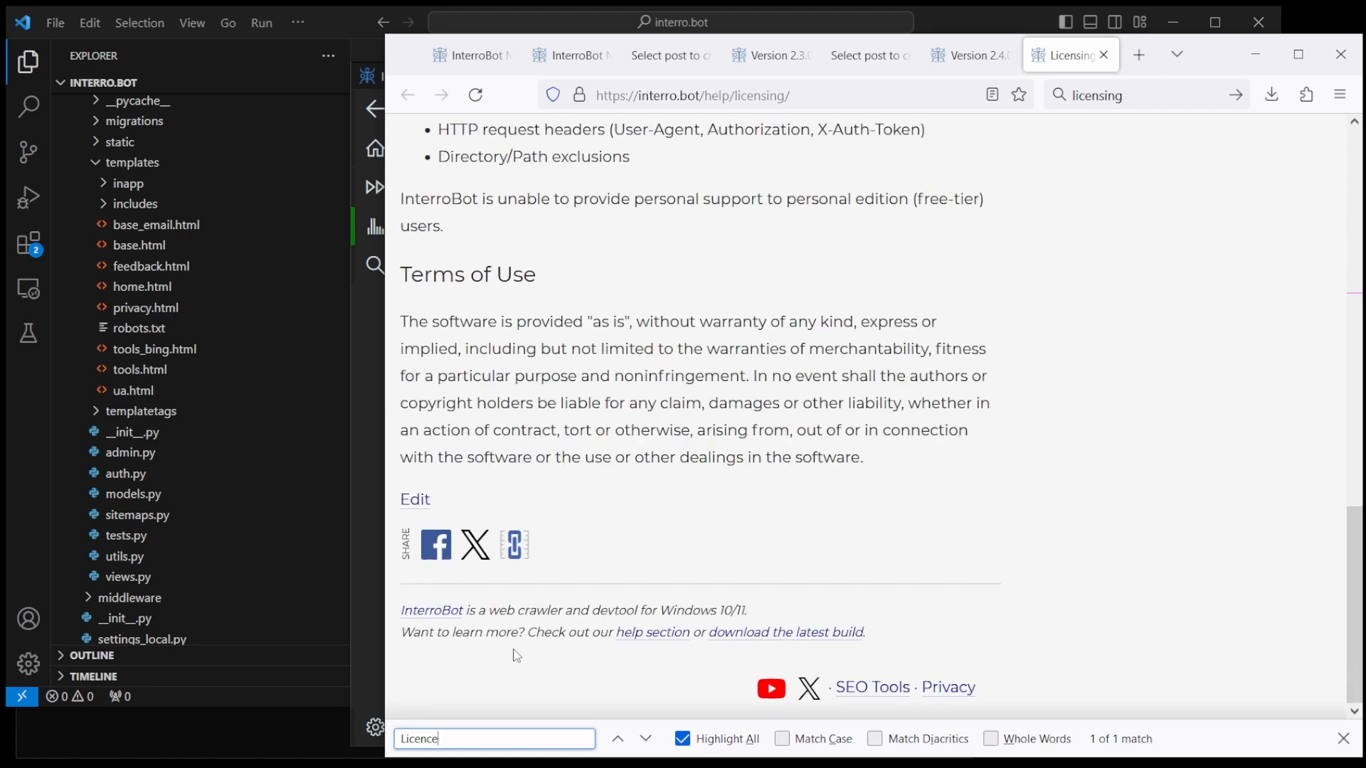
pyautogui.click(415, 500)
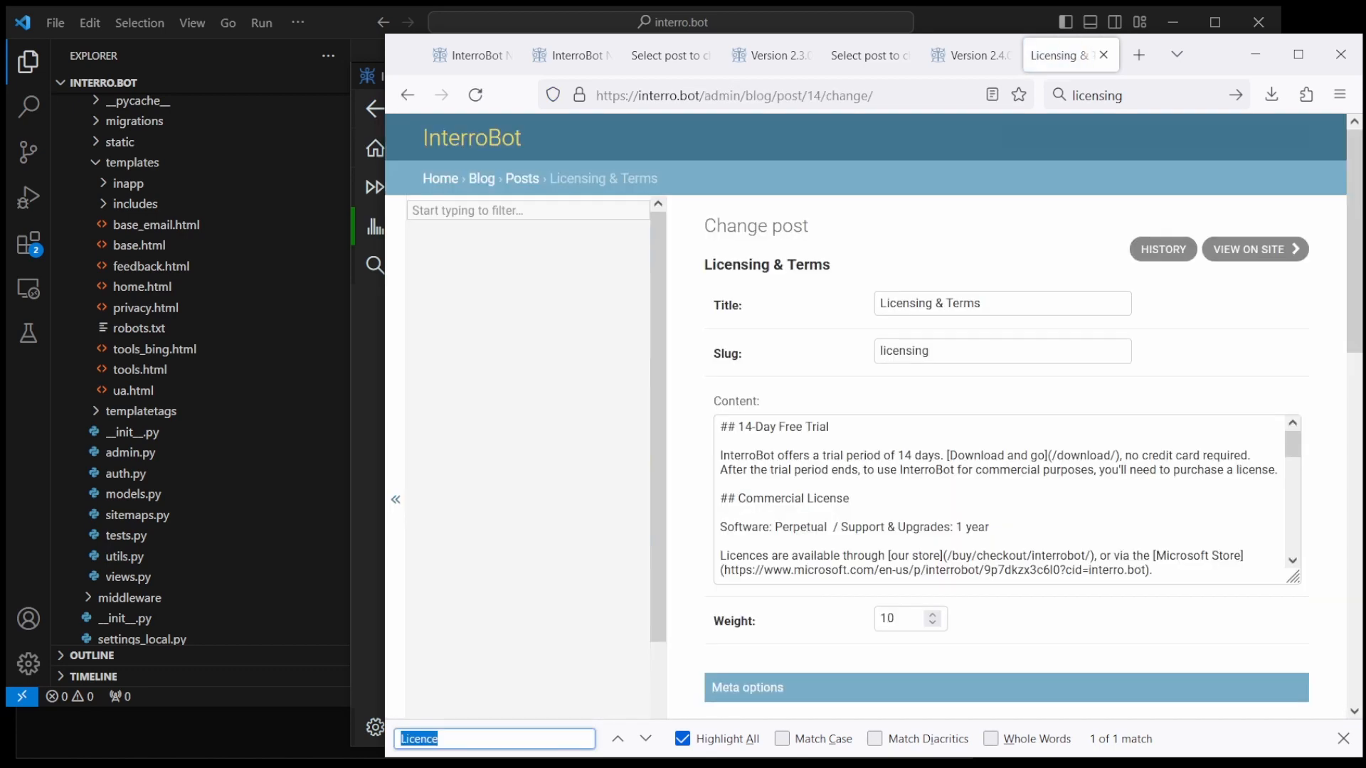
# Step: Change 'Licences' to 'Licenses' in the post content and save the post
pyautogui.write('node graph')
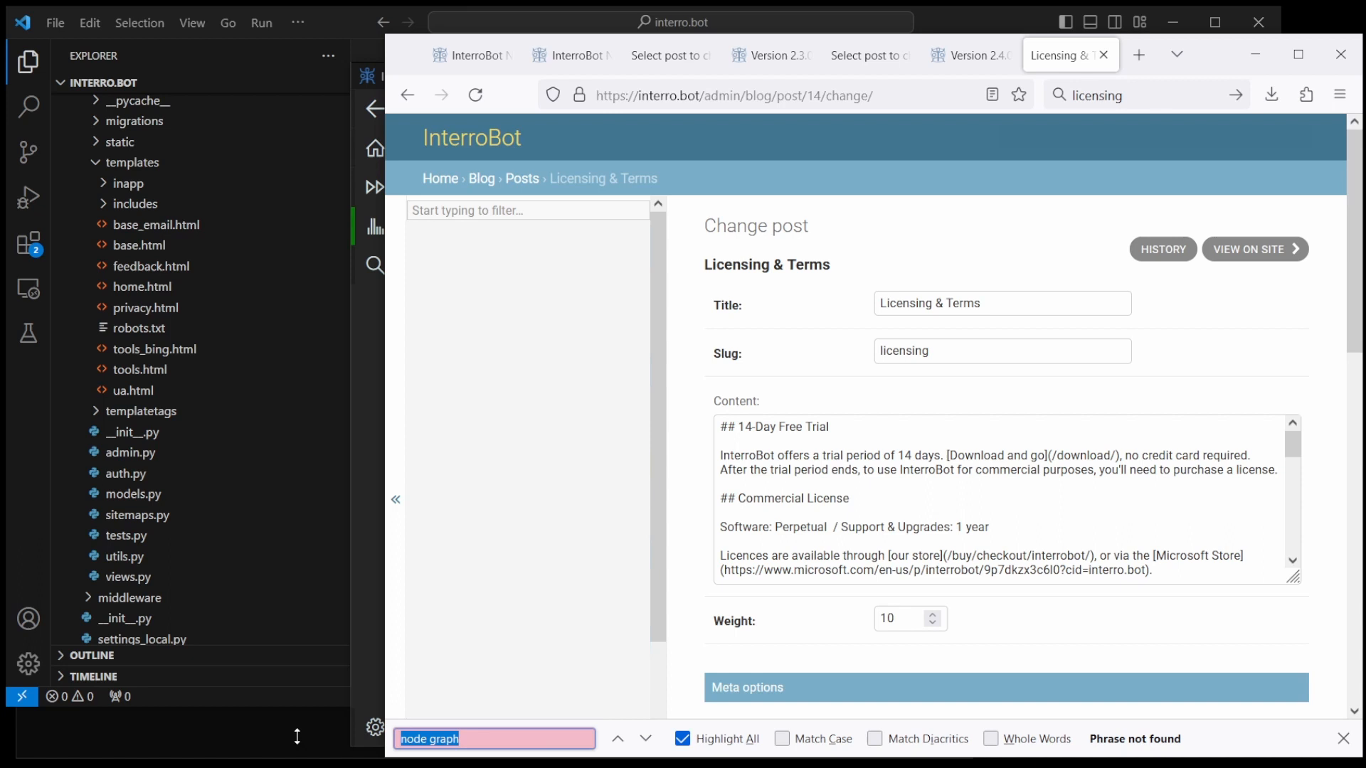
pyautogui.write('licenc')
pyautogui.click(1007, 499)
pyautogui.write('s')
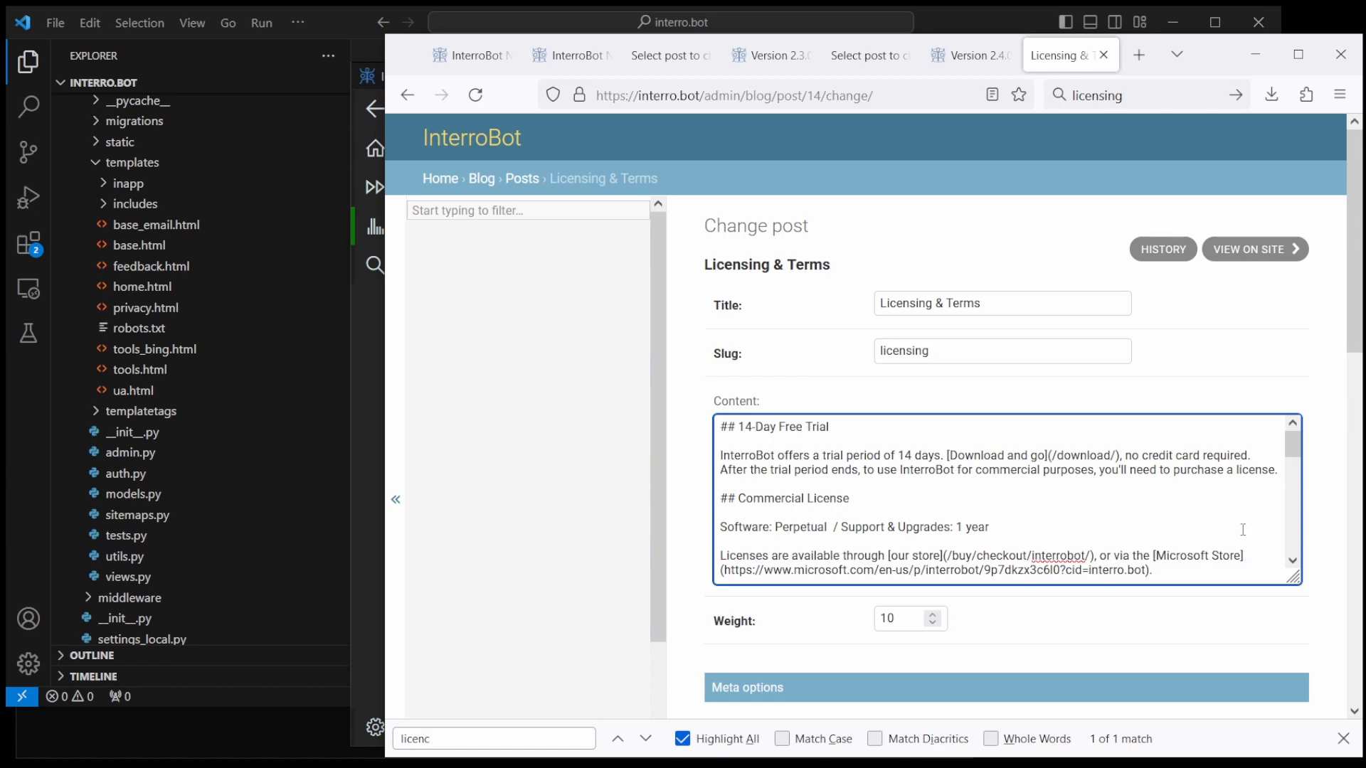
pyautogui.scroll(-3)
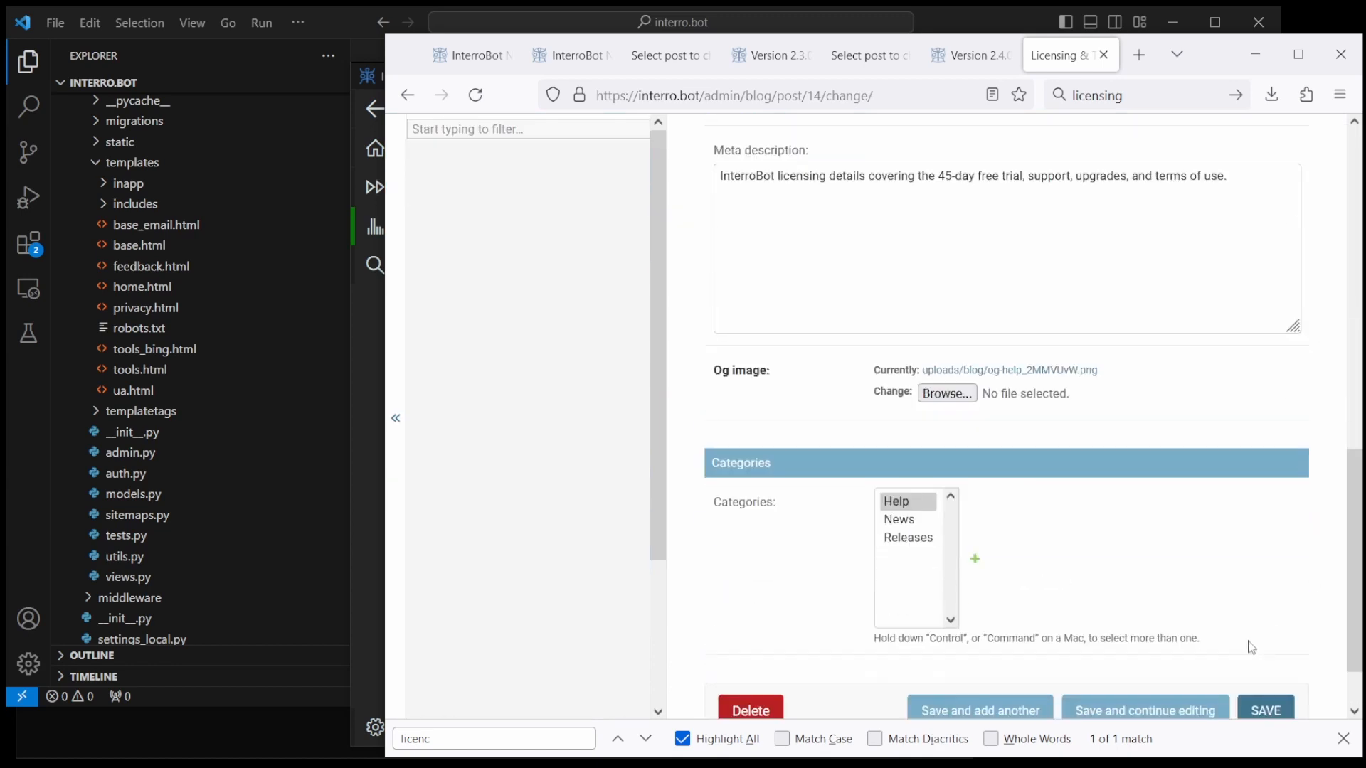
pyautogui.click(1269, 710)
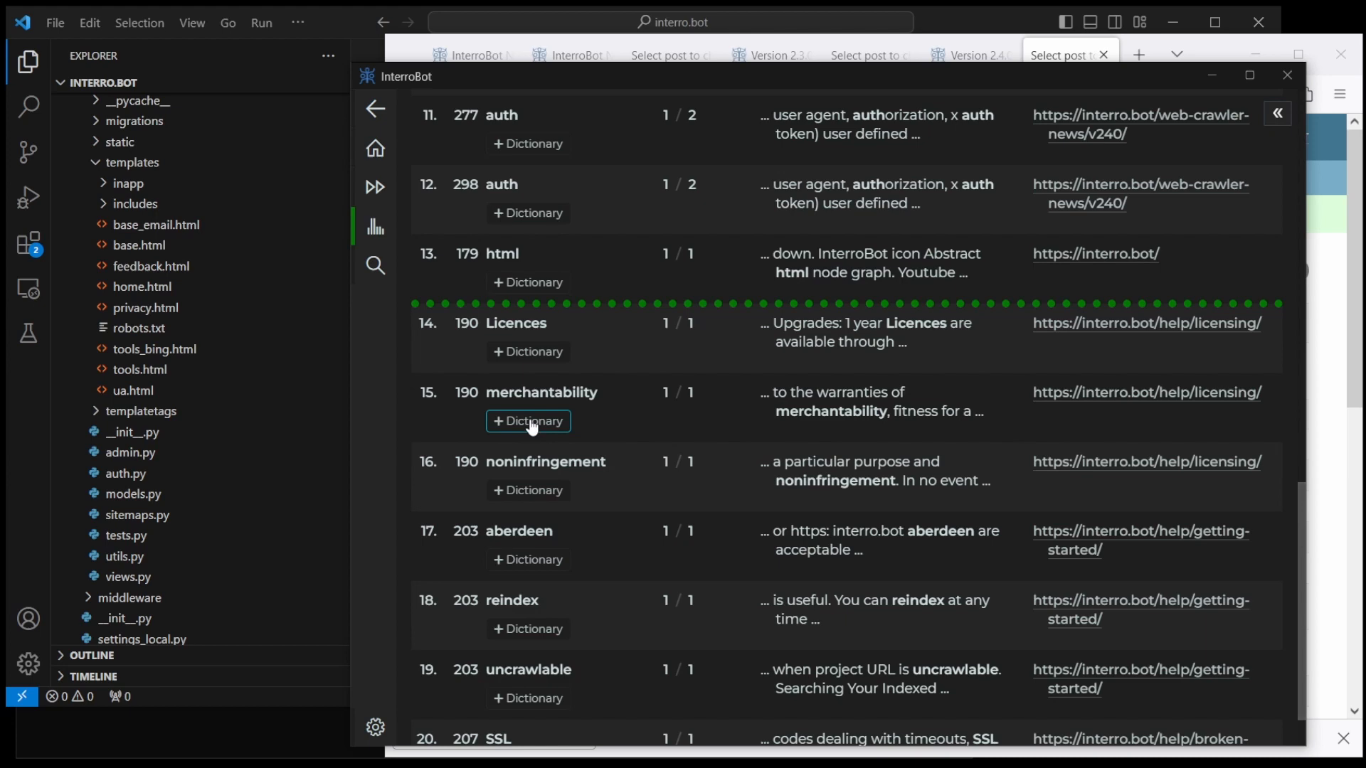
# Step: Work down the spelling results, adding merchantability, reindex, SSL, Wayback and Javascript to the dictionary
pyautogui.scroll(-3)
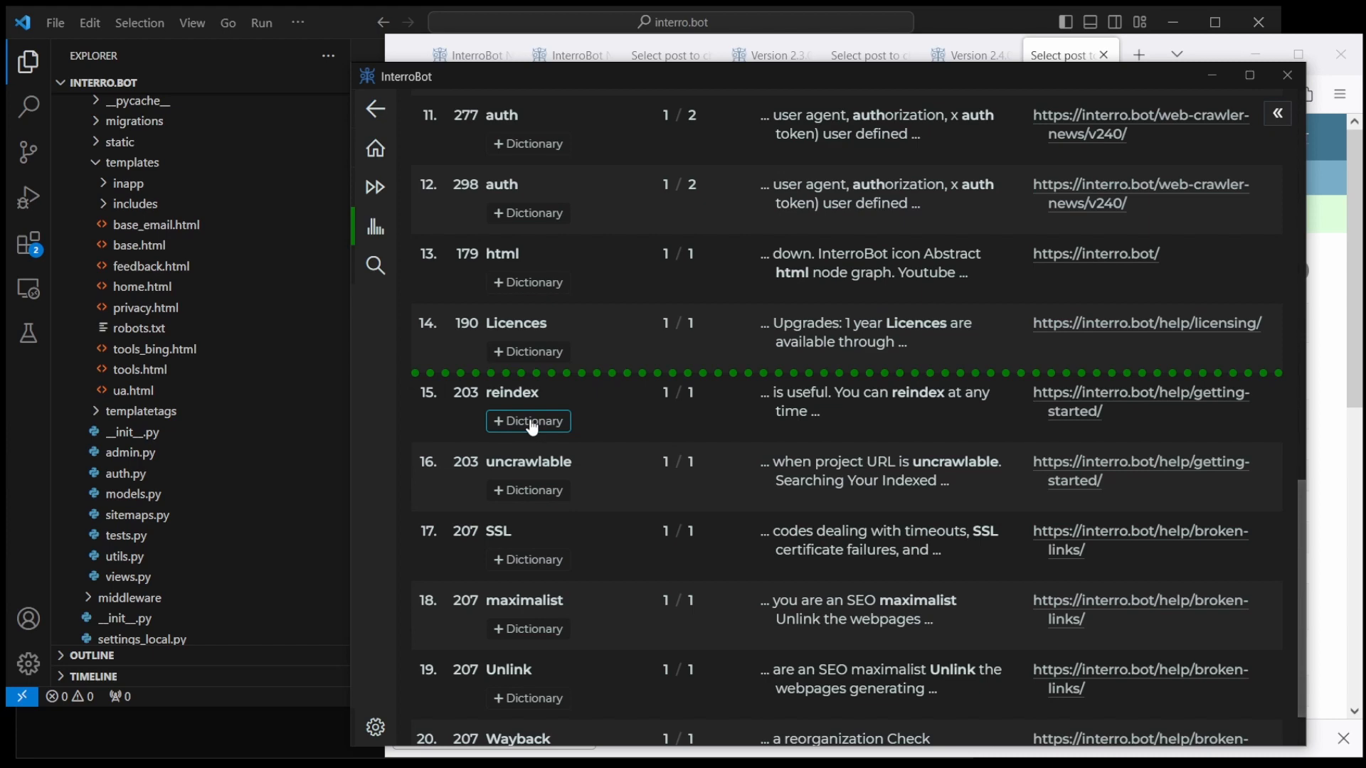
pyautogui.scroll(-3)
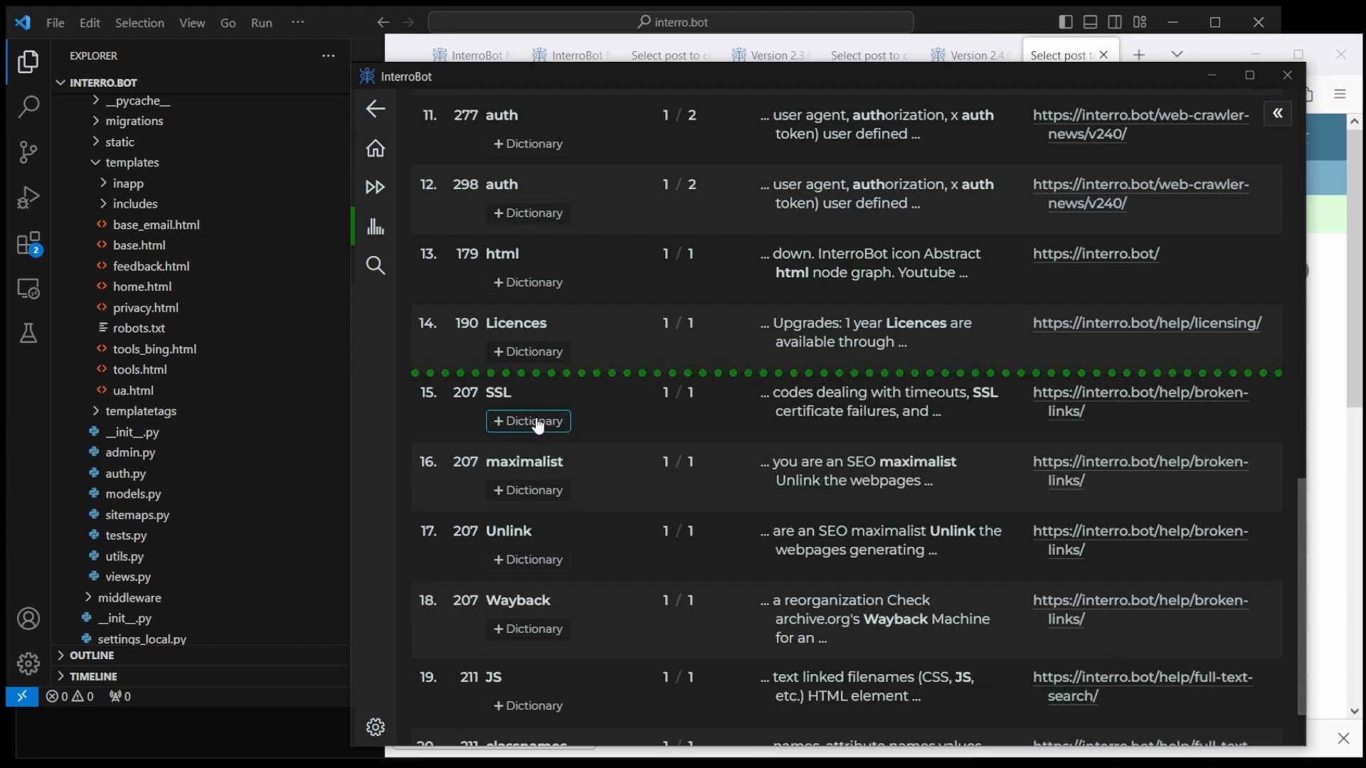
pyautogui.scroll(-3)
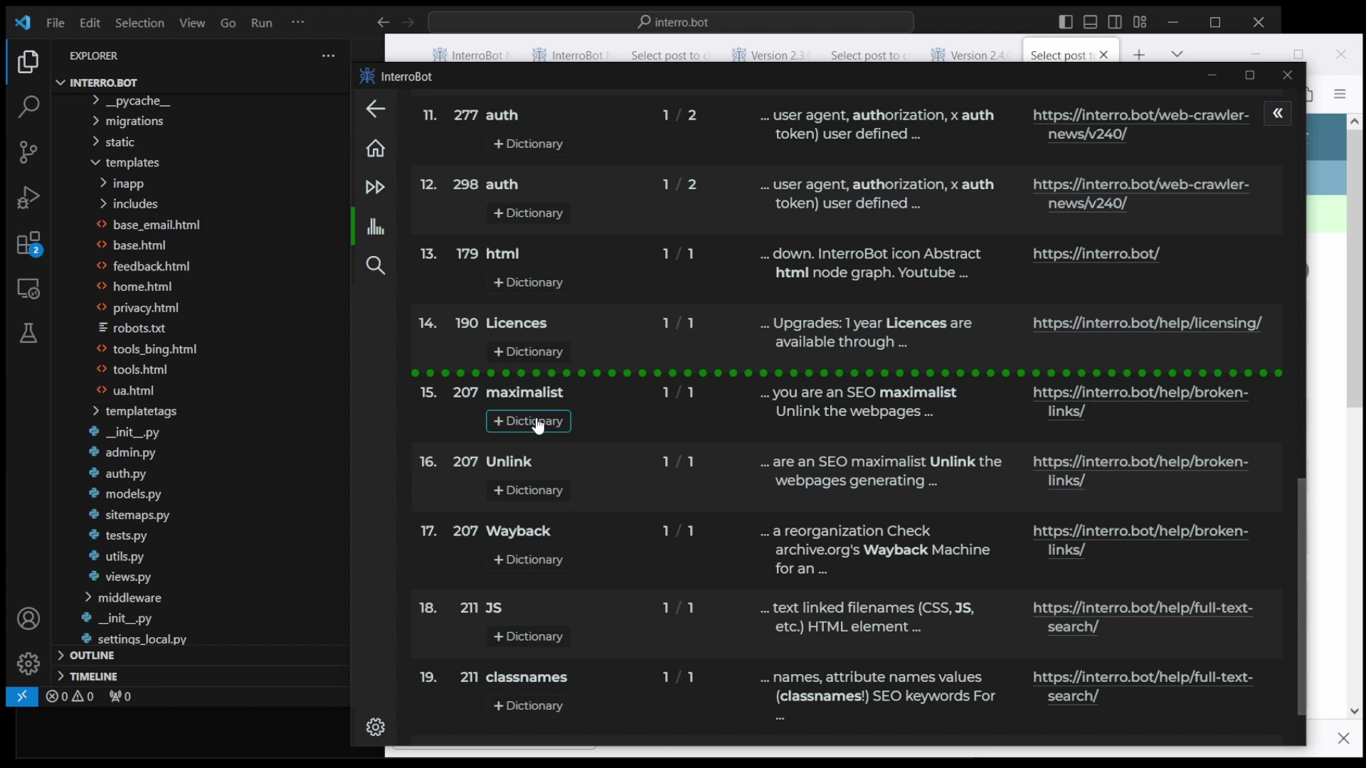
pyautogui.scroll(-3)
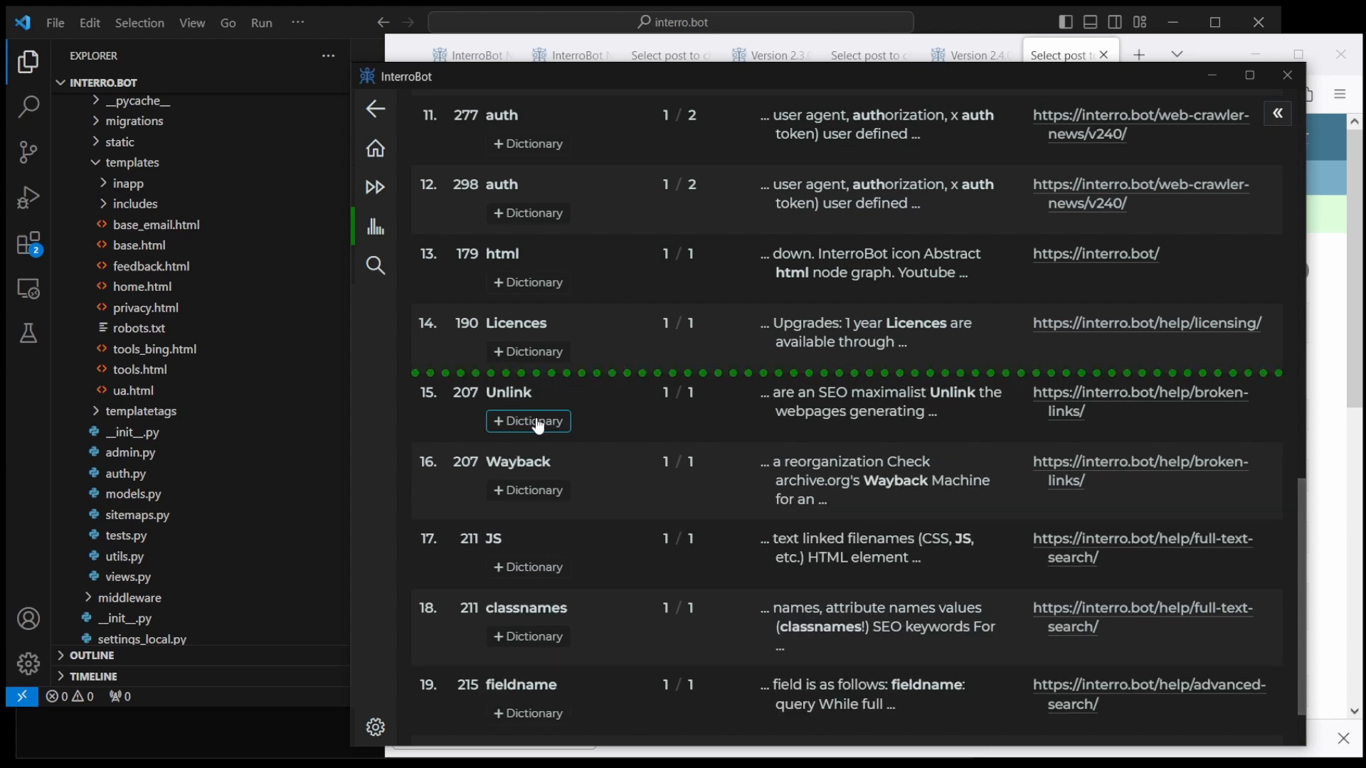
pyautogui.scroll(-3)
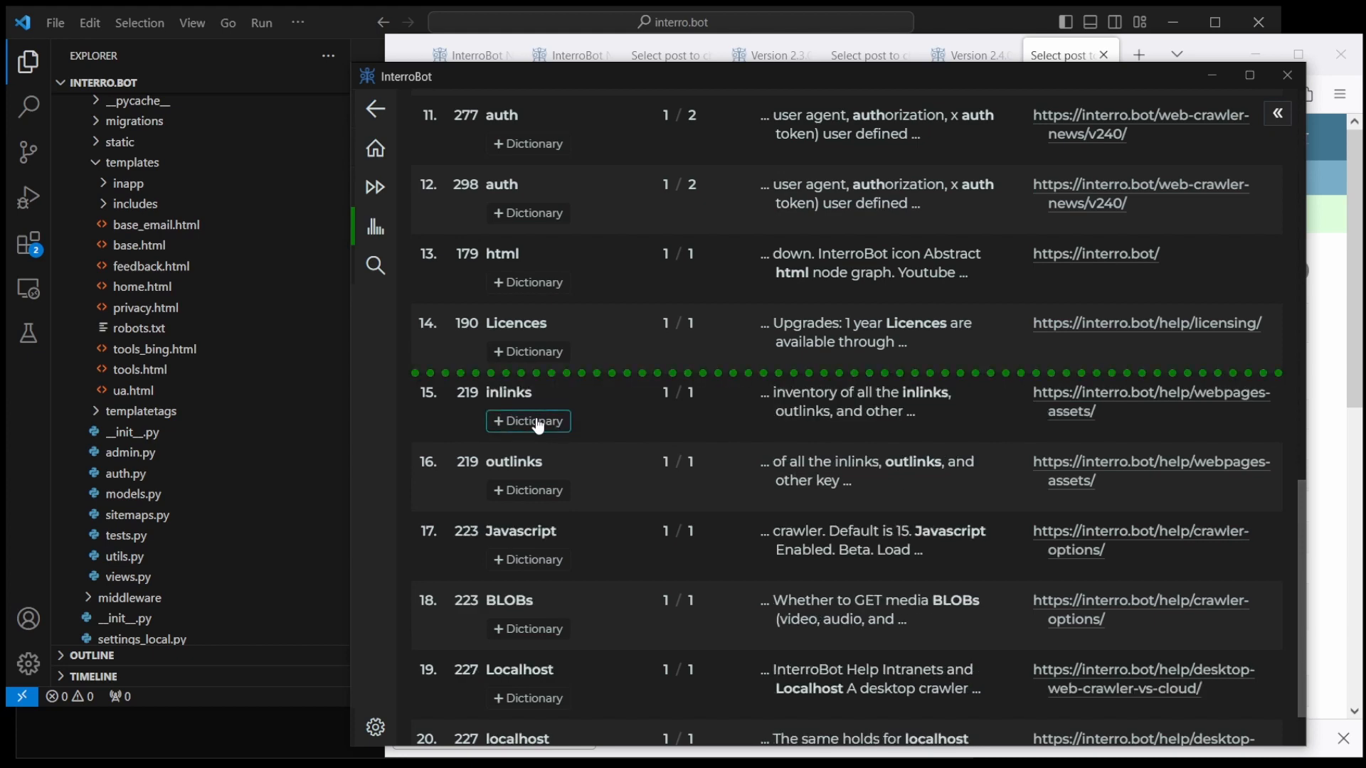
pyautogui.scroll(-3)
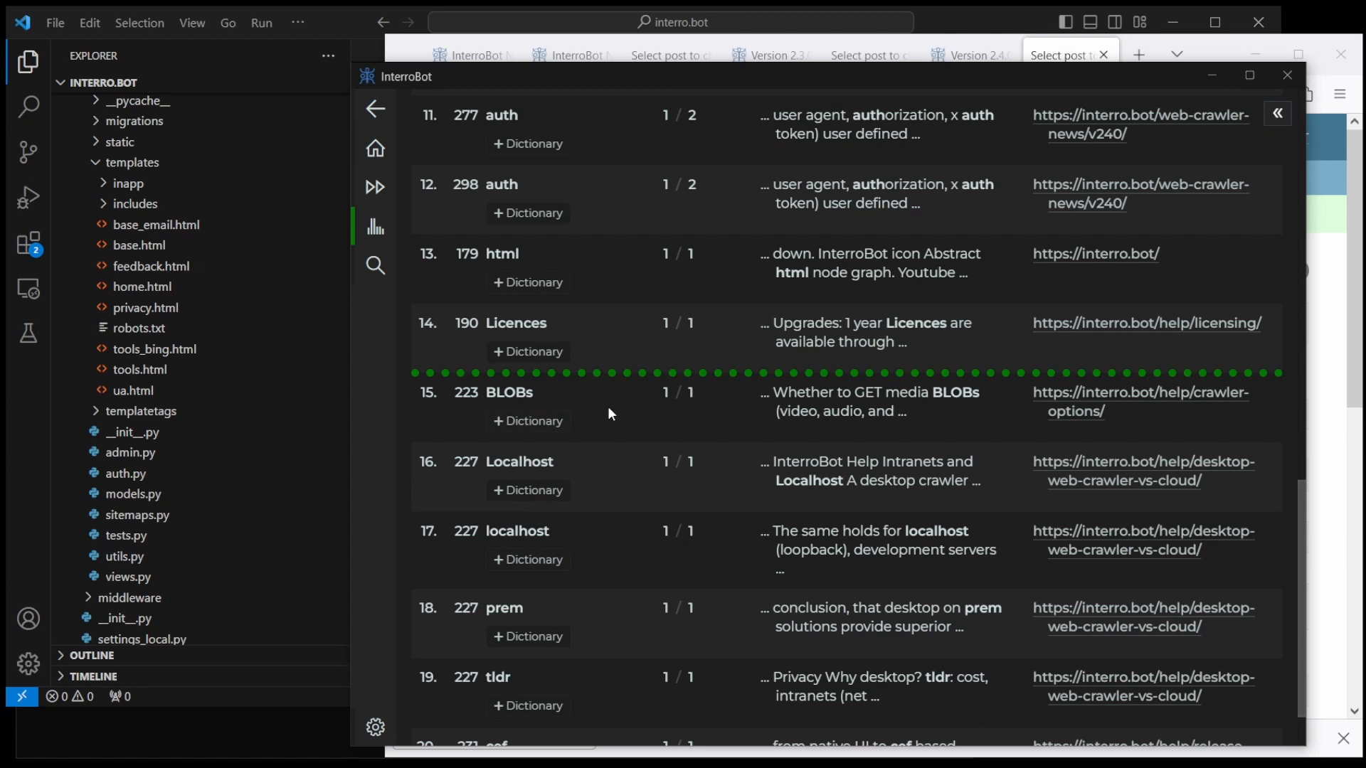
pyautogui.moveTo(804, 365)
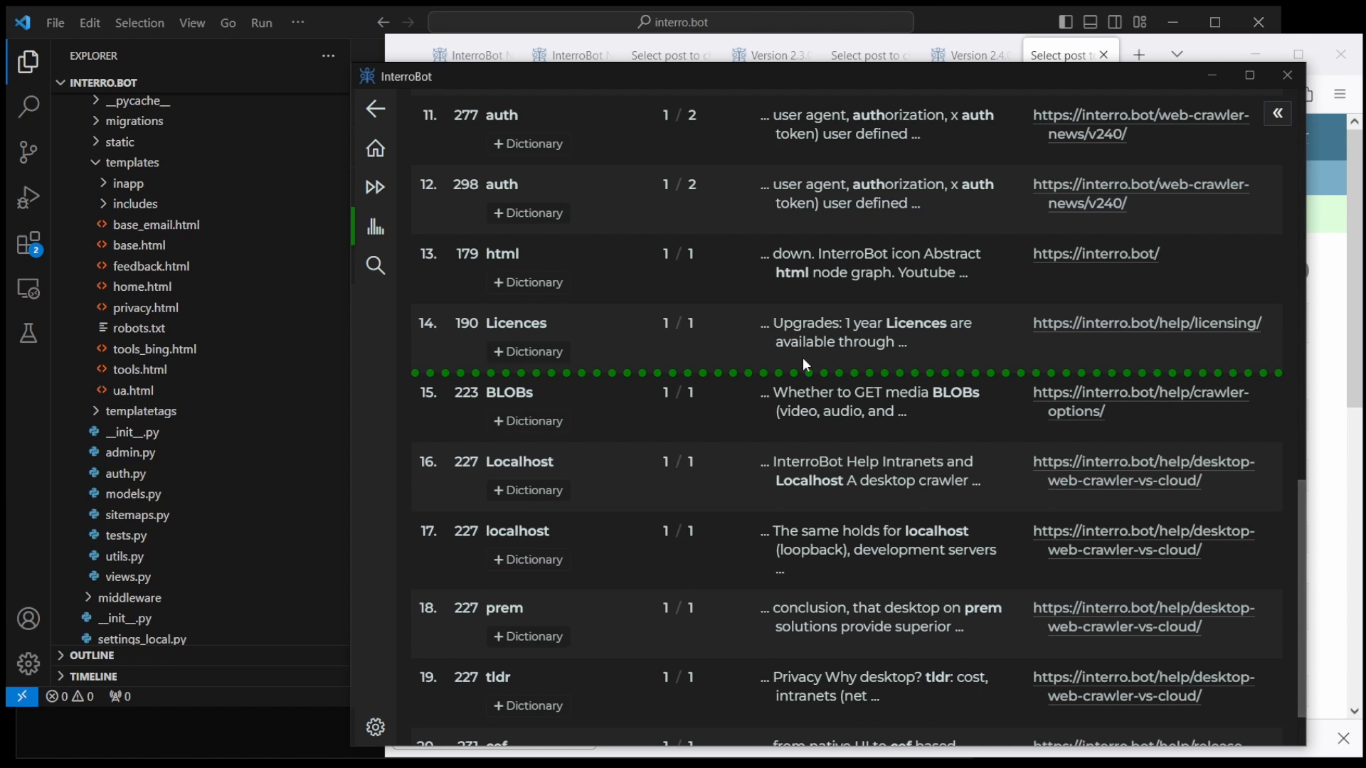
pyautogui.moveTo(1298, 536)
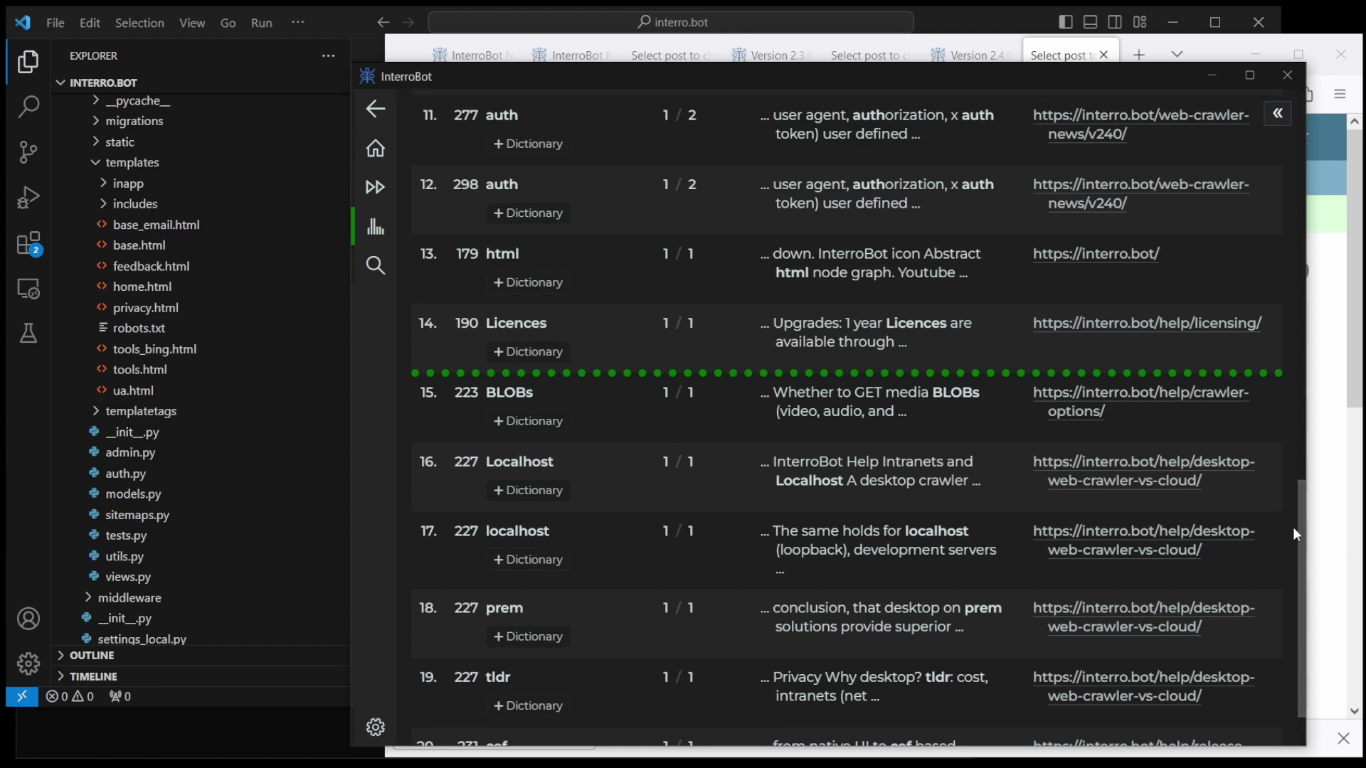
pyautogui.moveTo(447, 502)
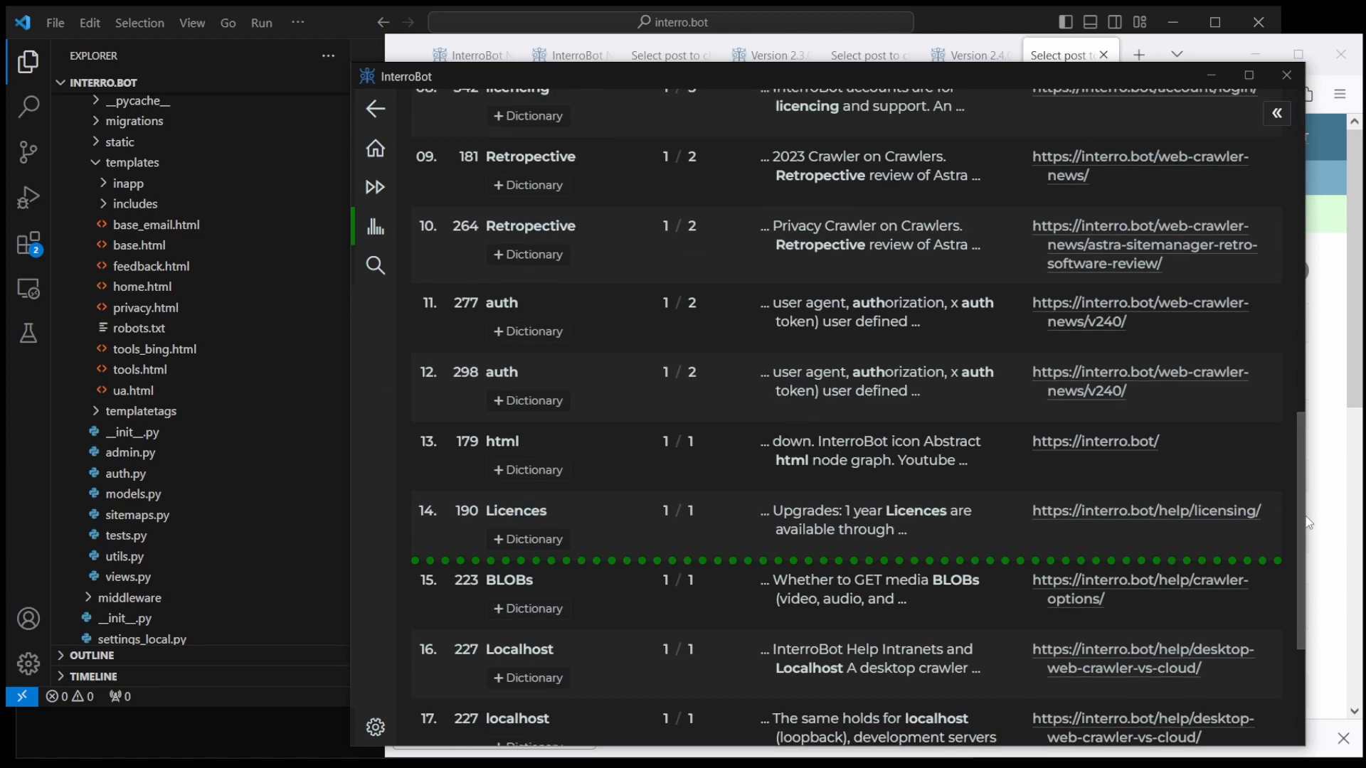
pyautogui.moveTo(1294, 269)
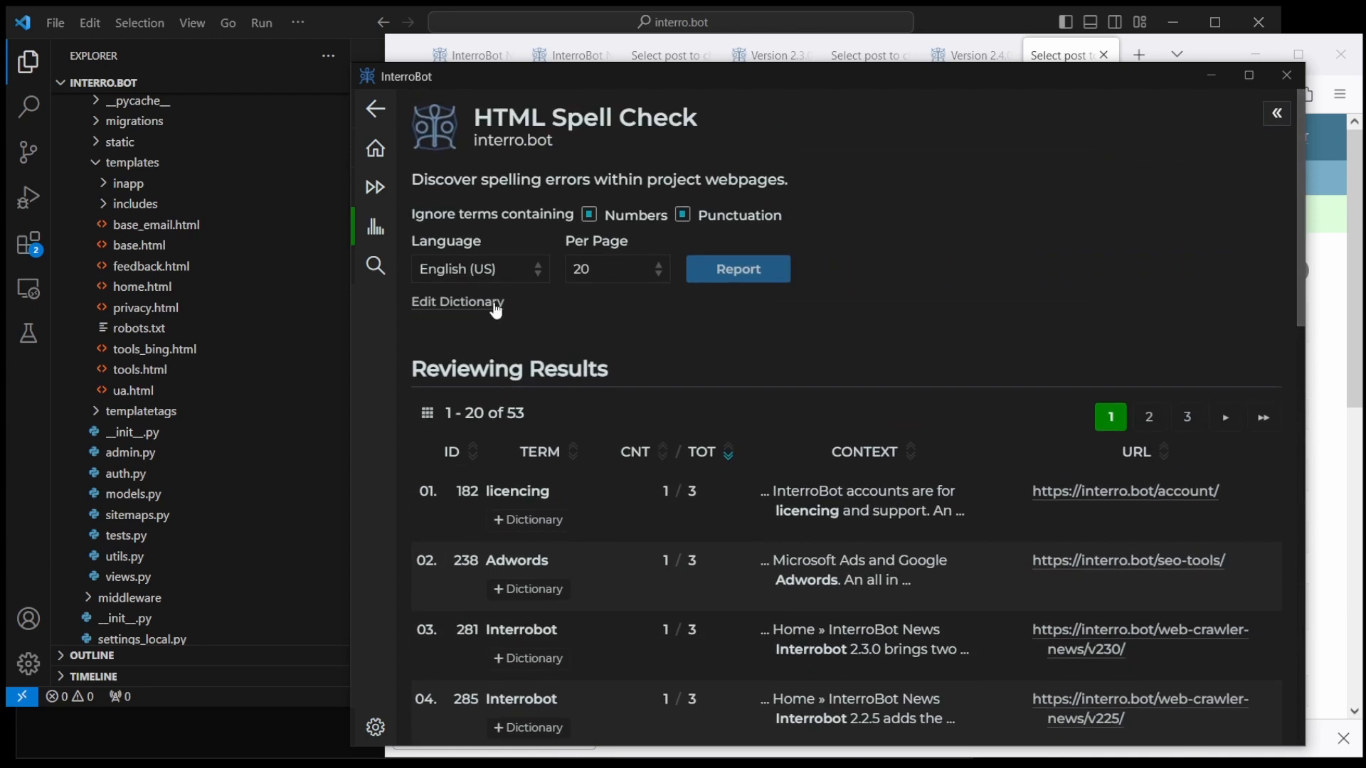
# Step: Close the dictionary editor, leaving 54 results, and search the page for 'java'
pyautogui.click(457, 302)
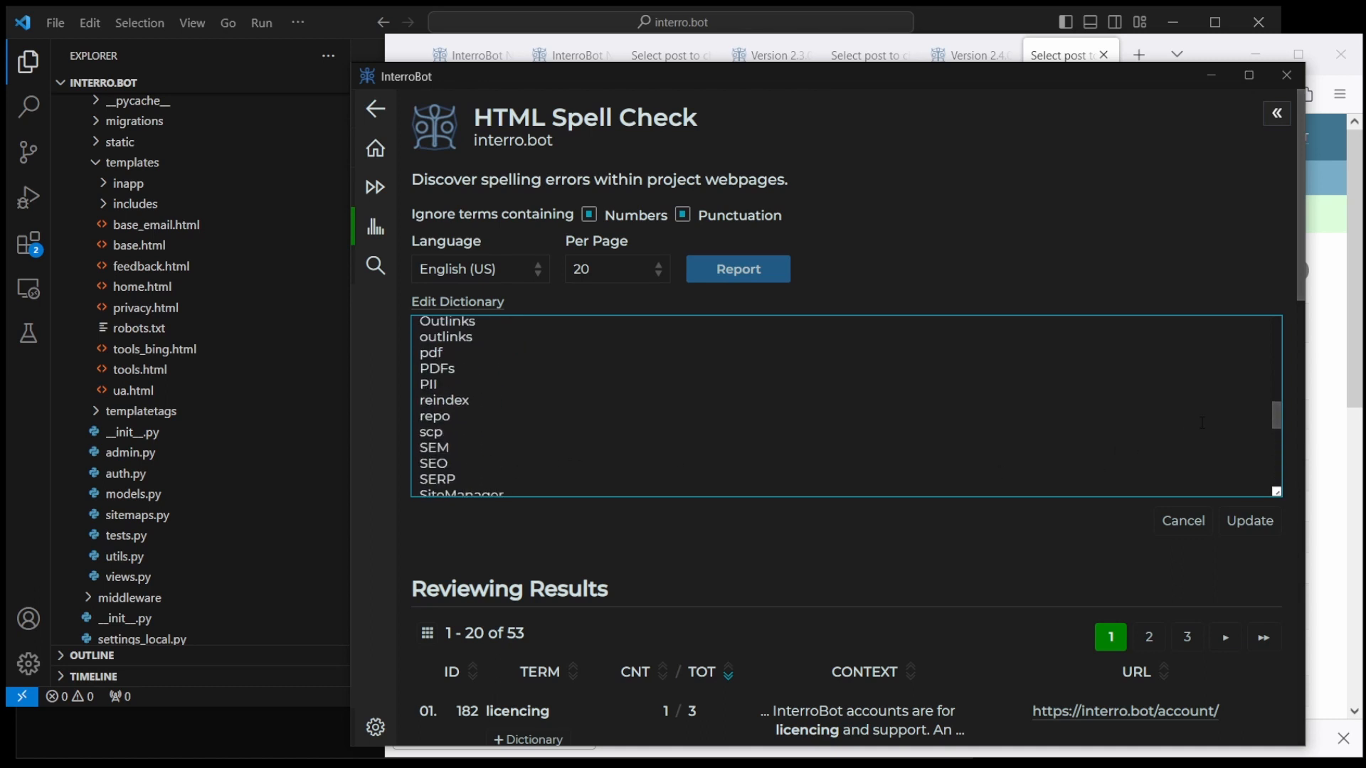
pyautogui.write('javas')
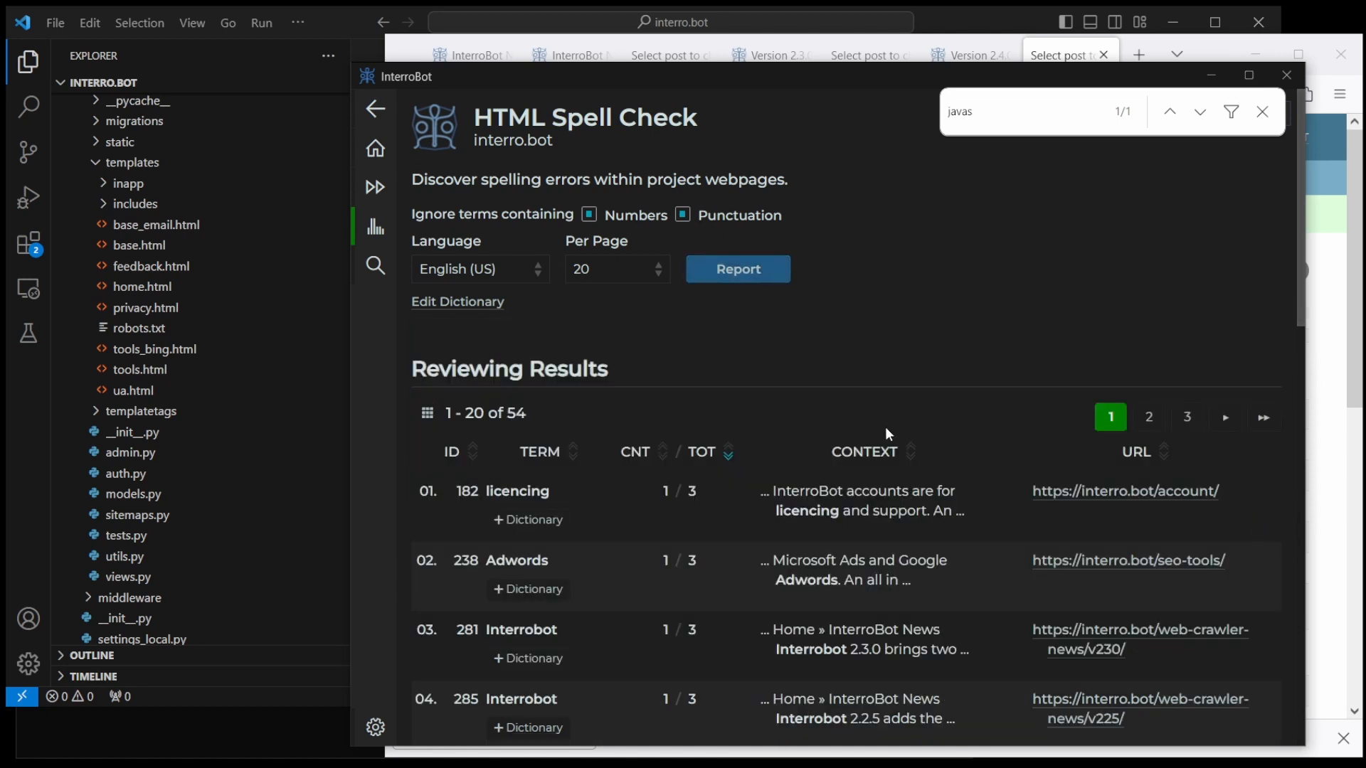
pyautogui.moveTo(783, 465)
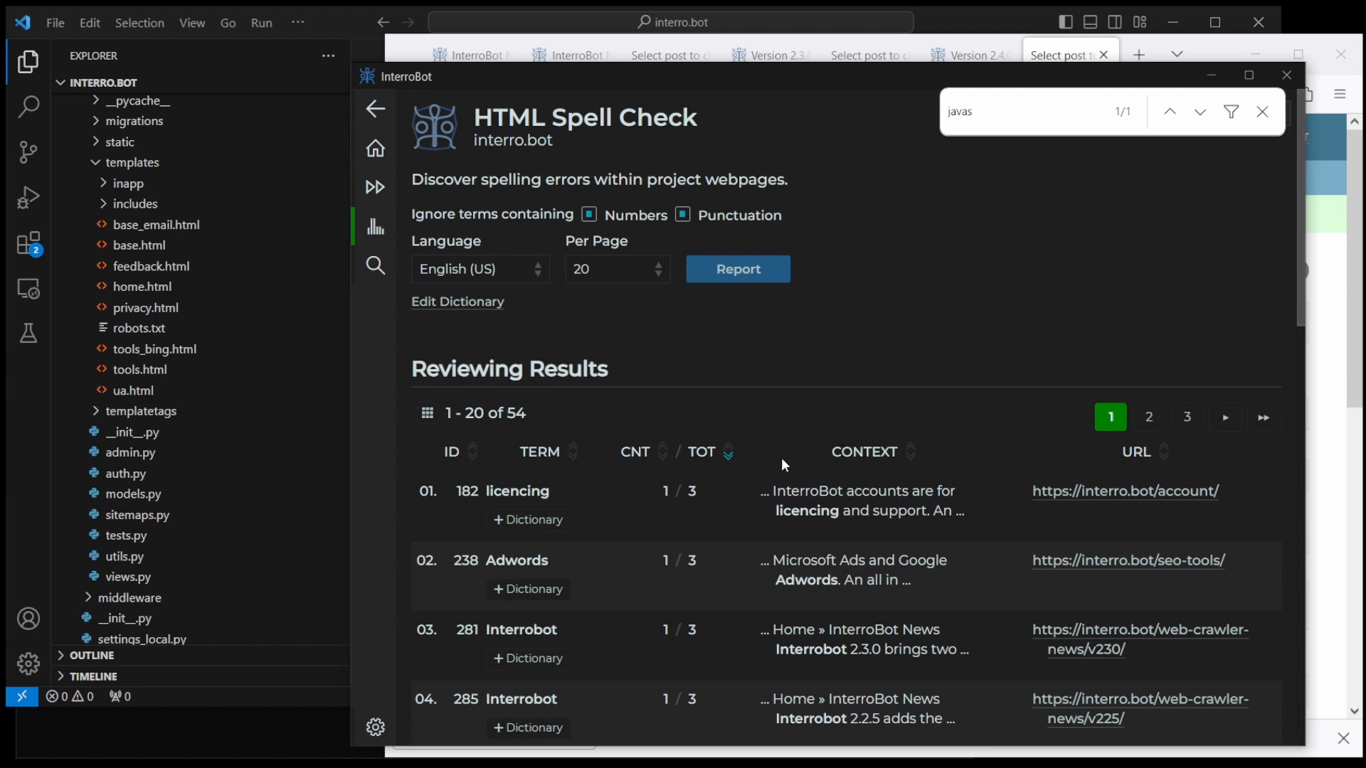
pyautogui.scroll(-3)
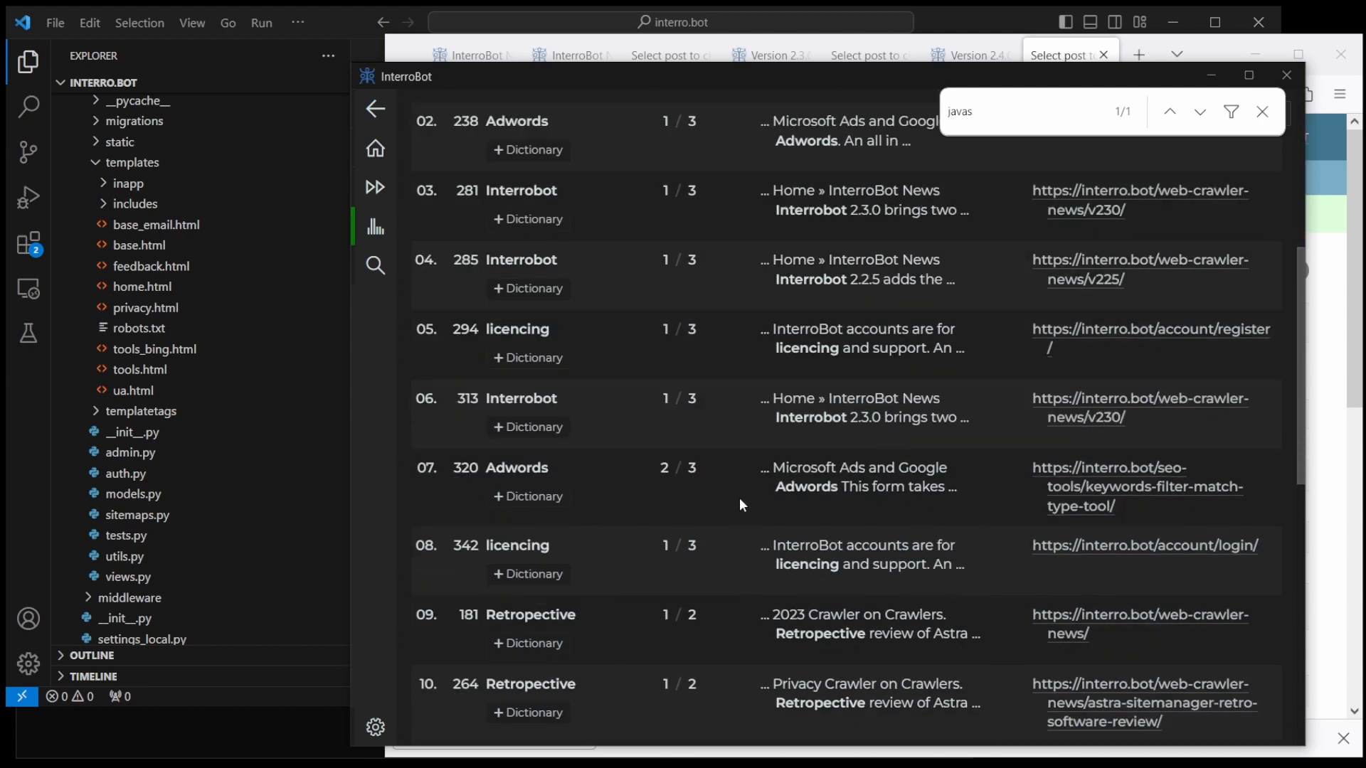
pyautogui.scroll(-3)
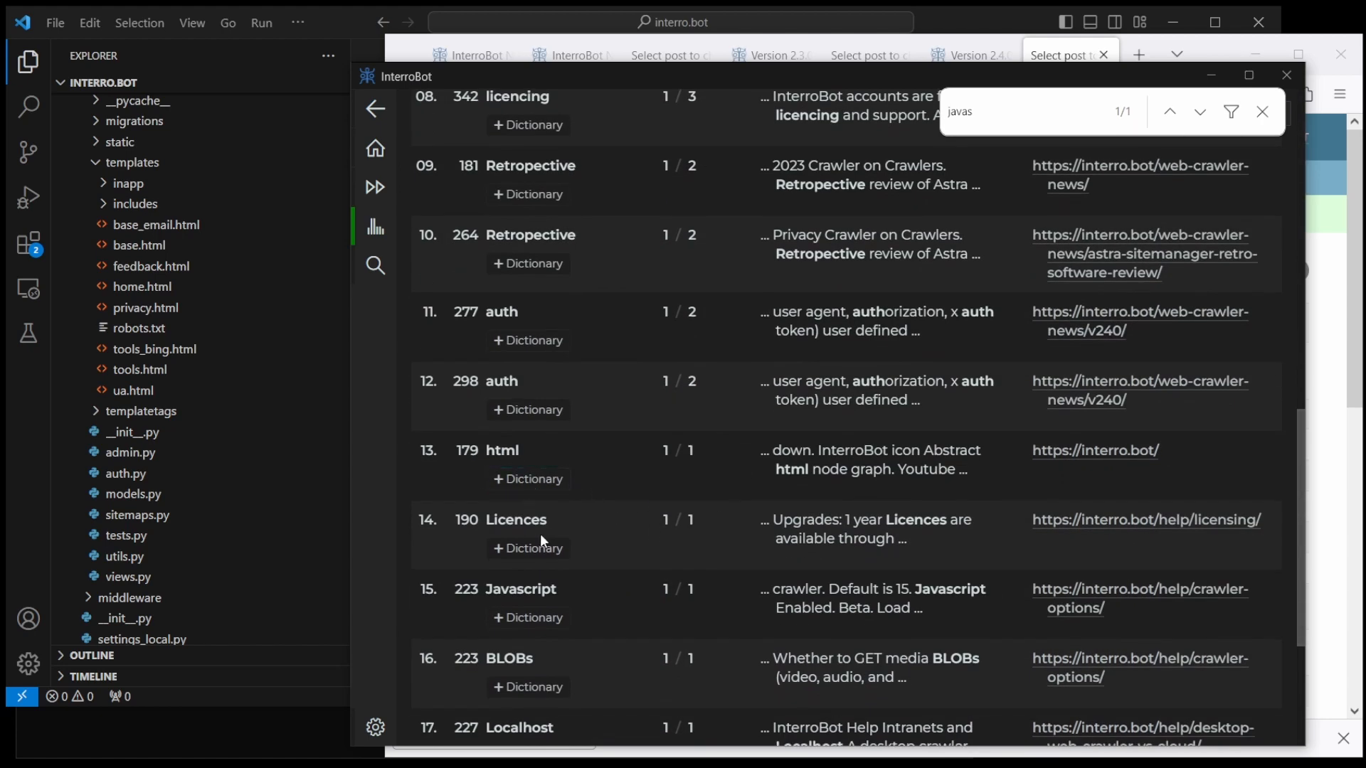
pyautogui.doubleClick(515, 520)
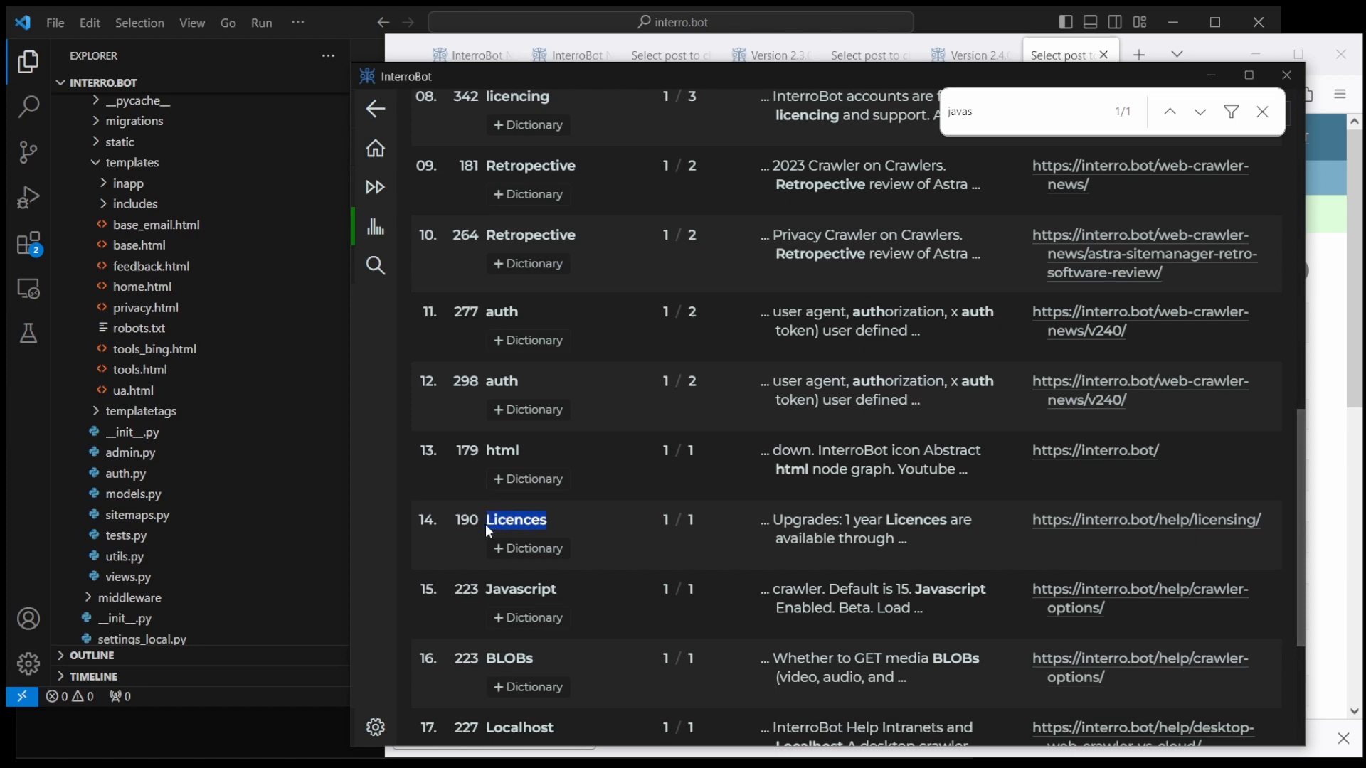
pyautogui.scroll(-3)
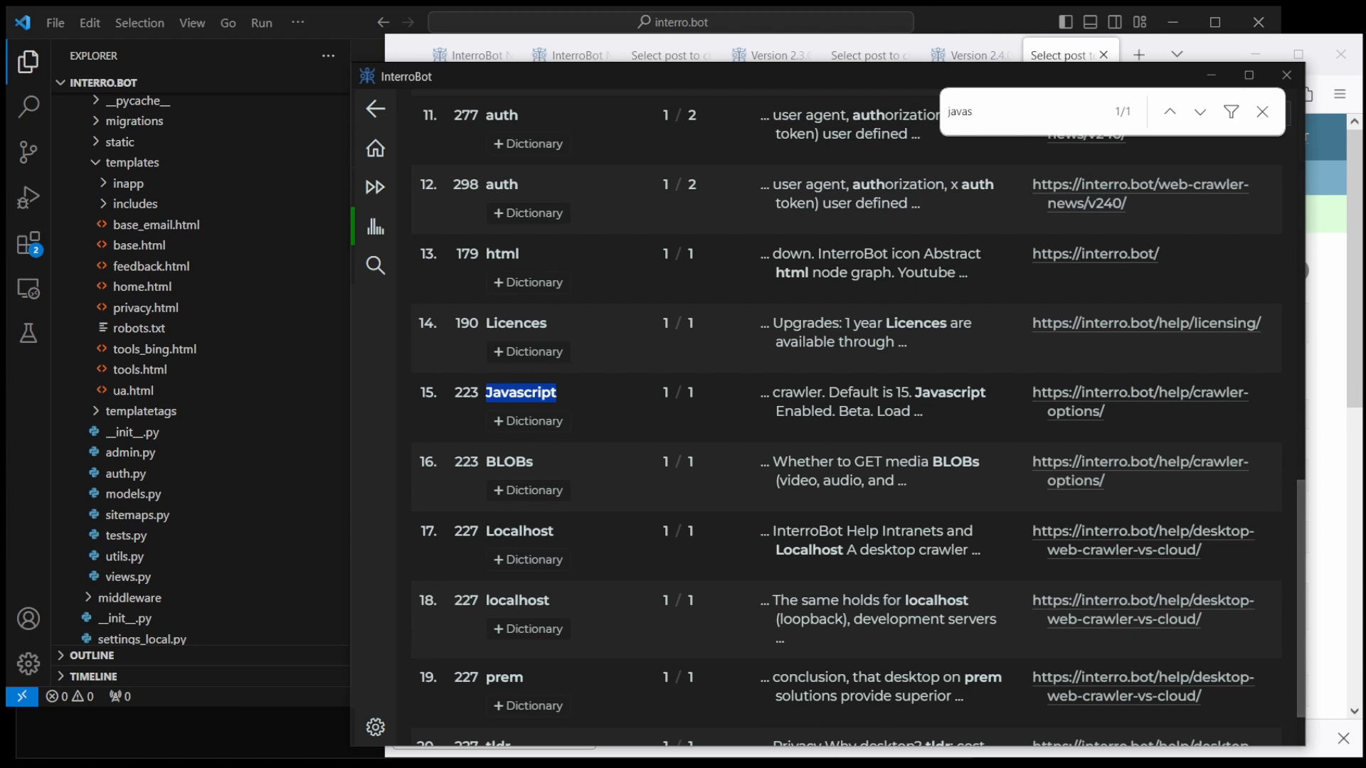
pyautogui.moveTo(624, 680)
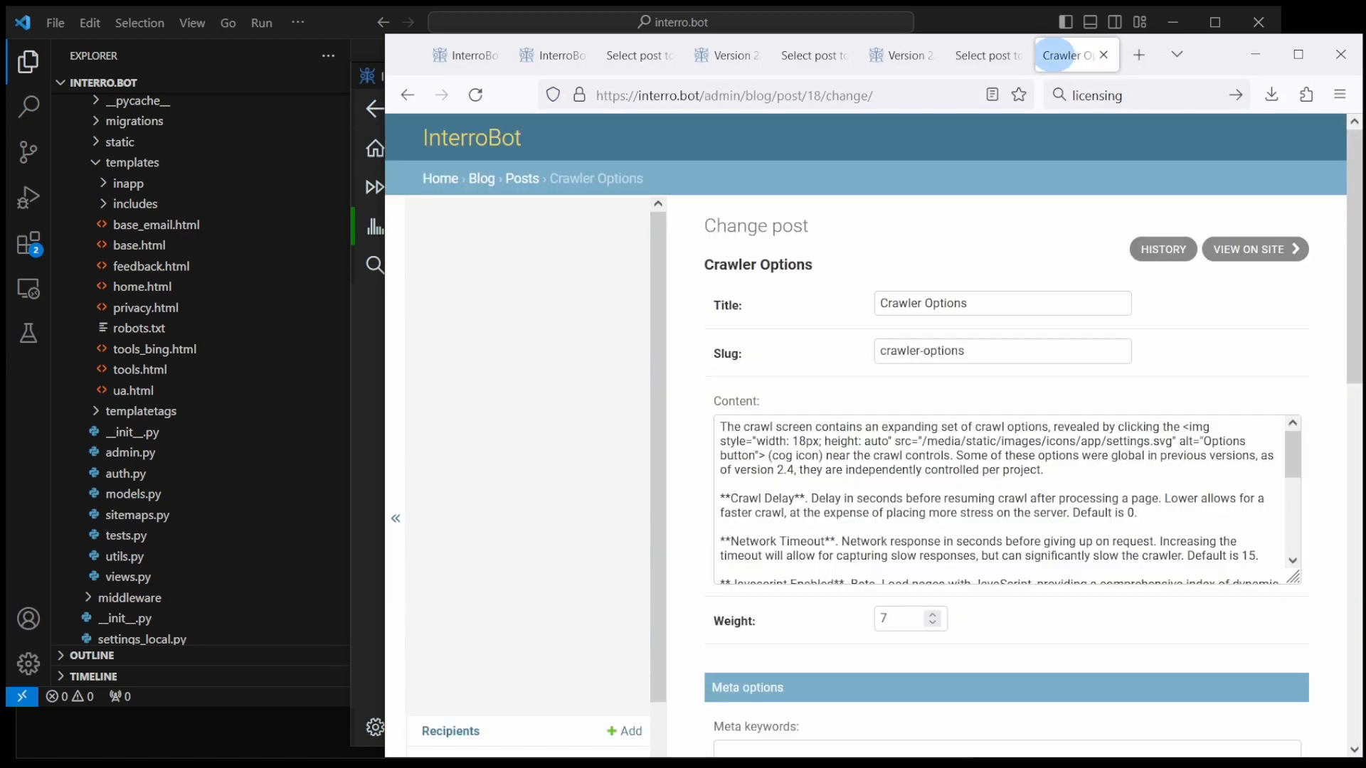
# Step: Rename the Crawler Options heading 'JavaScript Enabled' to 'JavaScript Rendering' and save the post
pyautogui.write('java')
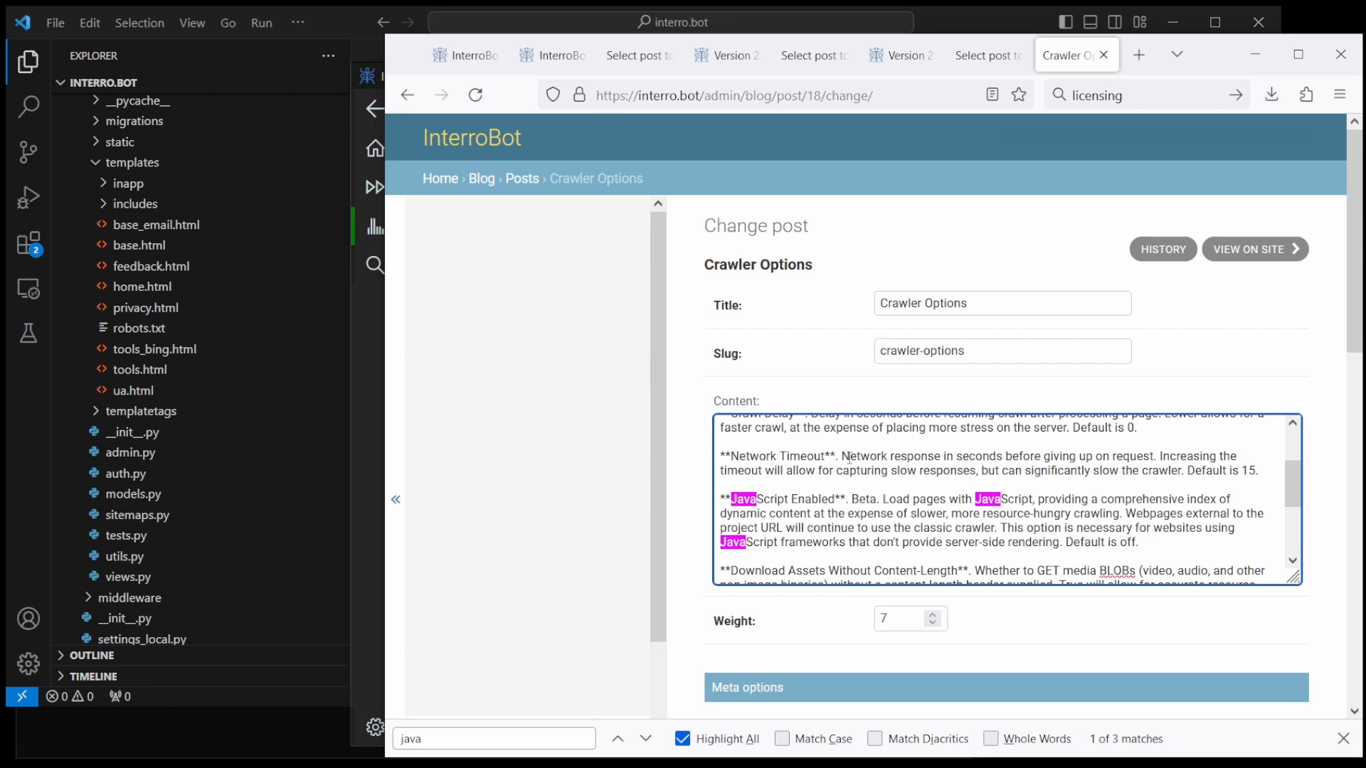
pyautogui.doubleClick(813, 499)
pyautogui.write('Rendering')
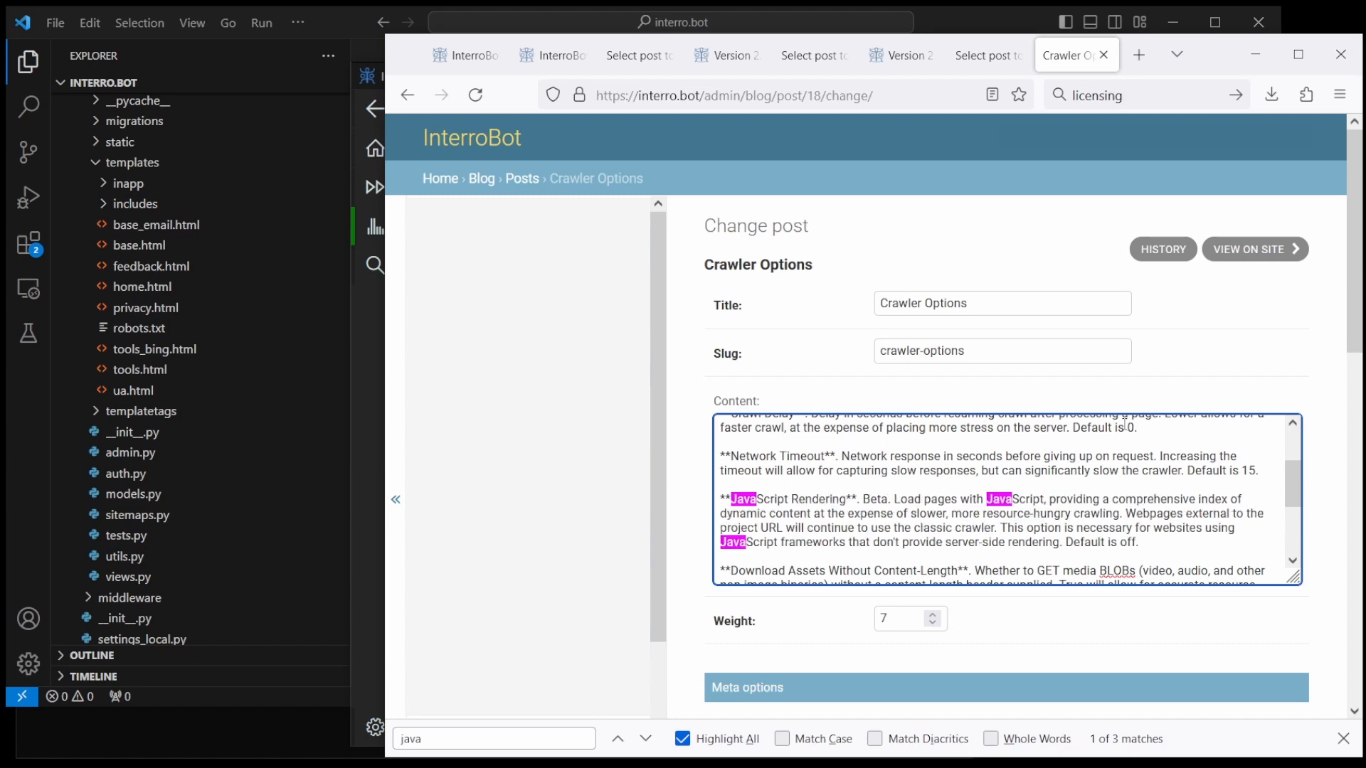
pyautogui.scroll(-3)
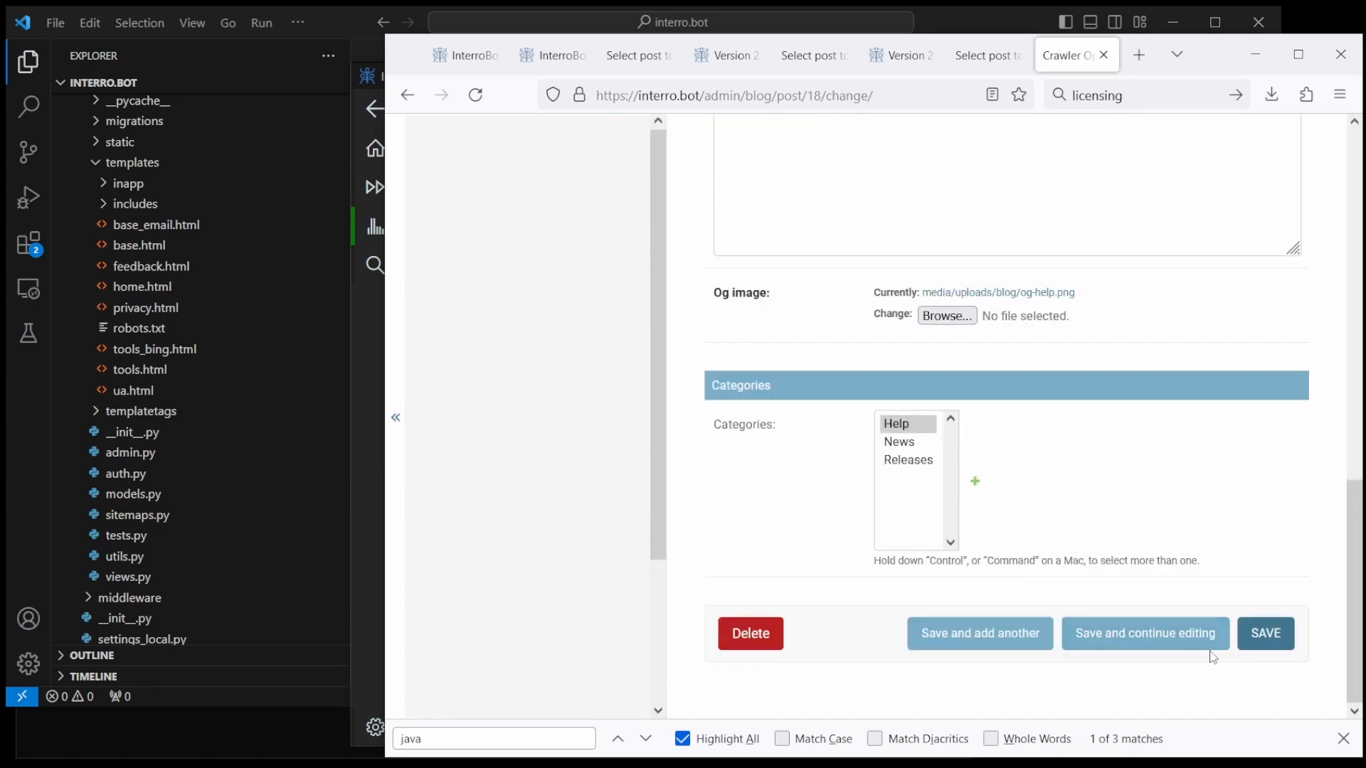
pyautogui.click(1265, 633)
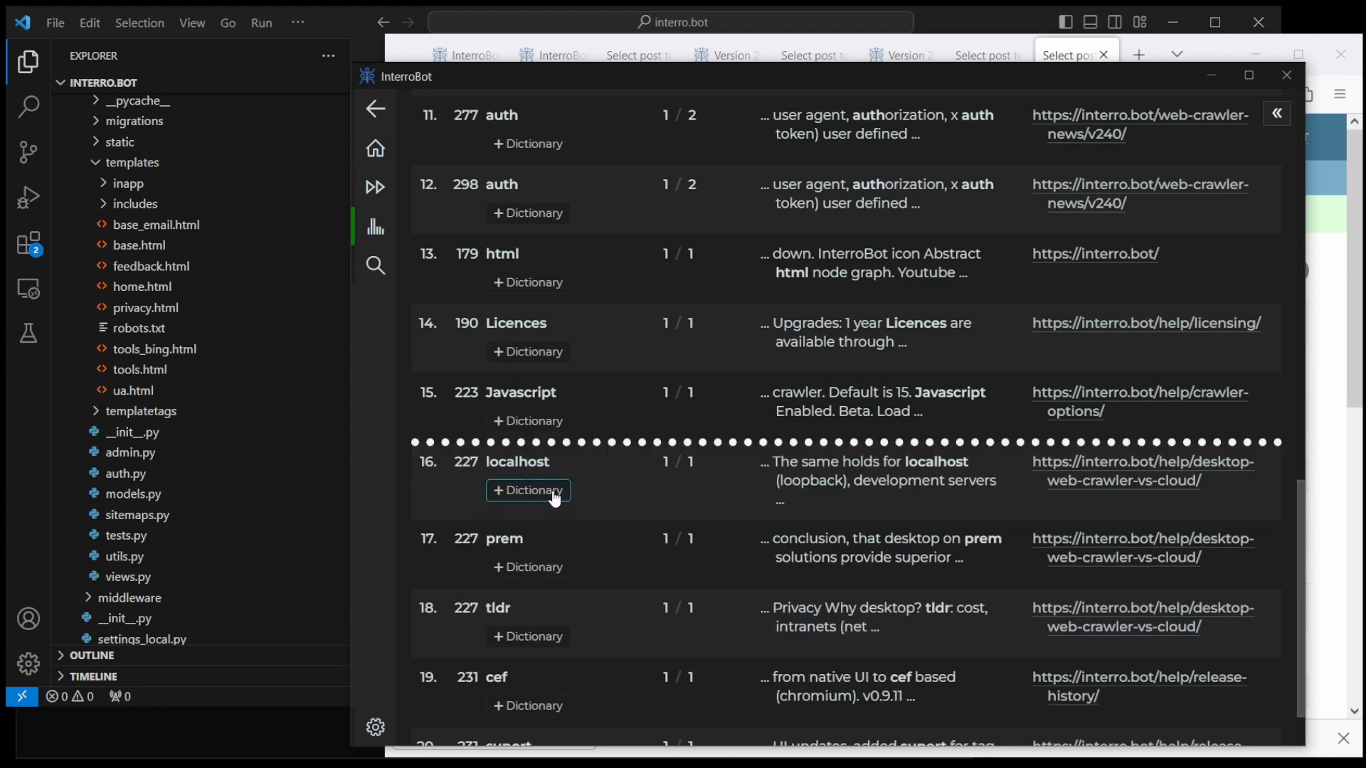
# Step: Add localhost, prem and tldr to the dictionary, then select cef in its context snippet
pyautogui.click(528, 490)
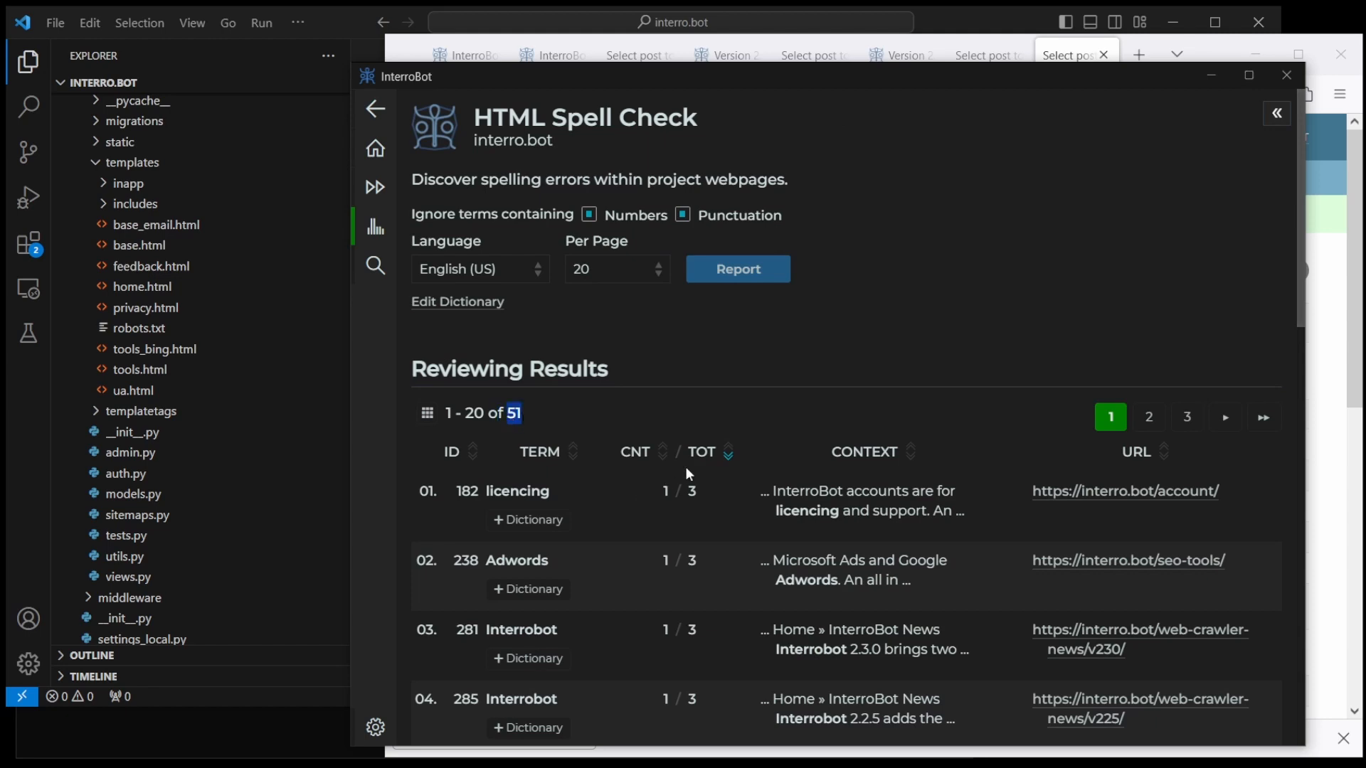
pyautogui.scroll(-3)
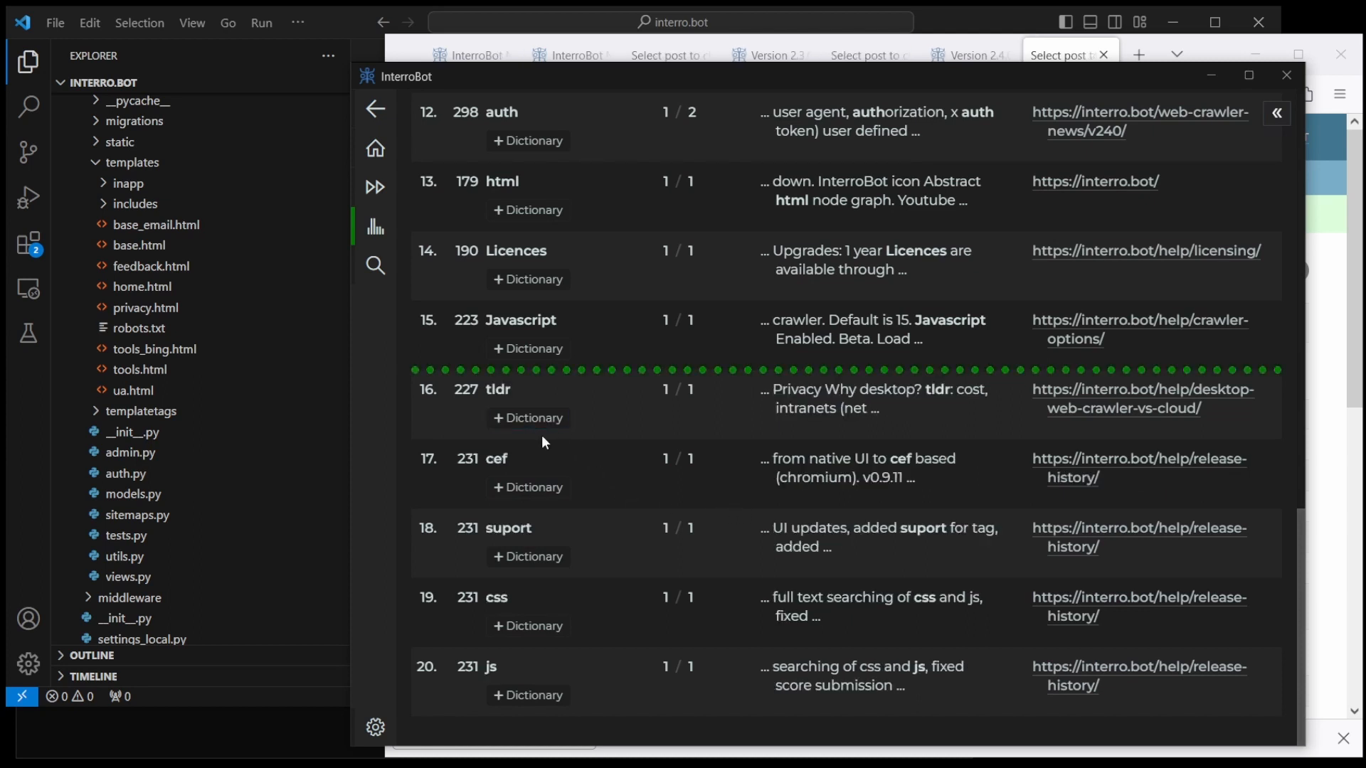
pyautogui.scroll(-3)
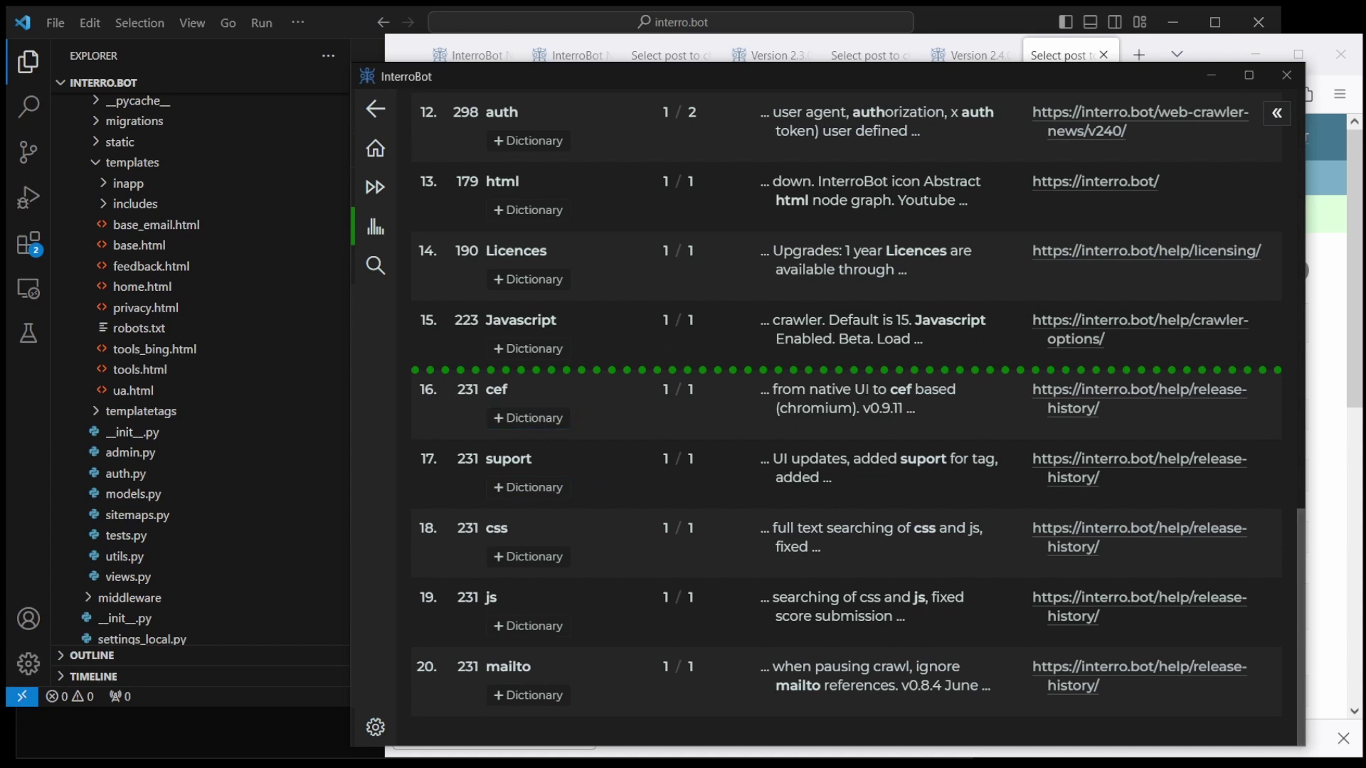
pyautogui.doubleClick(892, 389)
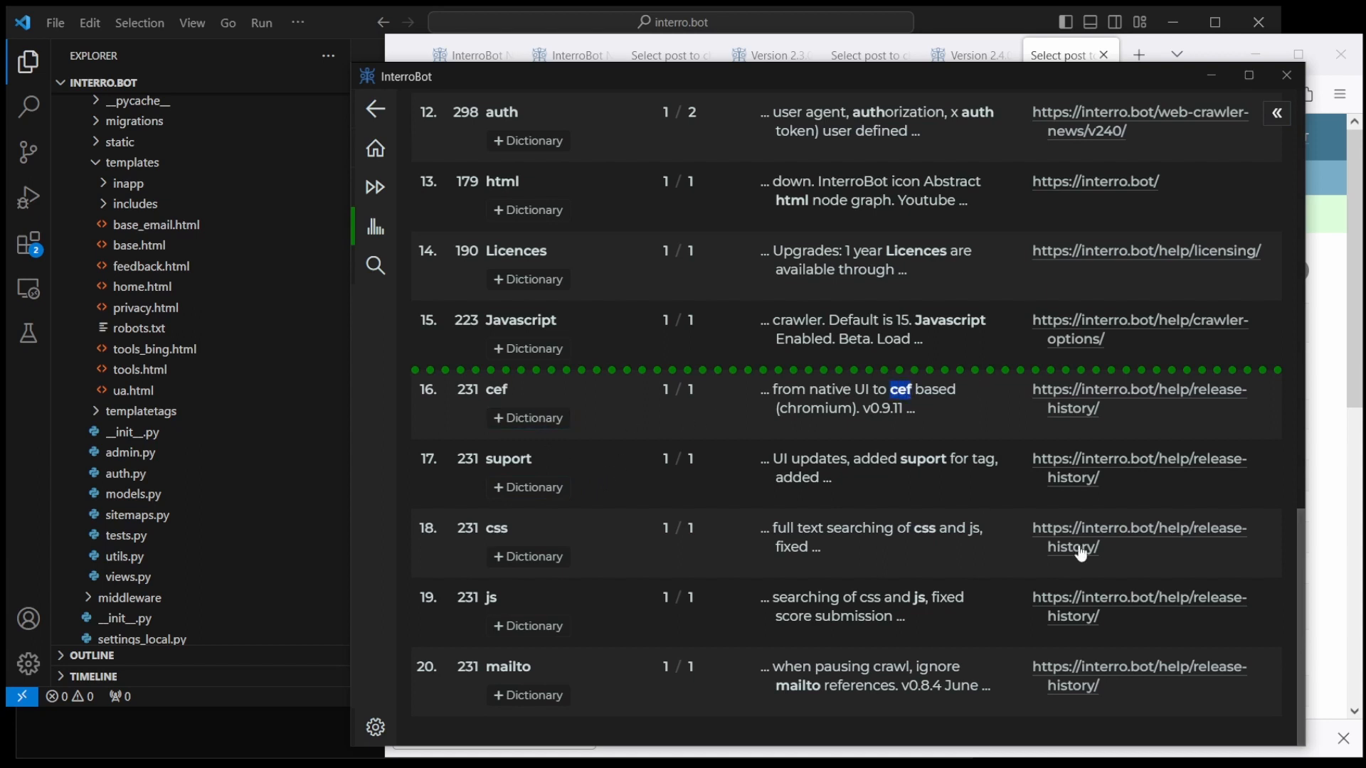
pyautogui.moveTo(1067, 487)
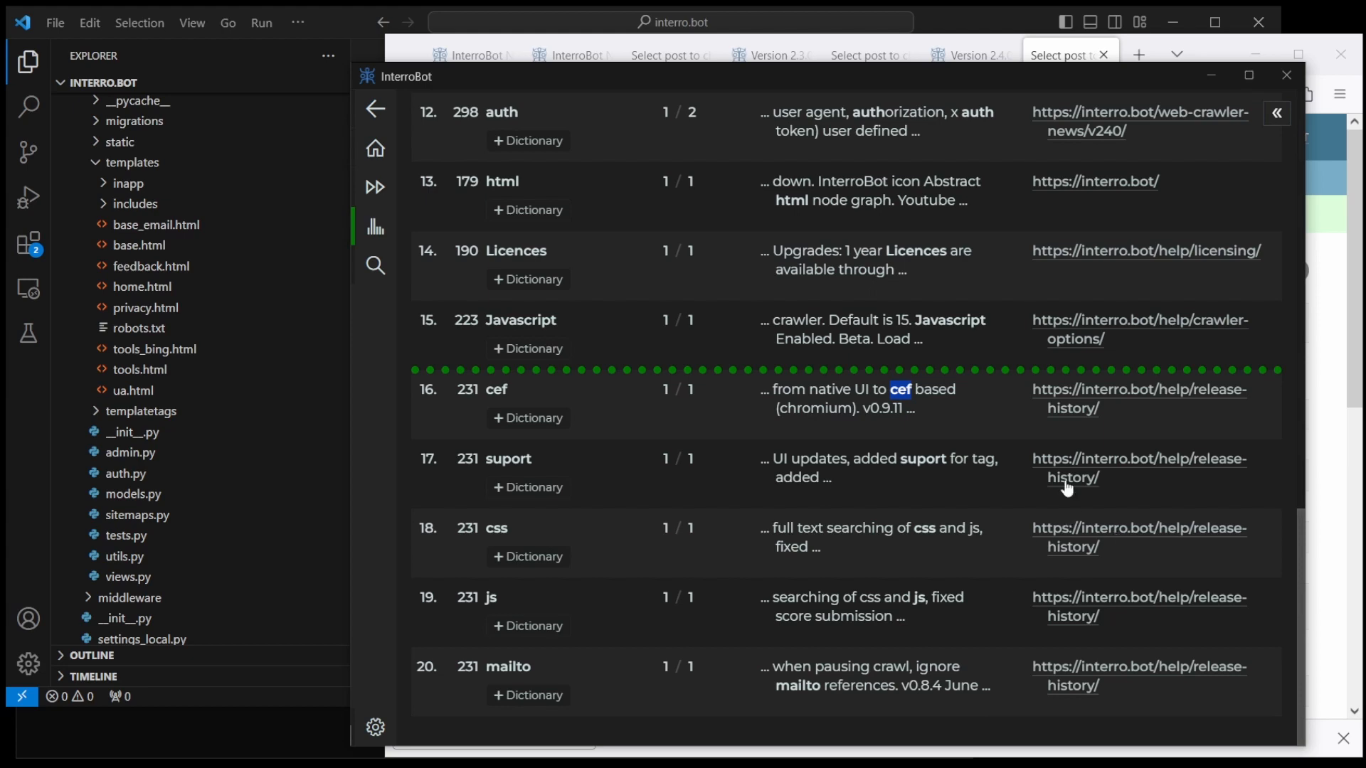
pyautogui.moveTo(1072, 446)
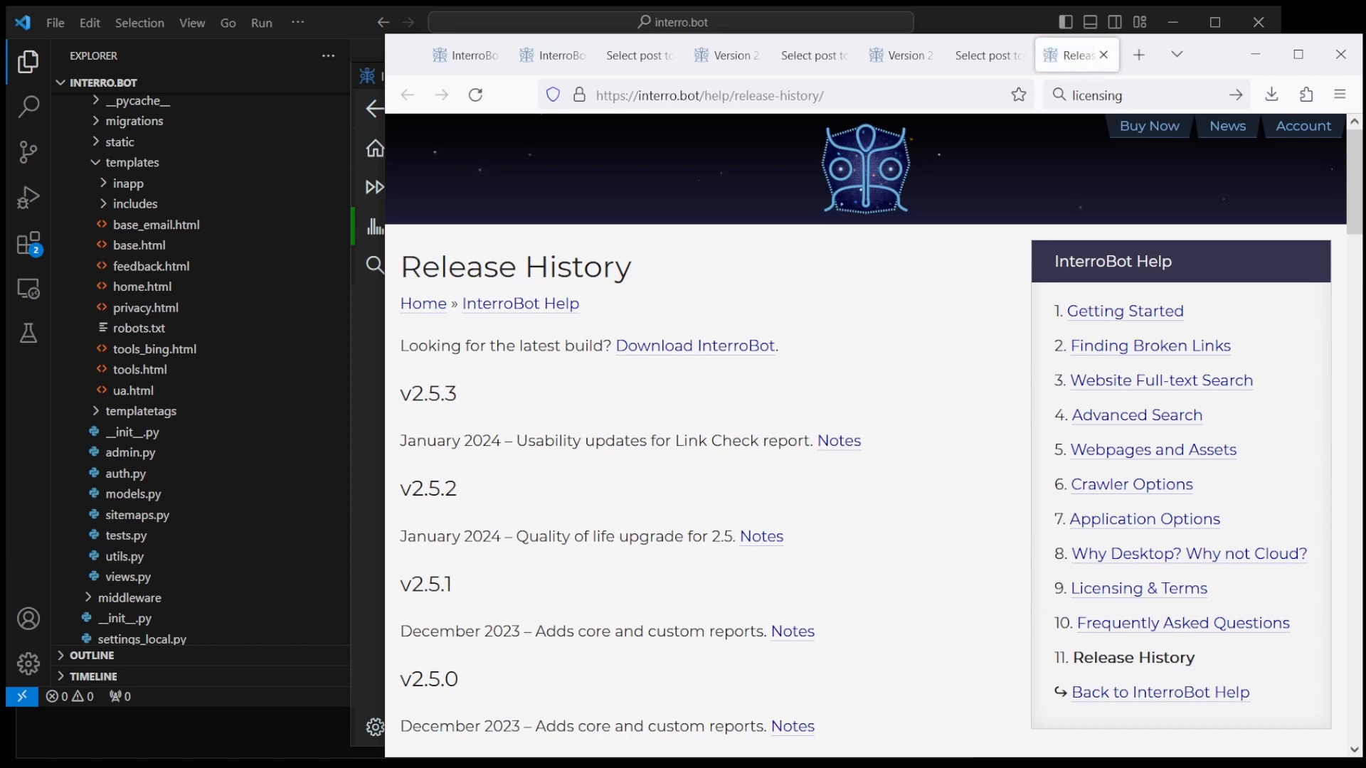
# Step: Locate the lowercase cef in the Release History post and capitalise it to CEF-based
pyautogui.scroll(-3)
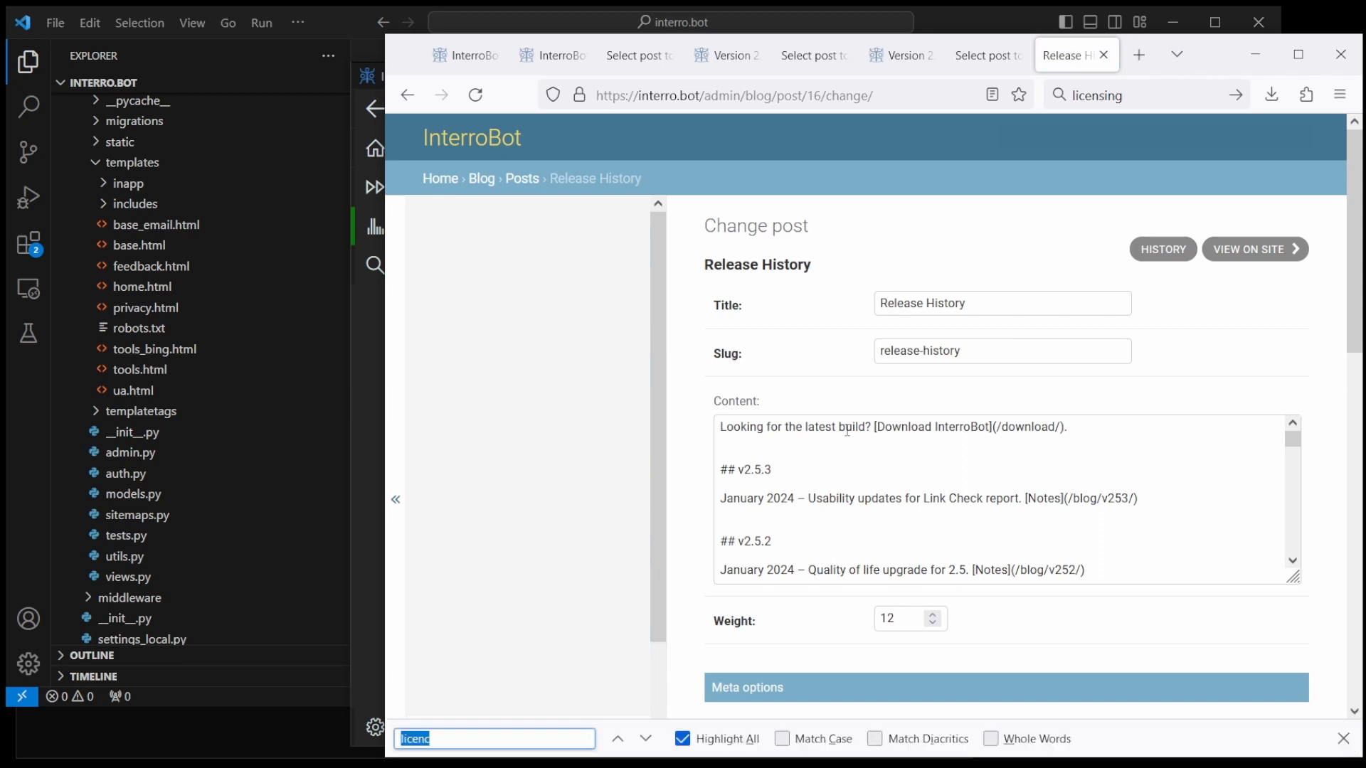
pyautogui.write('CEF')
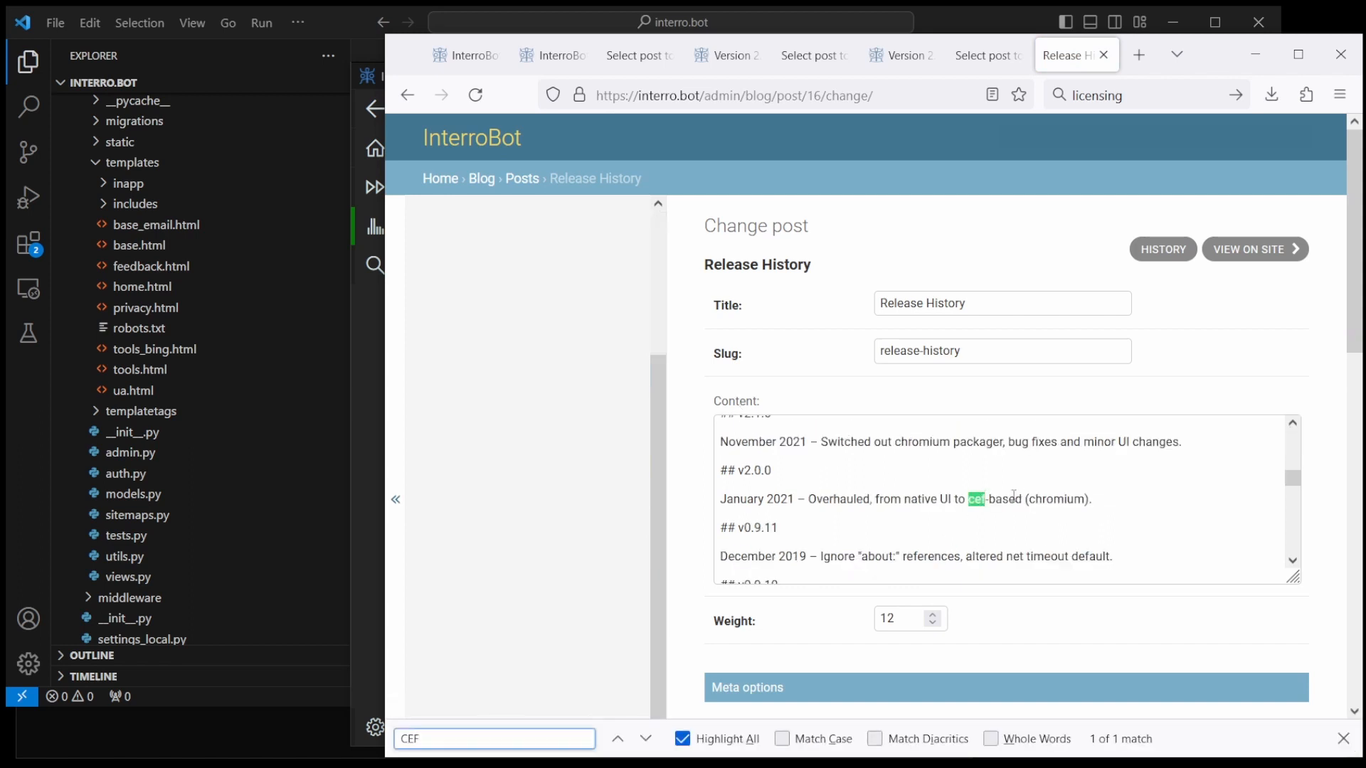
pyautogui.click(1076, 468)
pyautogui.write('CEF')
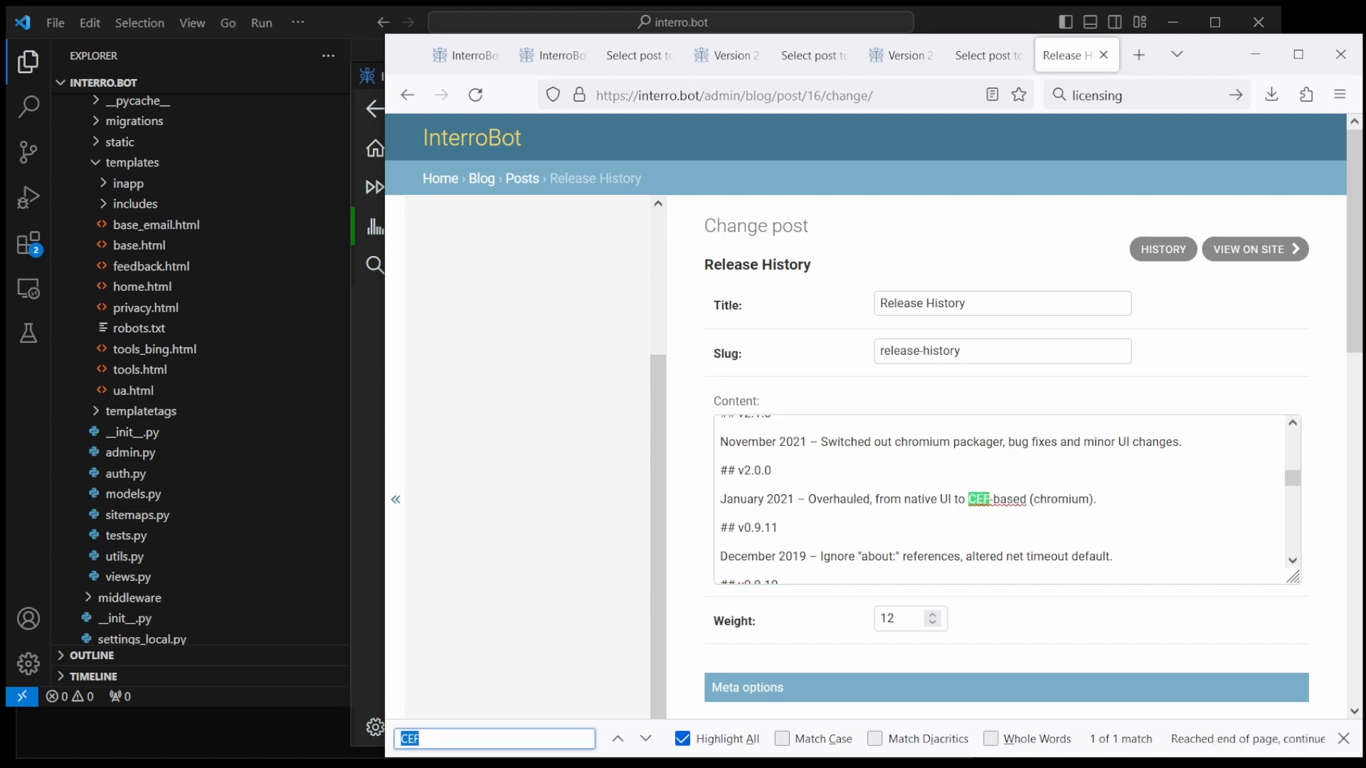
pyautogui.scroll(-3)
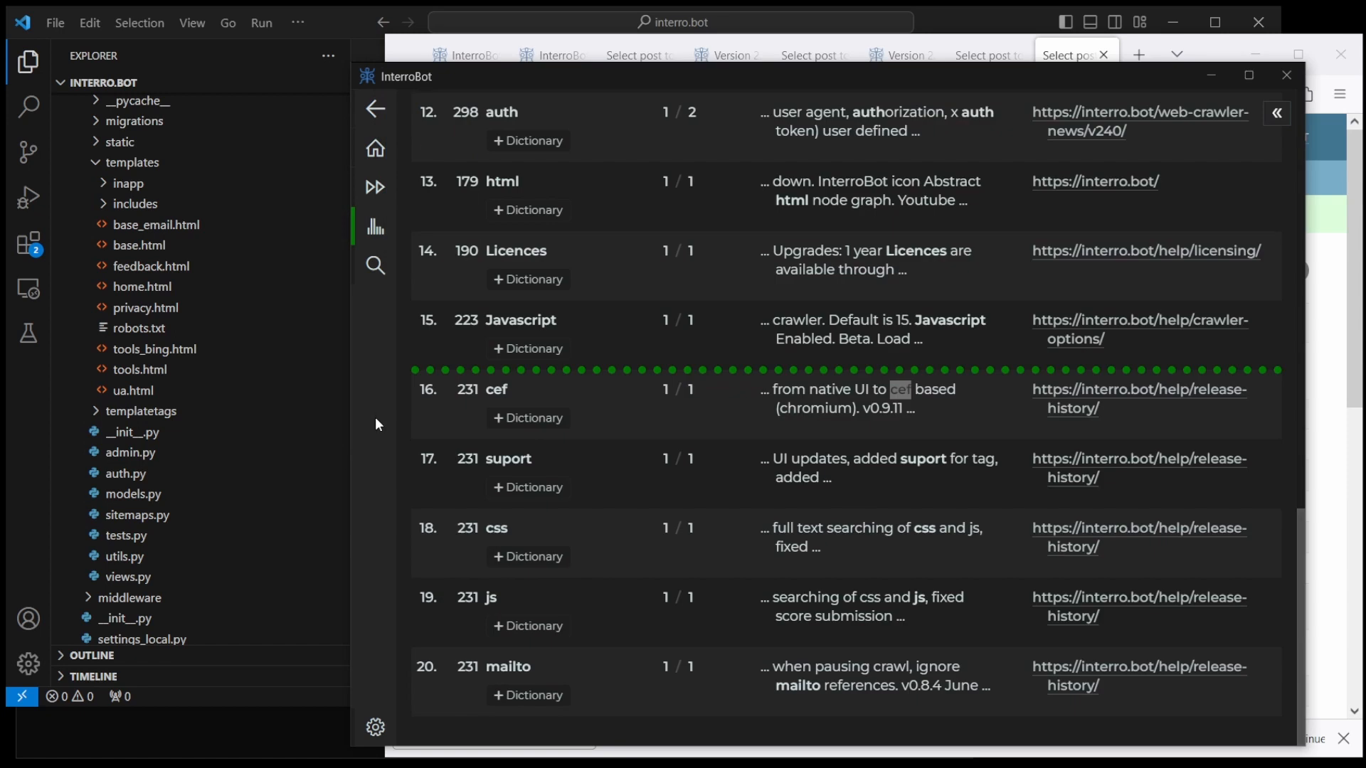
pyautogui.moveTo(636, 429)
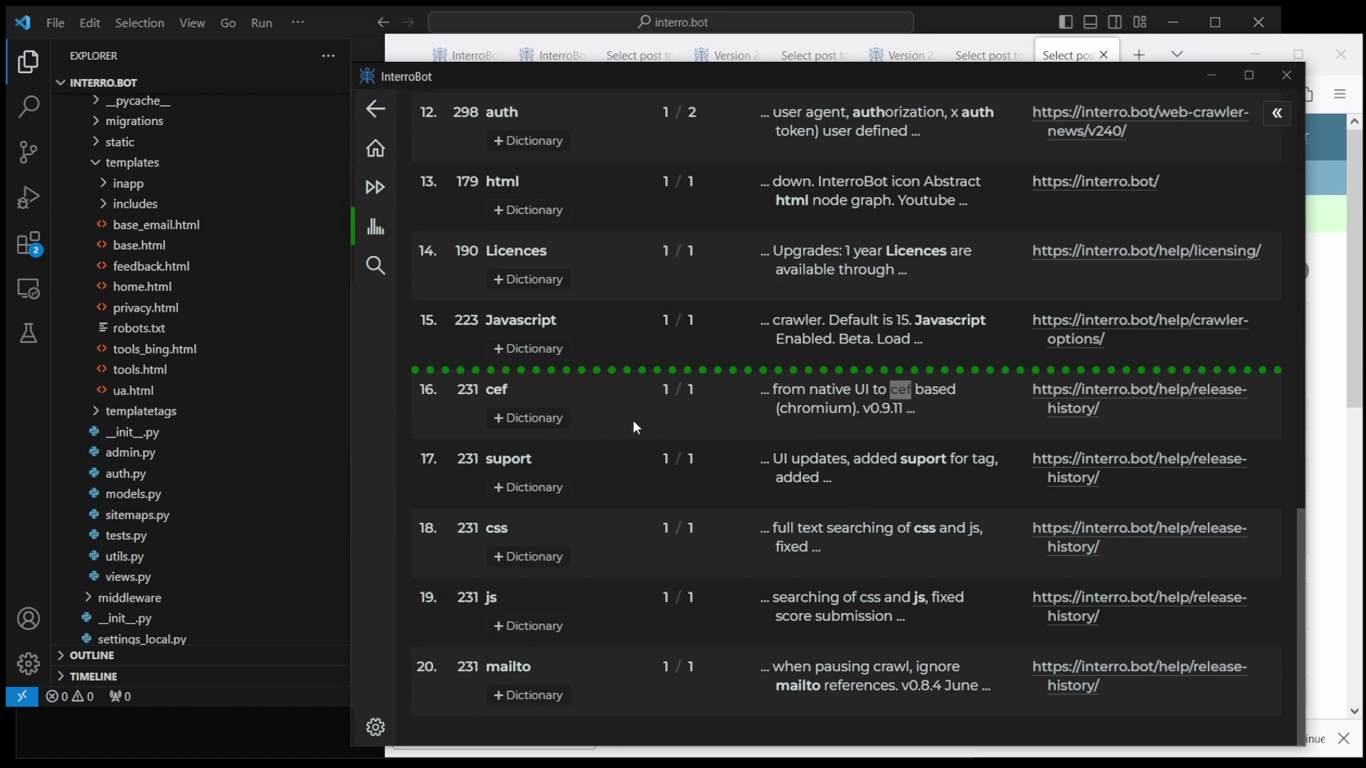
pyautogui.moveTo(586, 435)
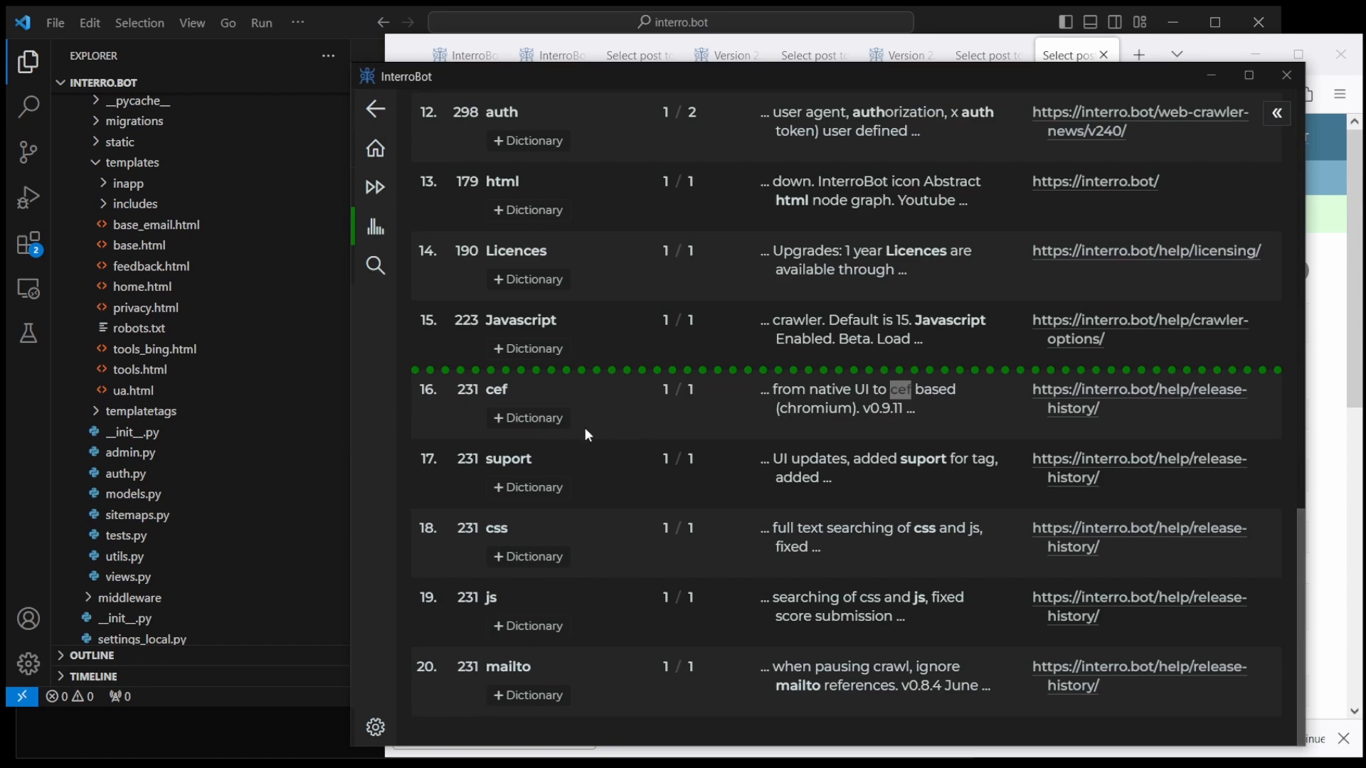
pyautogui.doubleClick(508, 459)
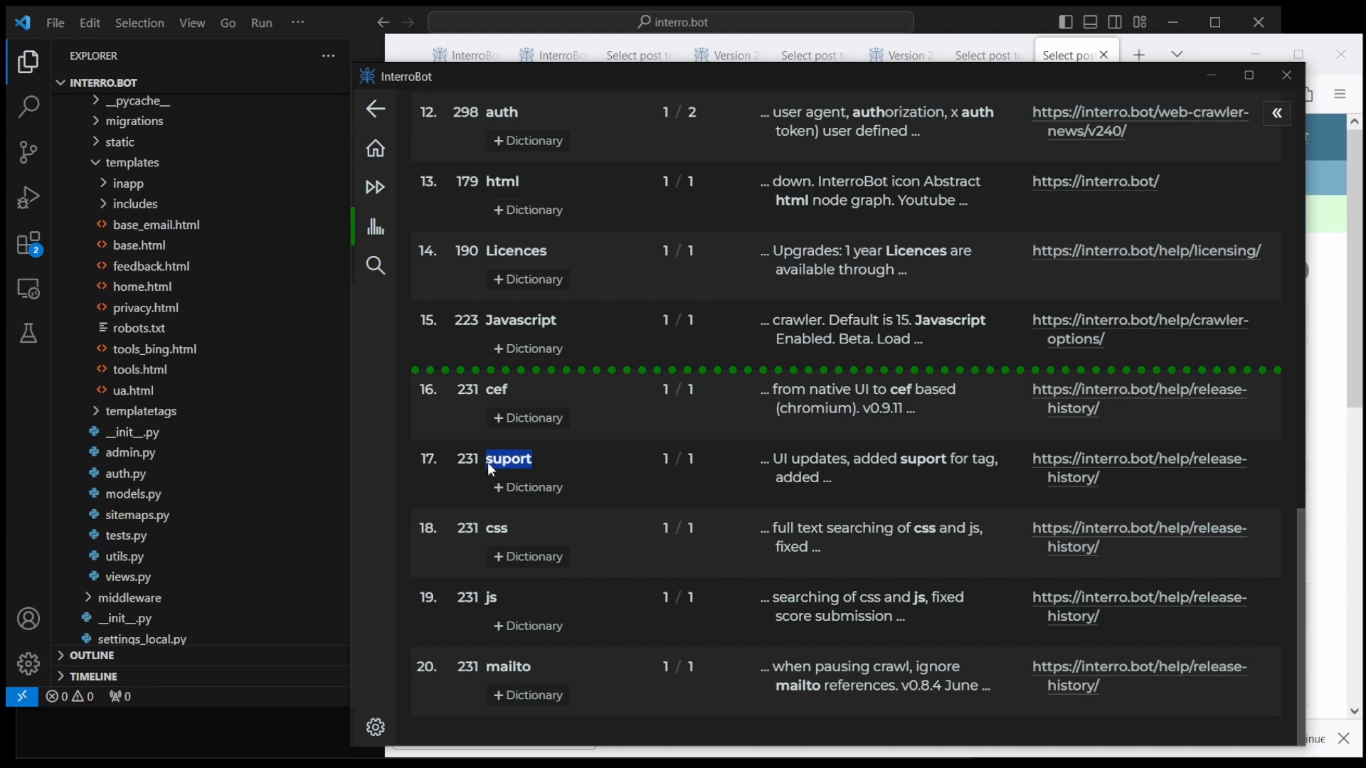
pyautogui.moveTo(1141, 465)
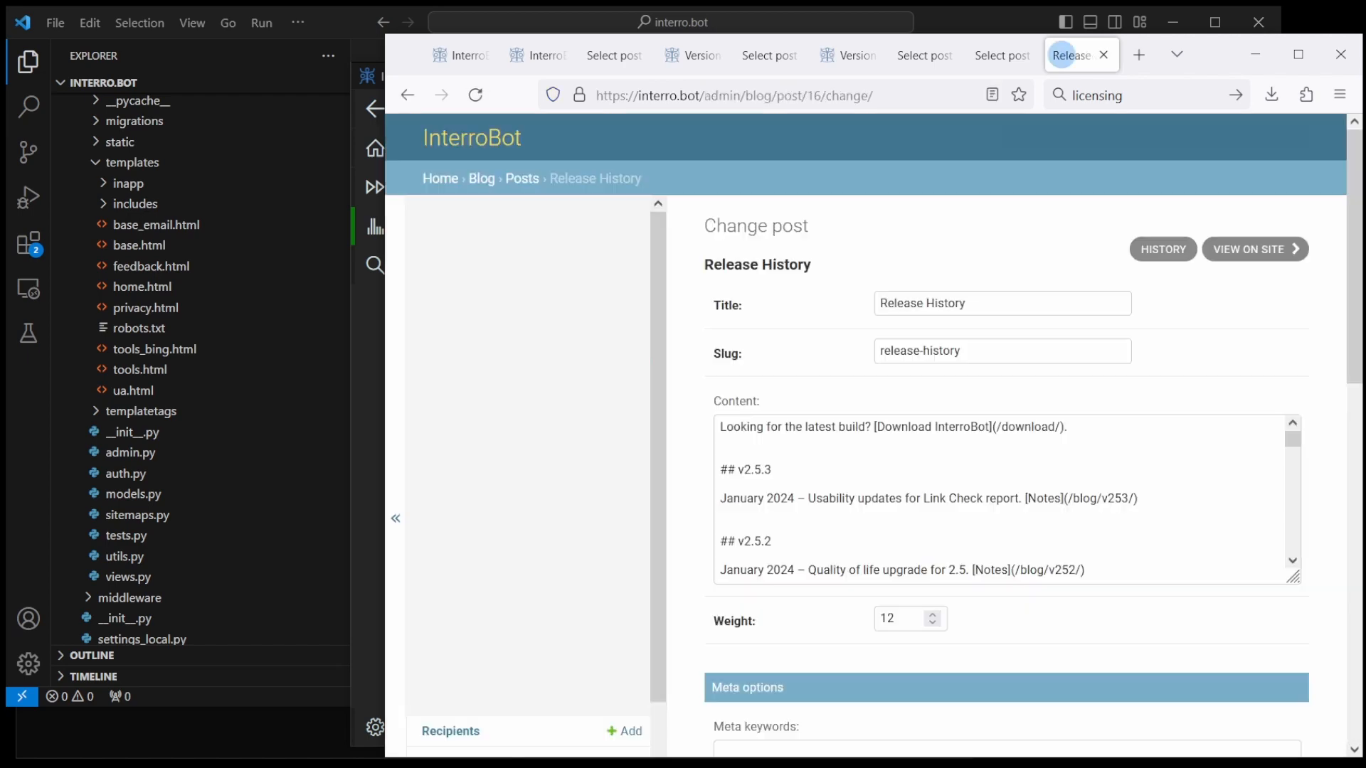
# Step: Correct 'suport' to 'support' in Release History, then select css in InterroBot's results
pyautogui.write('suport')
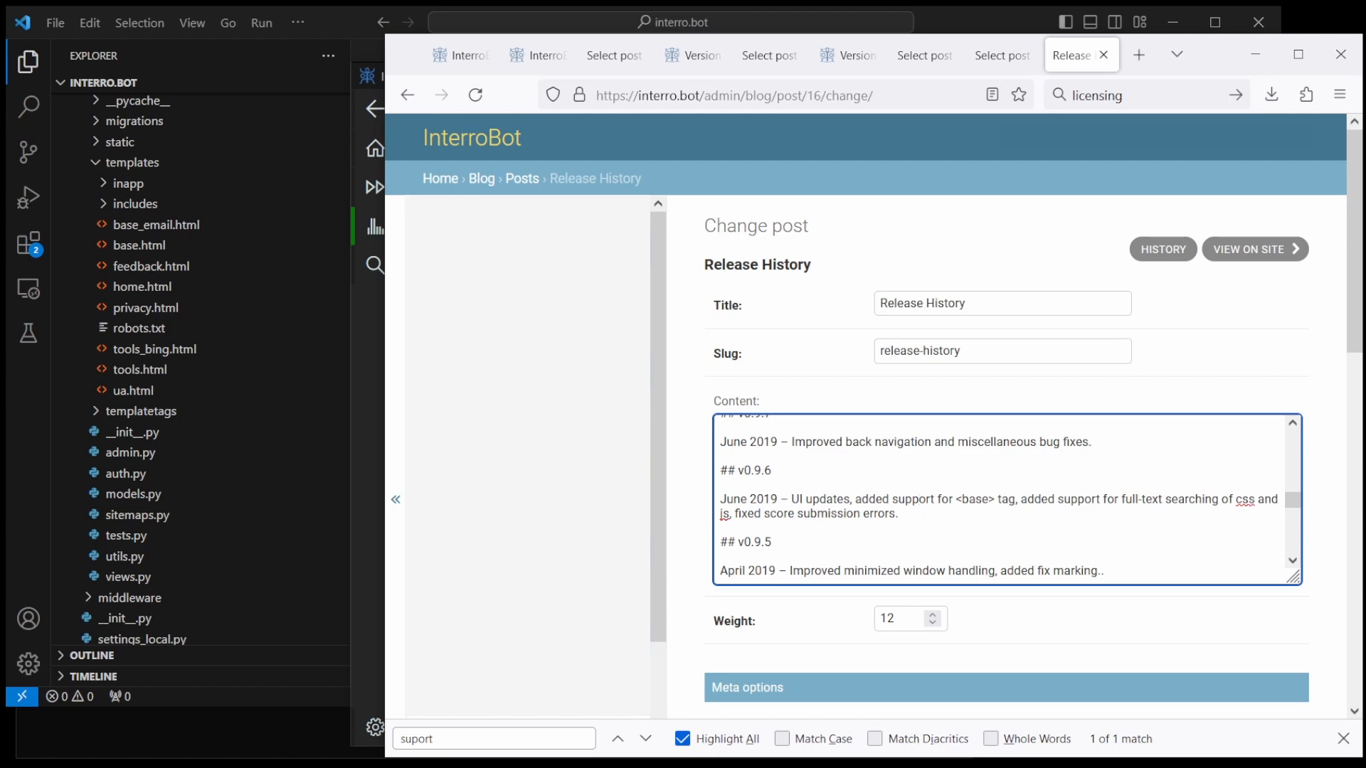
pyautogui.scroll(-3)
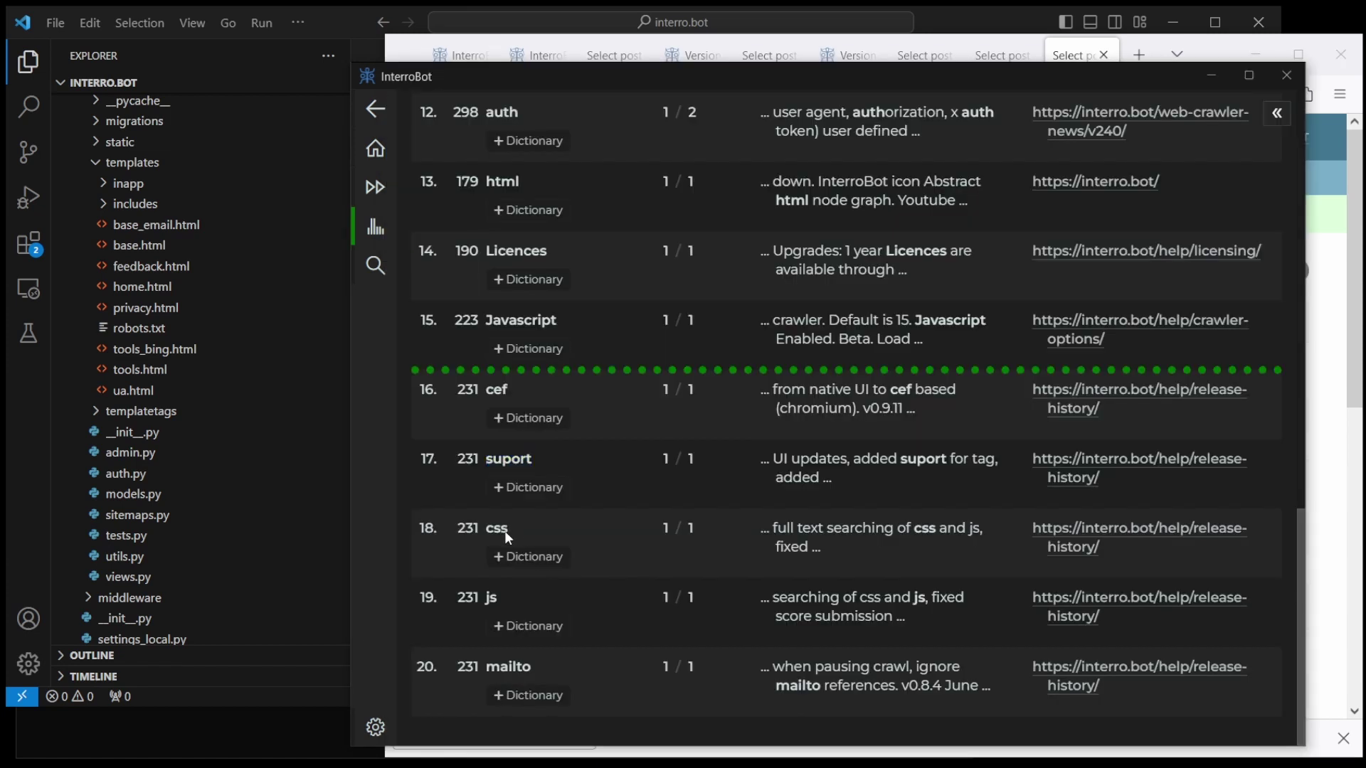
pyautogui.doubleClick(496, 528)
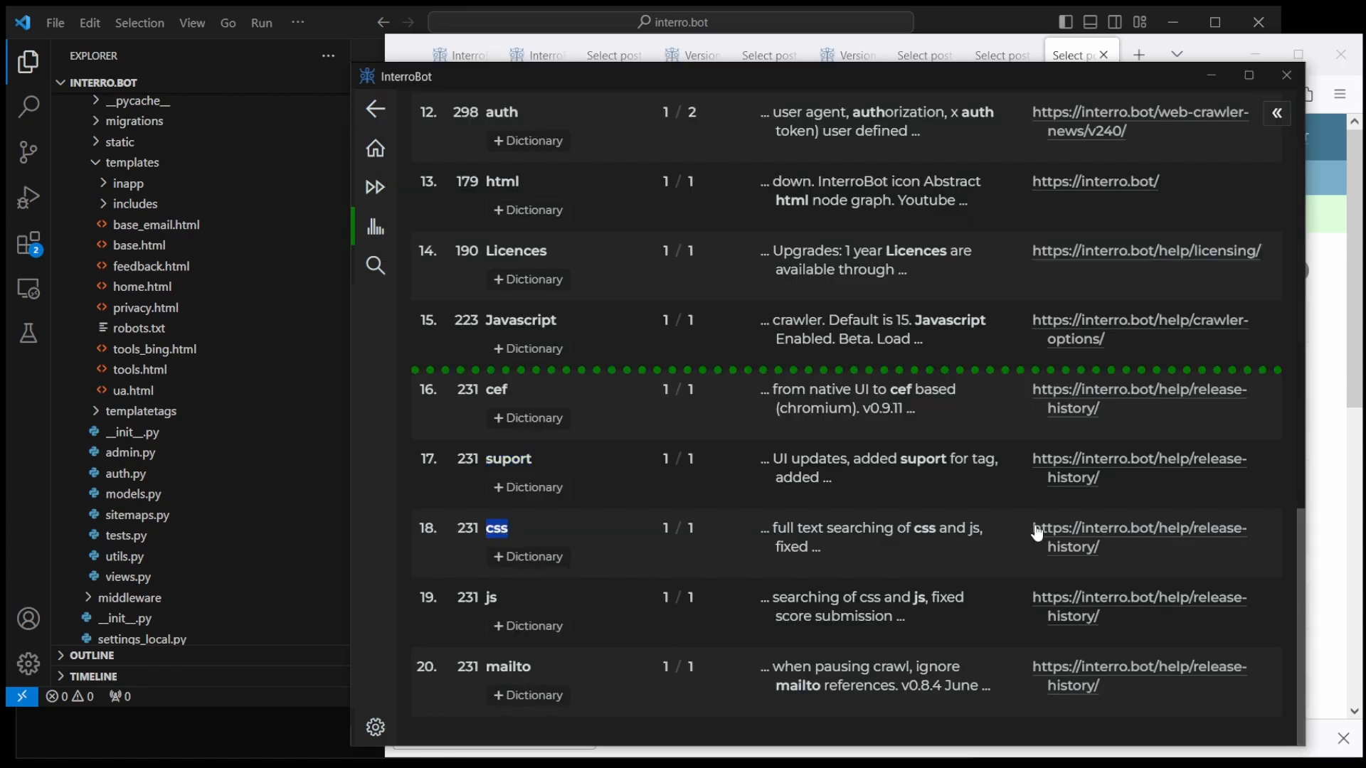
pyautogui.moveTo(1062, 535)
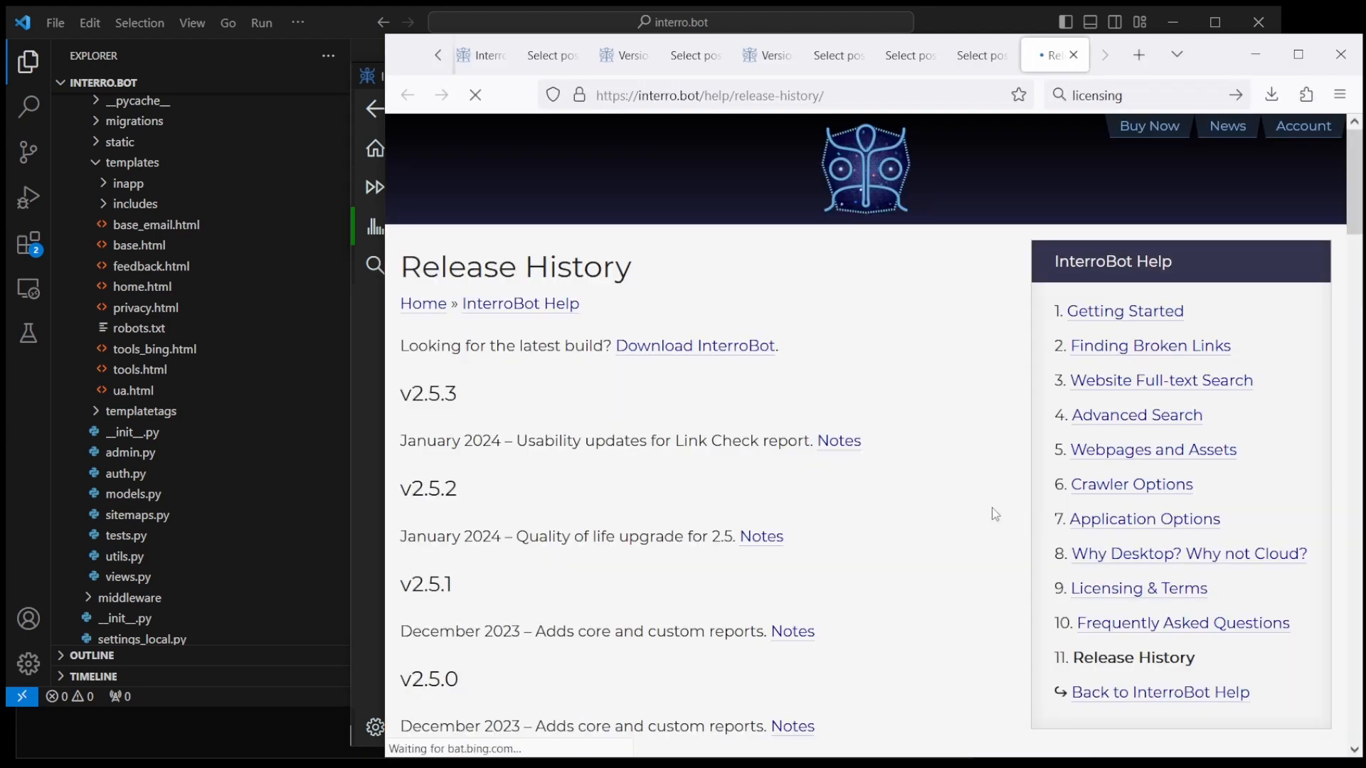
# Step: Capitalise 'css' and 'js' to CSS and JS in the v0.9.6 Release History entry
pyautogui.scroll(-3)
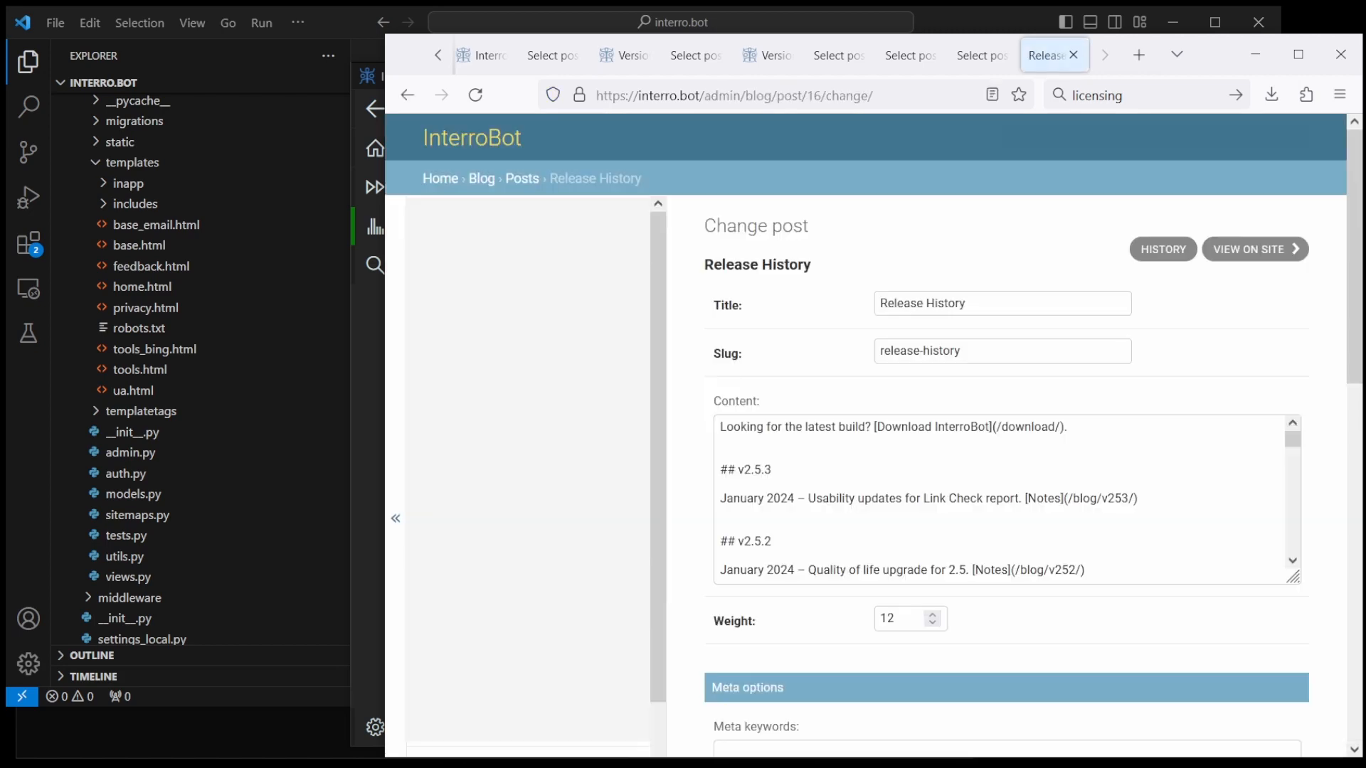
pyautogui.write('css')
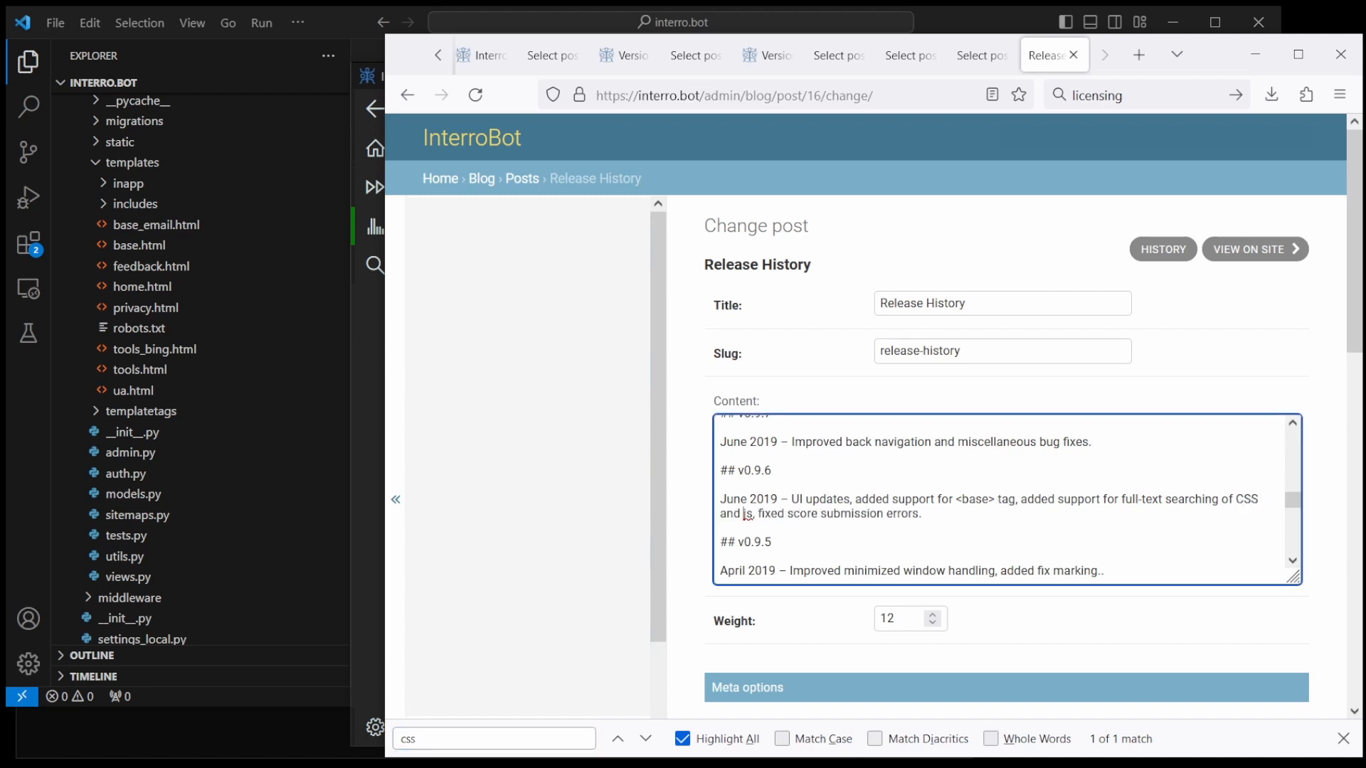
pyautogui.write('JS')
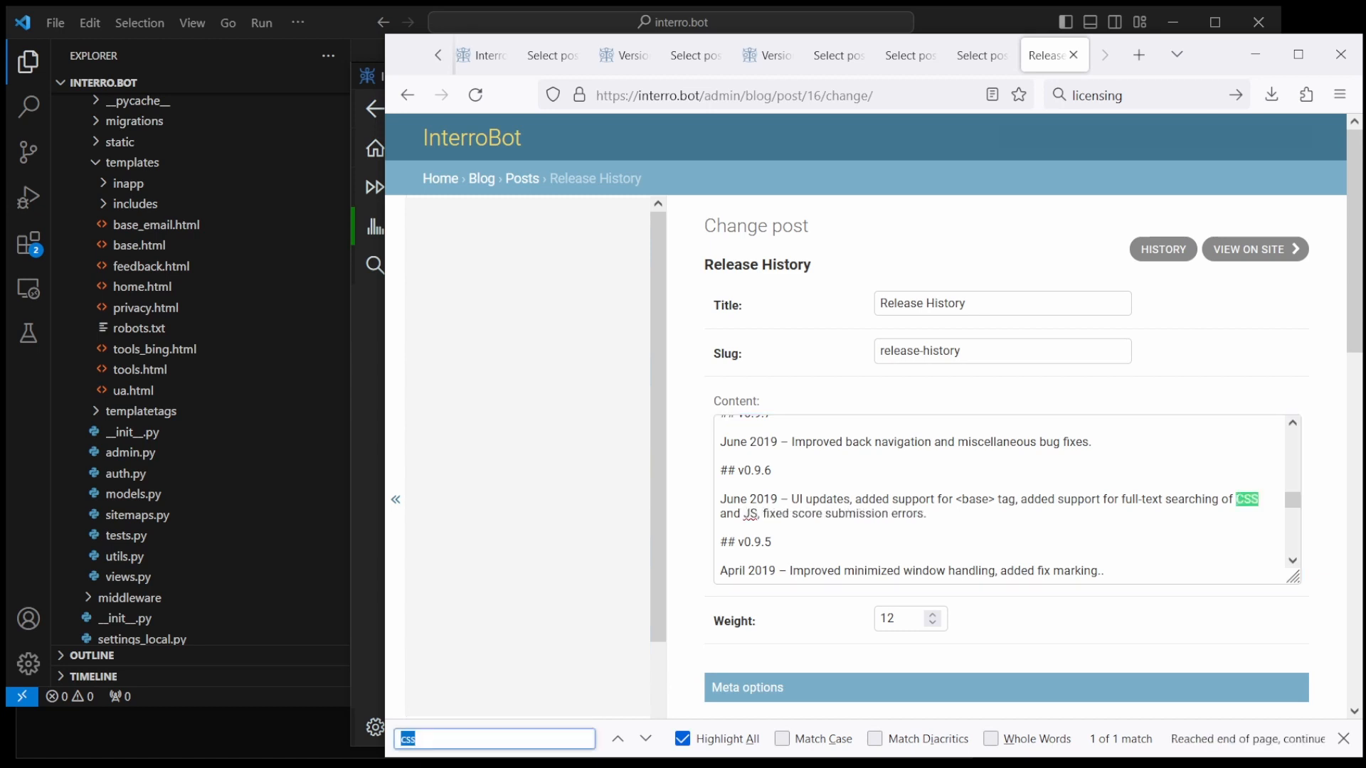
pyautogui.scroll(-3)
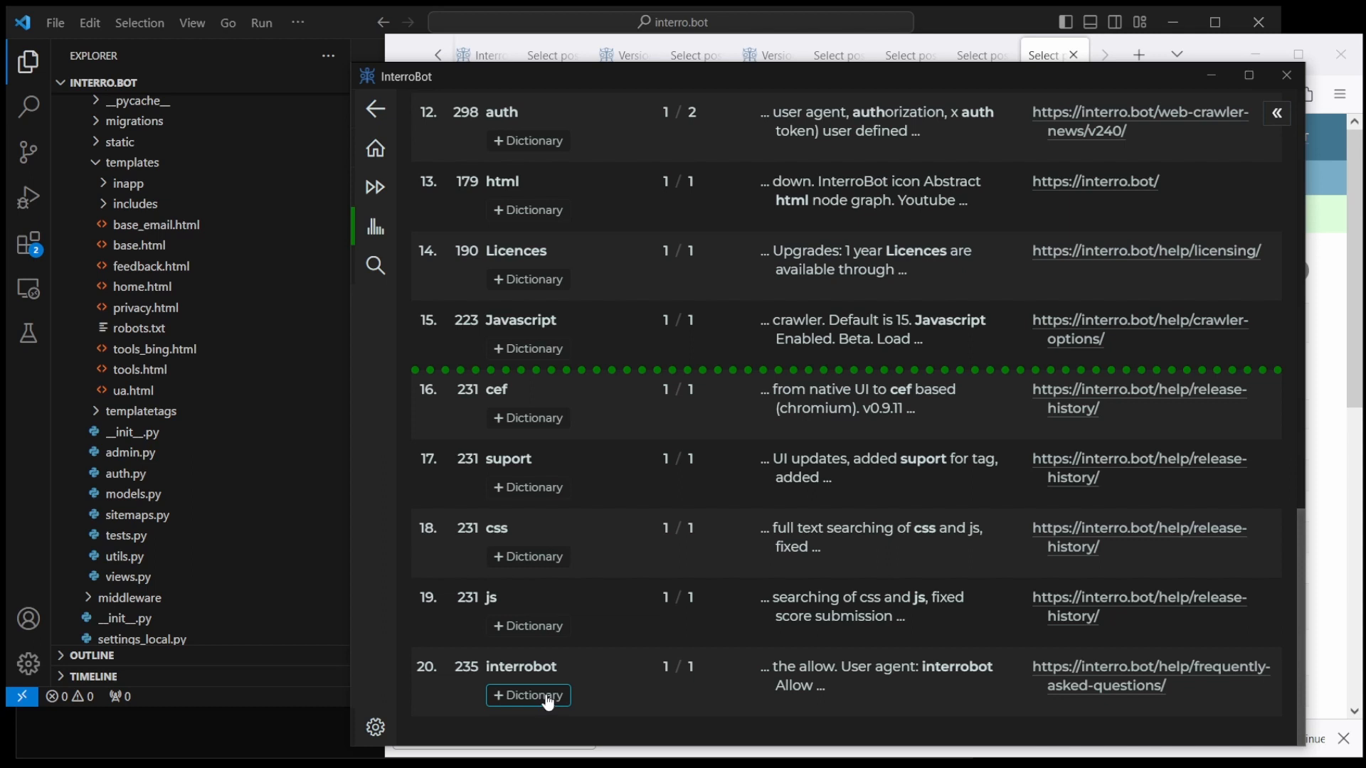
pyautogui.moveTo(790, 691)
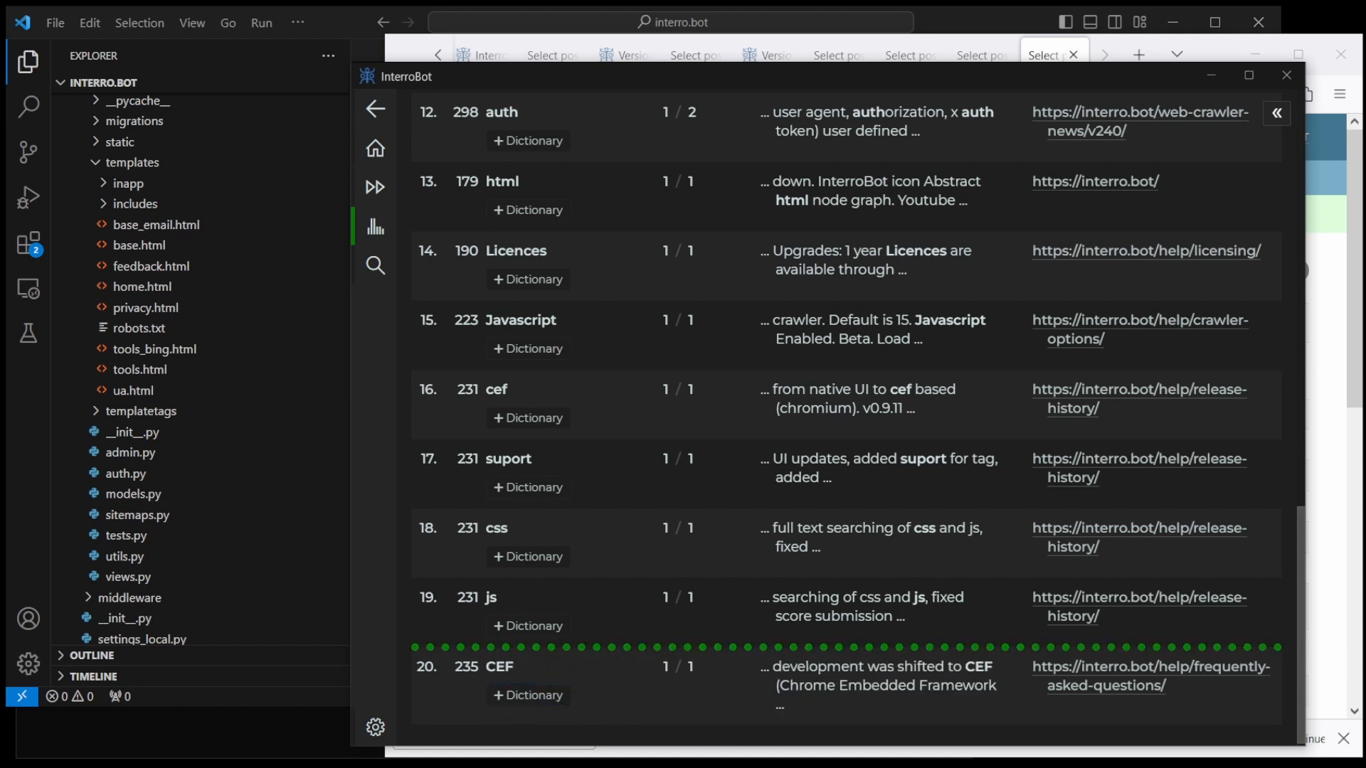
pyautogui.moveTo(528, 695)
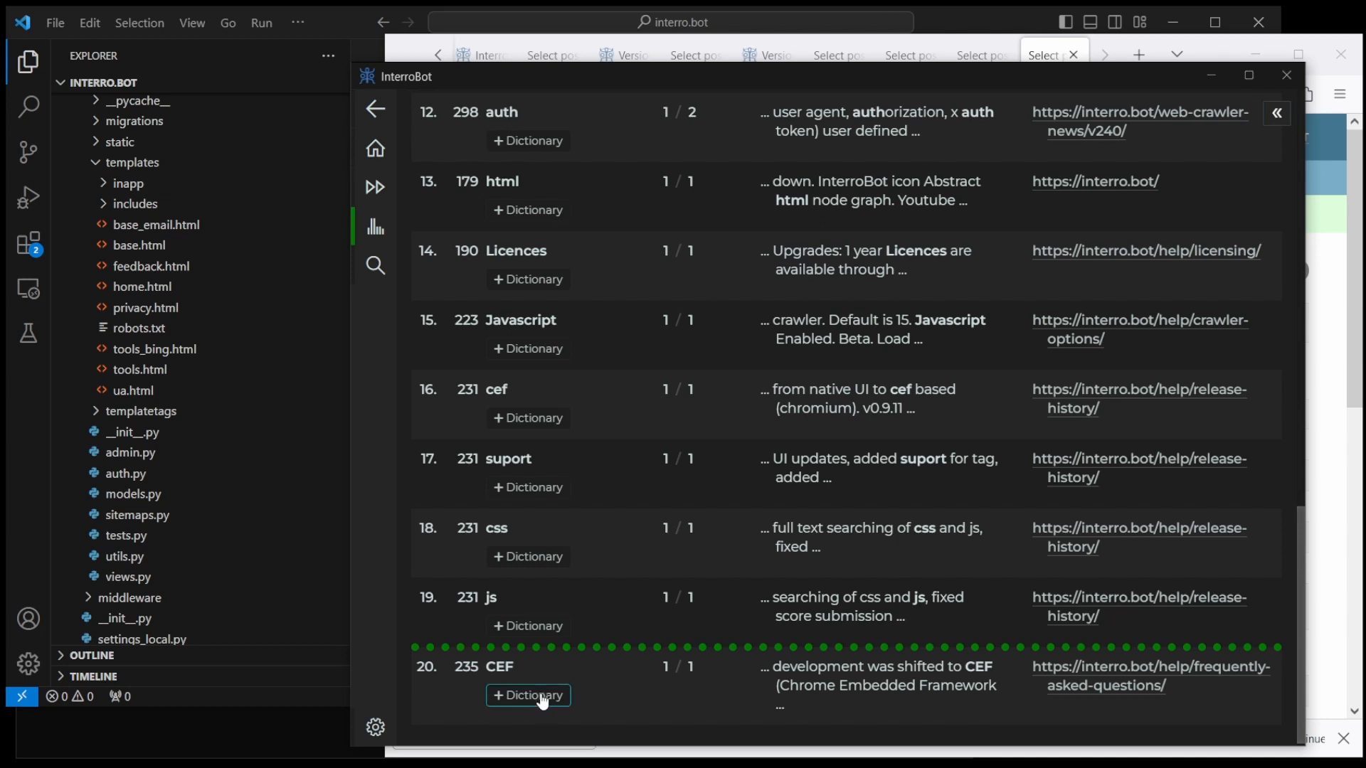
pyautogui.moveTo(553, 648)
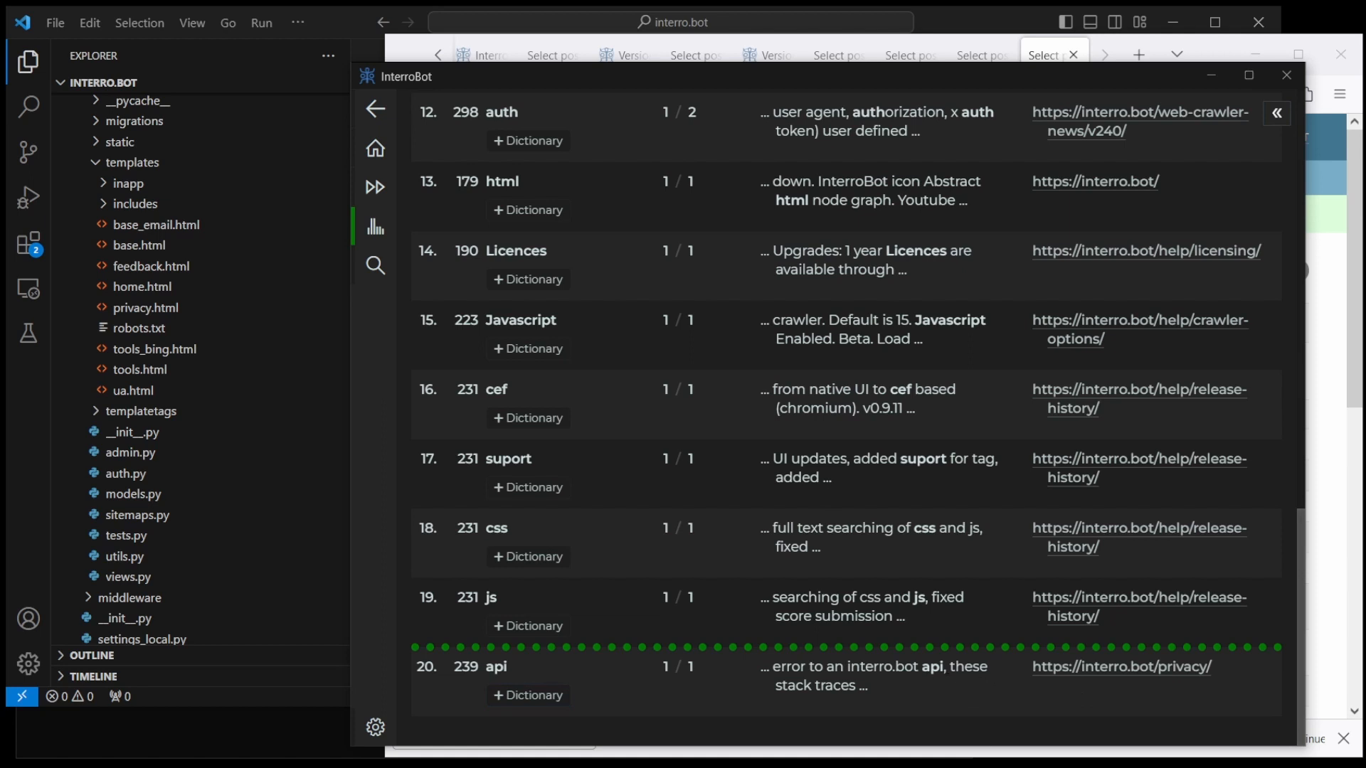
pyautogui.moveTo(1102, 681)
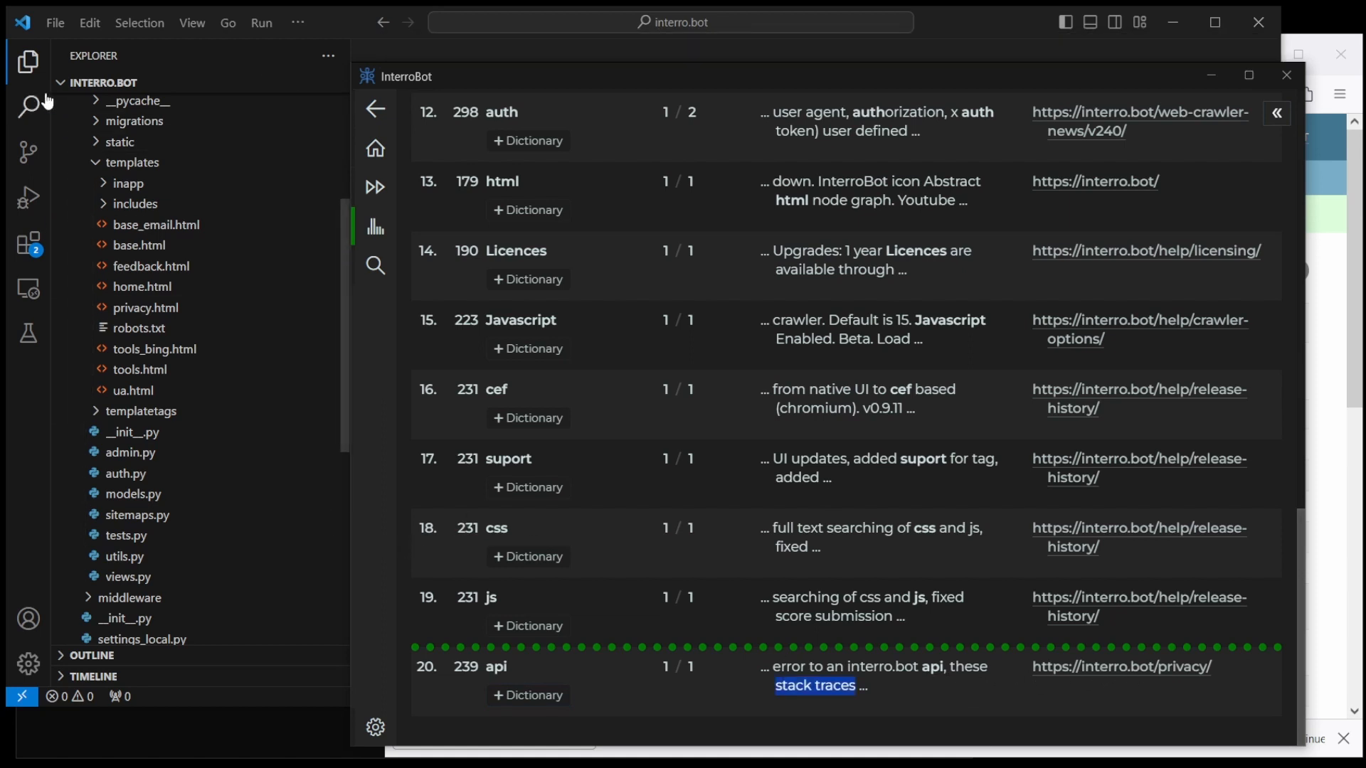
# Step: Search .html templates for 'stack traces' and change 'api' to 'API' in privacy.html
pyautogui.click(27, 105)
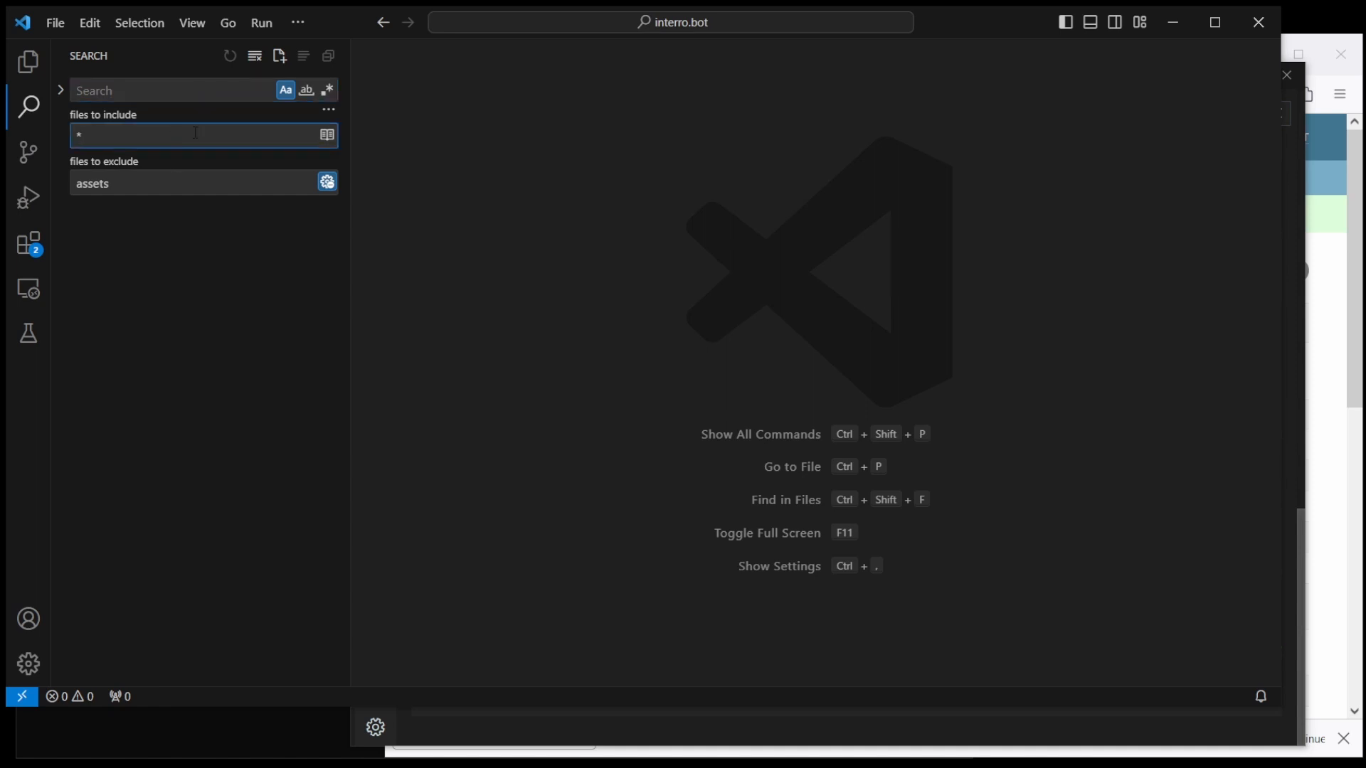
pyautogui.write('.html')
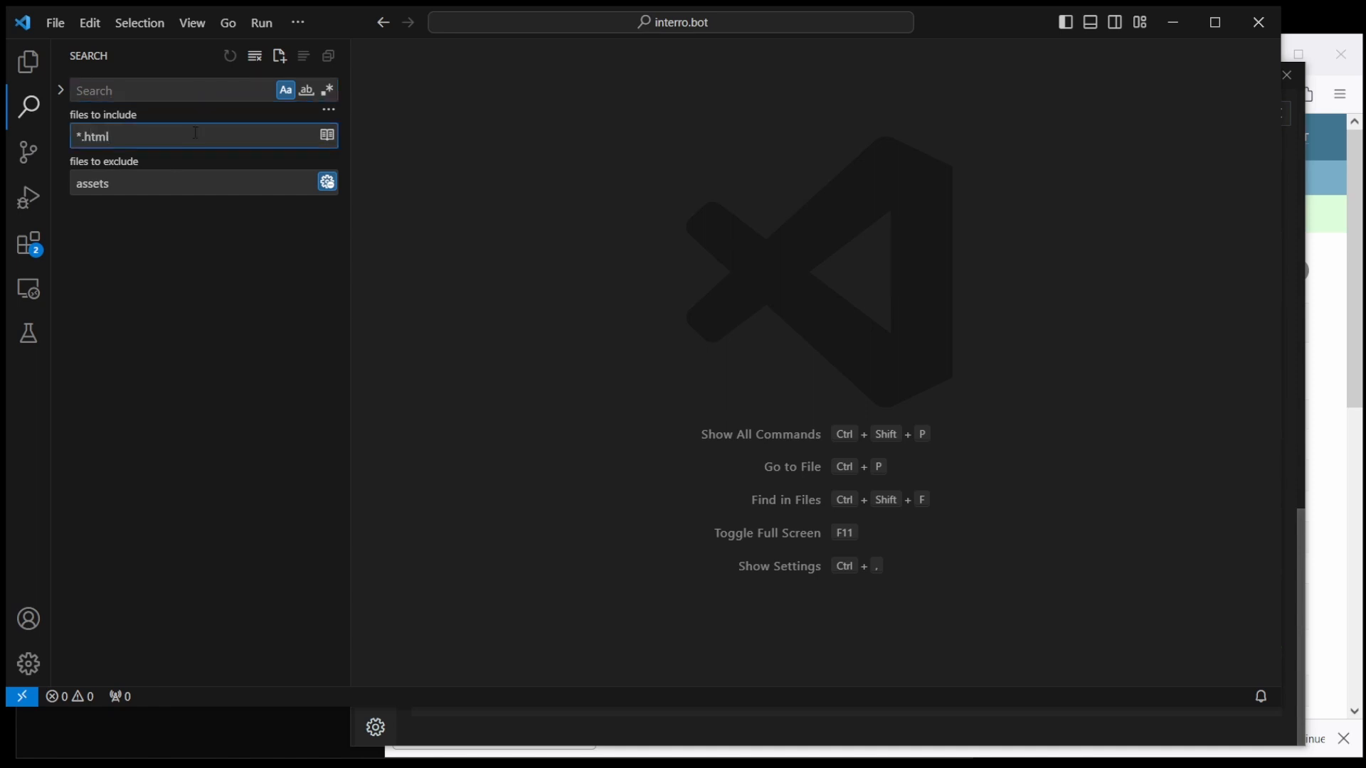
pyautogui.click(171, 91)
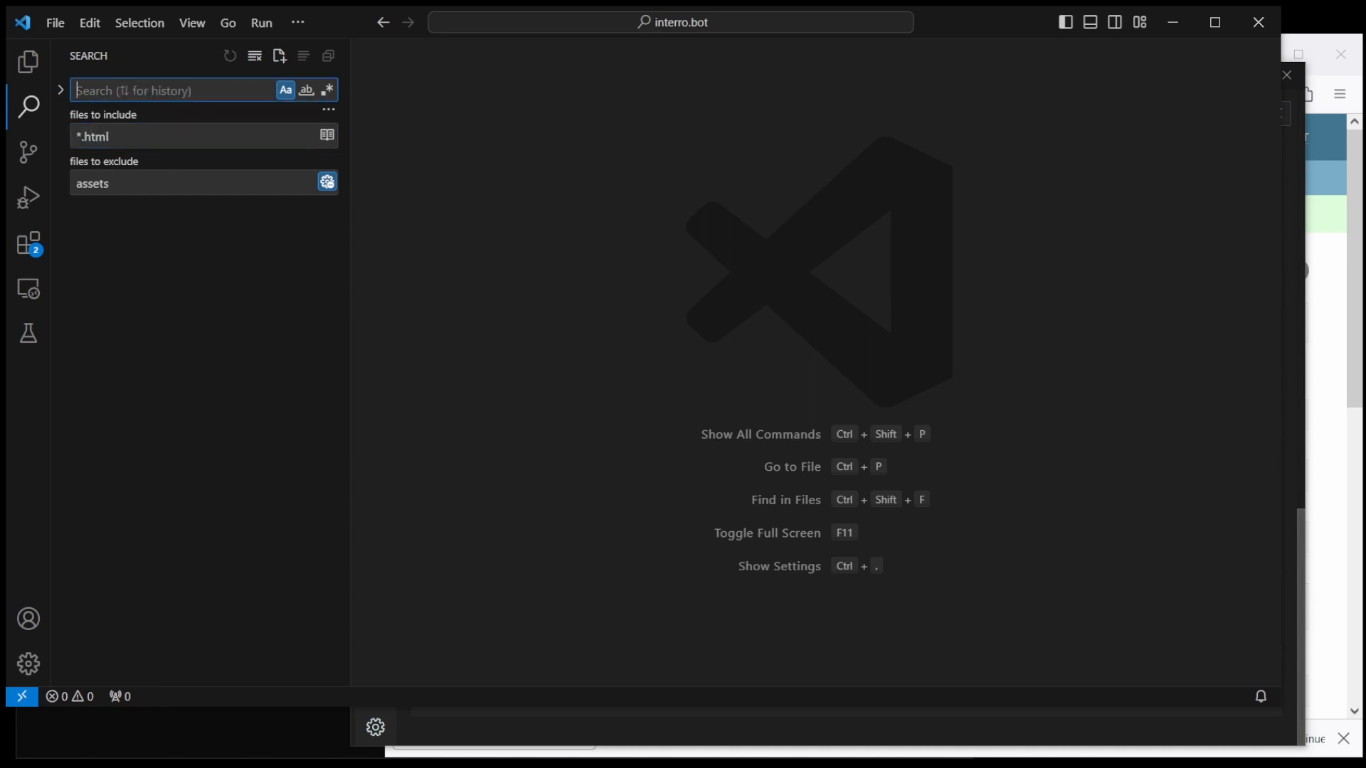
pyautogui.write('stack traces')
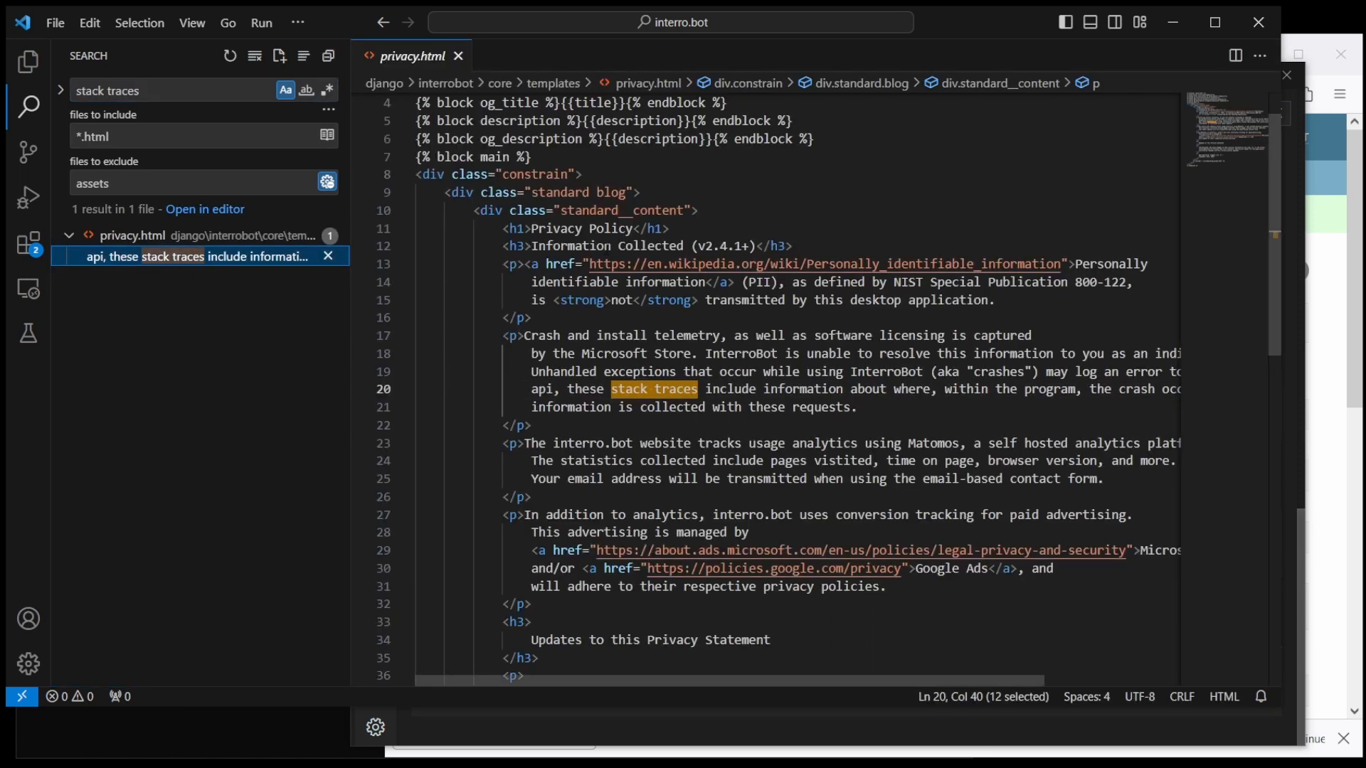
pyautogui.doubleClick(541, 390)
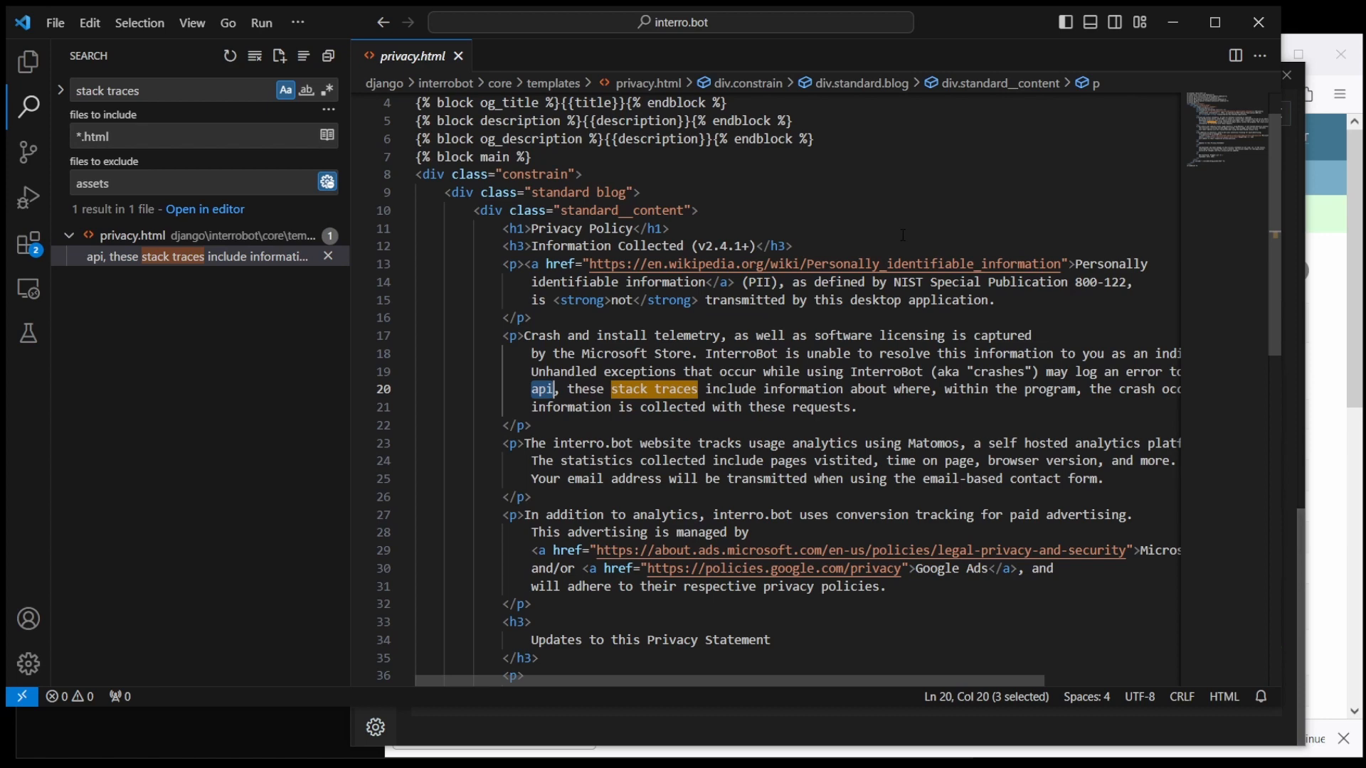
pyautogui.write('API')
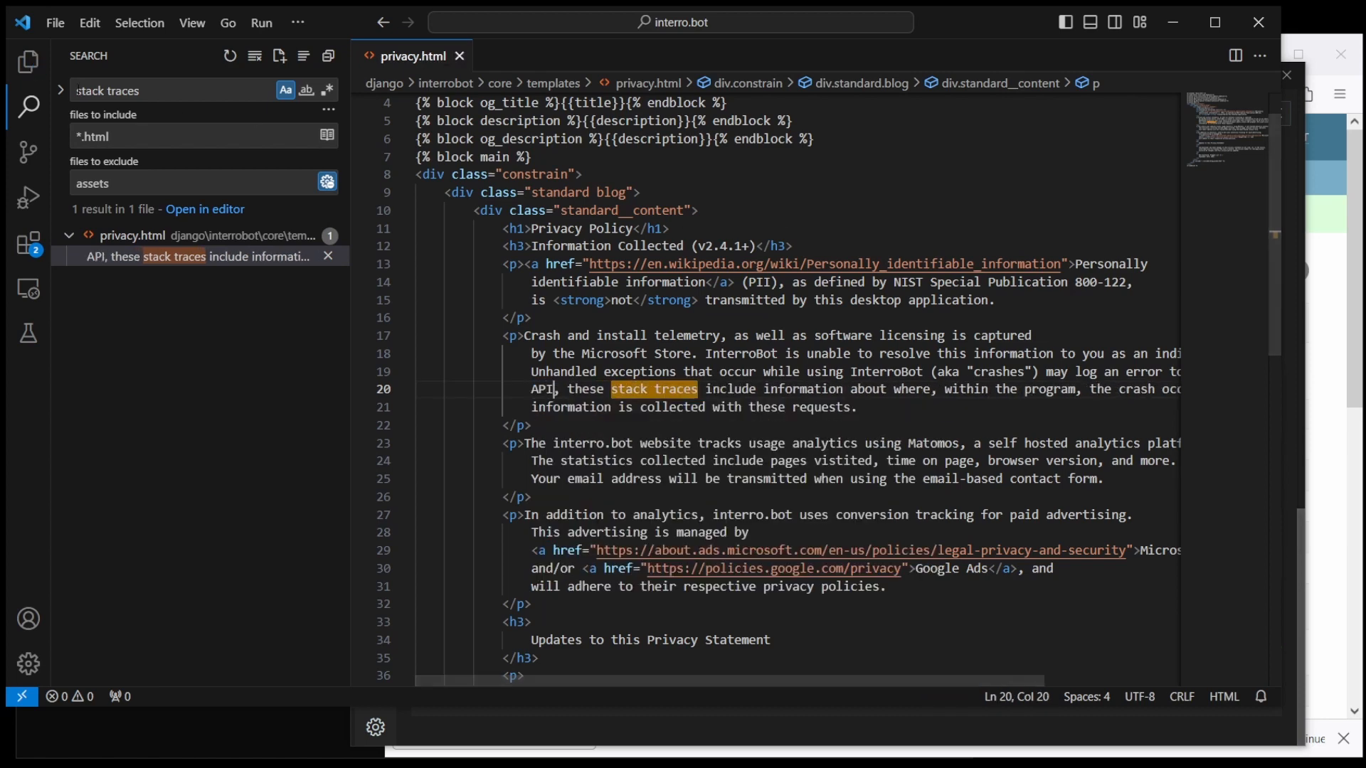
pyautogui.click(27, 63)
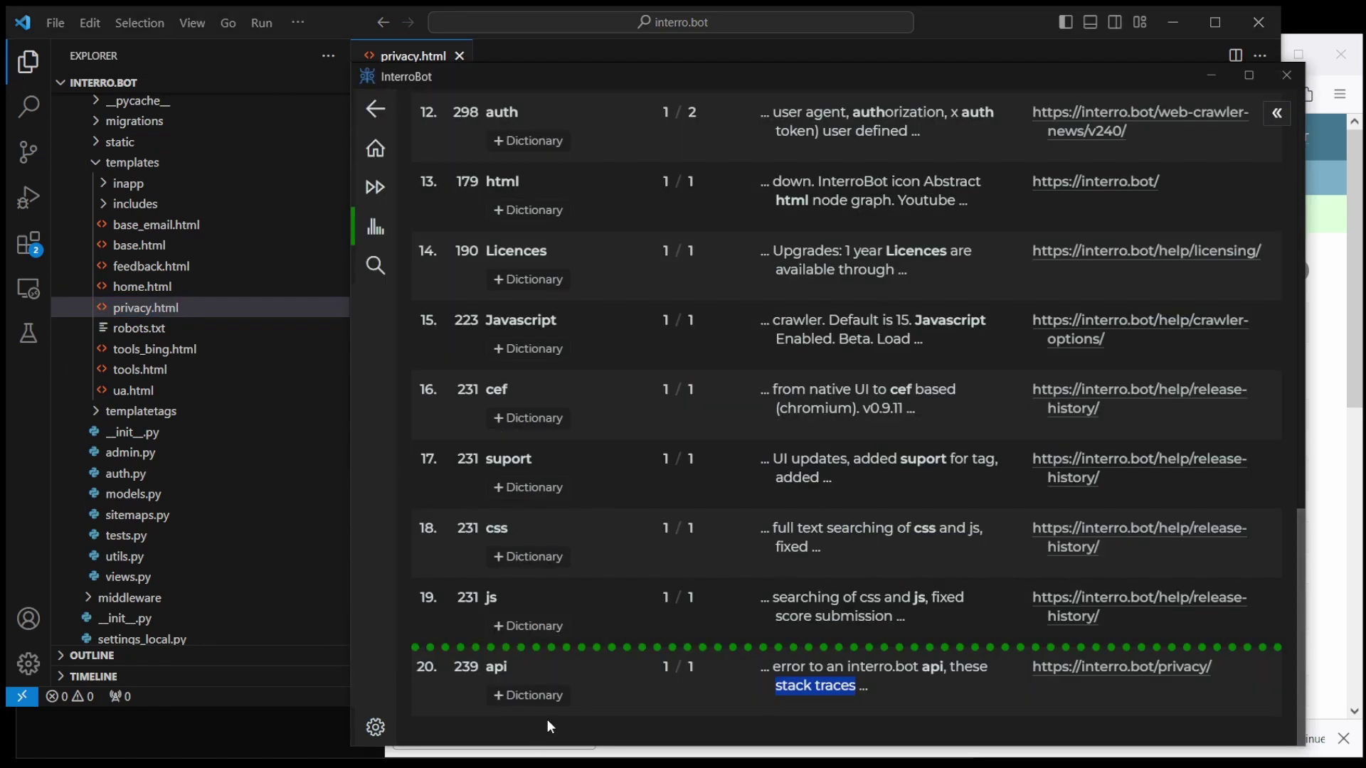
pyautogui.moveTo(578, 695)
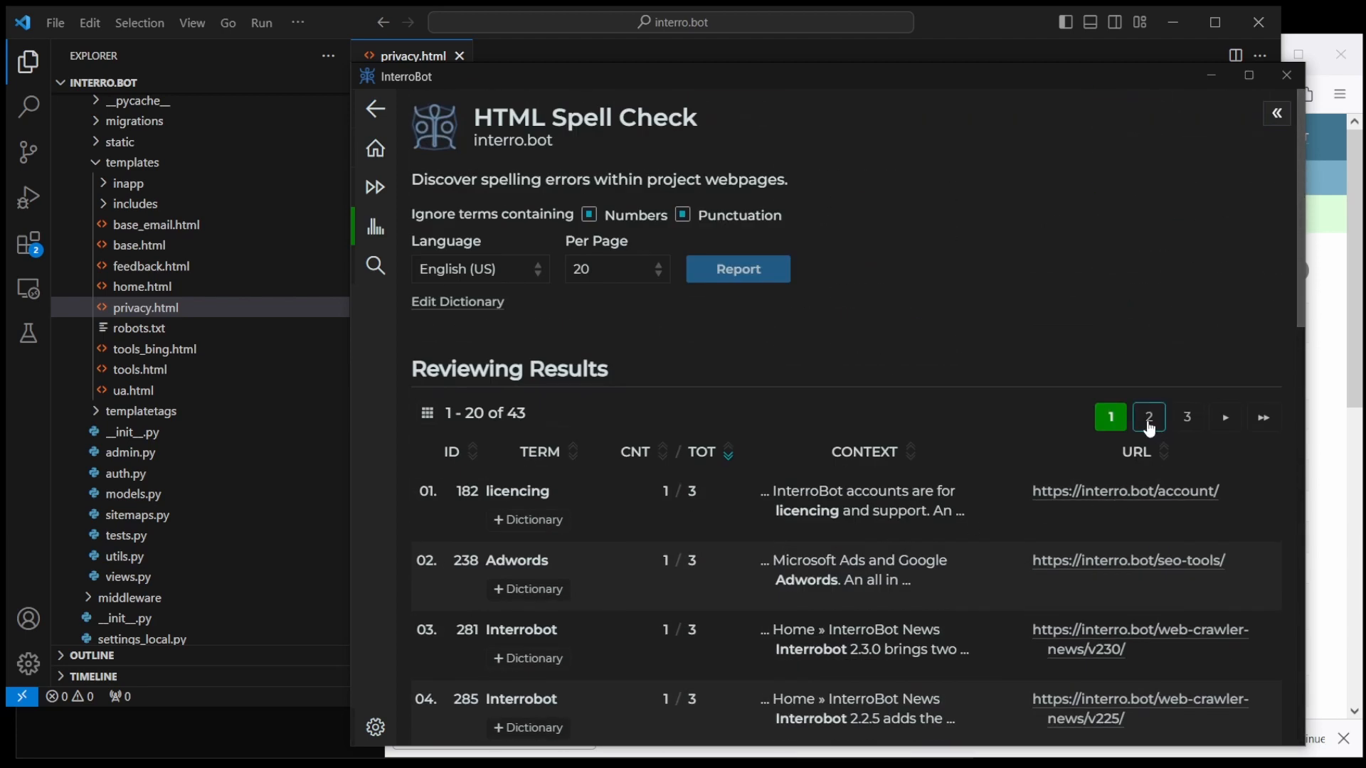
# Step: Show spell-check results 21–40 of 43, starting with 'occured' on the privacy page
pyautogui.click(1148, 417)
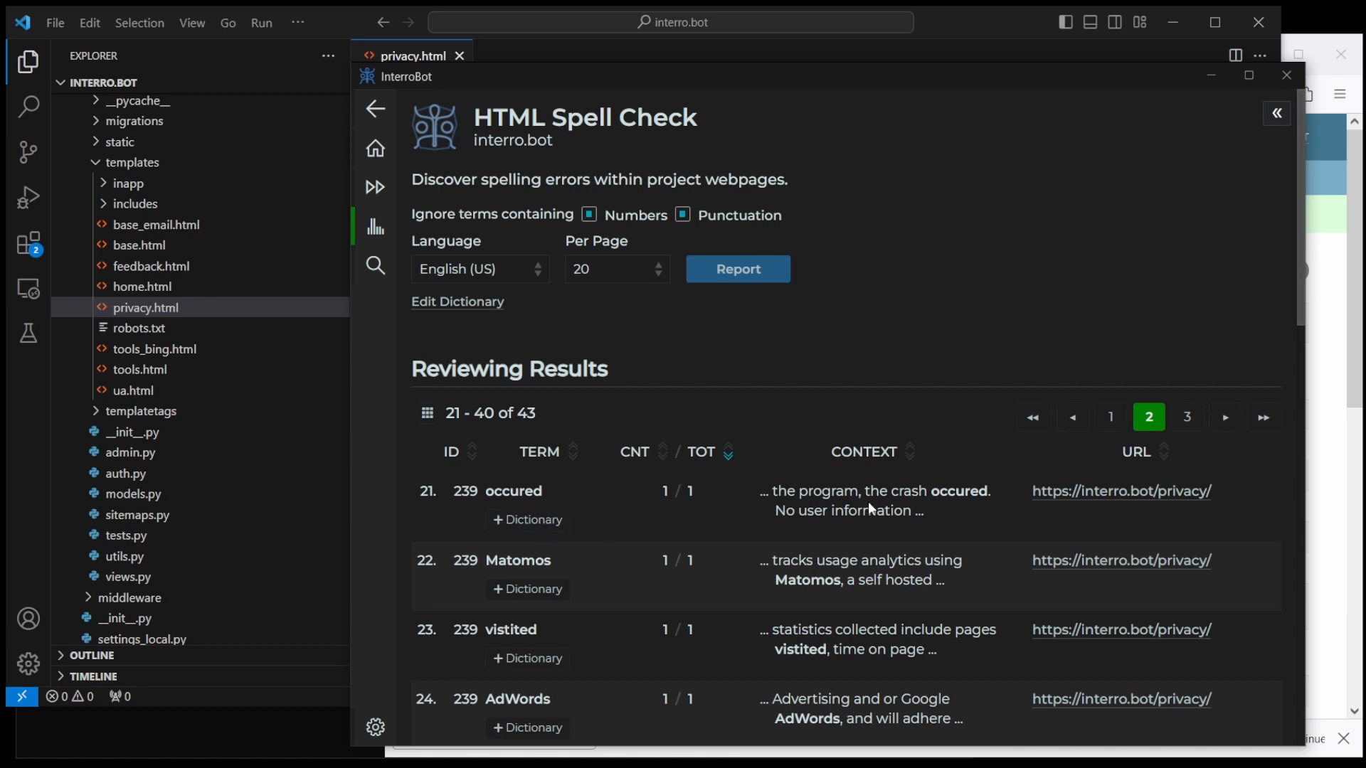
# Step: Trace the misspelling 'occured' to privacy.html using VS Code's project search
pyautogui.doubleClick(513, 491)
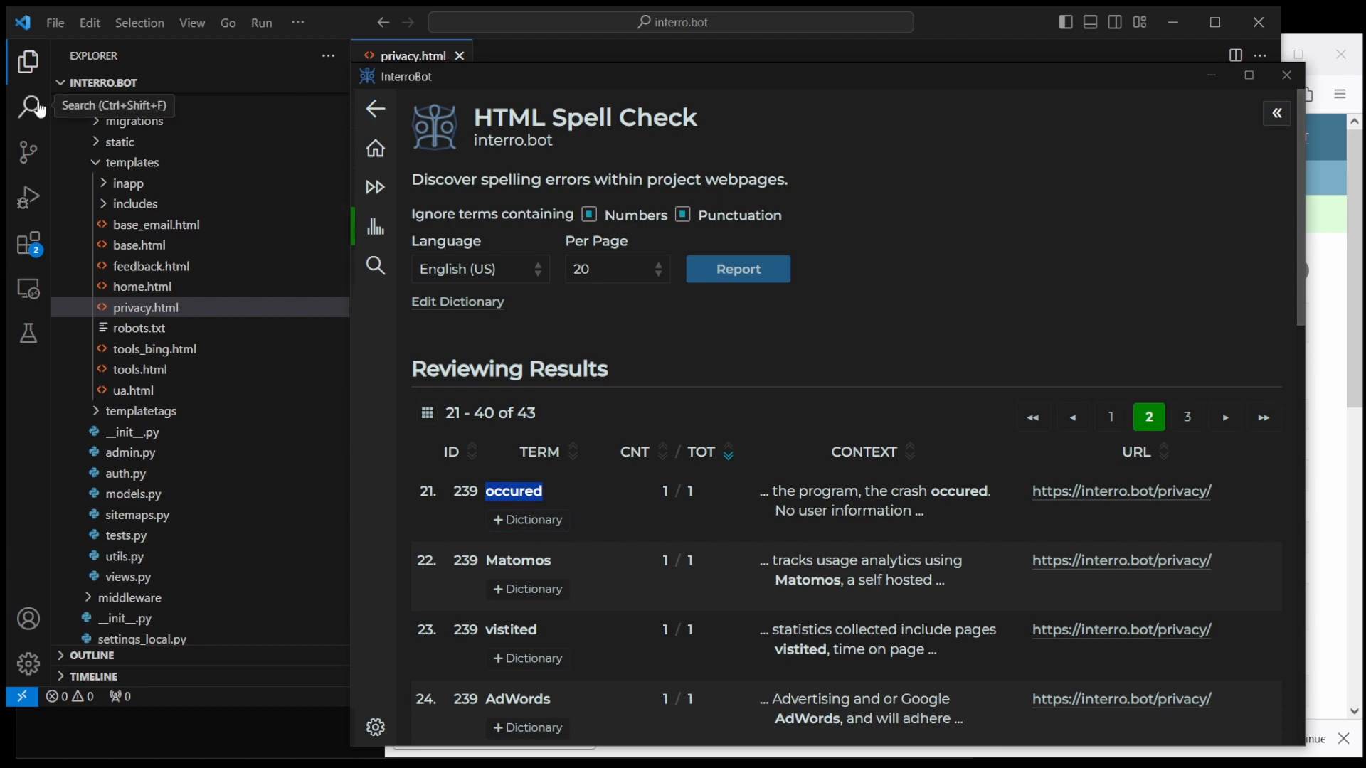
pyautogui.click(27, 106)
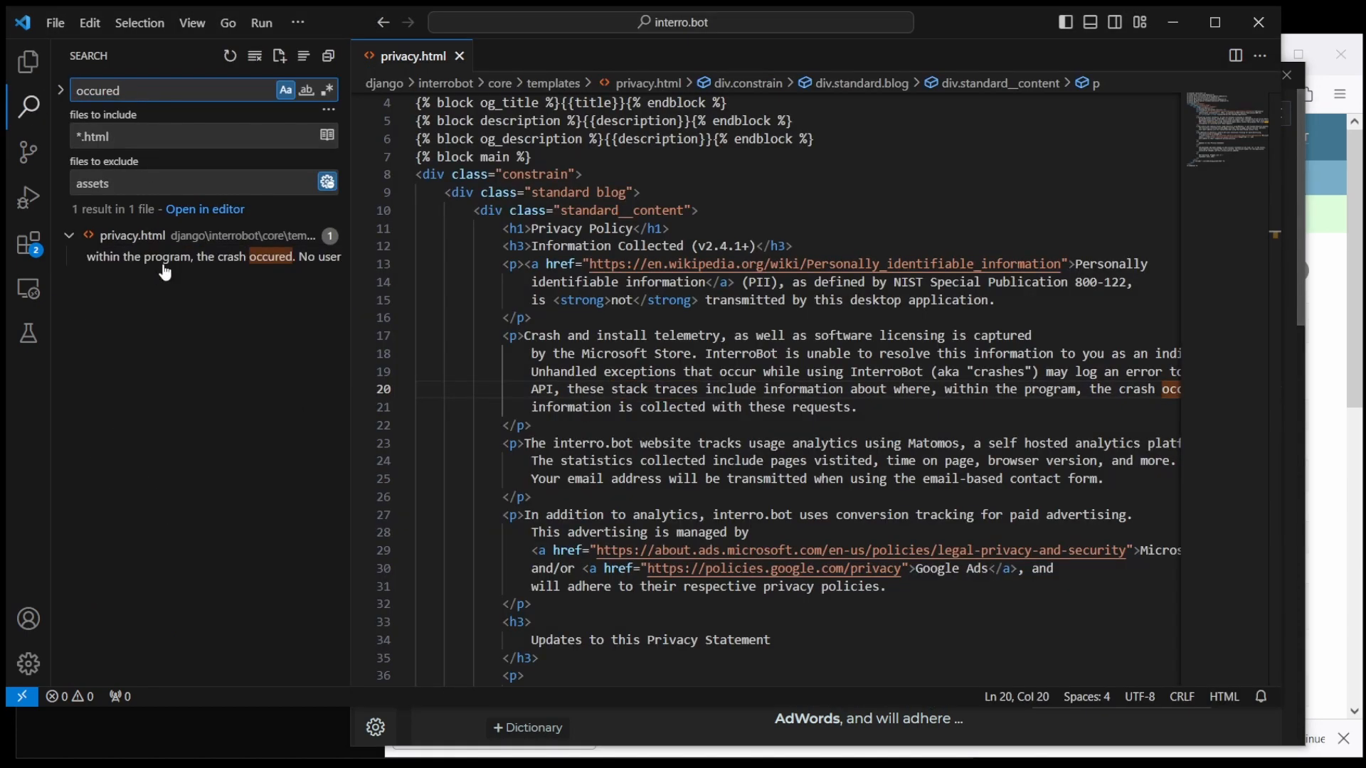
pyautogui.click(199, 256)
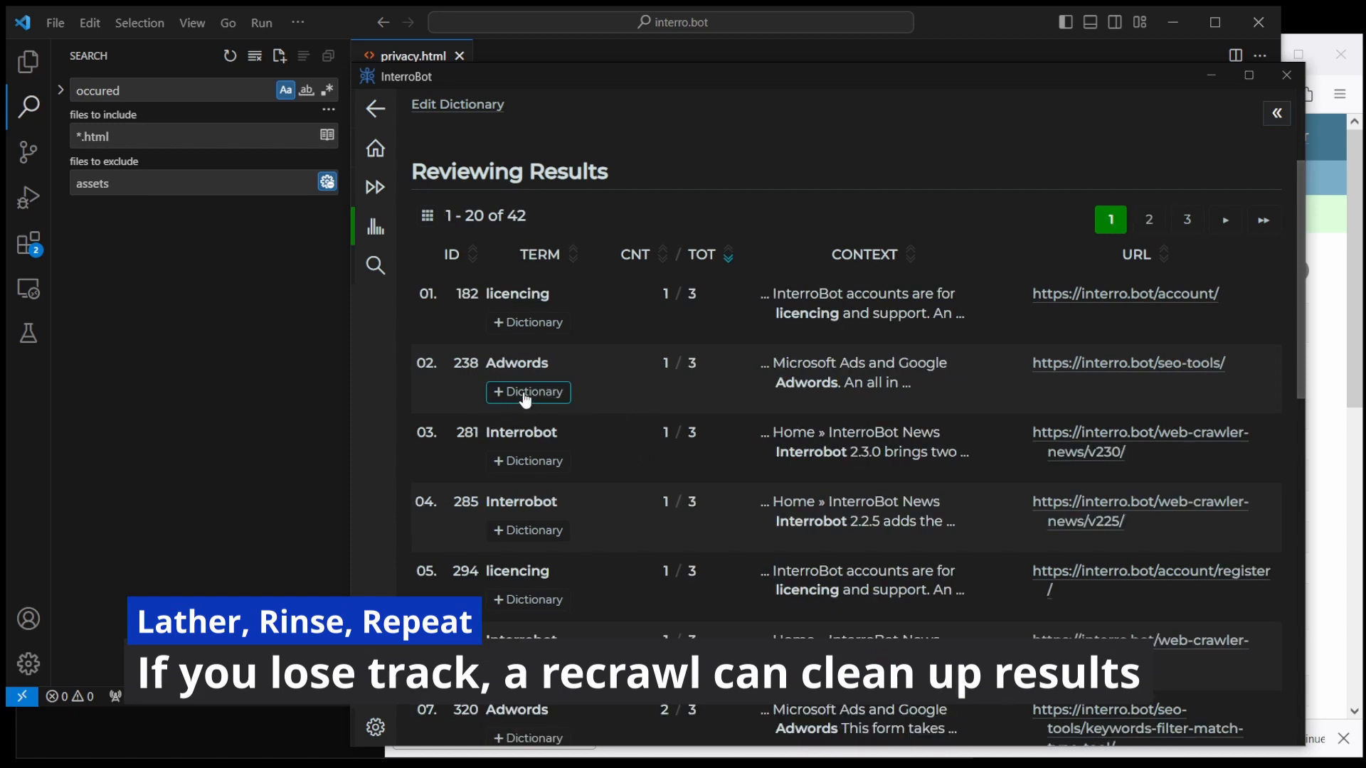
# Step: Add 'Adwords' to the custom dictionary and scroll through the remaining 40 results
pyautogui.click(528, 392)
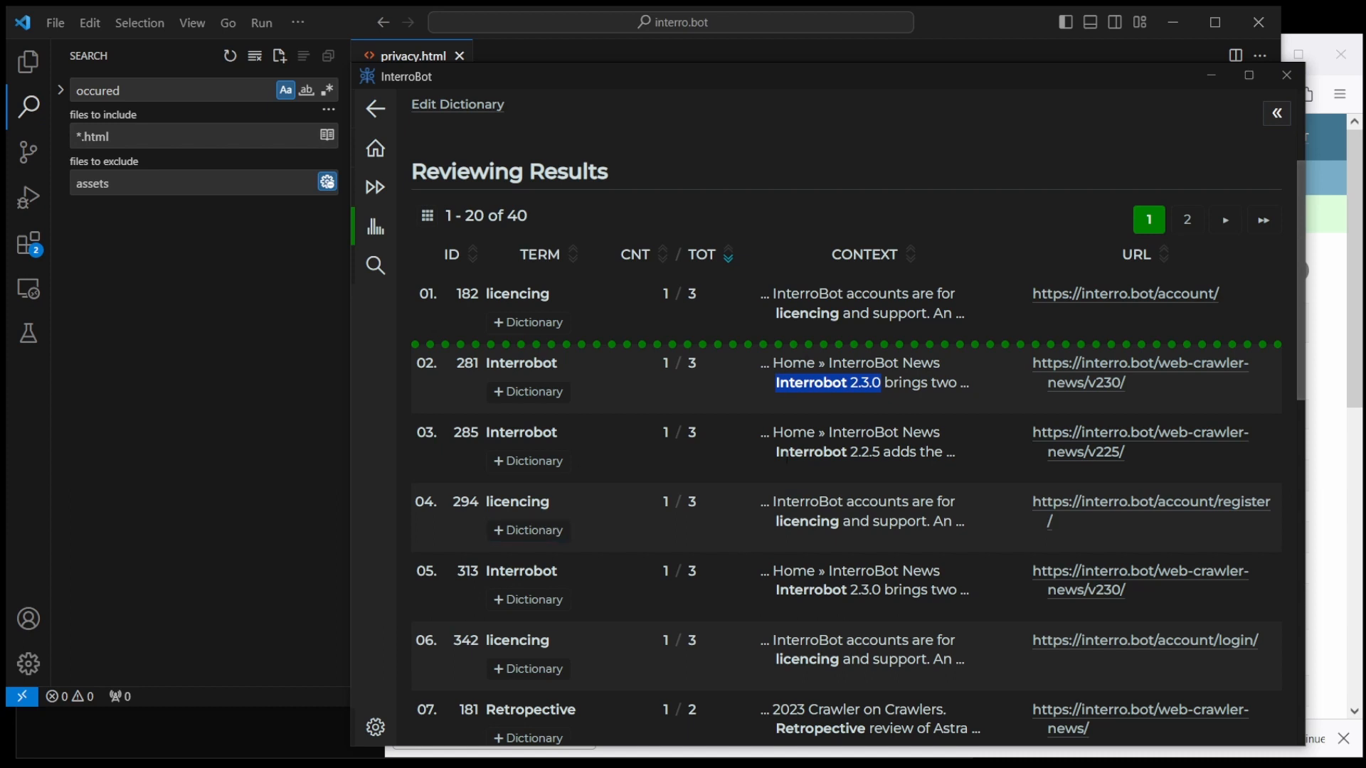
pyautogui.scroll(-3)
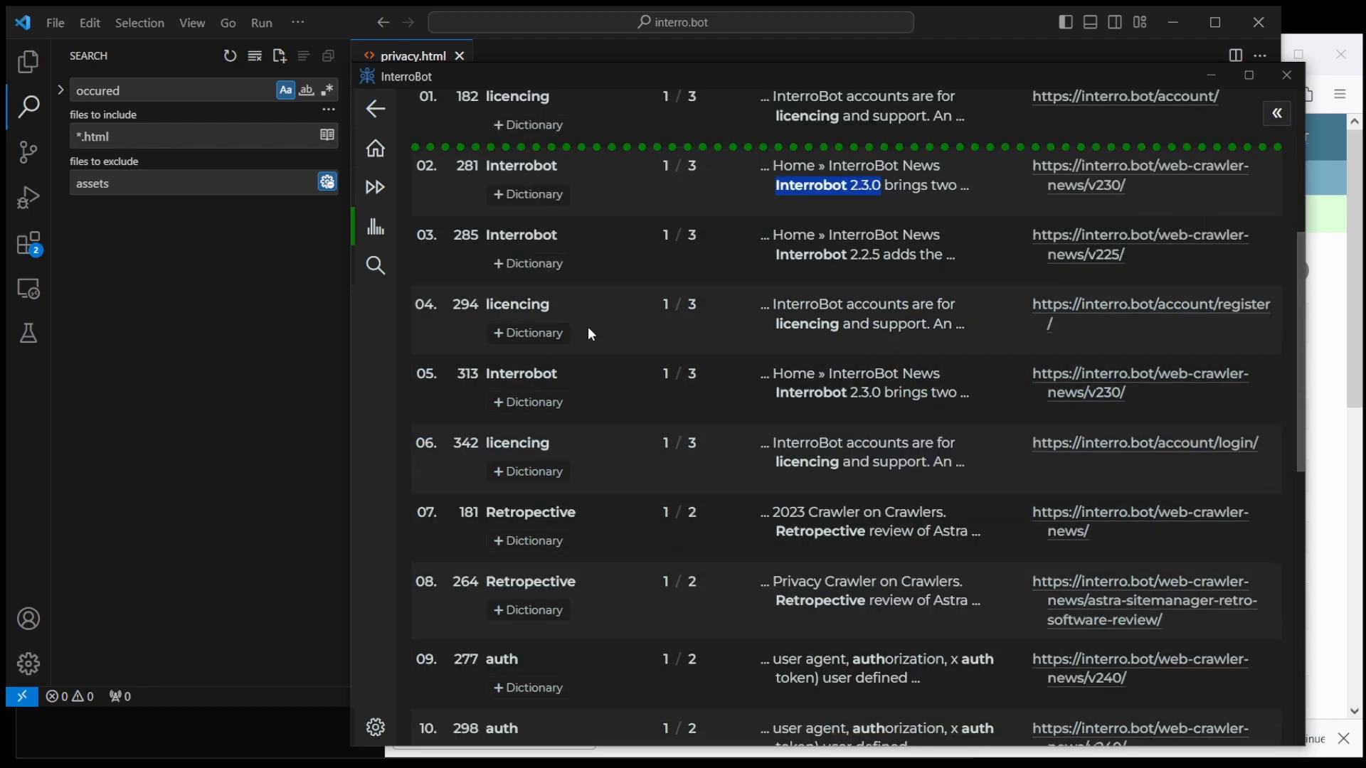
pyautogui.moveTo(595, 327)
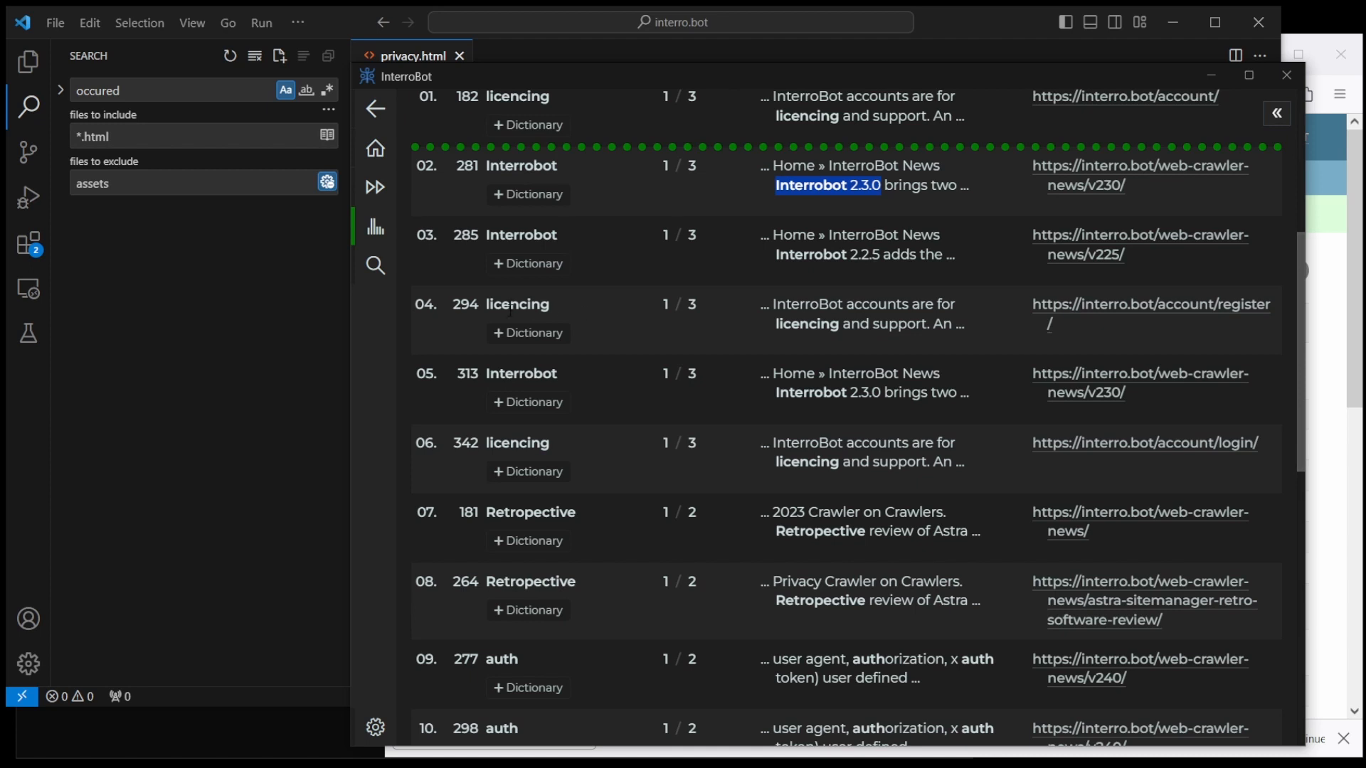
pyautogui.moveTo(634, 516)
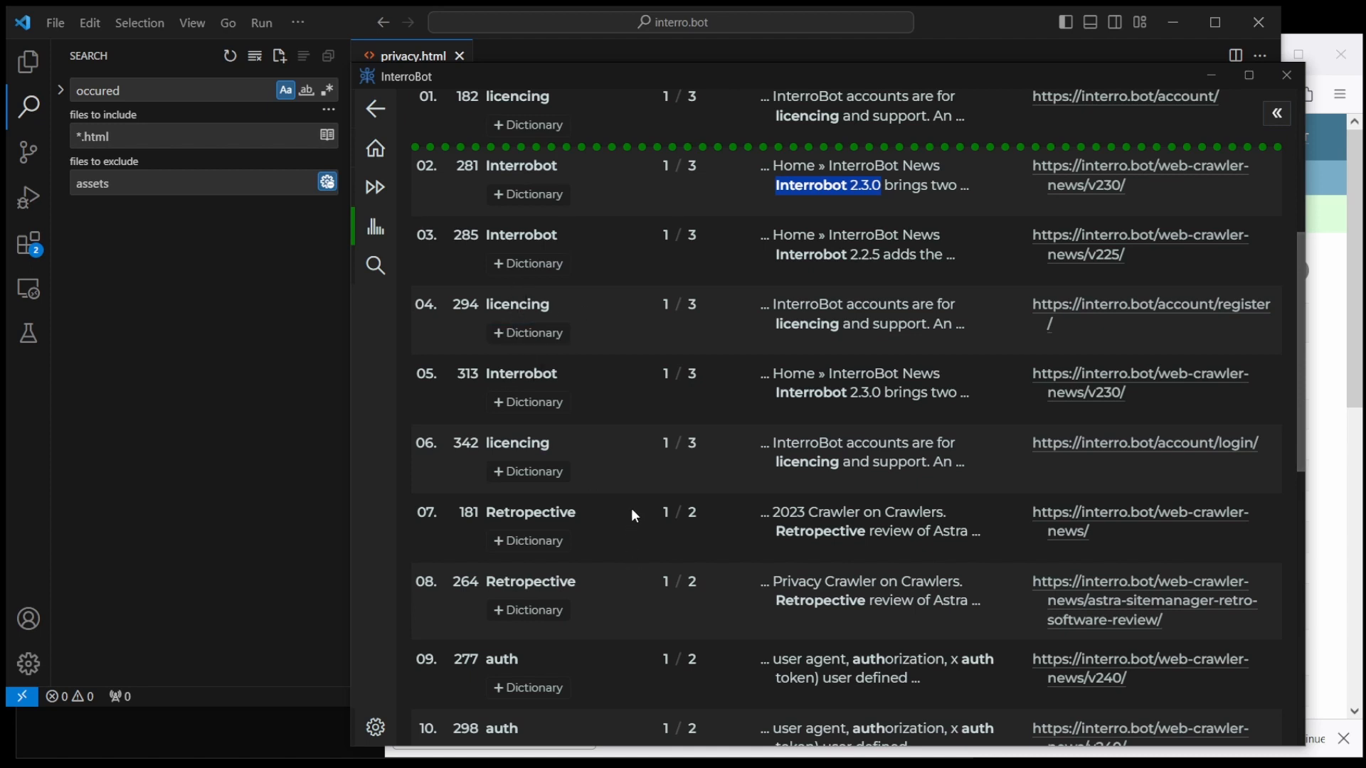
pyautogui.scroll(-3)
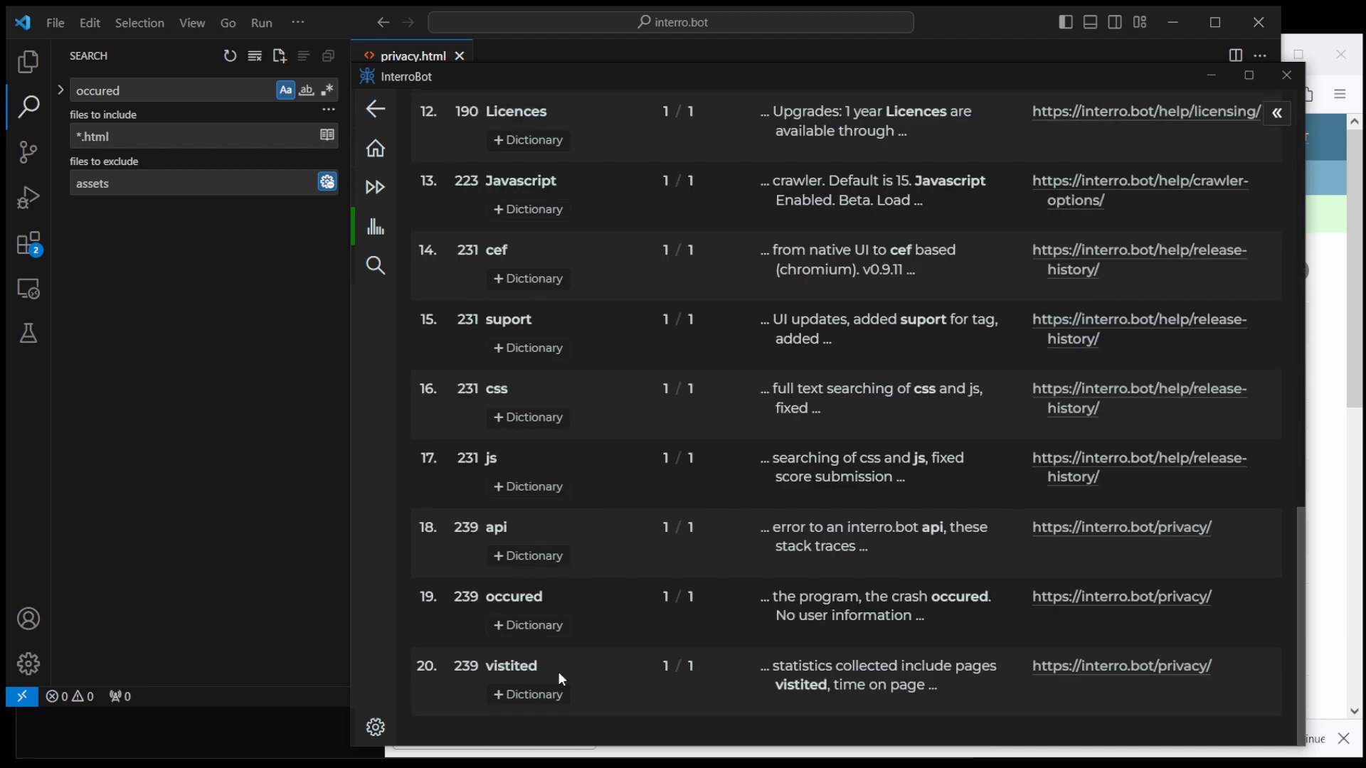
# Step: Select 'vistited' and begin correcting it in the privacy.html template
pyautogui.doubleClick(510, 666)
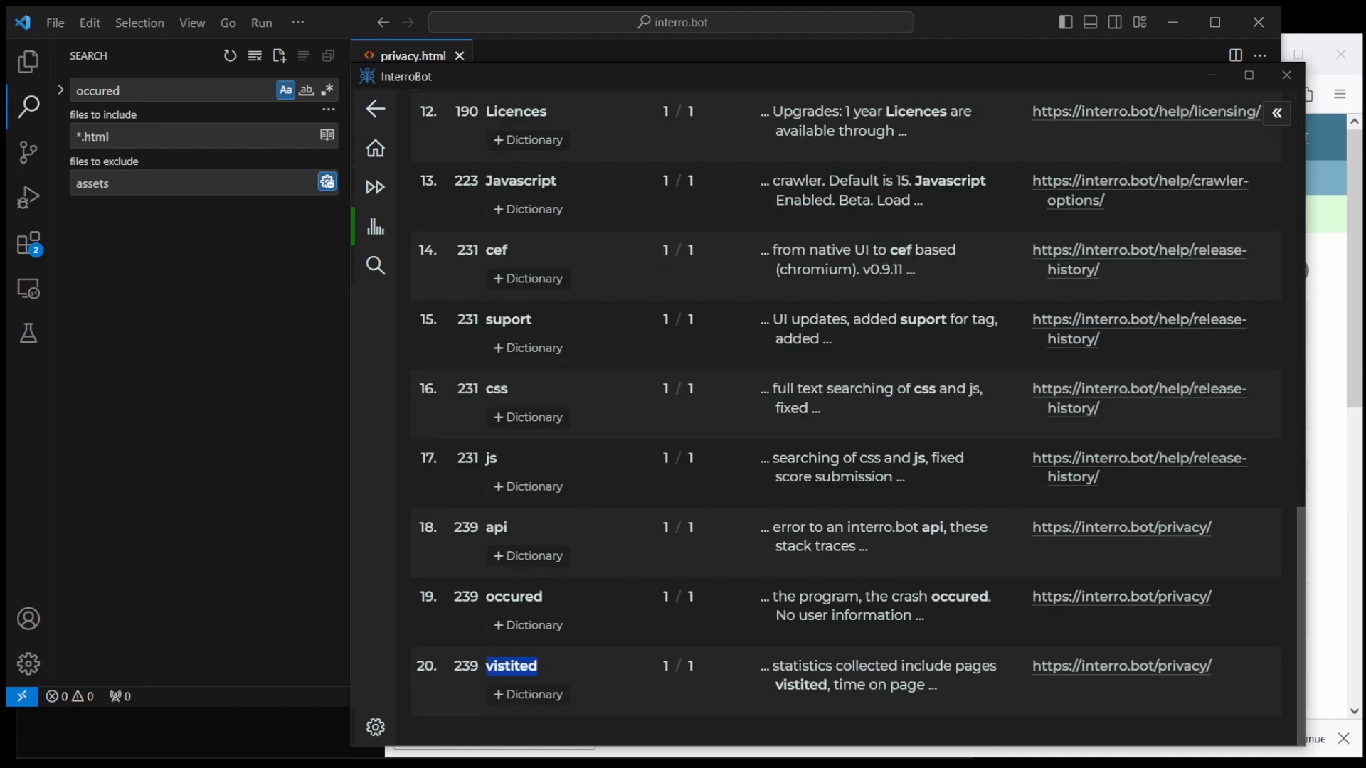
pyautogui.moveTo(119, 310)
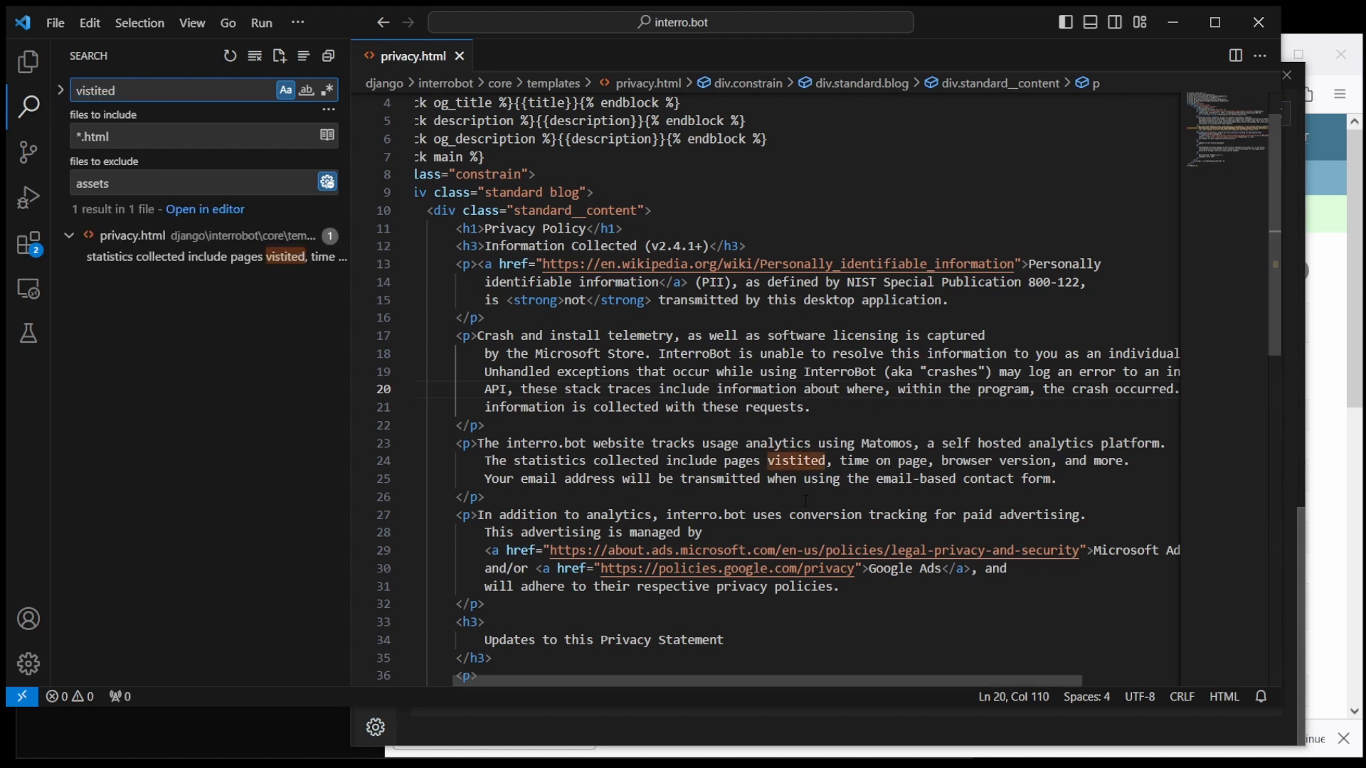
pyautogui.click(796, 460)
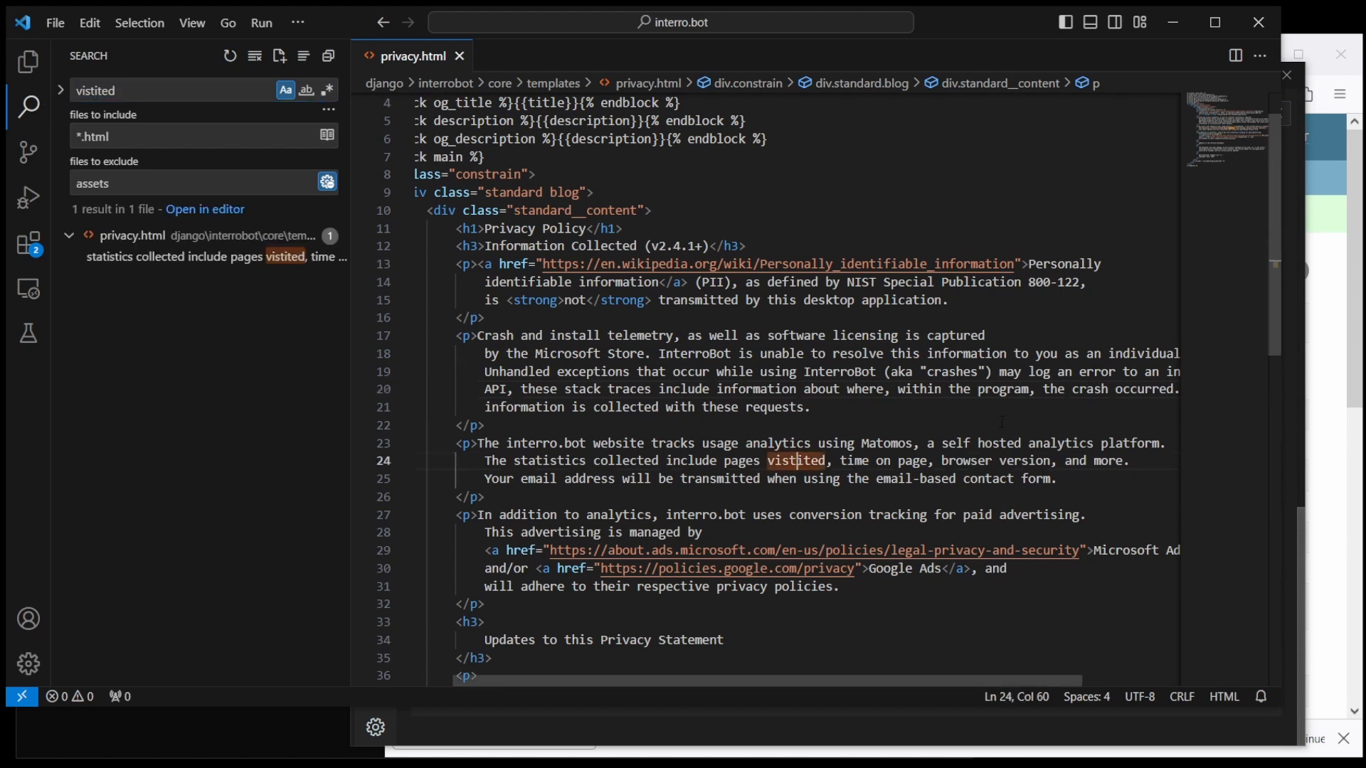
pyautogui.write('i')
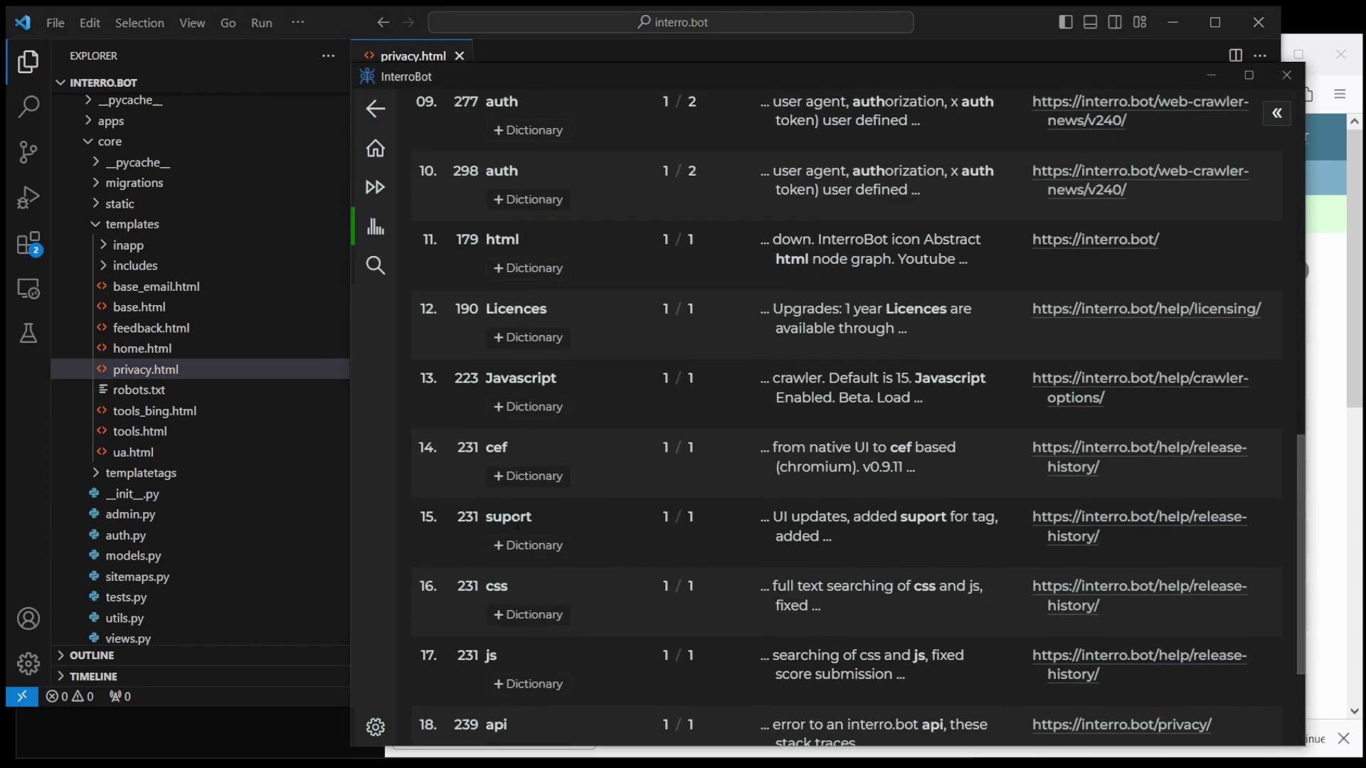
# Step: Search the live Release History page for 'suport'
pyautogui.doubleClick(508, 516)
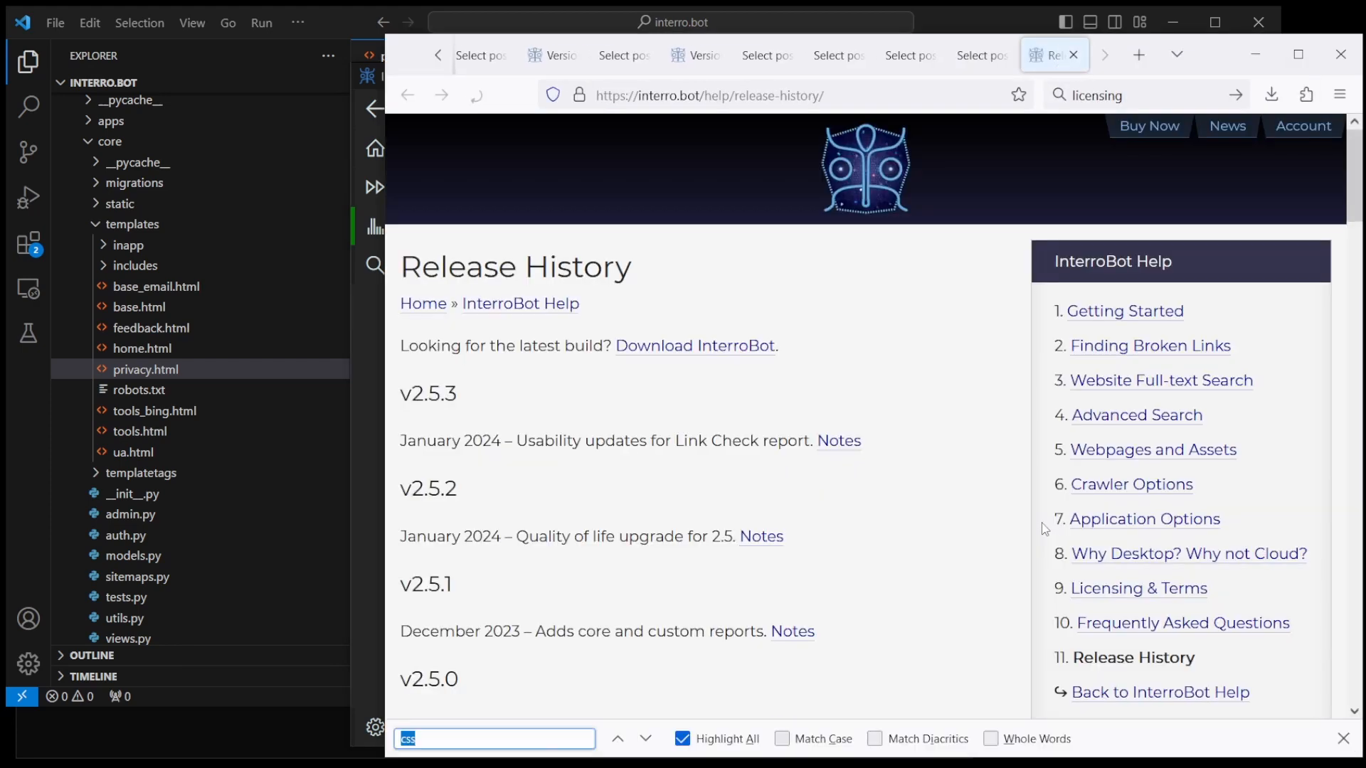
pyautogui.write('suport')
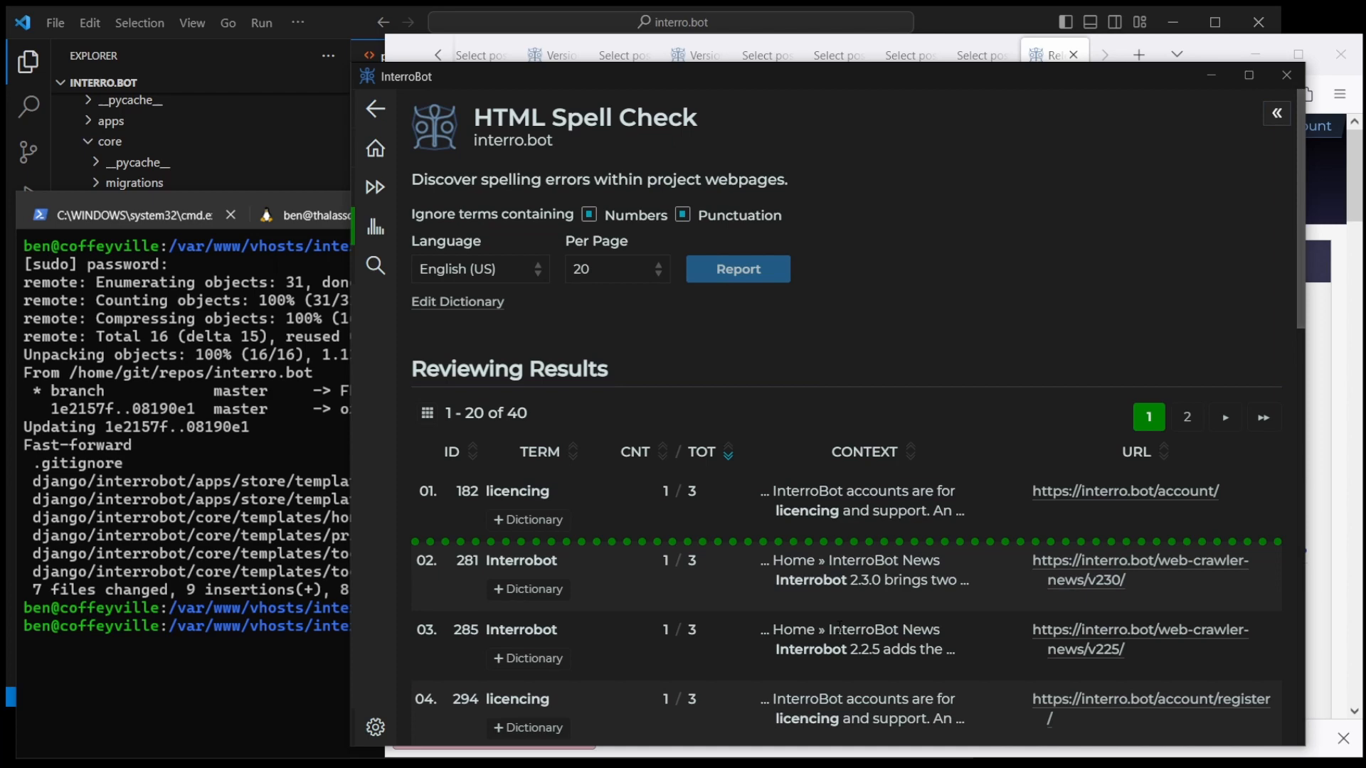
pyautogui.moveTo(1090, 326)
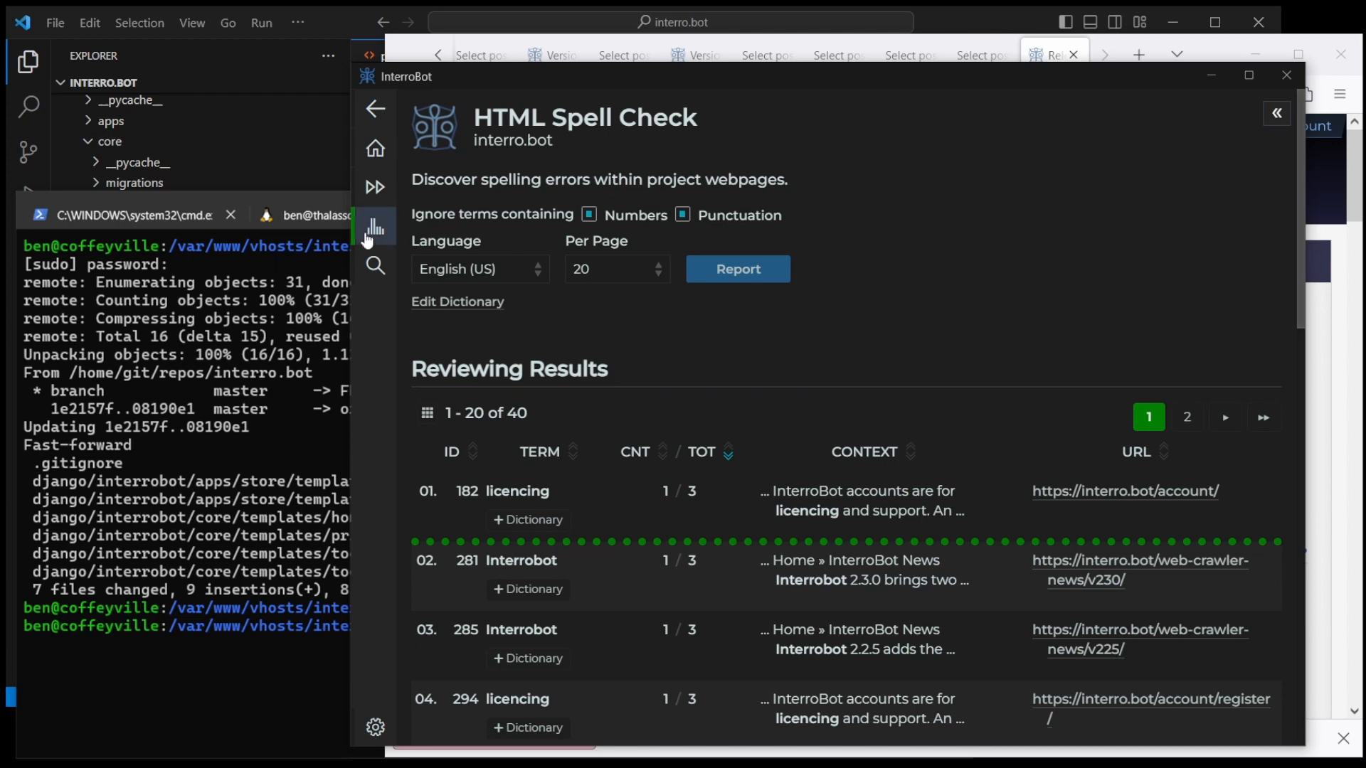
# Step: Reindex interro.bot, discarding the old crawl data
pyautogui.click(375, 187)
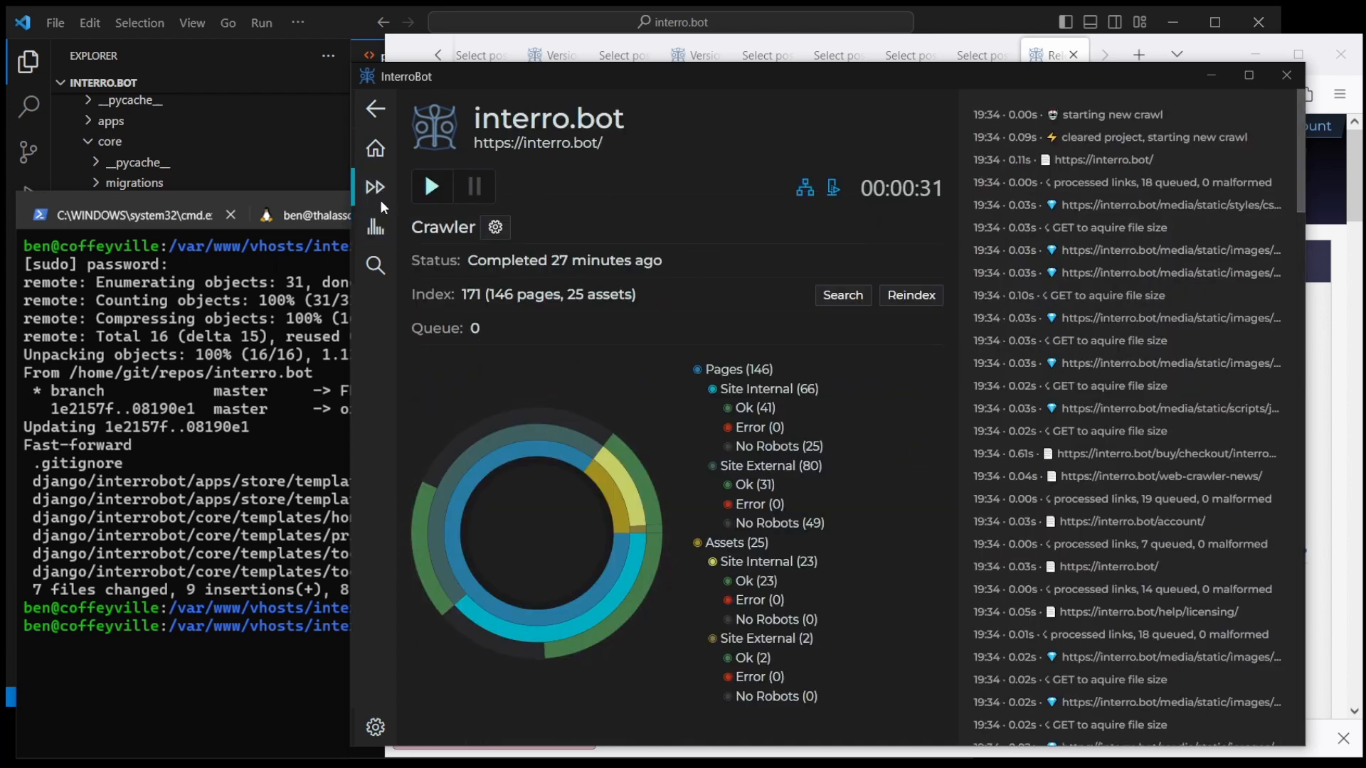
pyautogui.click(911, 295)
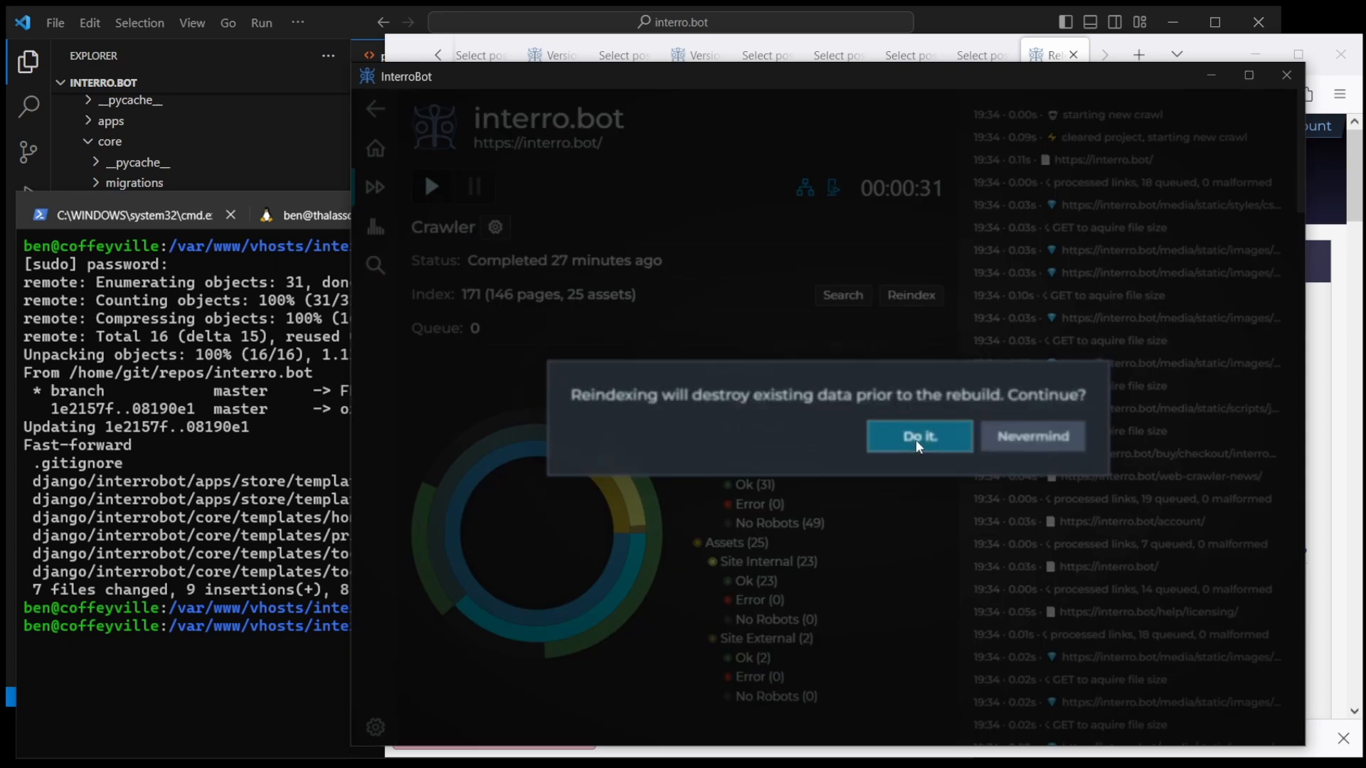
pyautogui.click(919, 436)
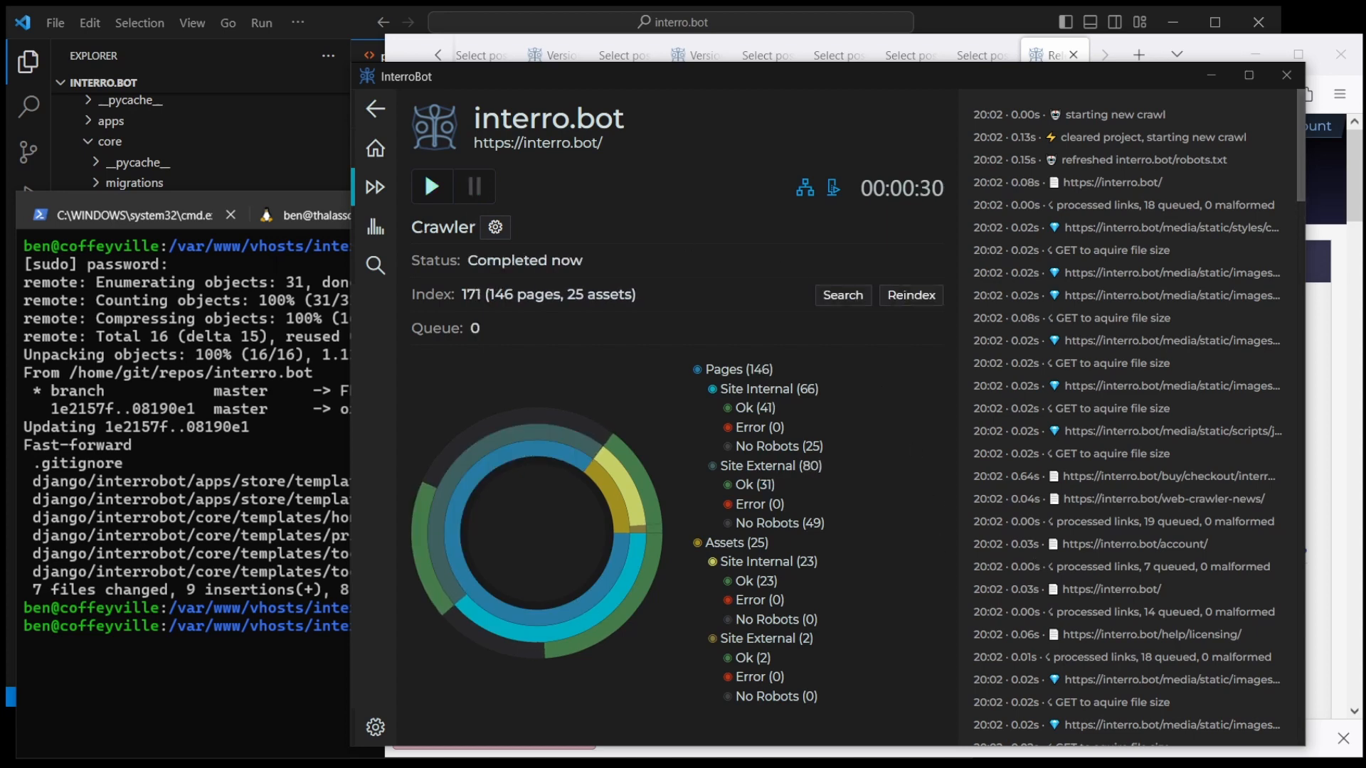
# Step: Open the Spell Check report, now 12 terms, and follow 'hards' to its page
pyautogui.click(375, 227)
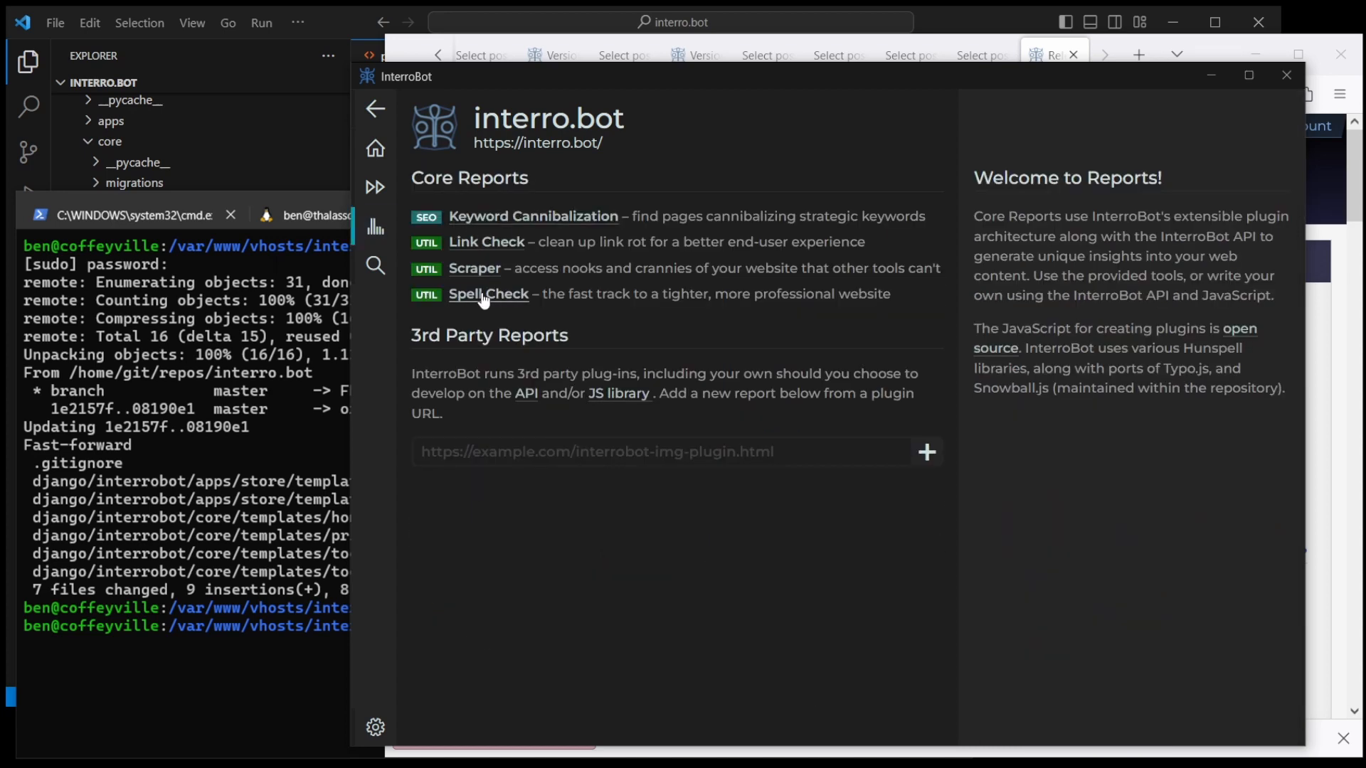
pyautogui.click(488, 294)
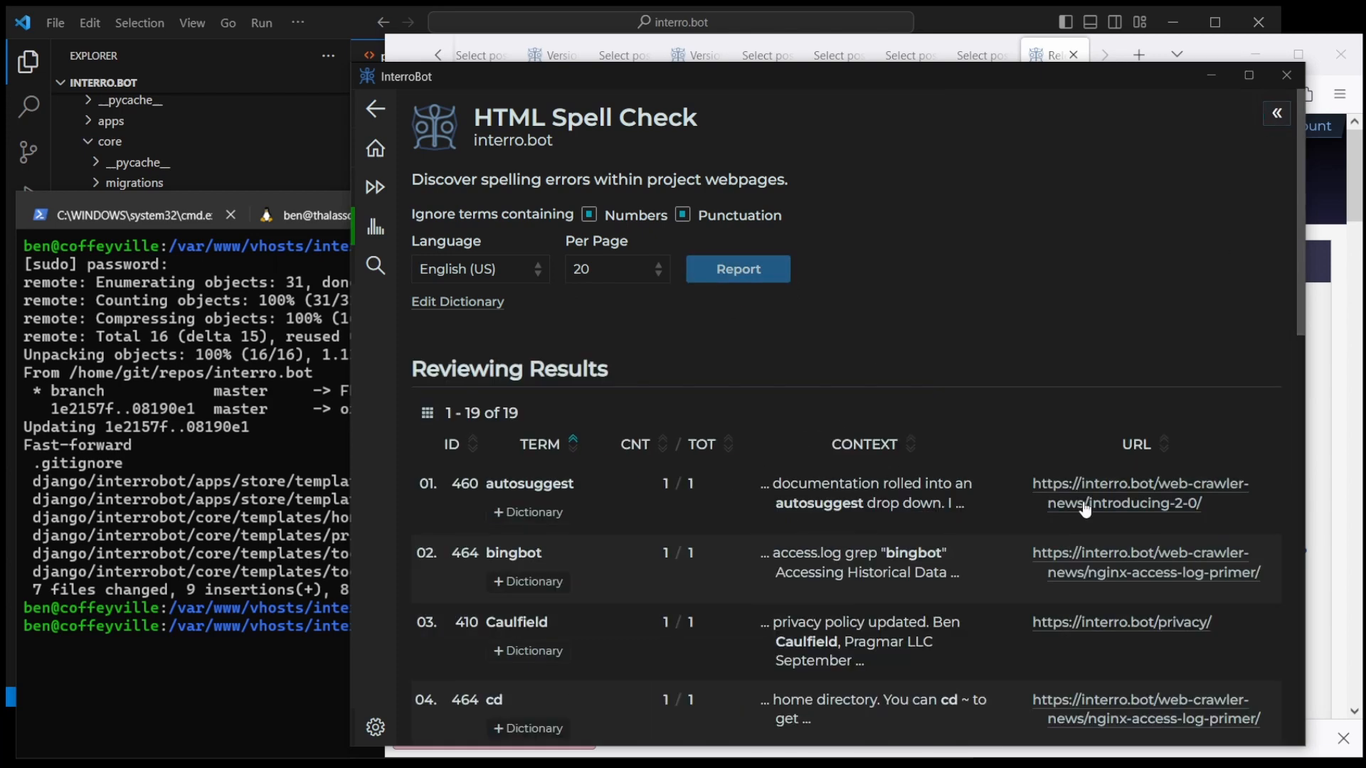
pyautogui.scroll(-3)
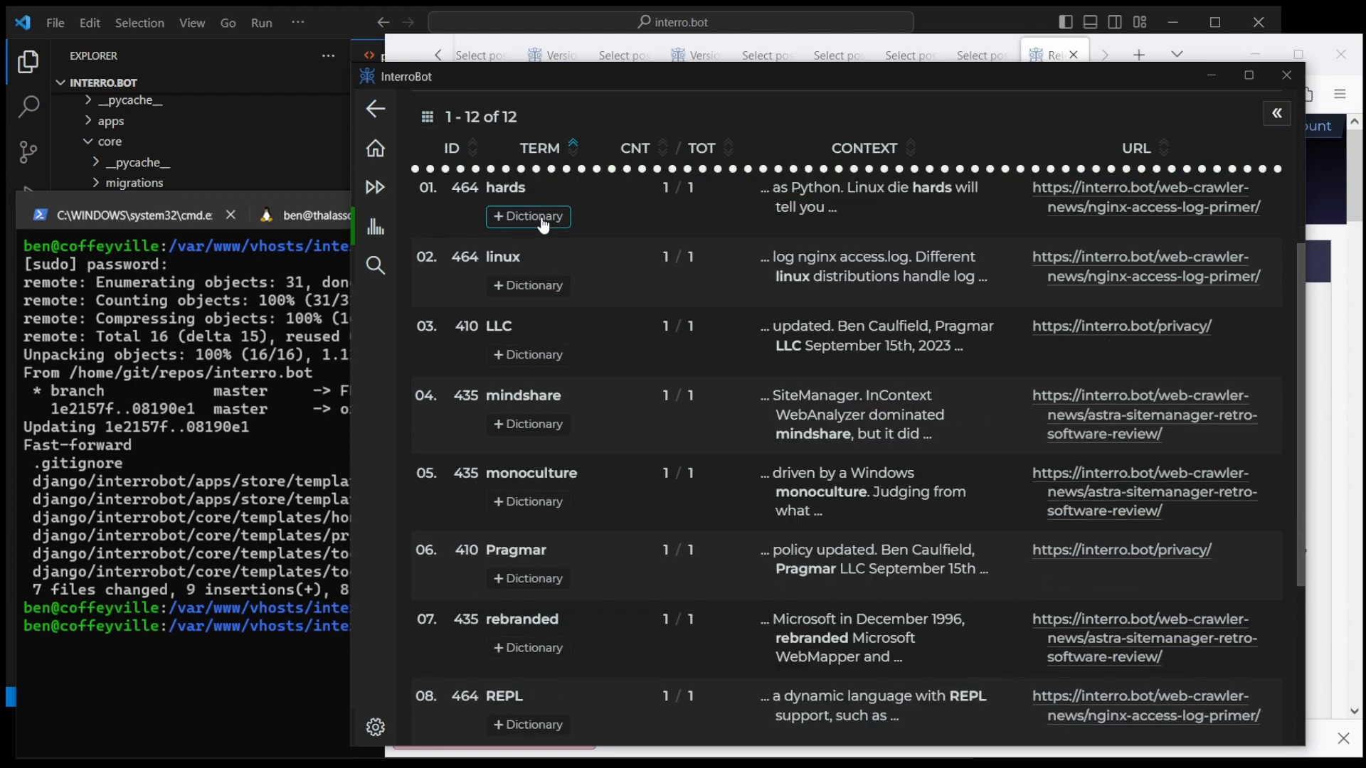
pyautogui.click(1153, 198)
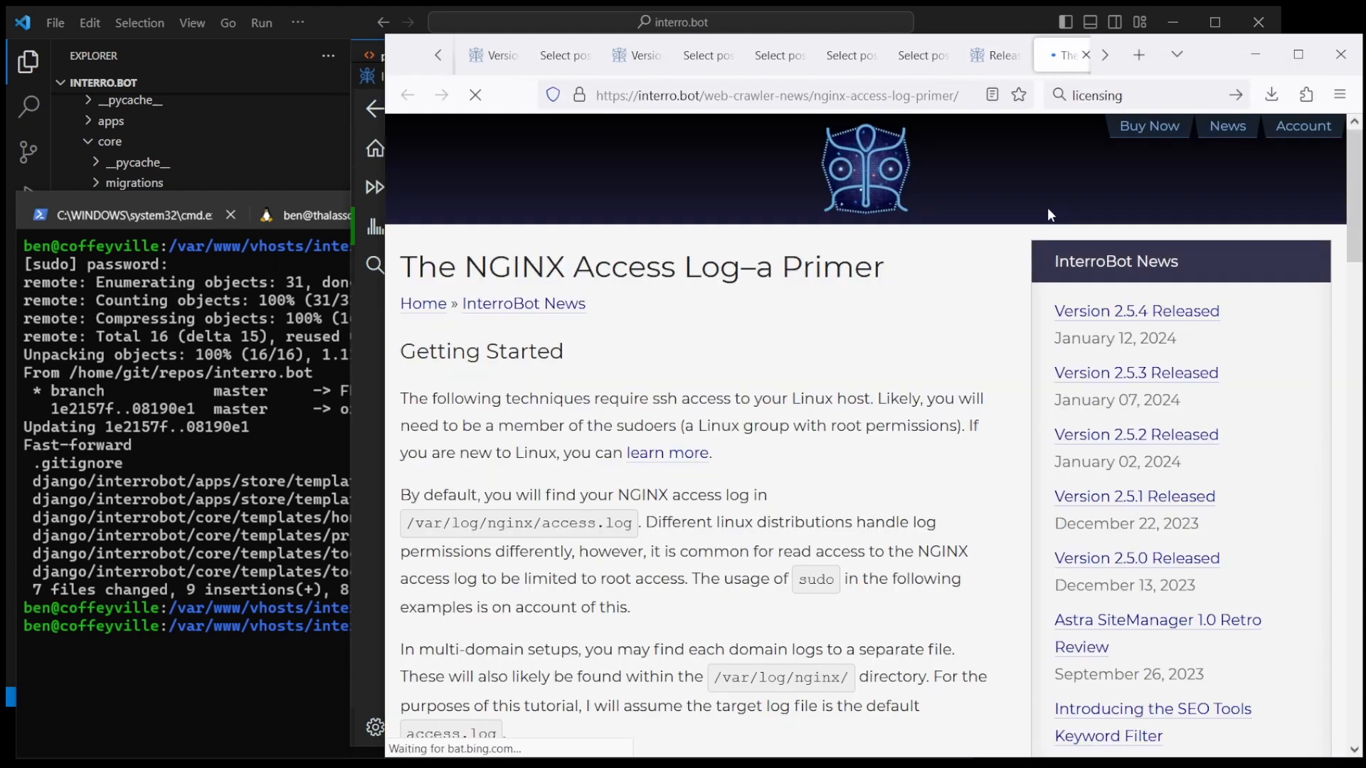
# Step: Open the NGINX Access Log primer post for editing in Django admin
pyautogui.scroll(-3)
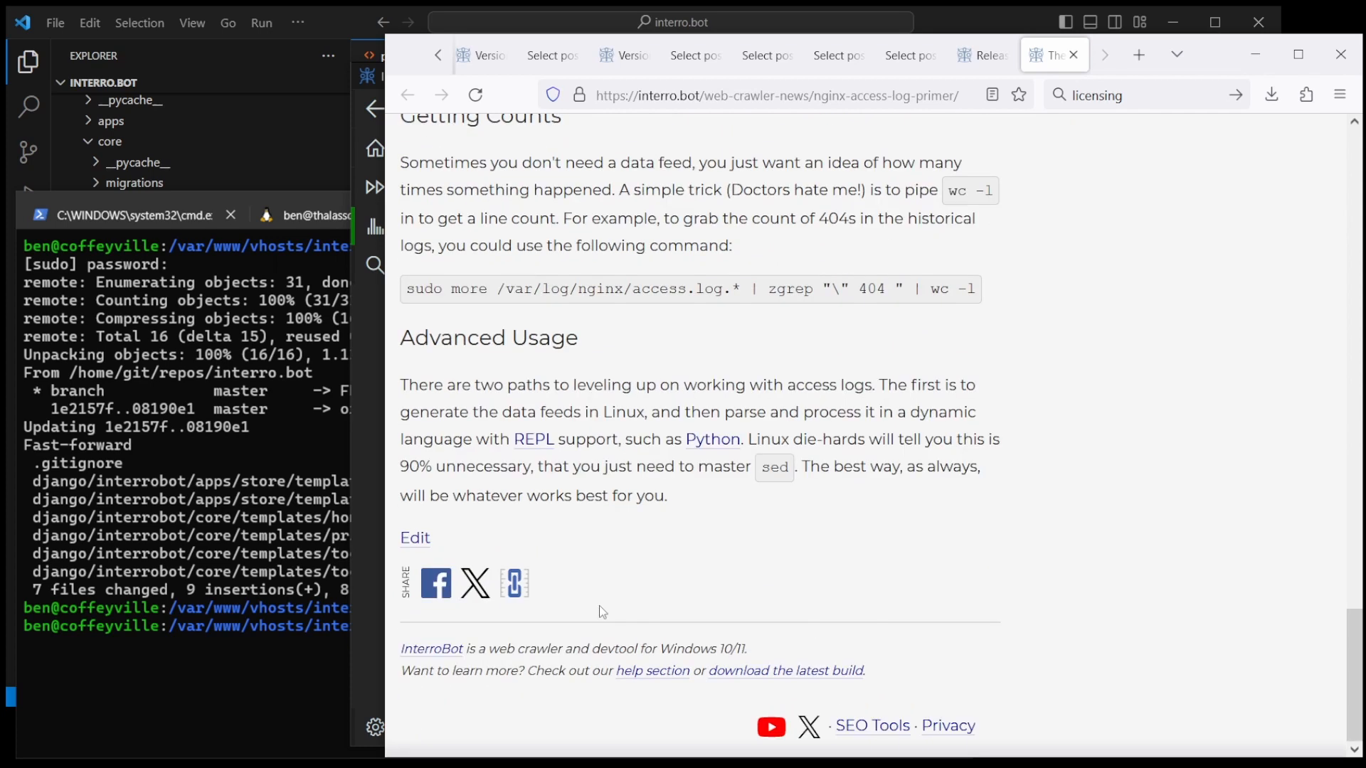
pyautogui.click(414, 537)
pyautogui.write('die')
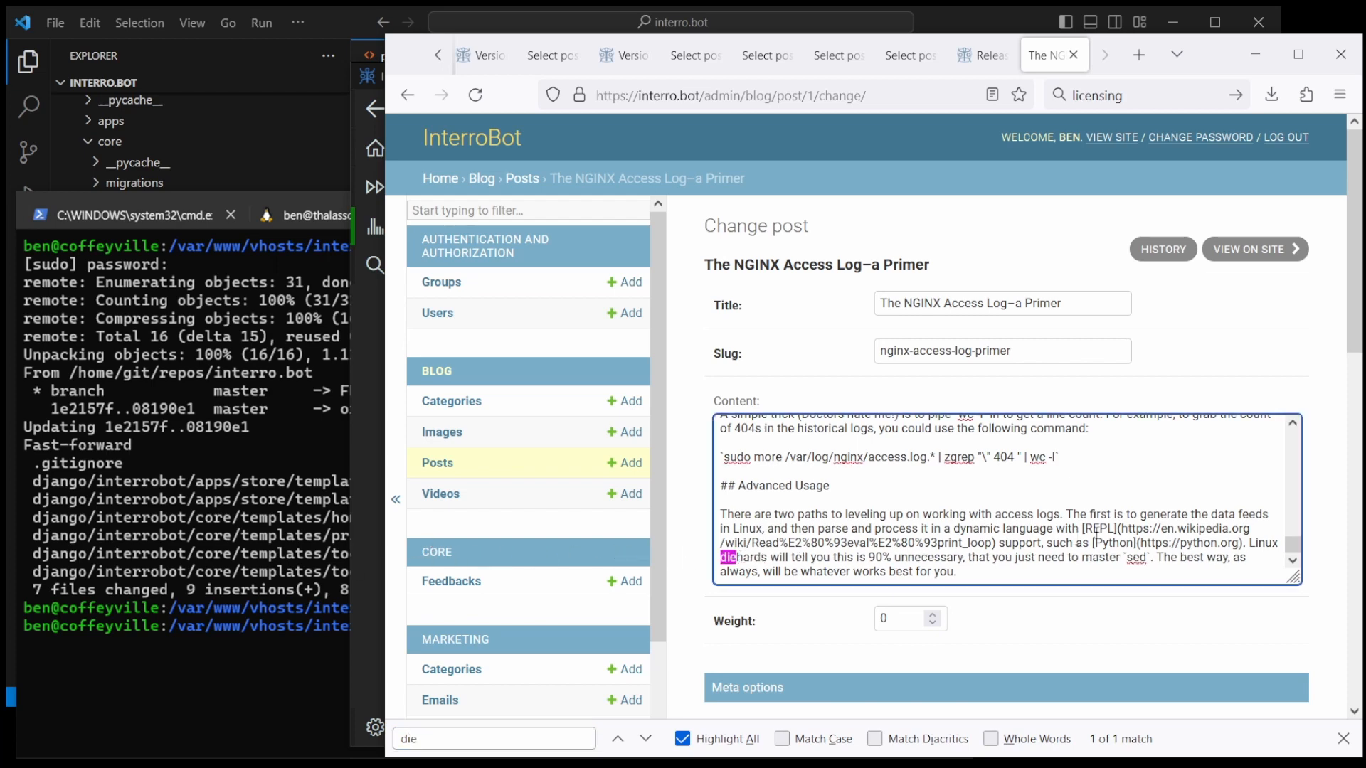
pyautogui.scroll(-3)
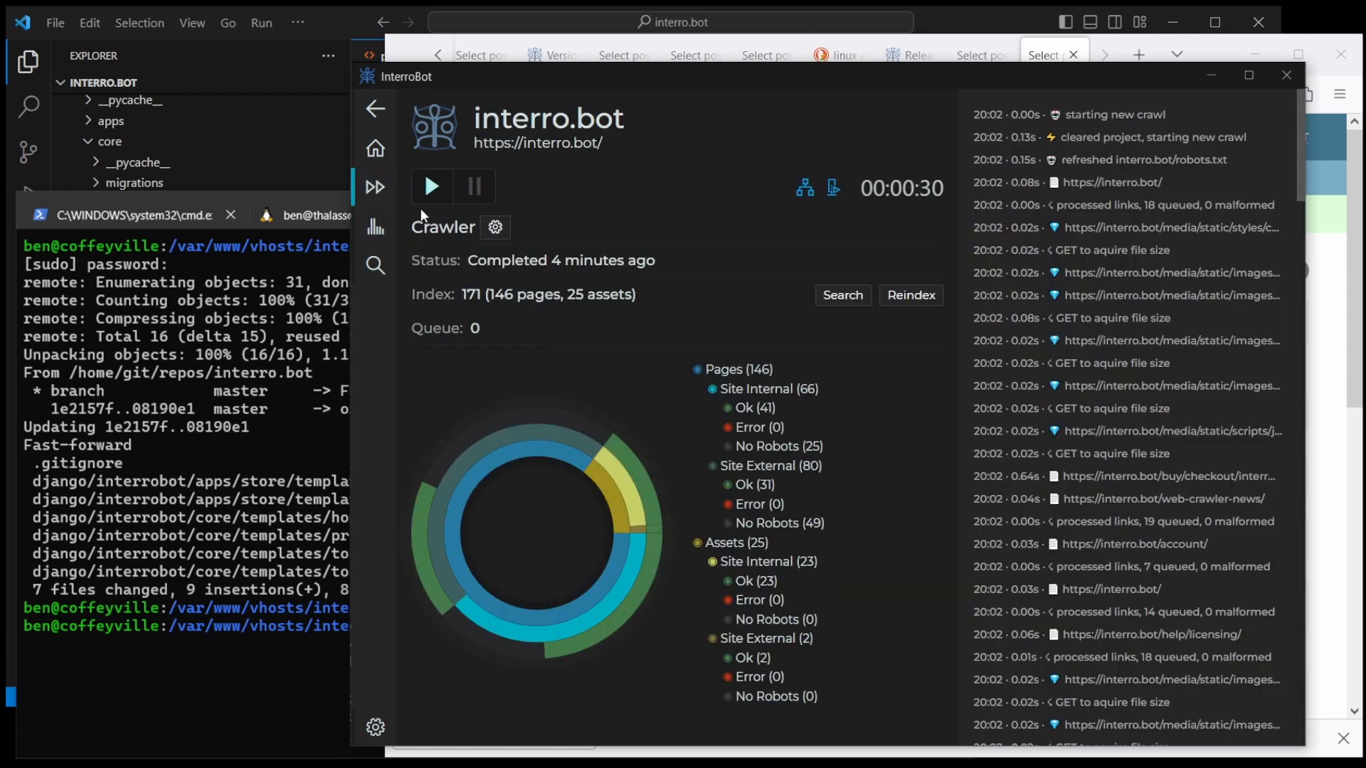
# Step: Reindex interro.bot again and rerun the Spell Check report on the new crawl
pyautogui.click(911, 295)
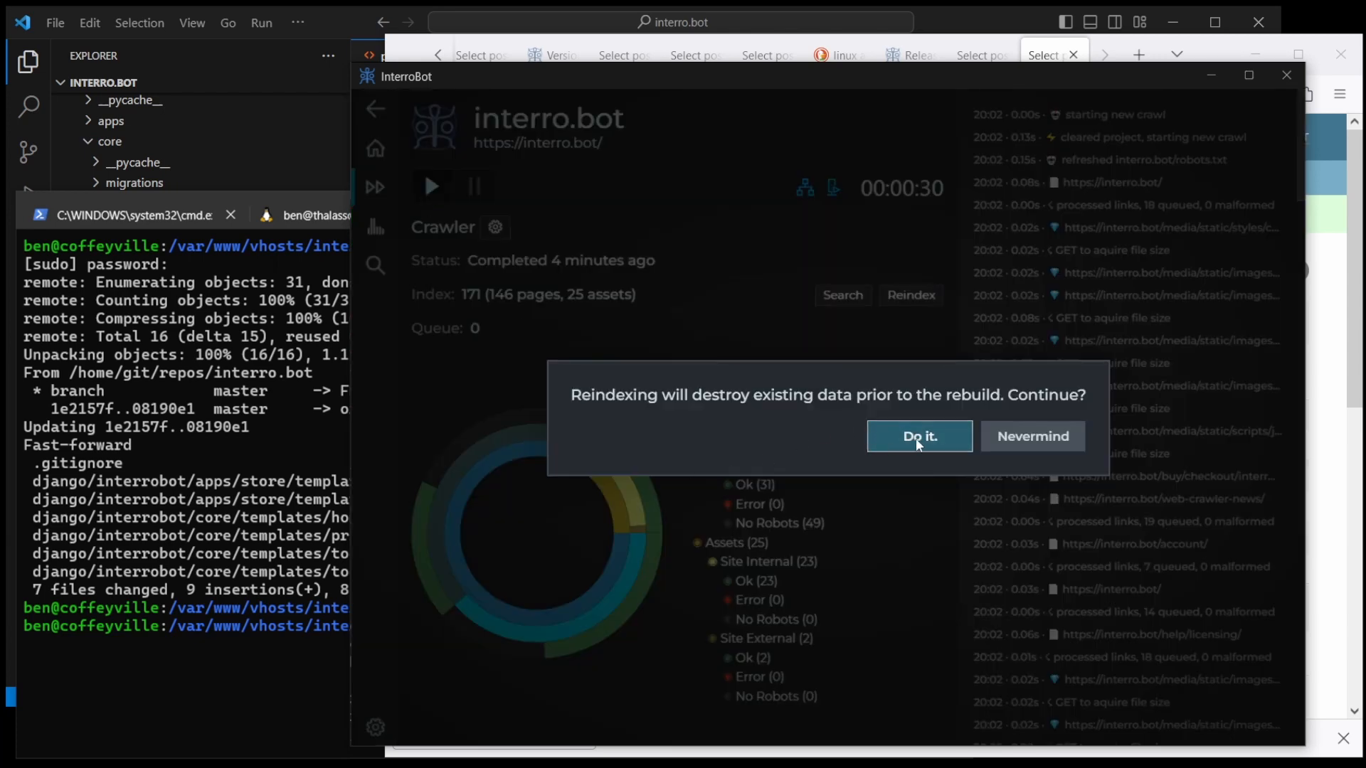
pyautogui.click(919, 436)
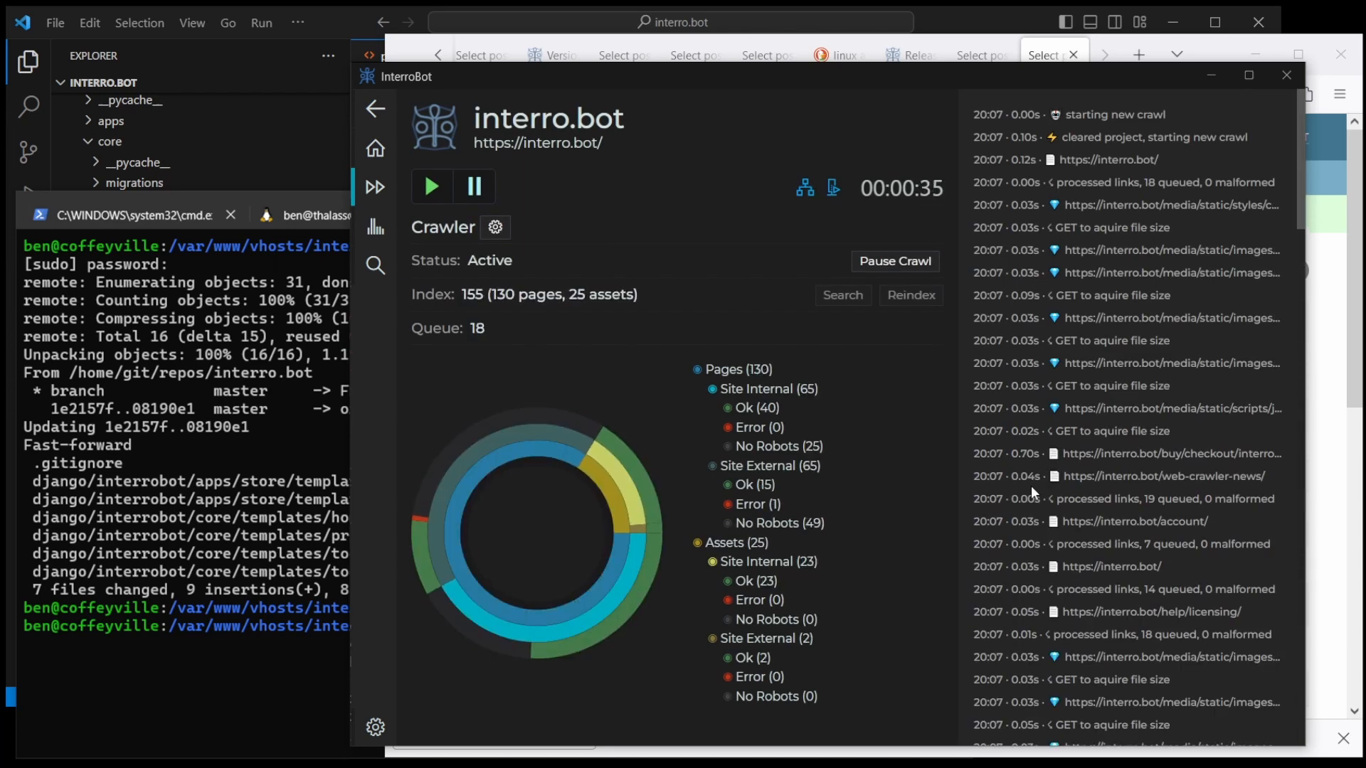
pyautogui.click(374, 226)
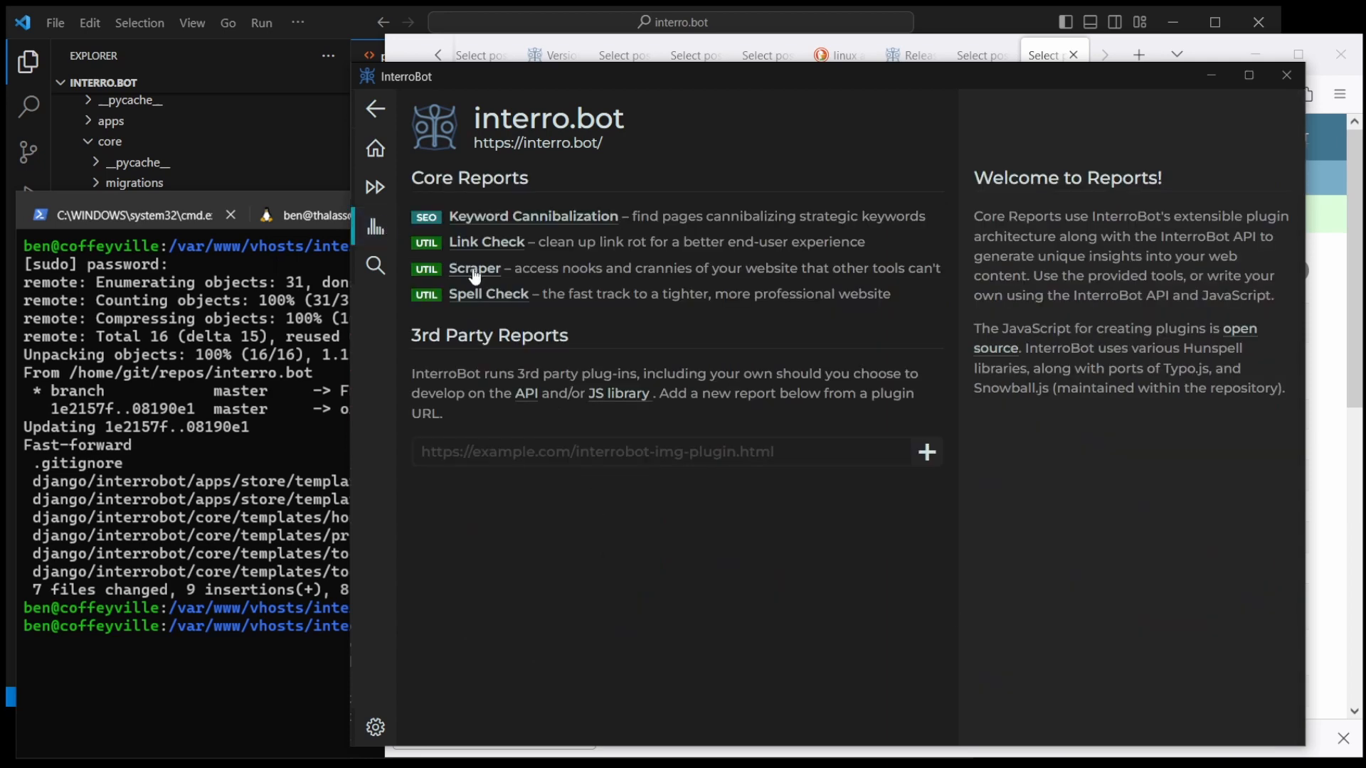
pyautogui.click(488, 294)
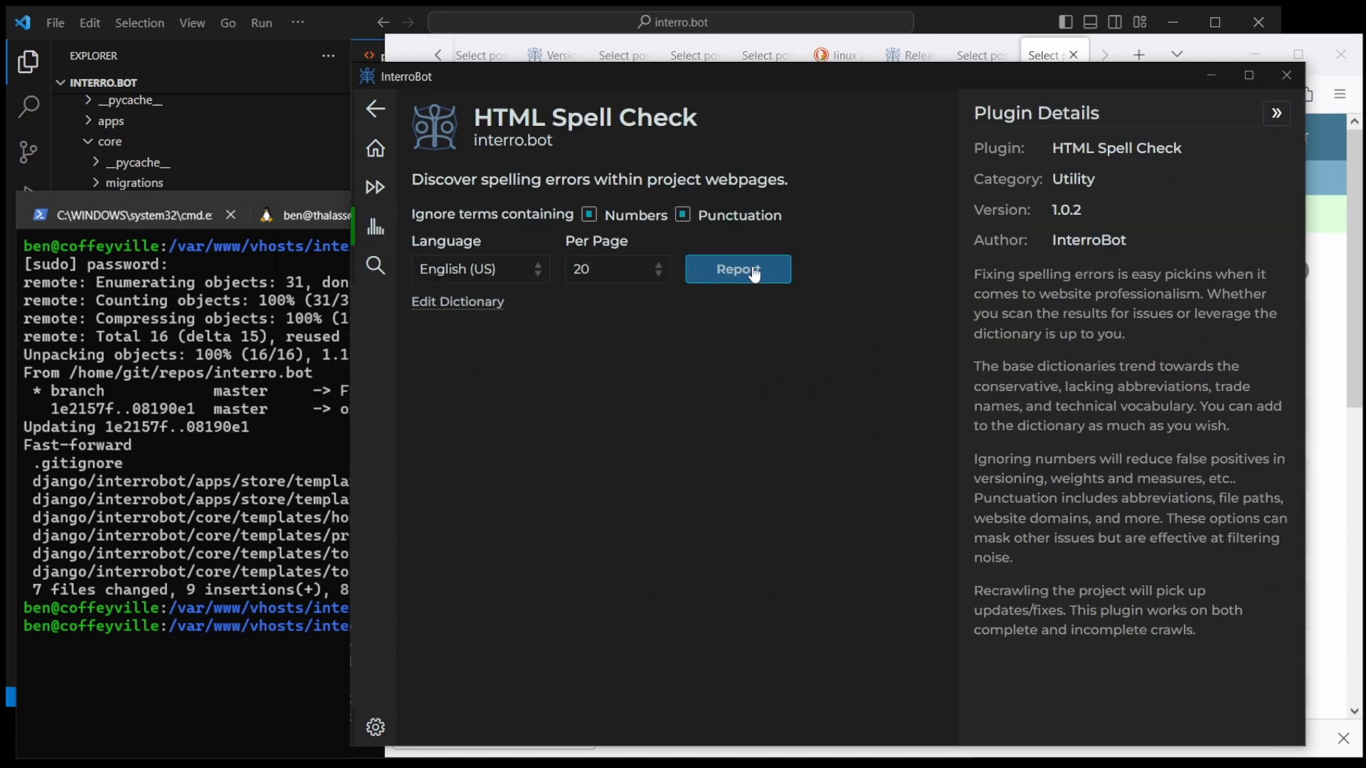
pyautogui.click(738, 269)
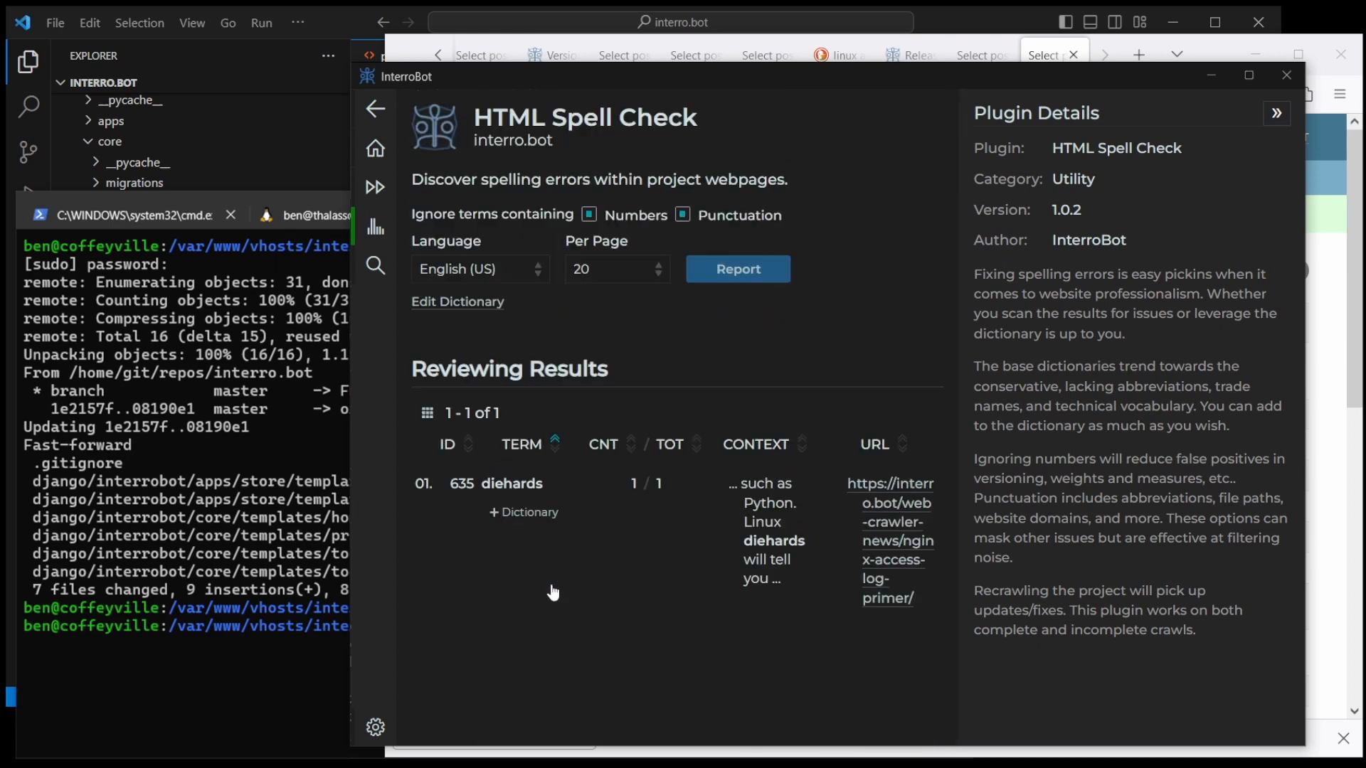
pyautogui.moveTo(570, 592)
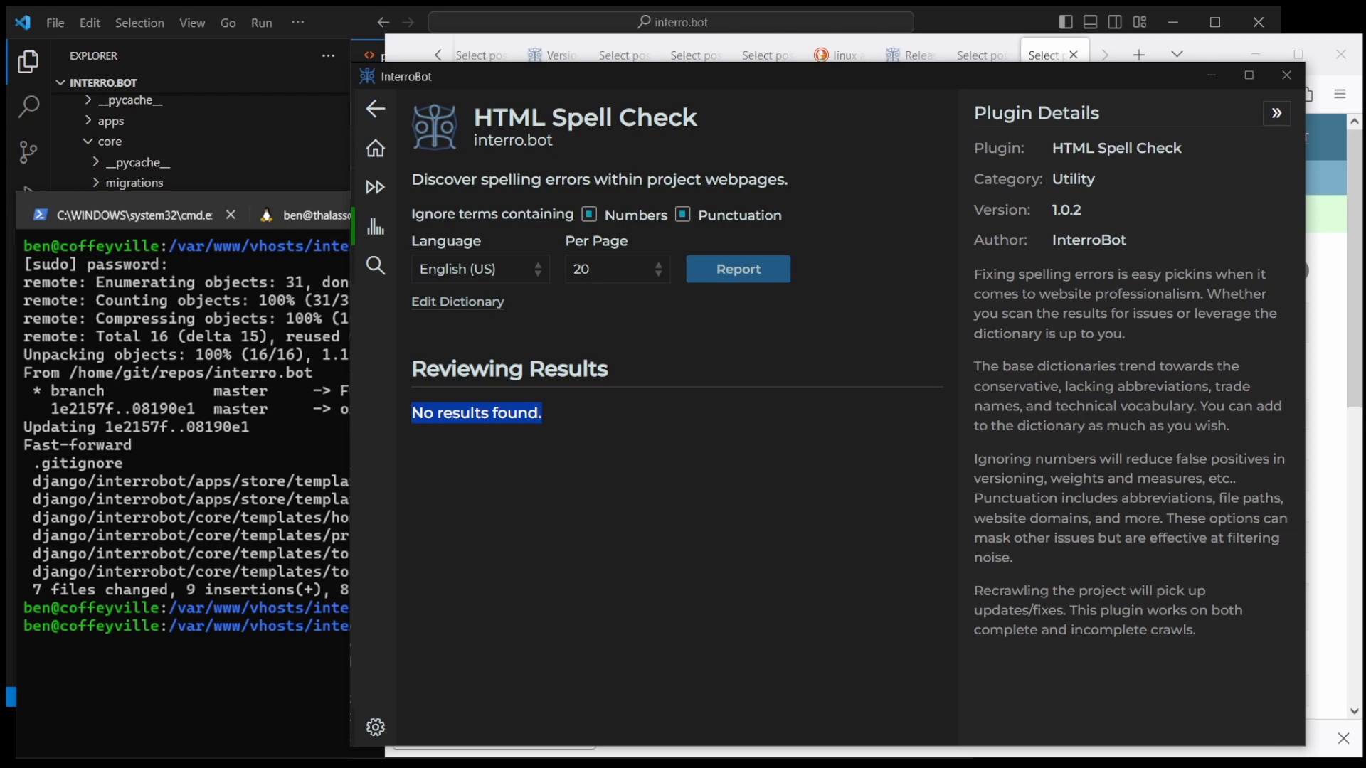
pyautogui.moveTo(549, 488)
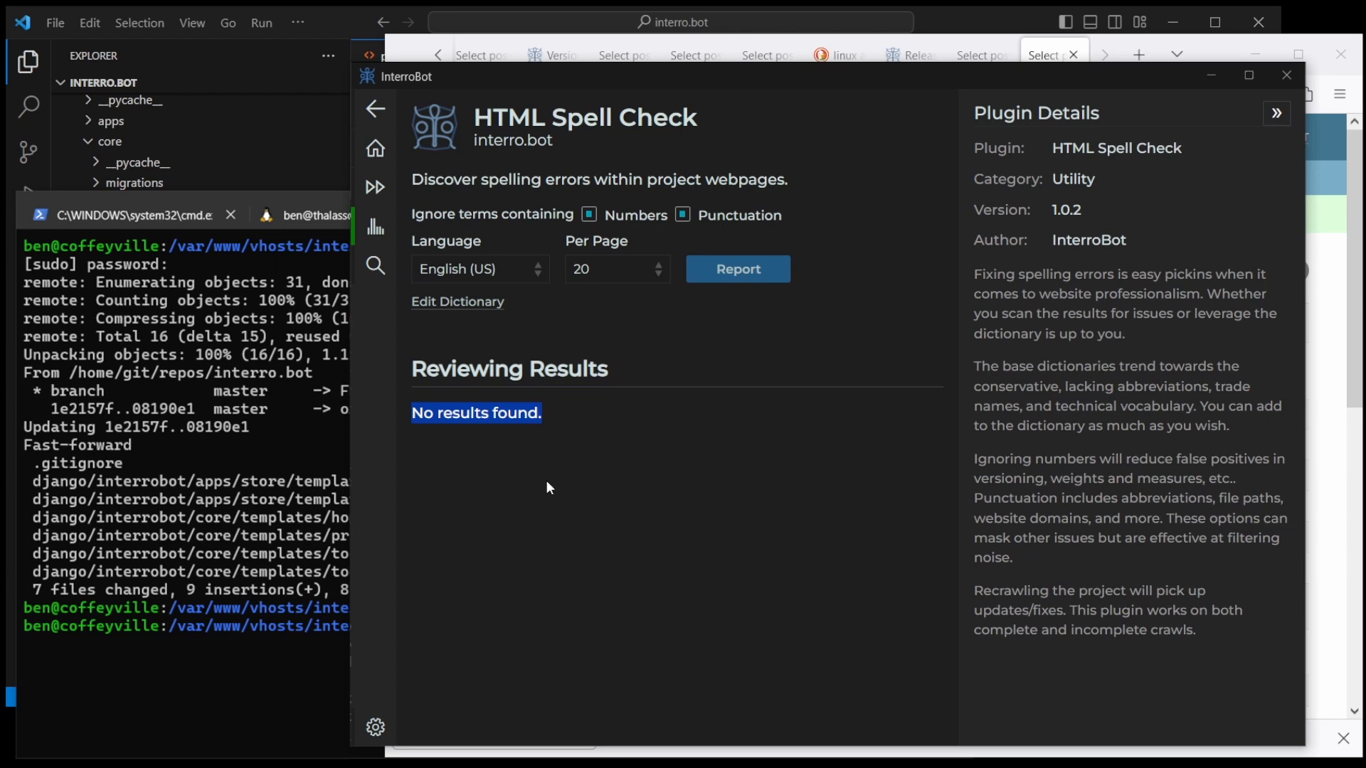
# Step: Review the custom dictionary, rerun the report, and find 'diehards' in the primer post
pyautogui.click(457, 302)
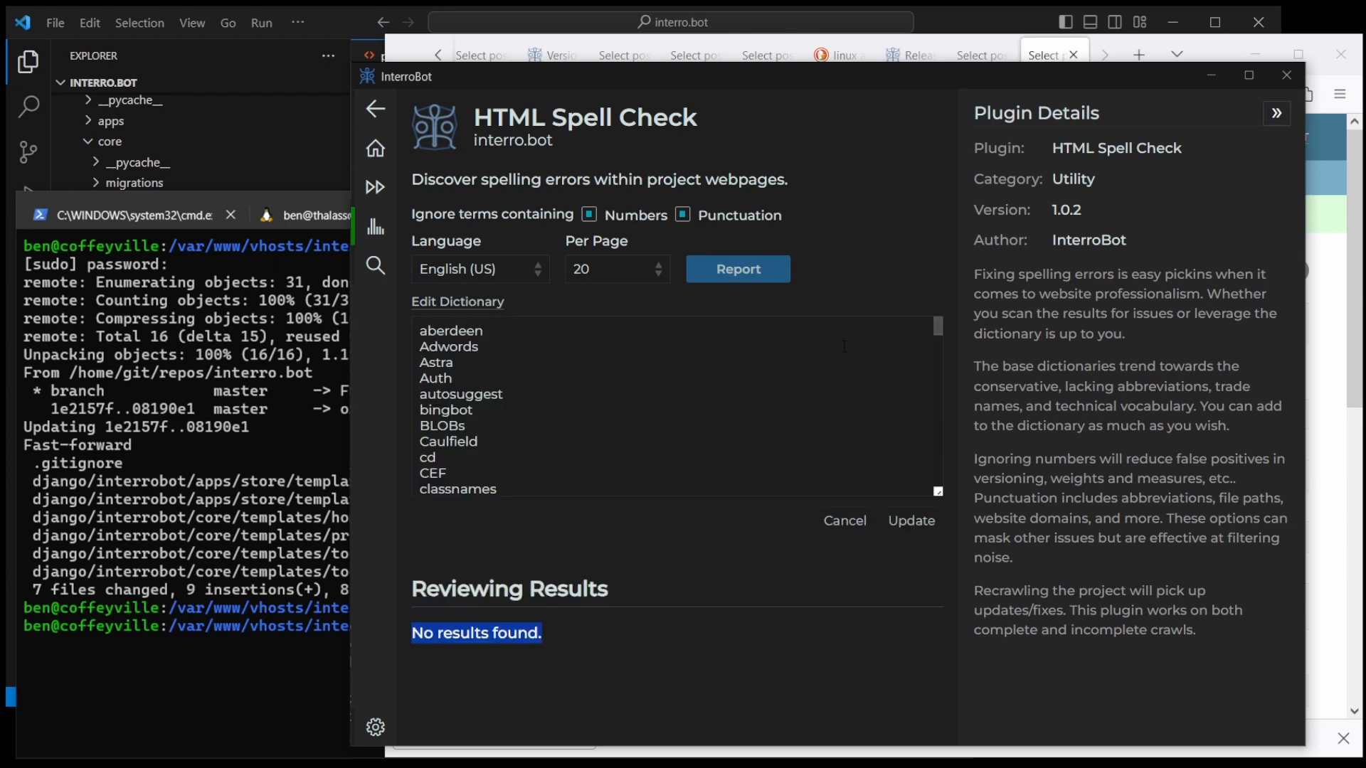
pyautogui.moveTo(869, 353)
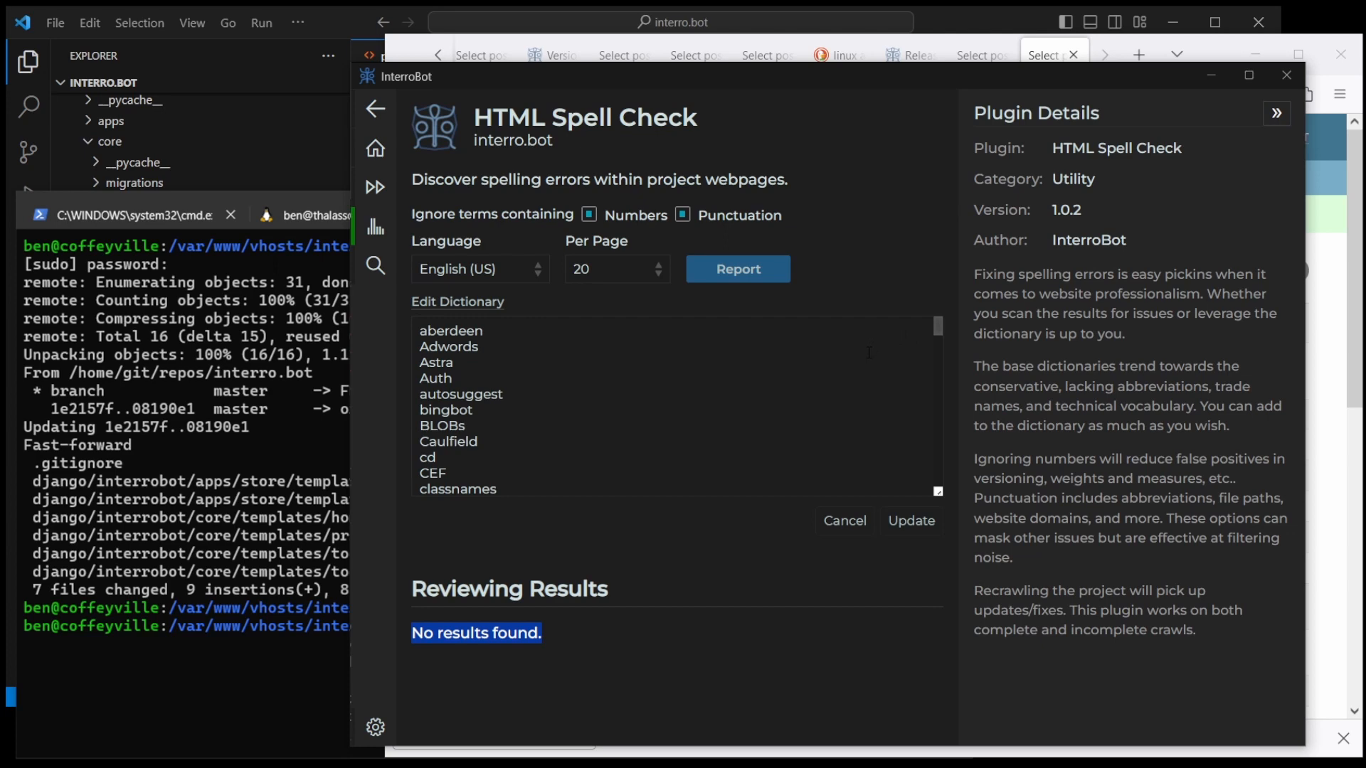
pyautogui.scroll(-3)
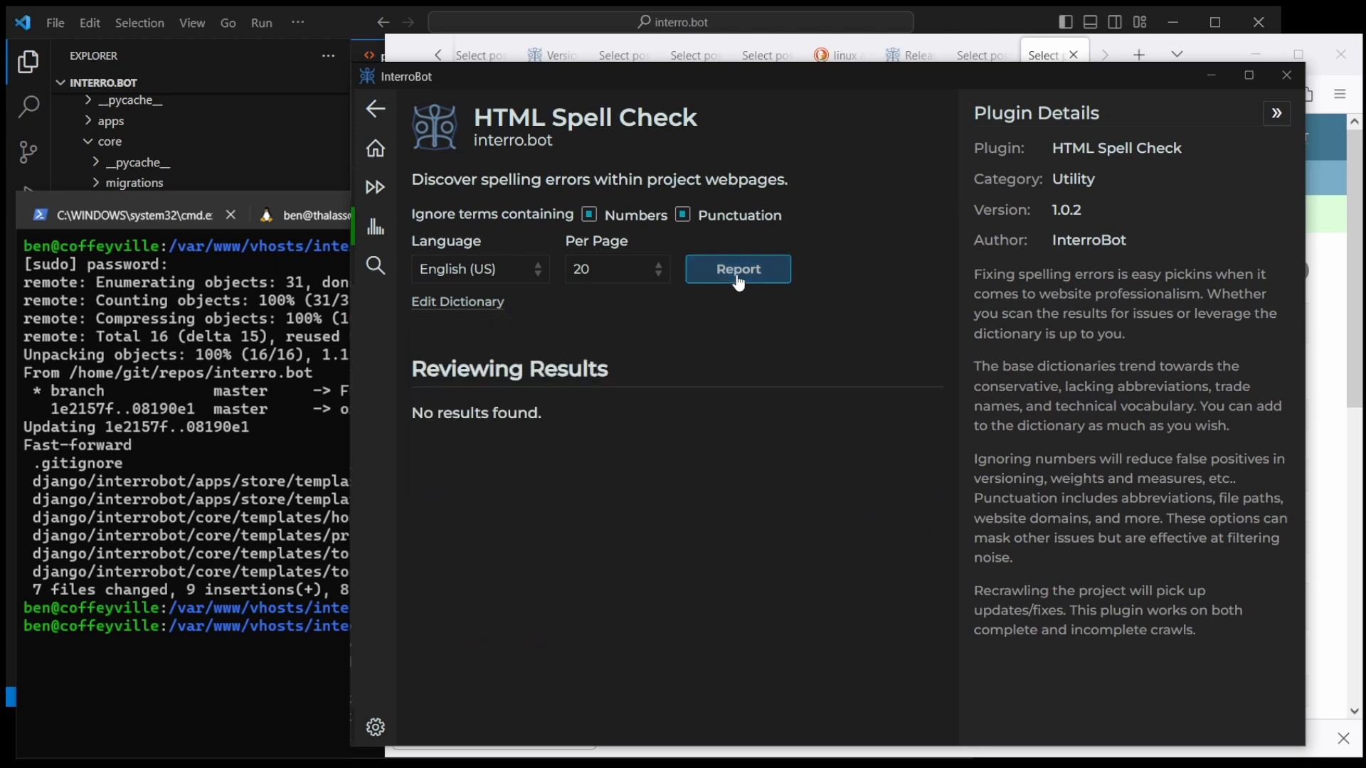
pyautogui.click(738, 269)
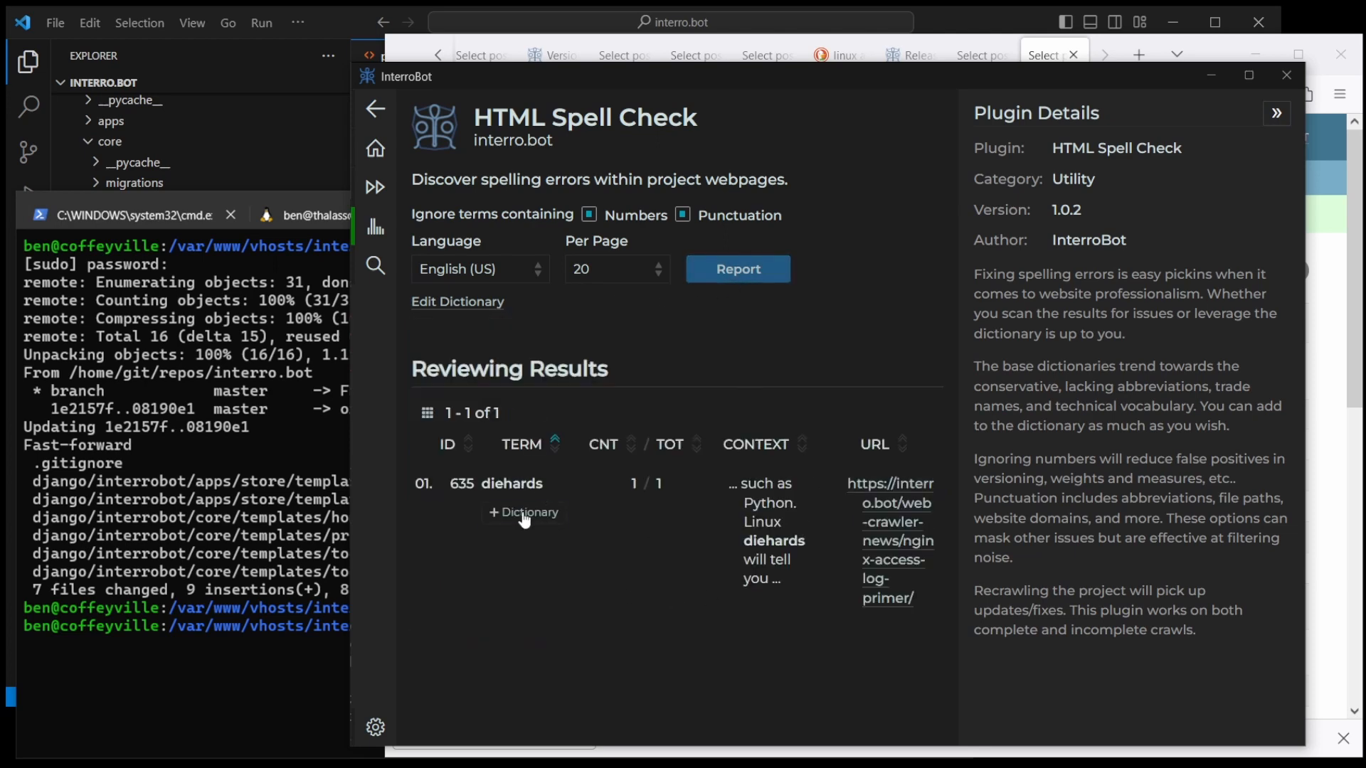
pyautogui.moveTo(888, 490)
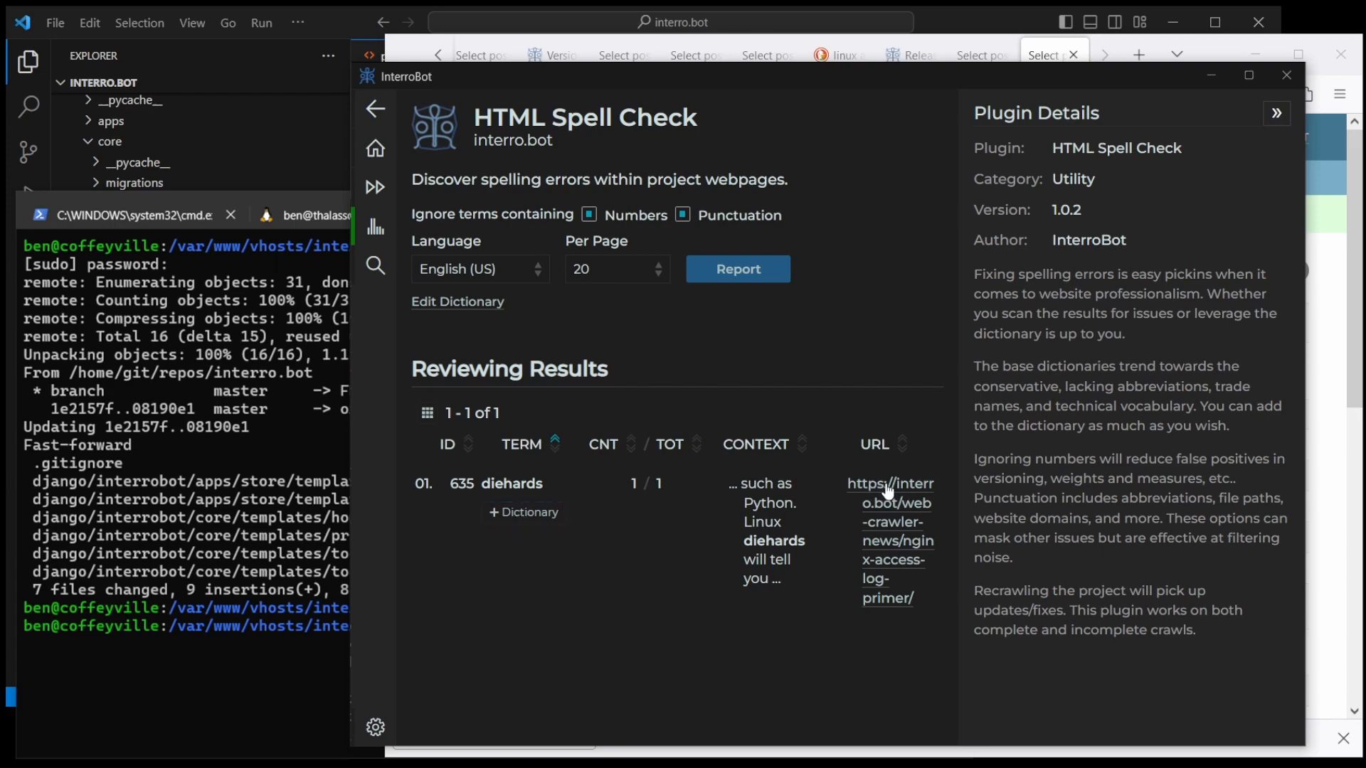
pyautogui.click(889, 483)
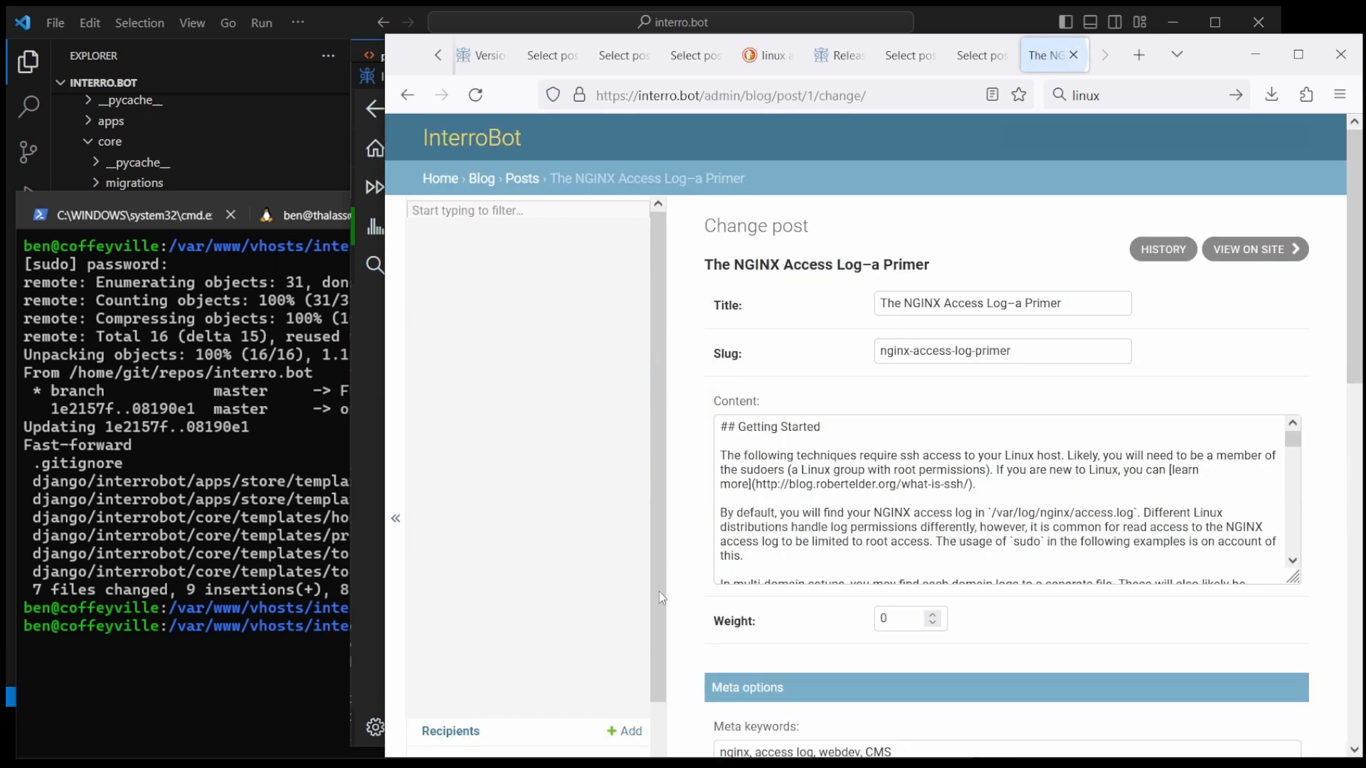
pyautogui.write('diehards')
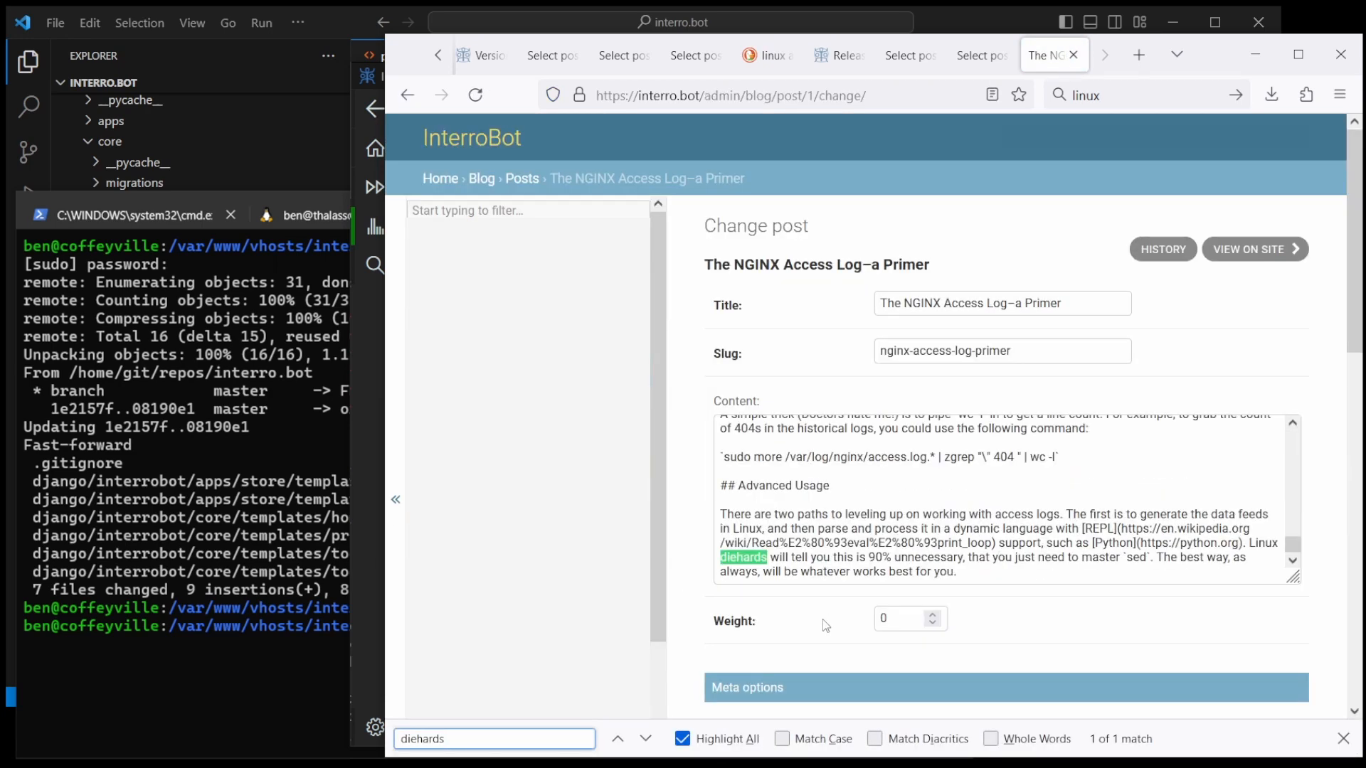